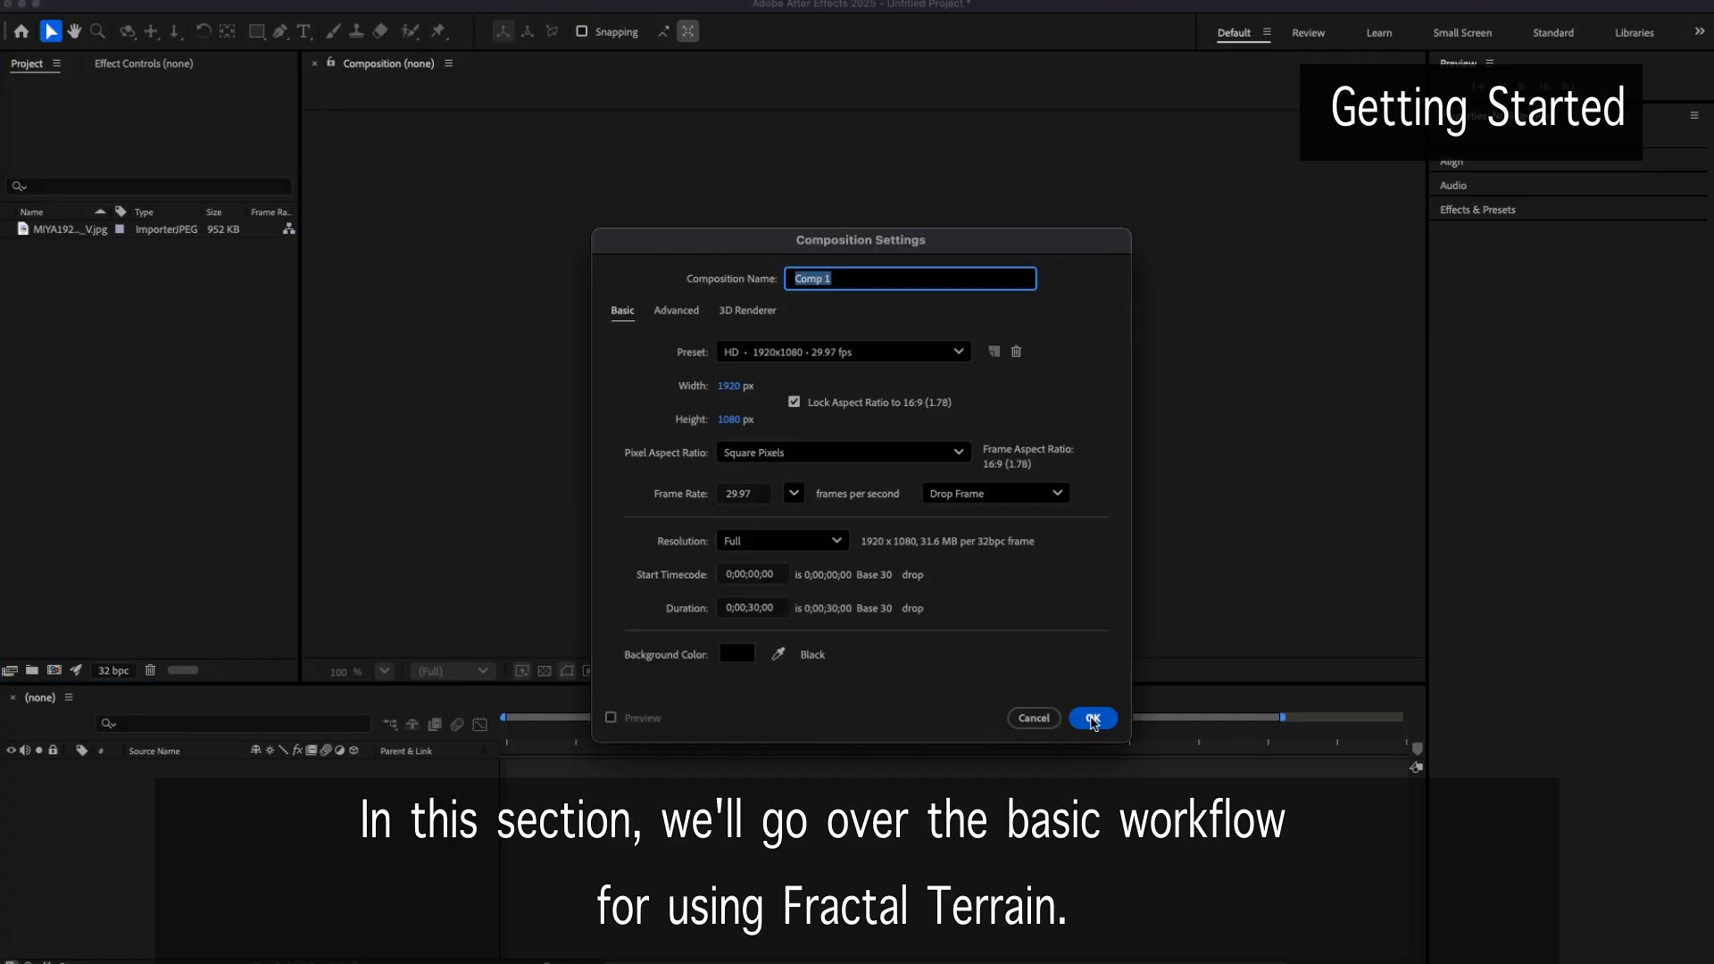
Confirm the 1920×1080 composition and add a comp-sized dark gray solid layer
click(1091, 718)
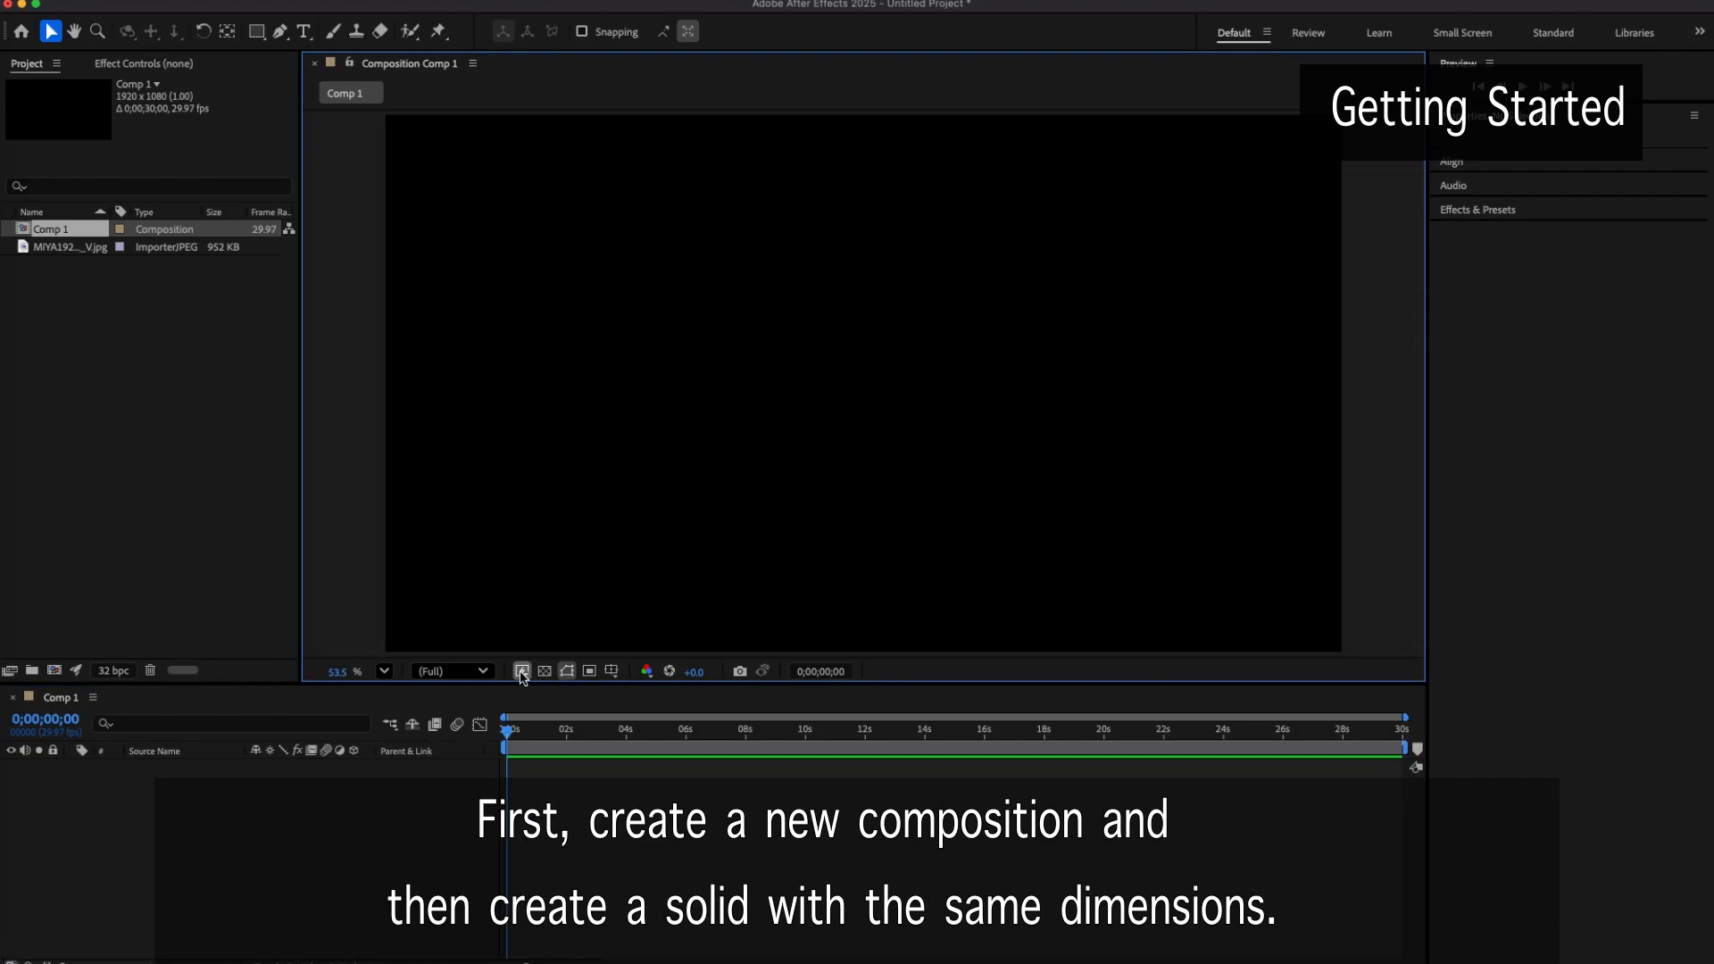
click(521, 671)
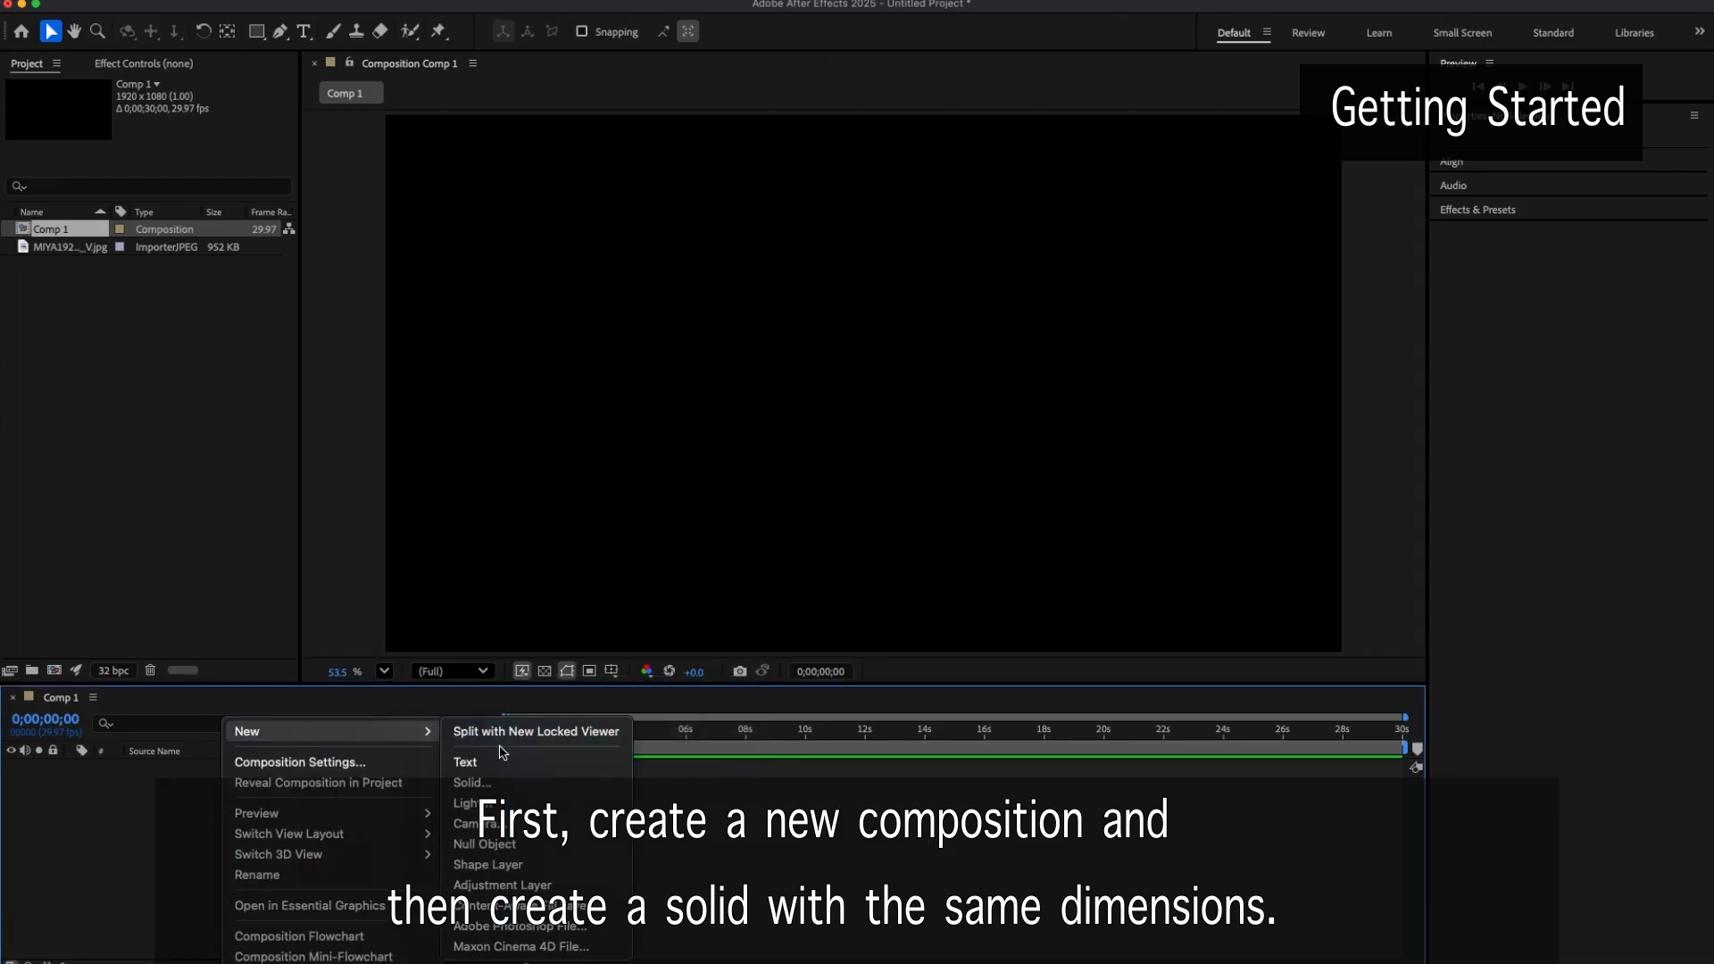
click(471, 782)
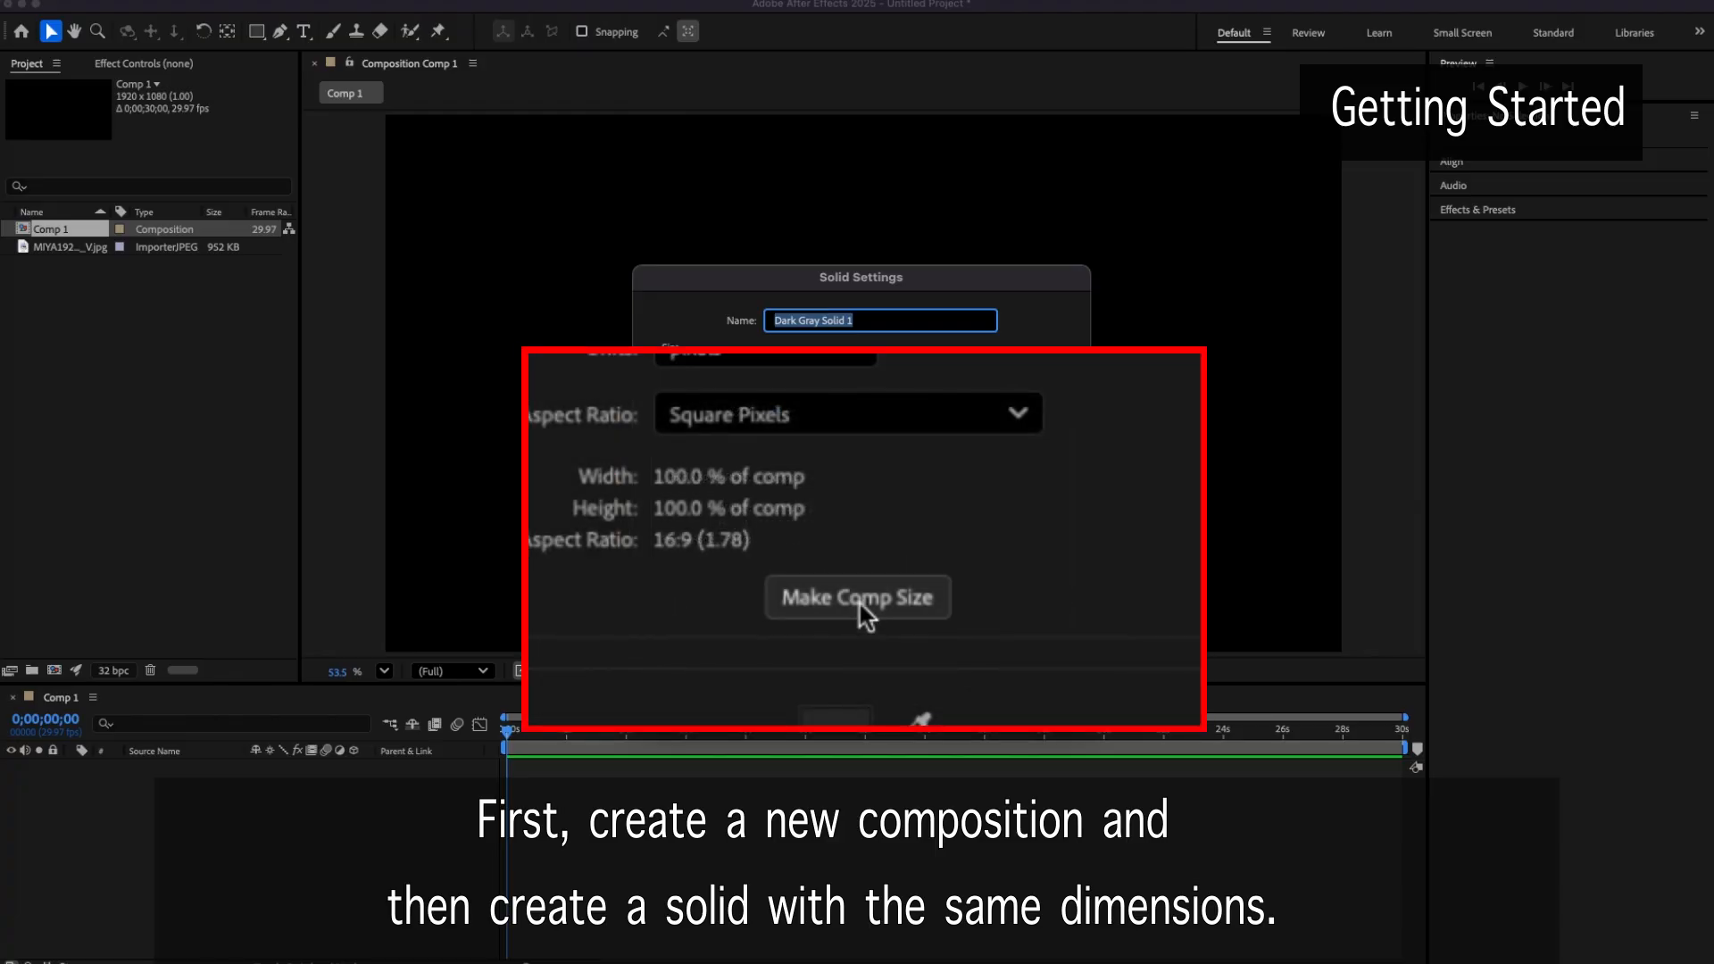
click(857, 596)
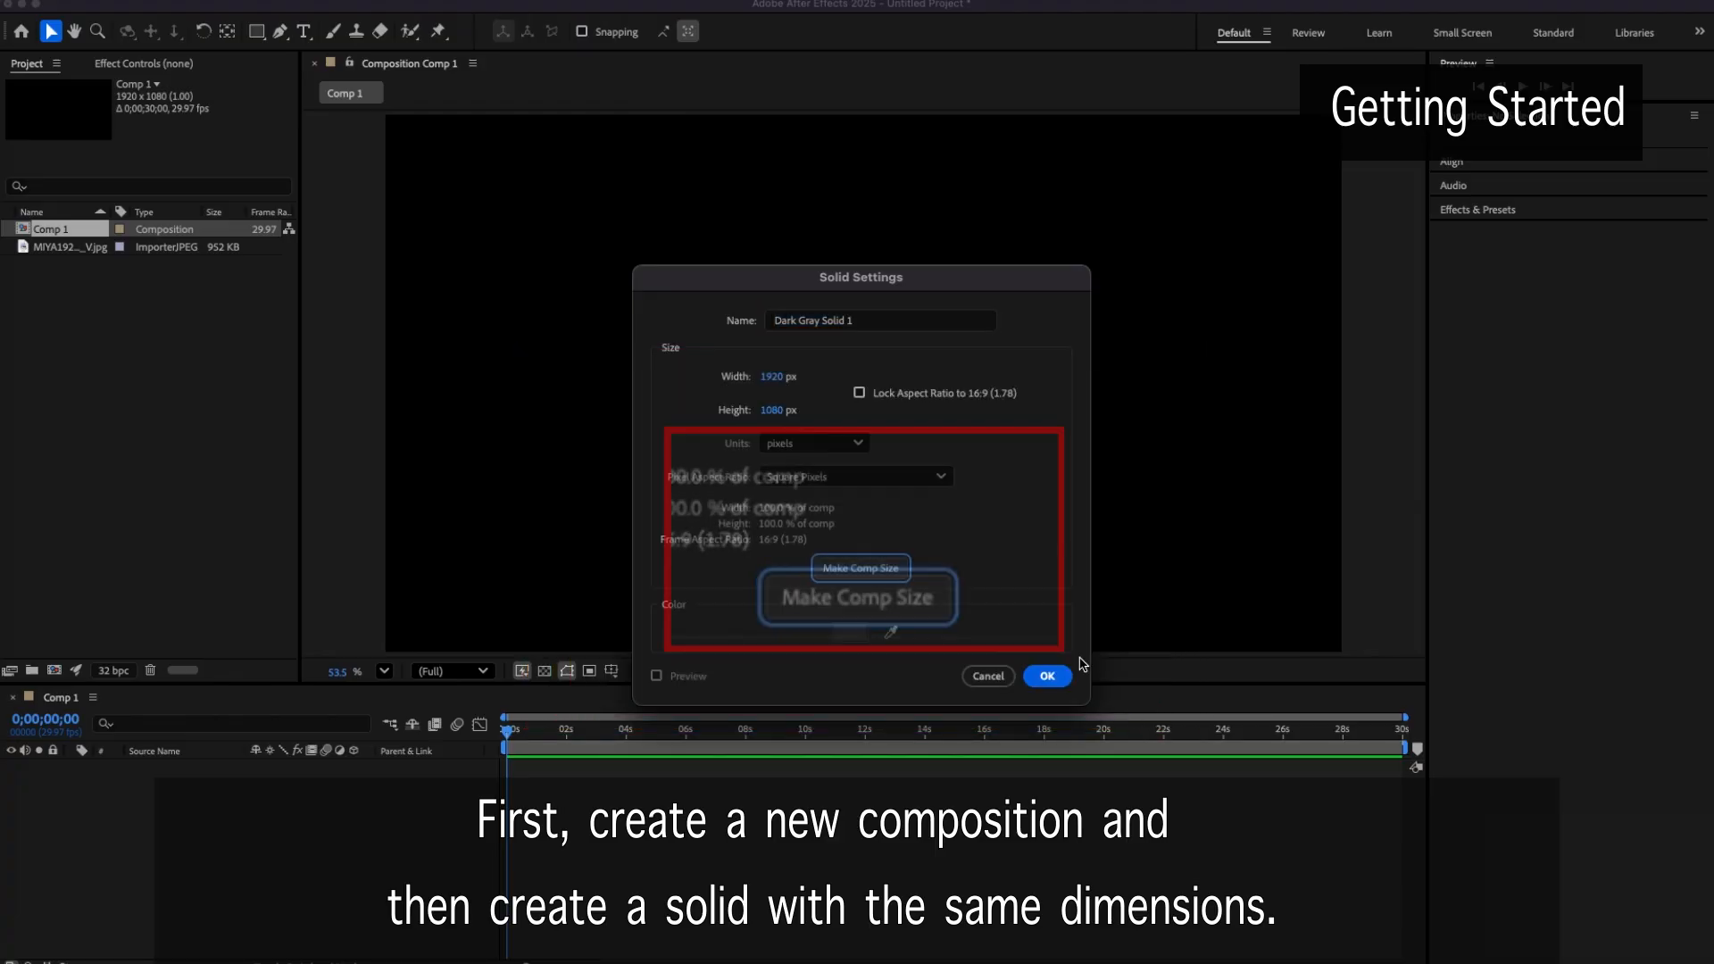
click(1045, 675)
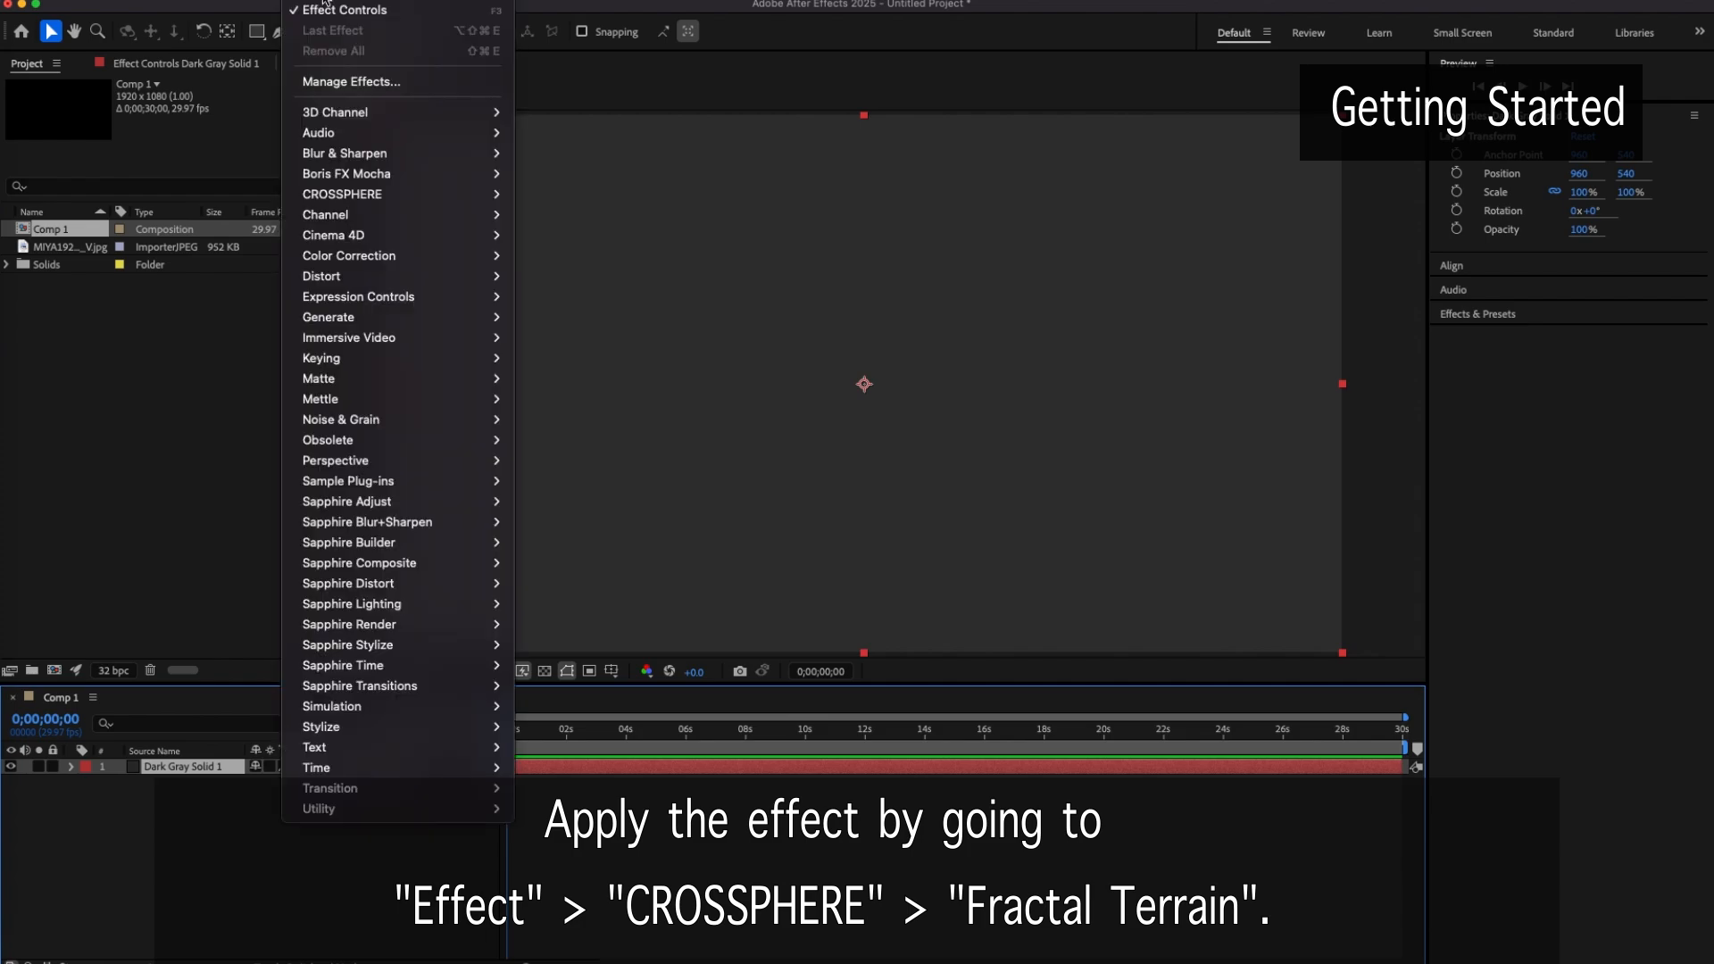
mouse_move(343, 193)
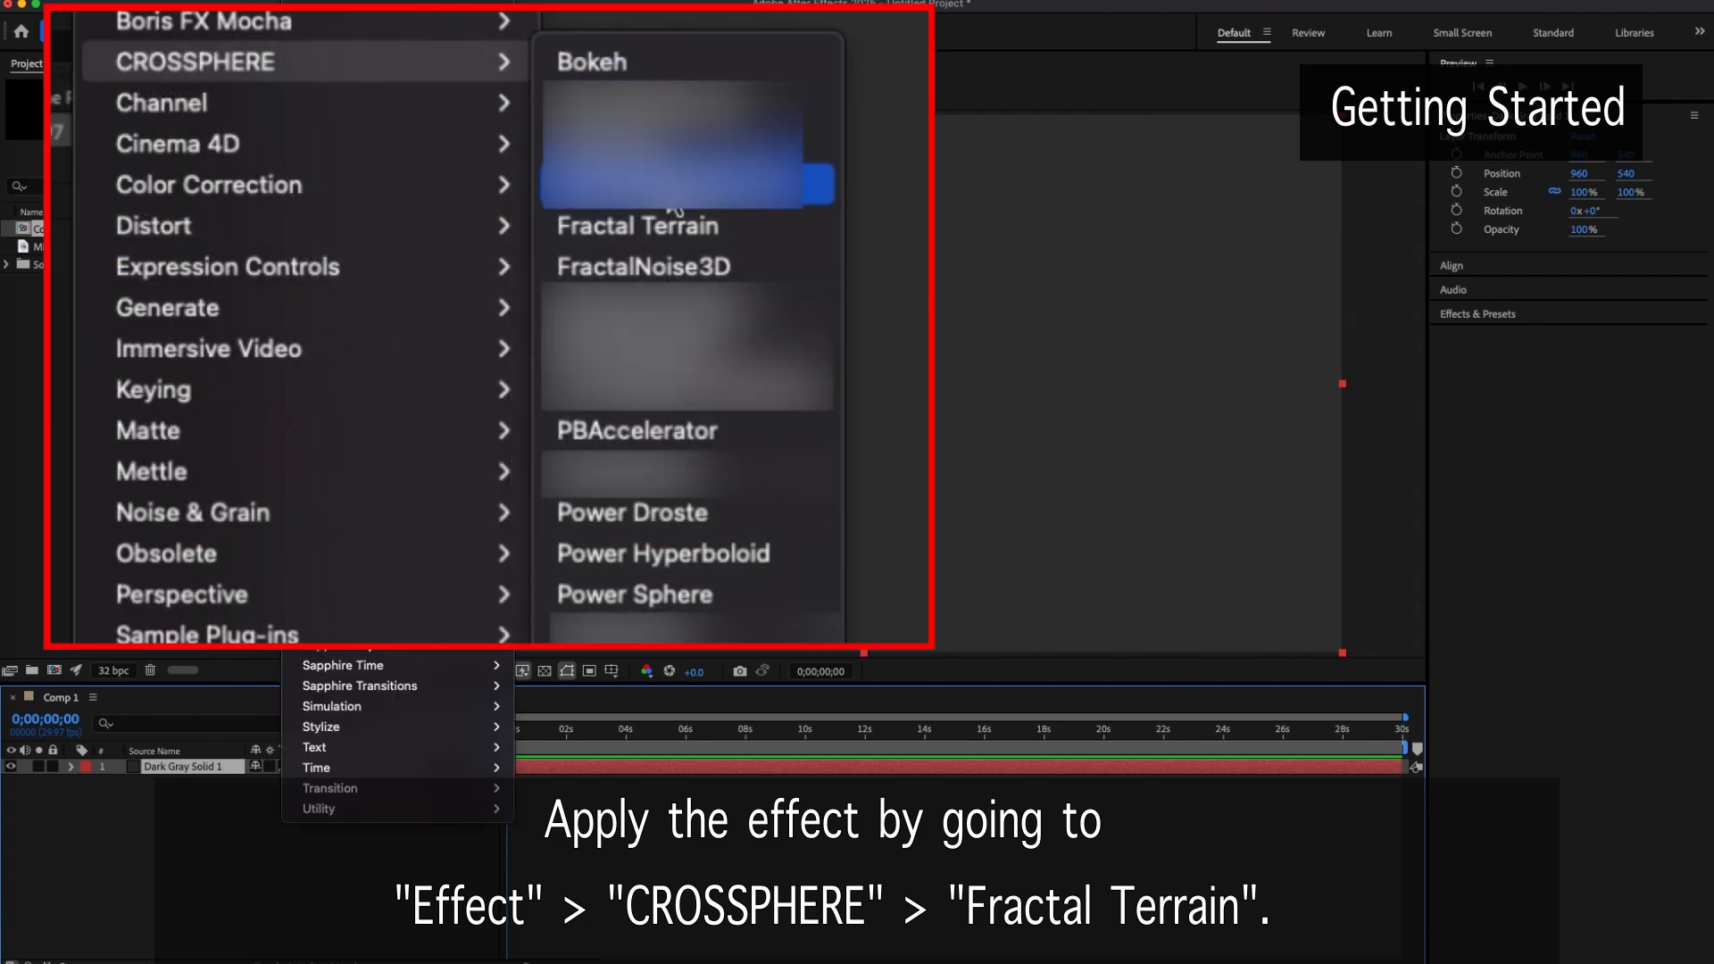
Apply the Fractal Terrain effect to the solid so red mountains render
click(637, 226)
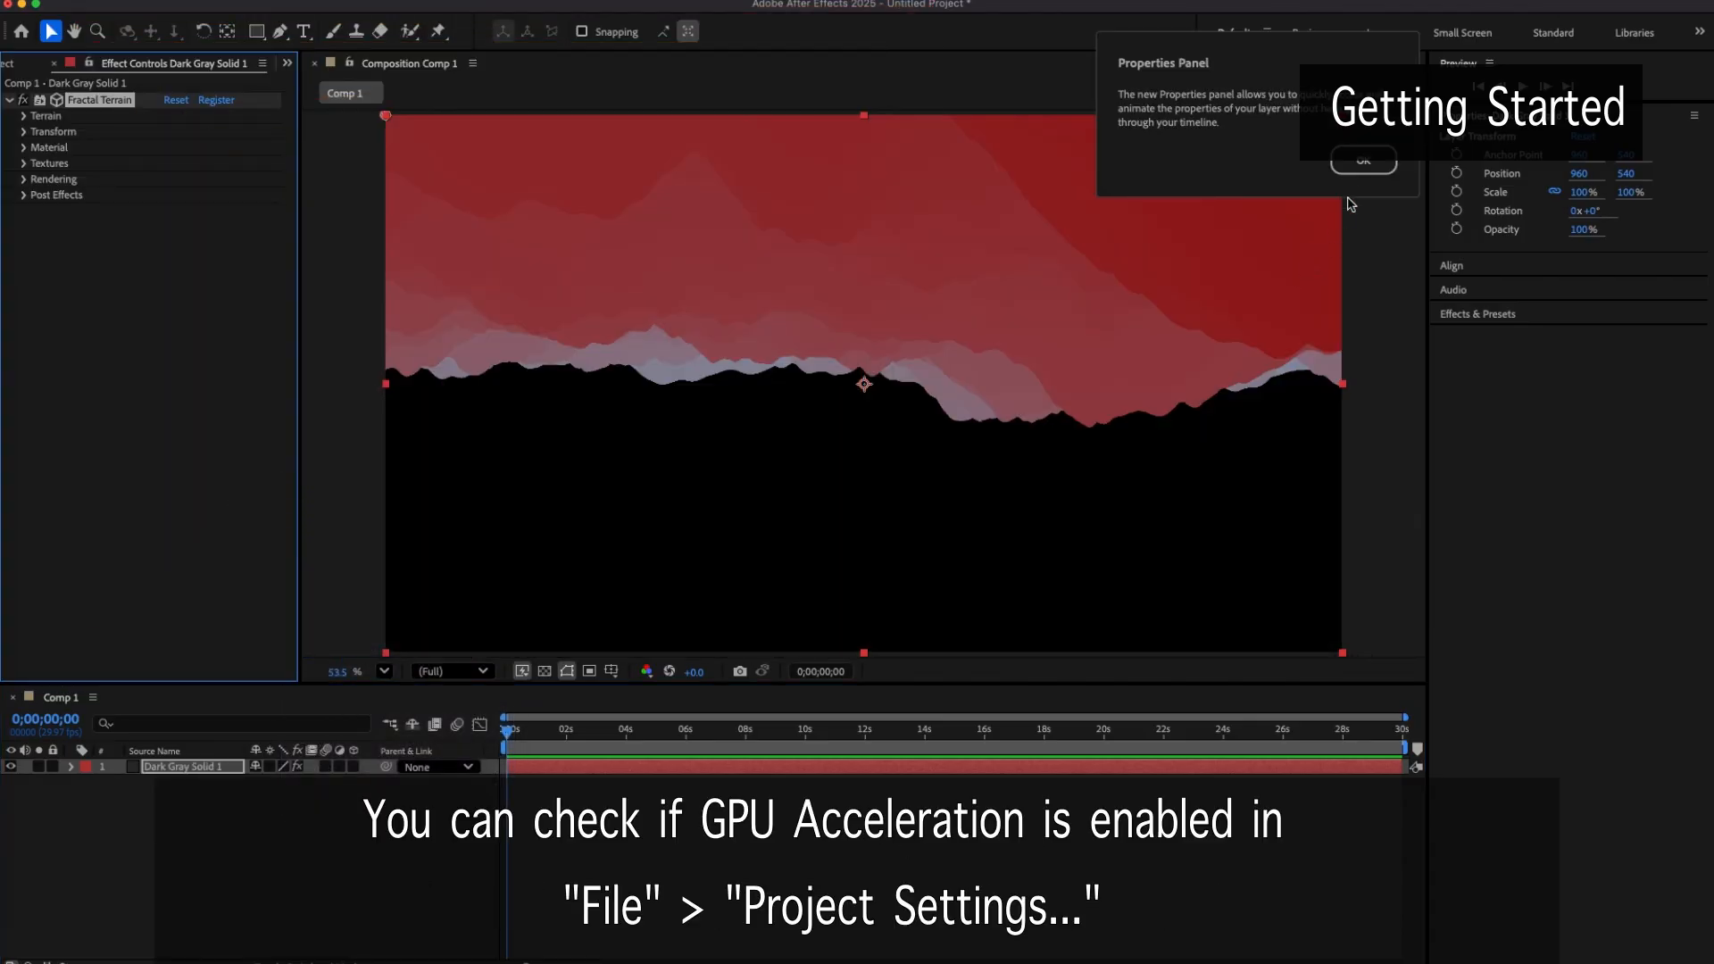
click(1362, 161)
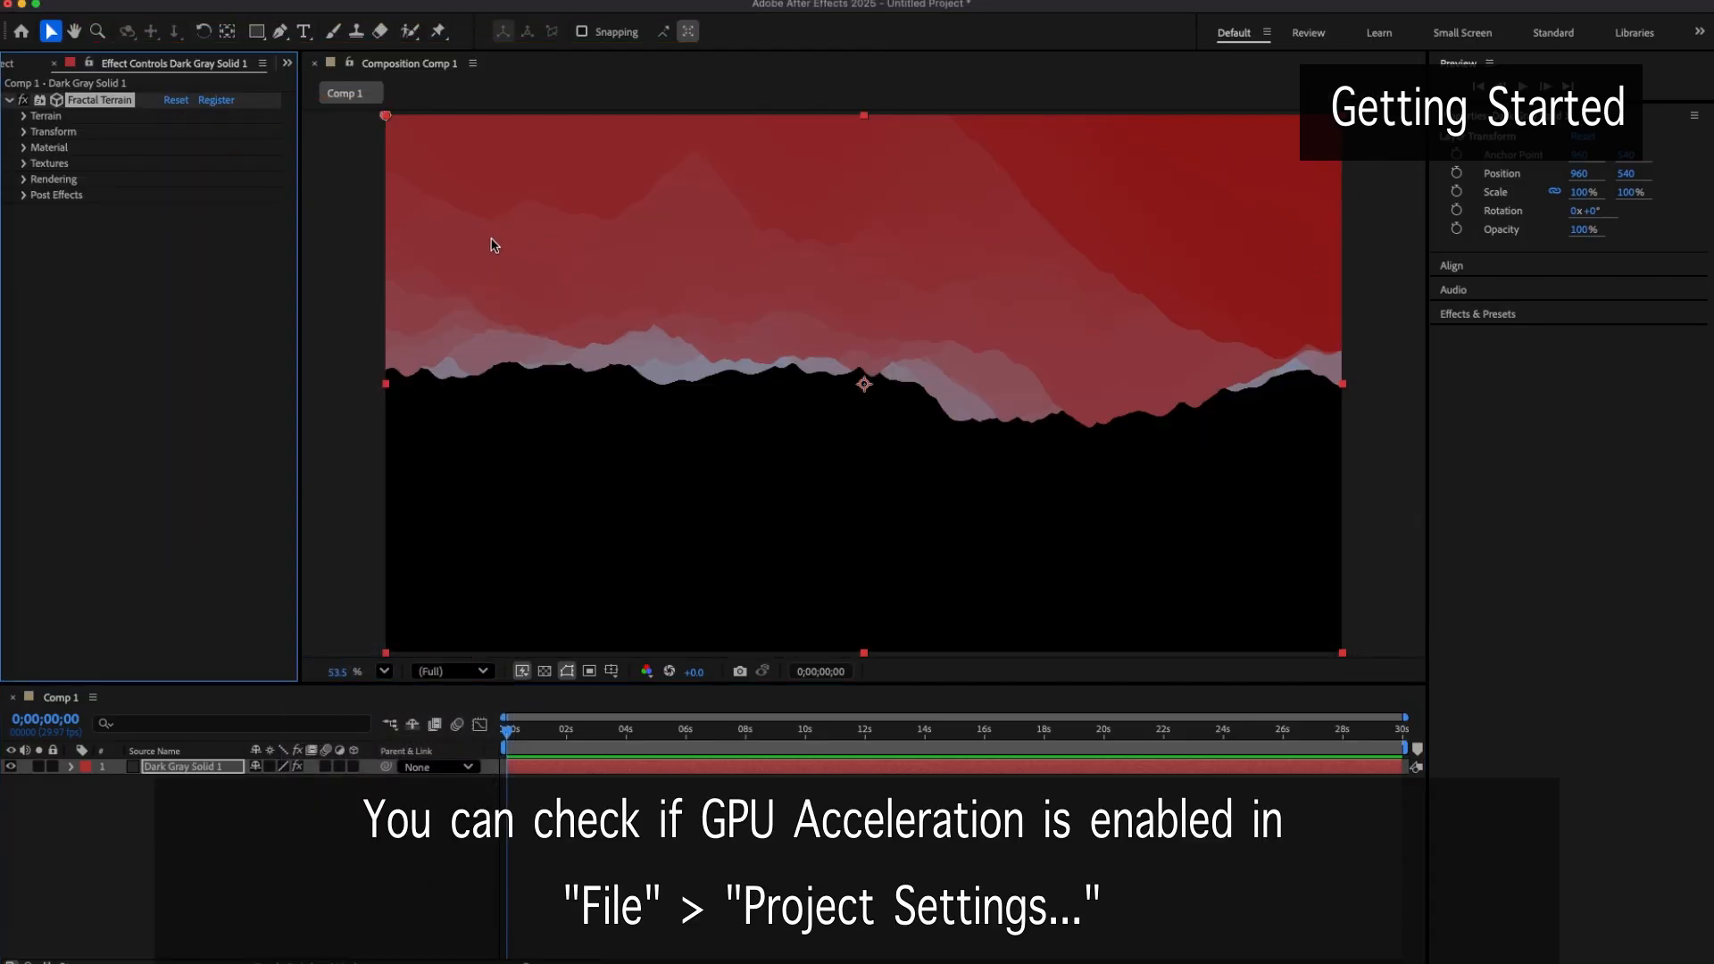
Keep Mercury GPU Acceleration as the renderer in Project Settings
click(26, 9)
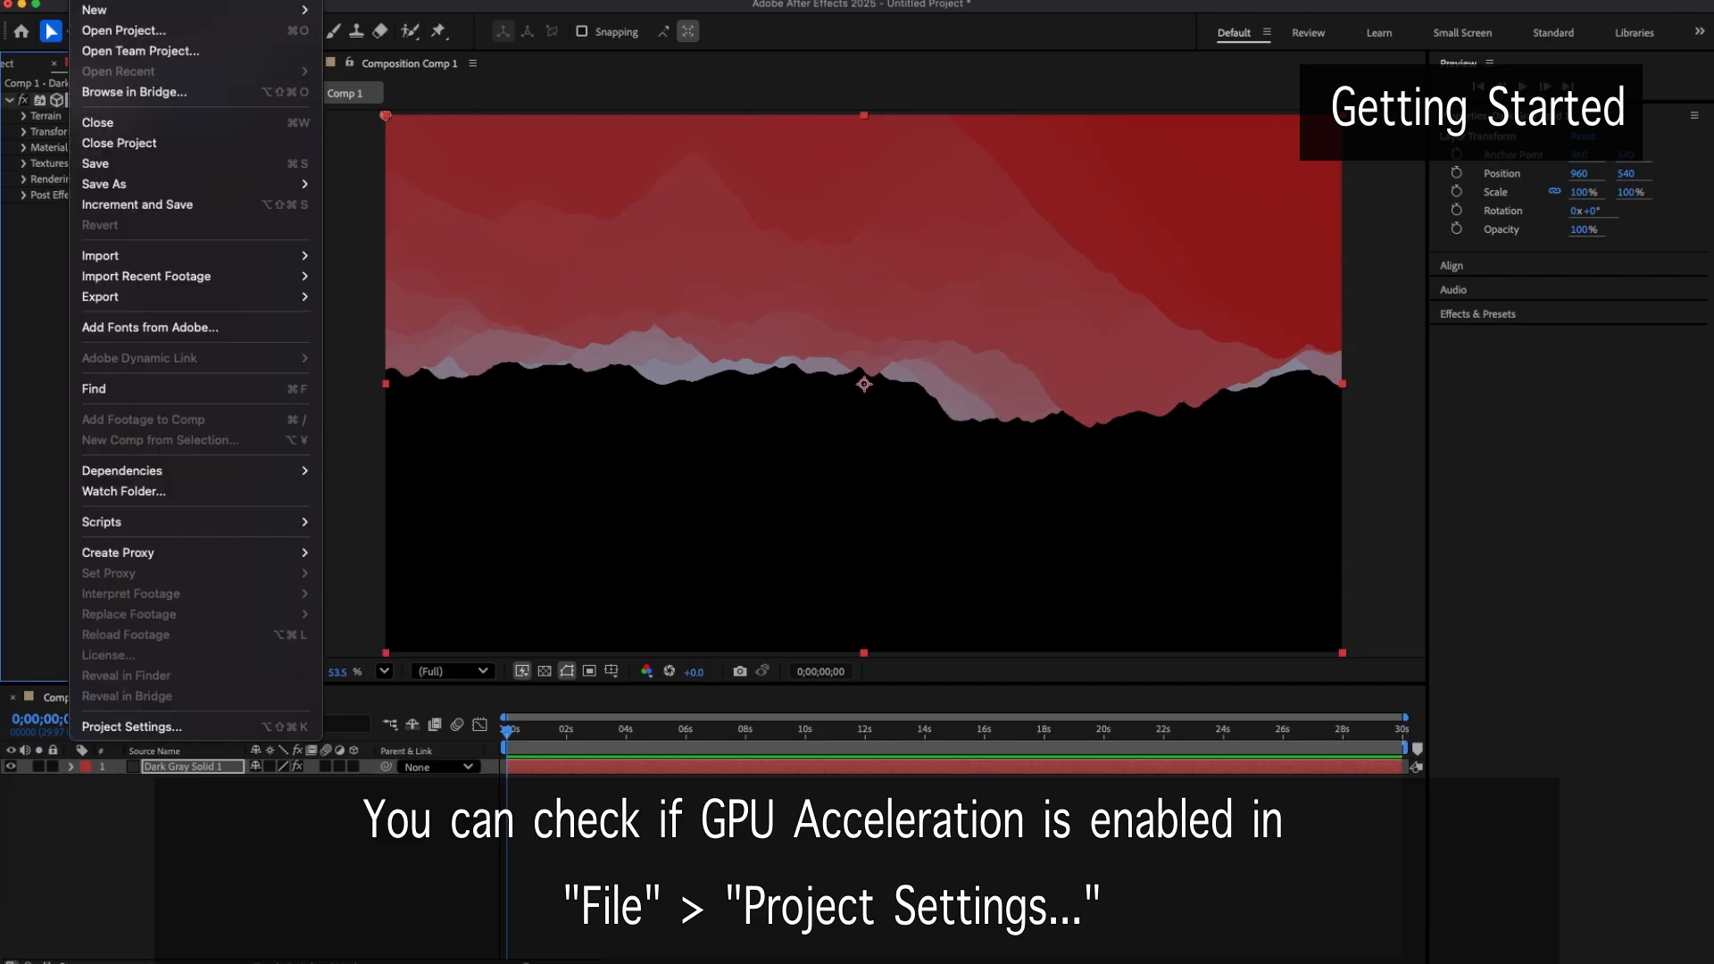
click(130, 726)
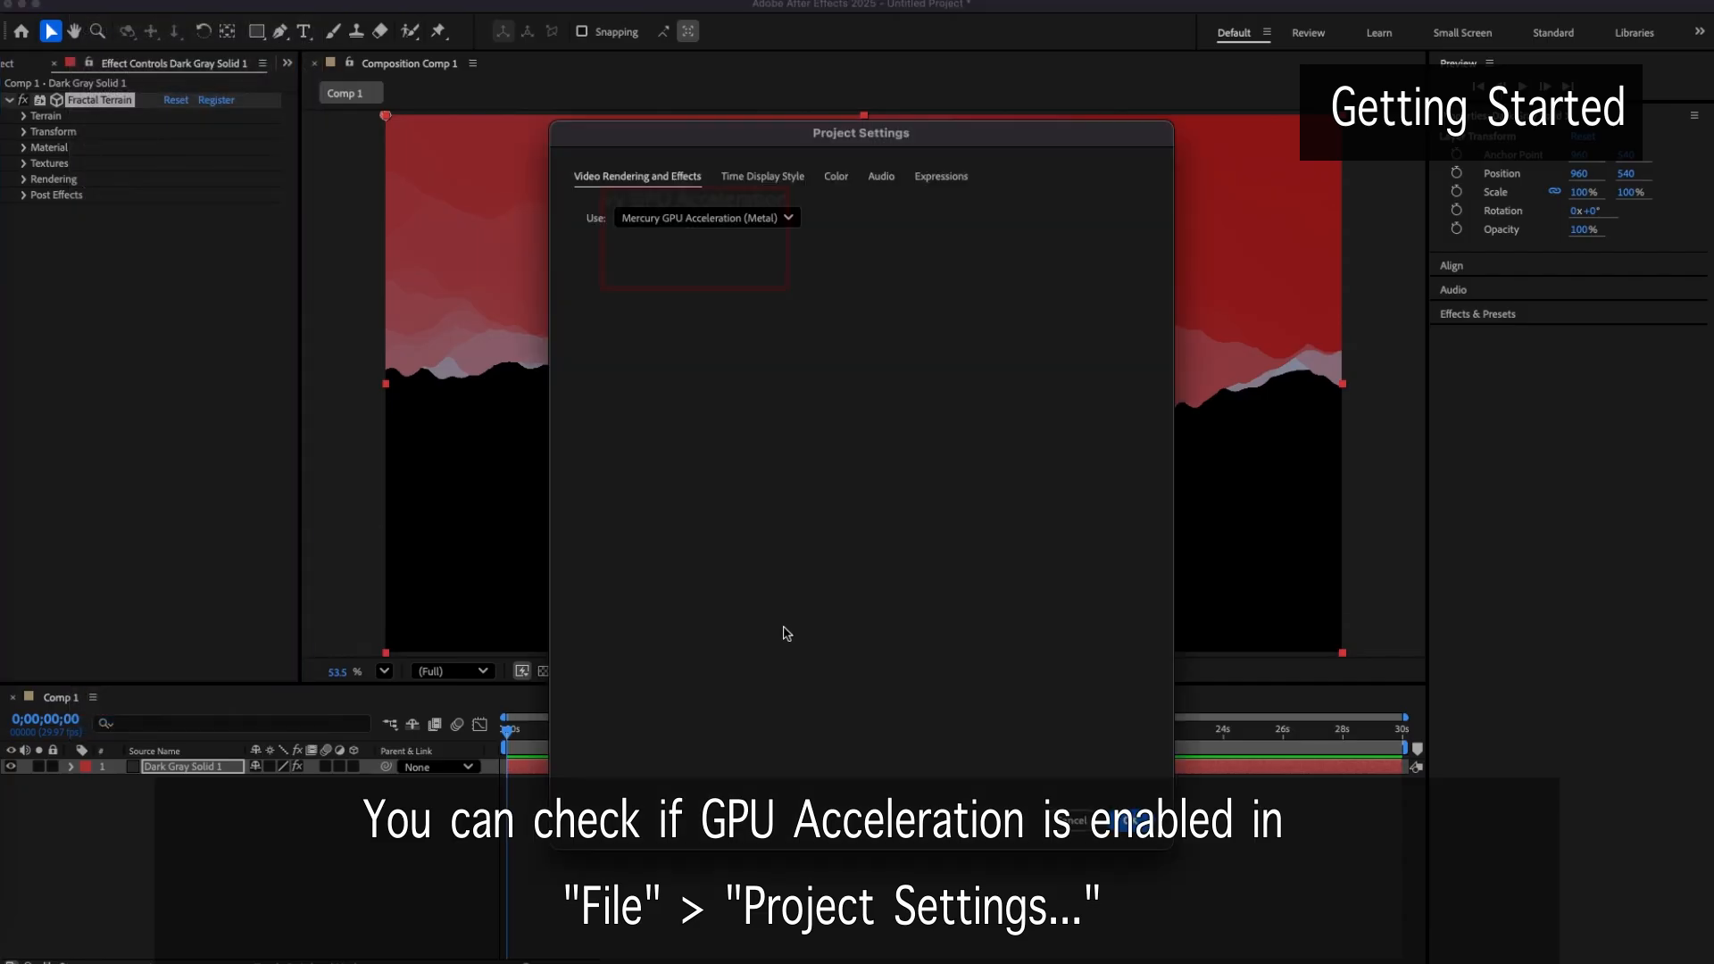
click(705, 218)
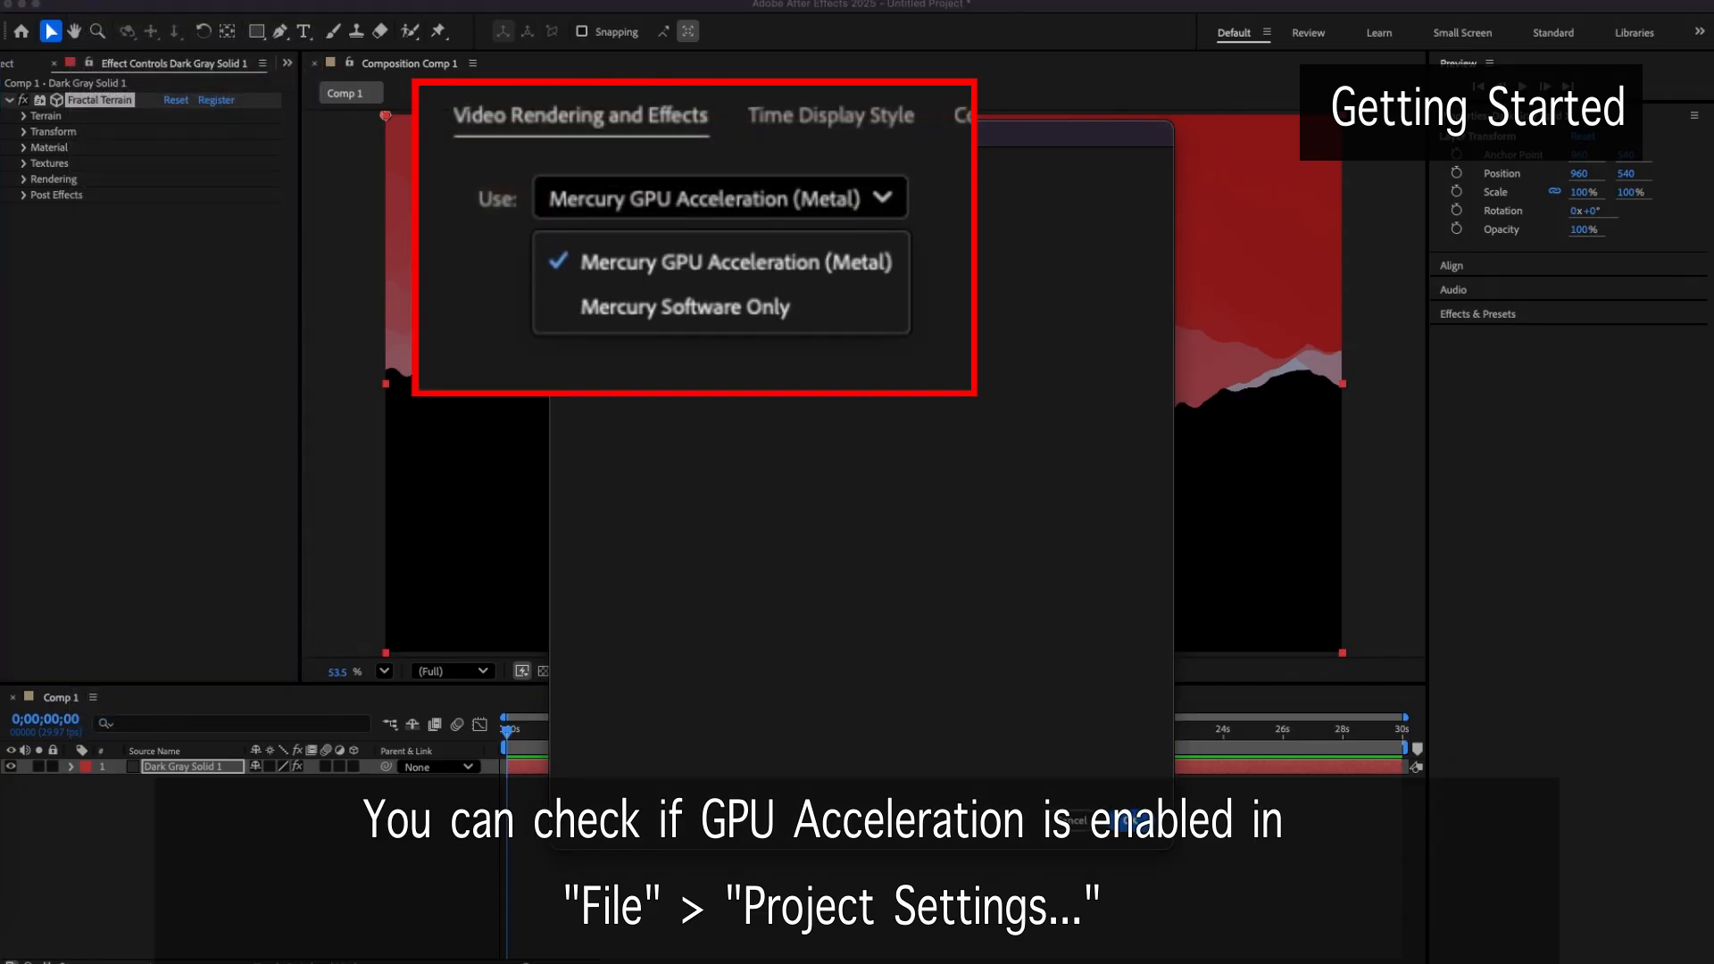
click(738, 261)
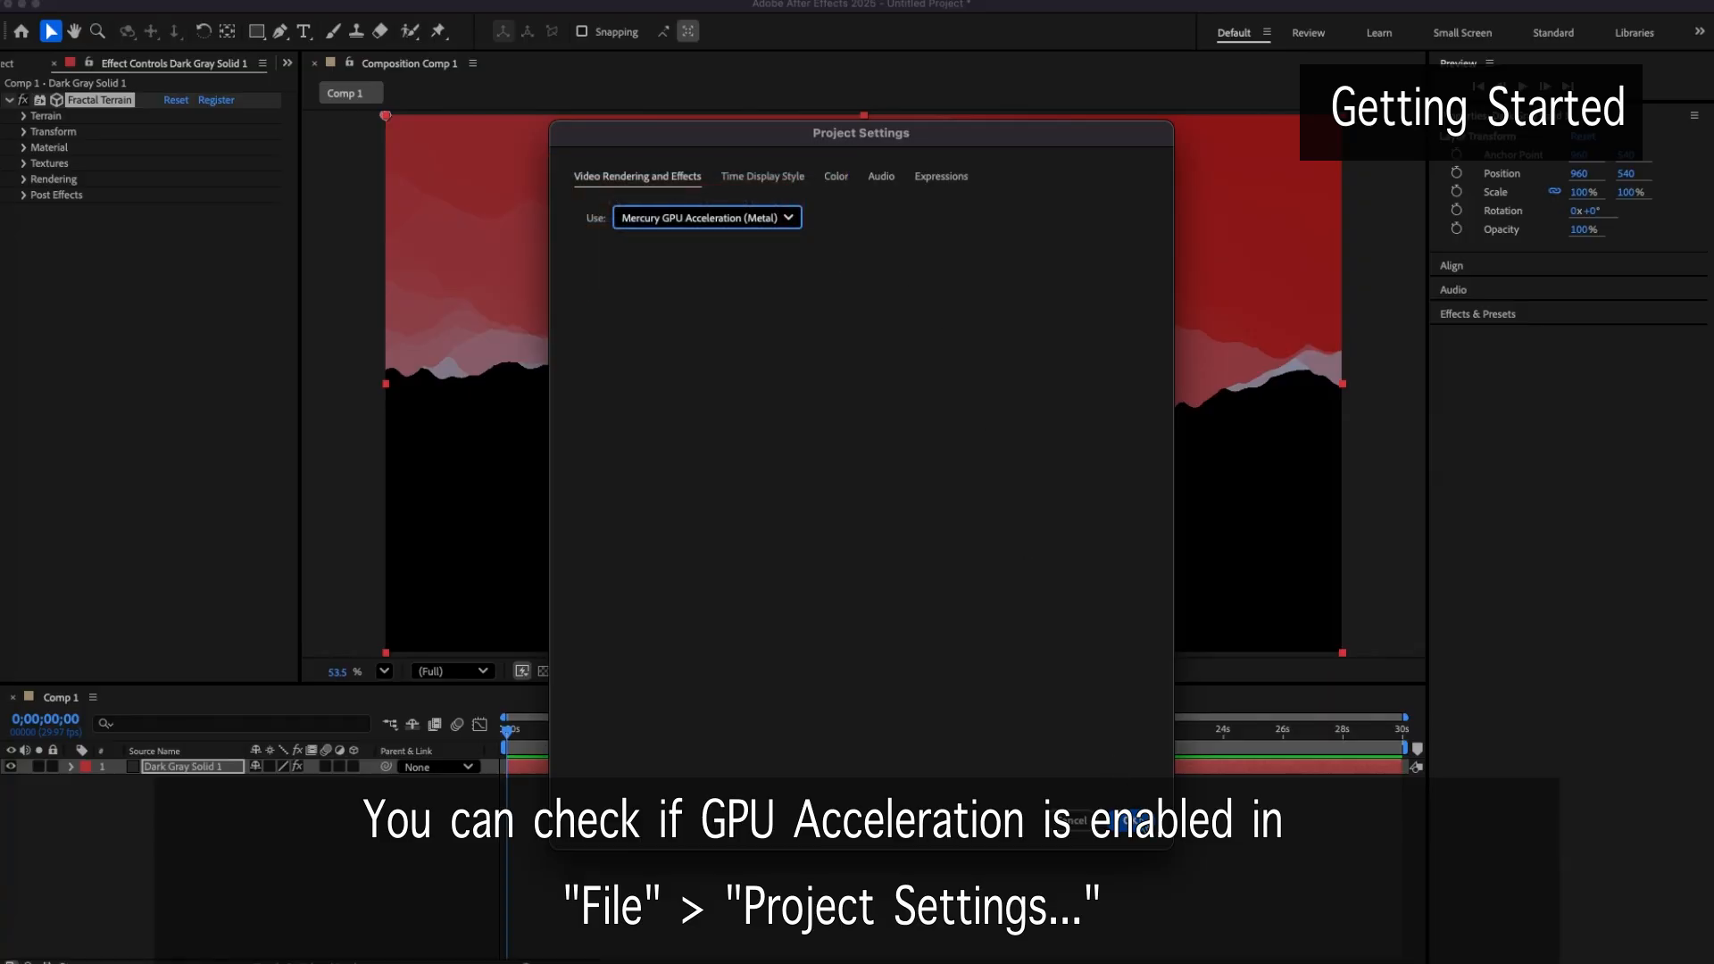
click(1129, 821)
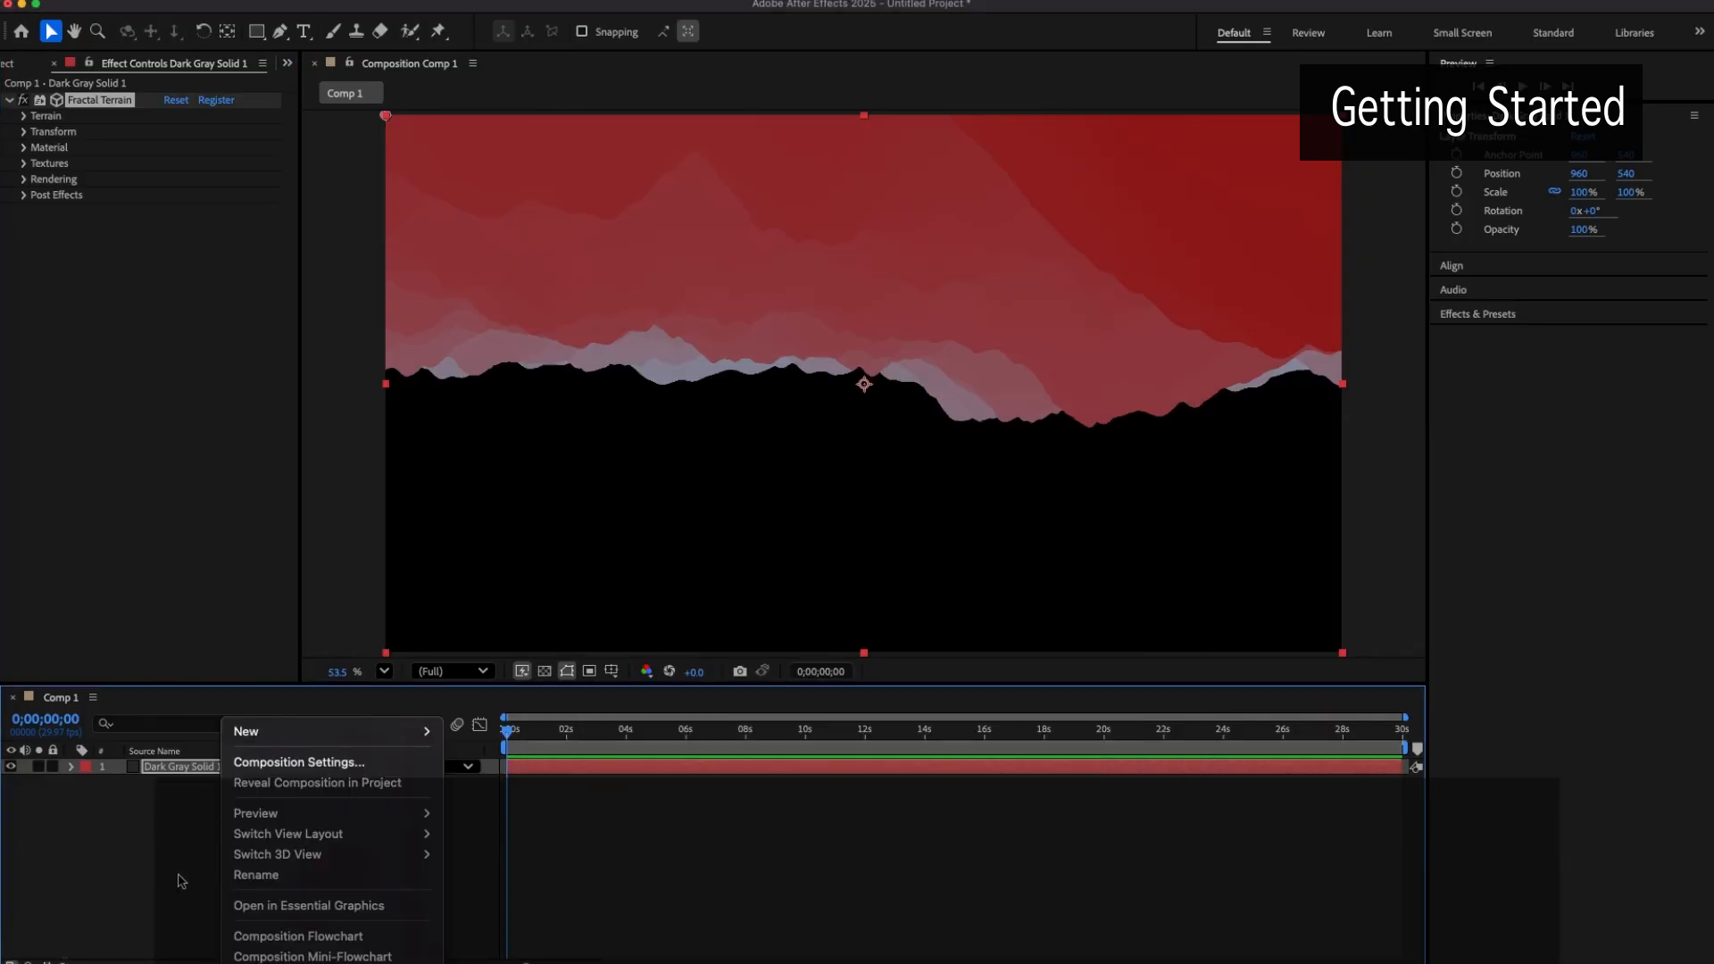
mouse_move(166, 831)
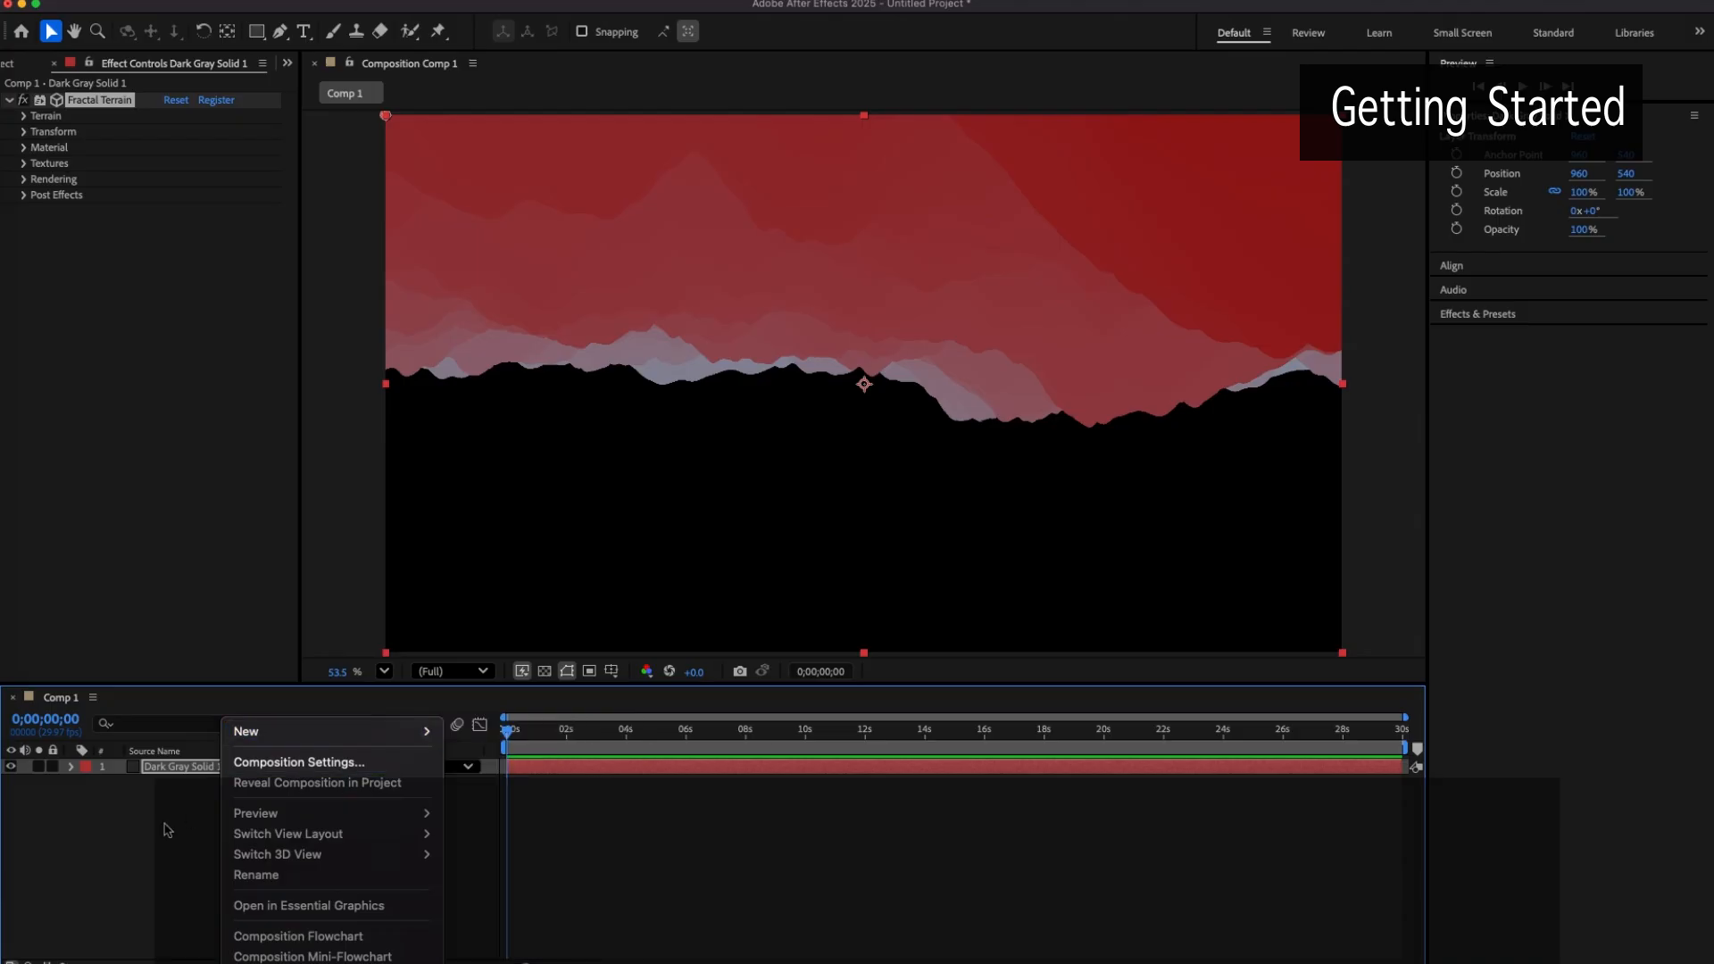
Dismiss the timeline context menu without choosing a new layer type
click(22, 116)
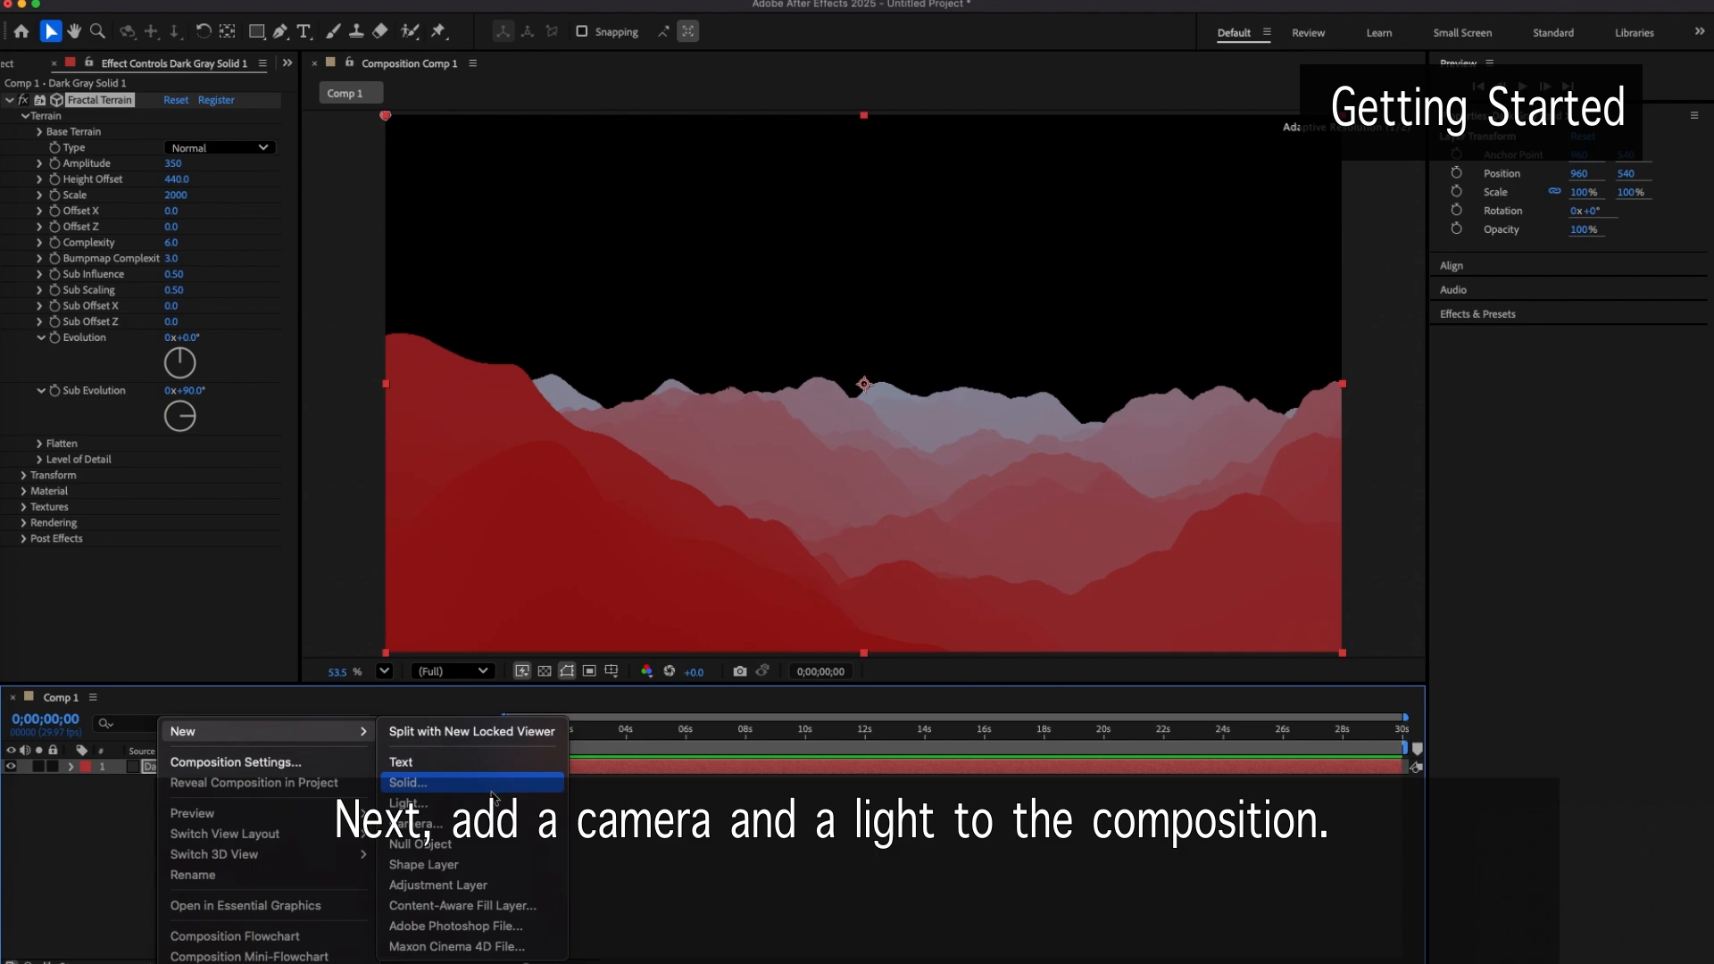
Add a camera layer with default settings and shift its view across the mountains
click(411, 823)
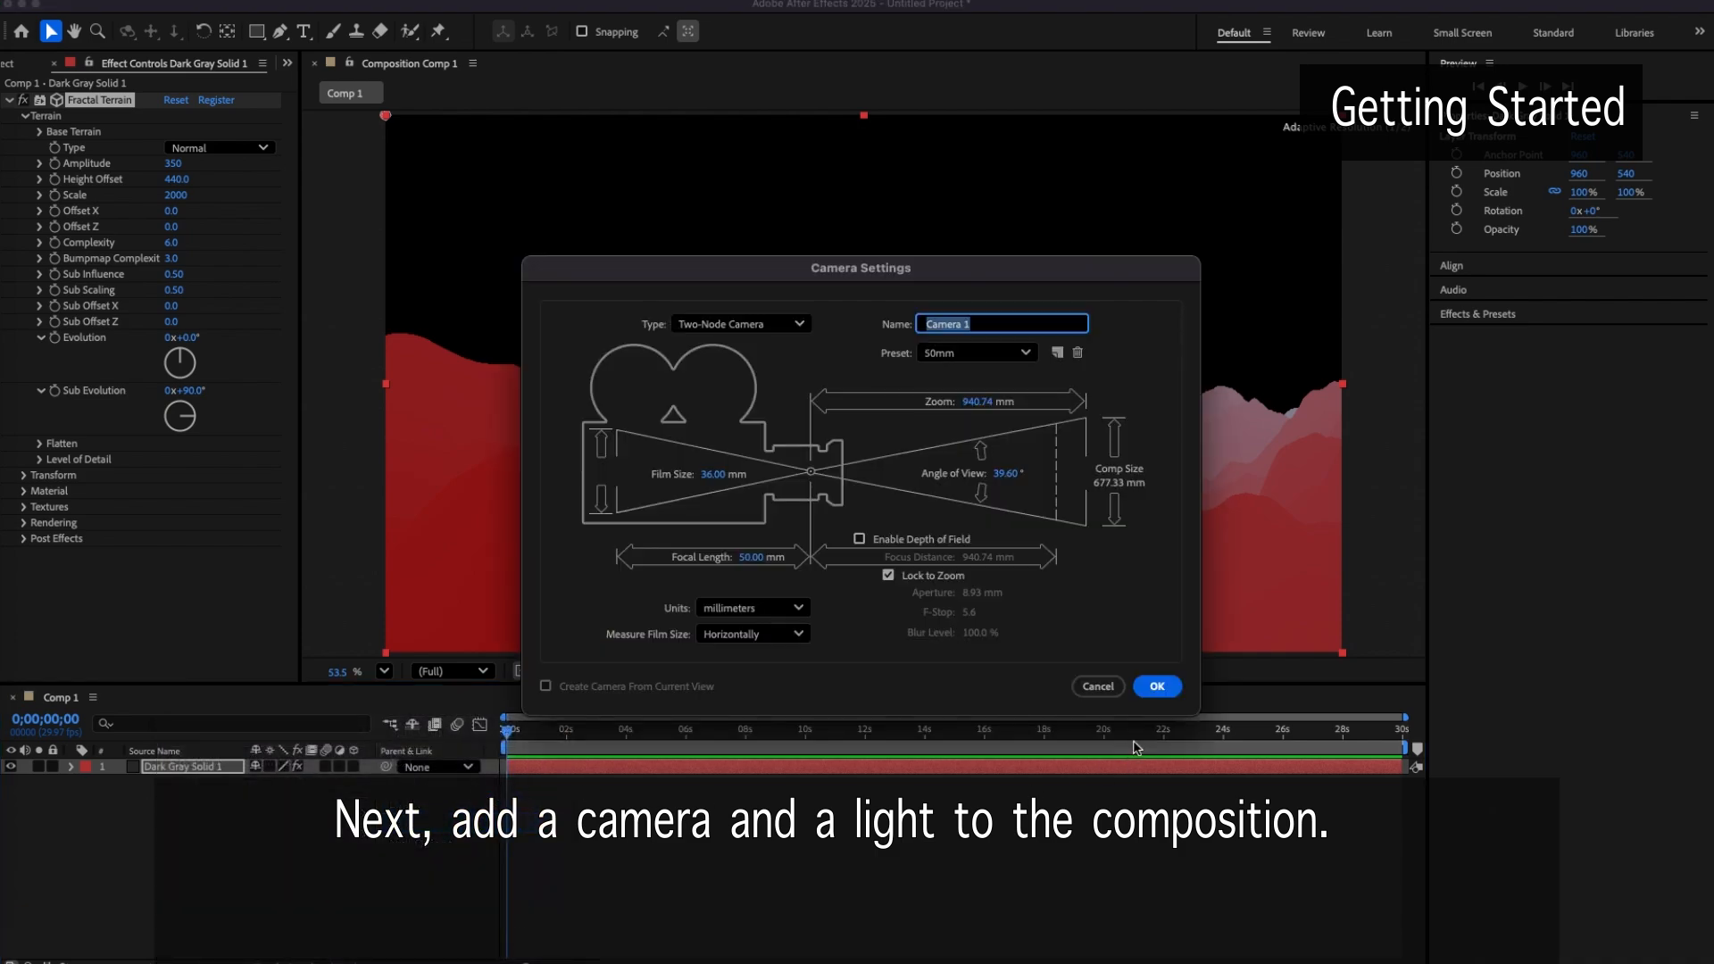
click(1155, 685)
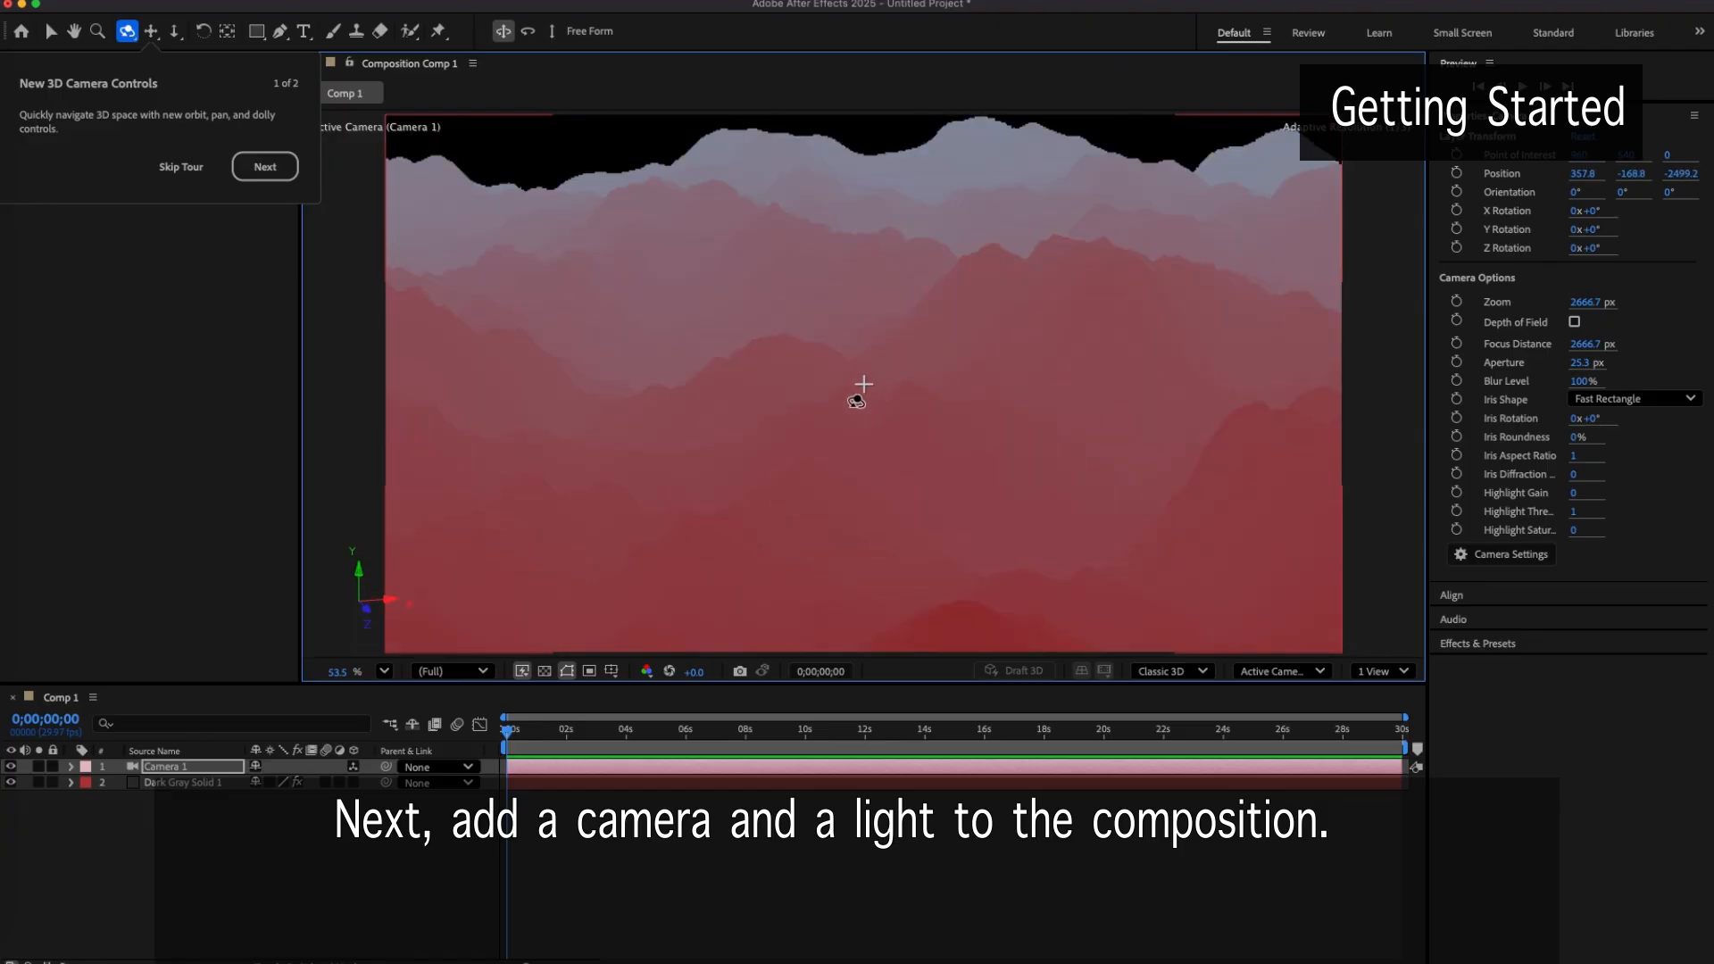
drag(859, 397, 800, 397)
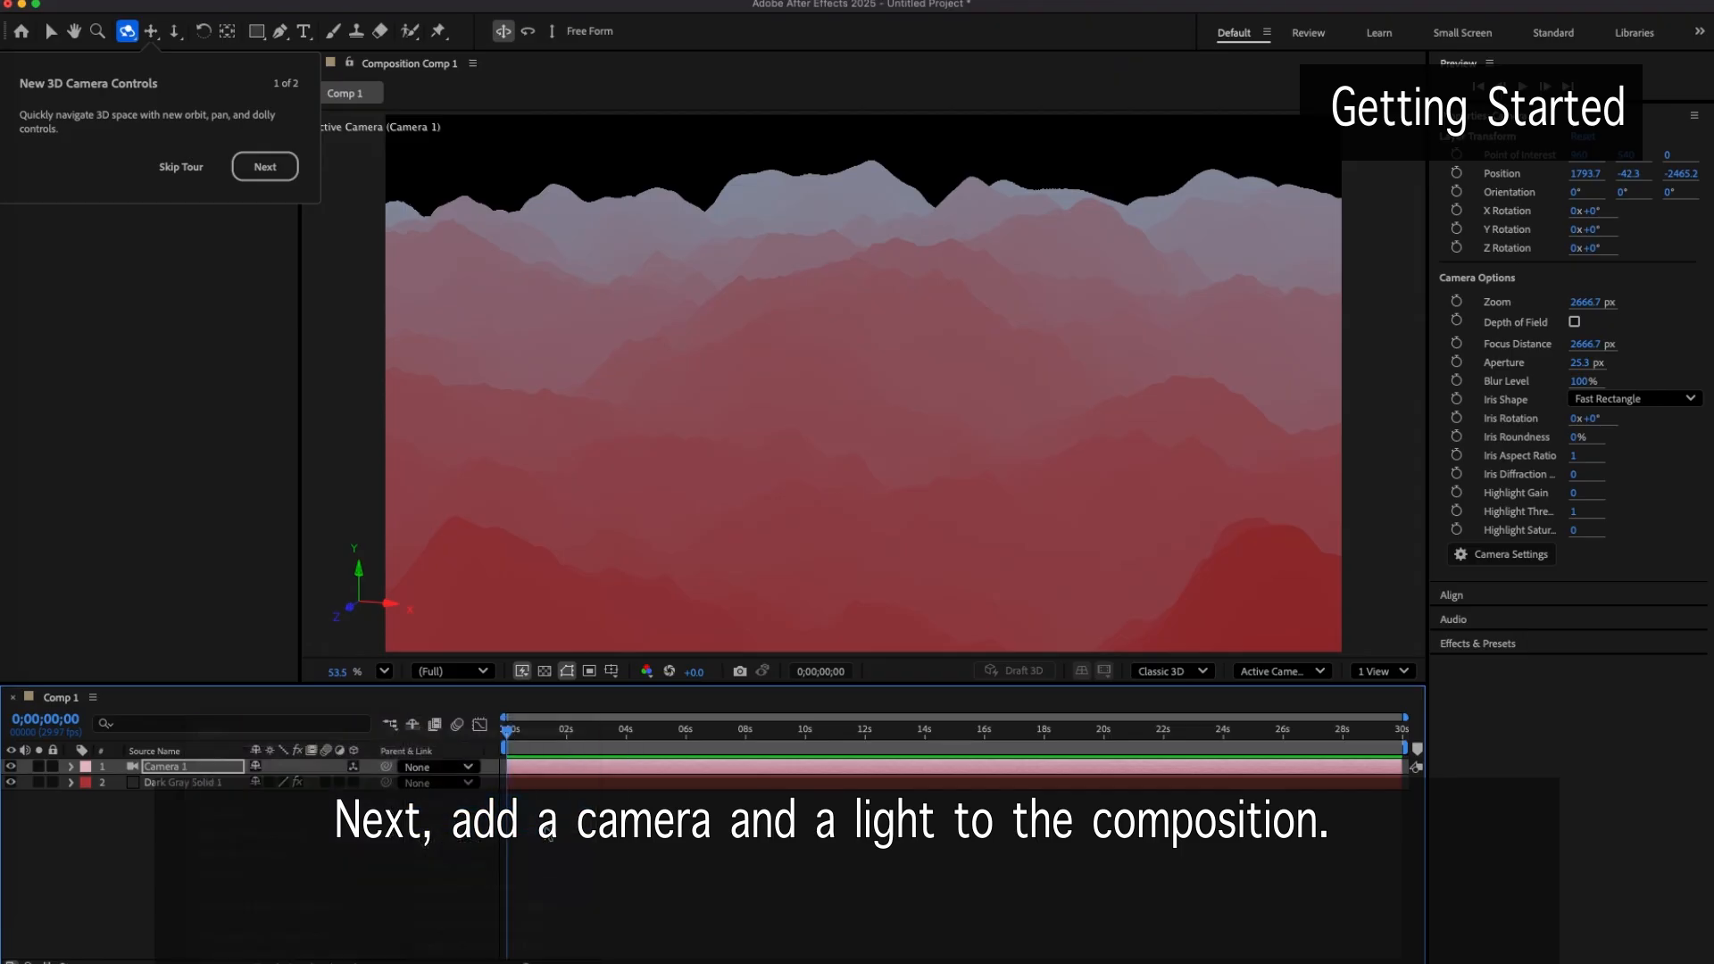
Create a Parallel light that casts shadows at 80% shadow darkness
click(900, 118)
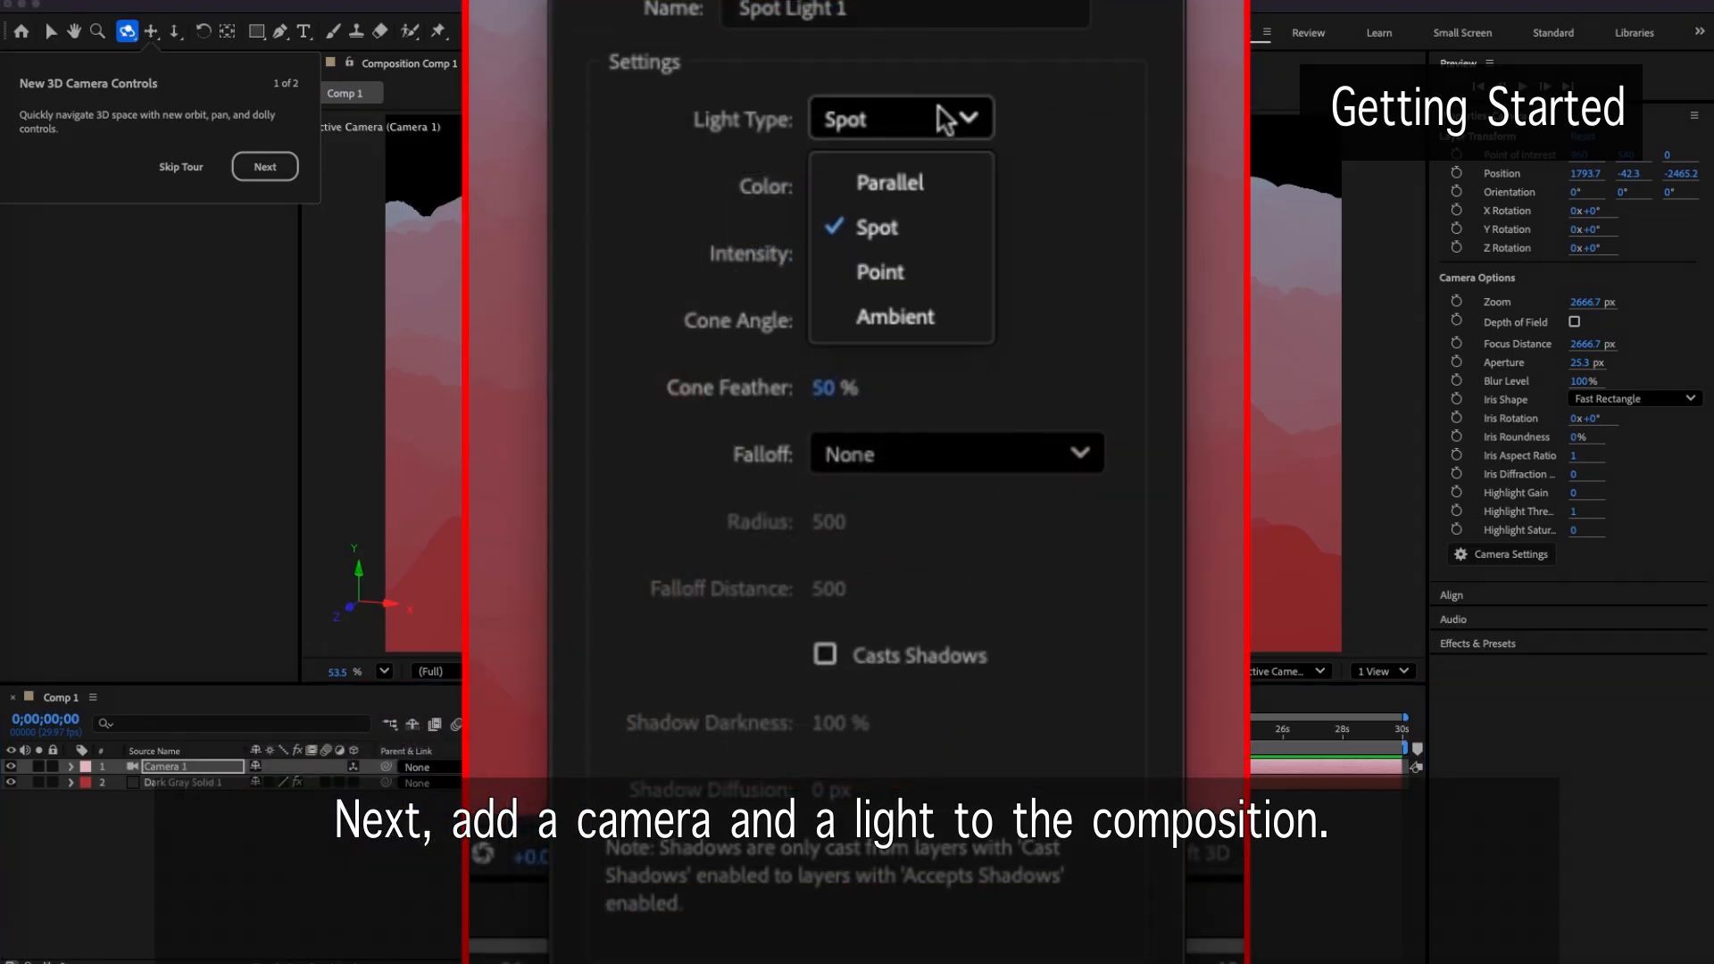
mouse_move(943, 125)
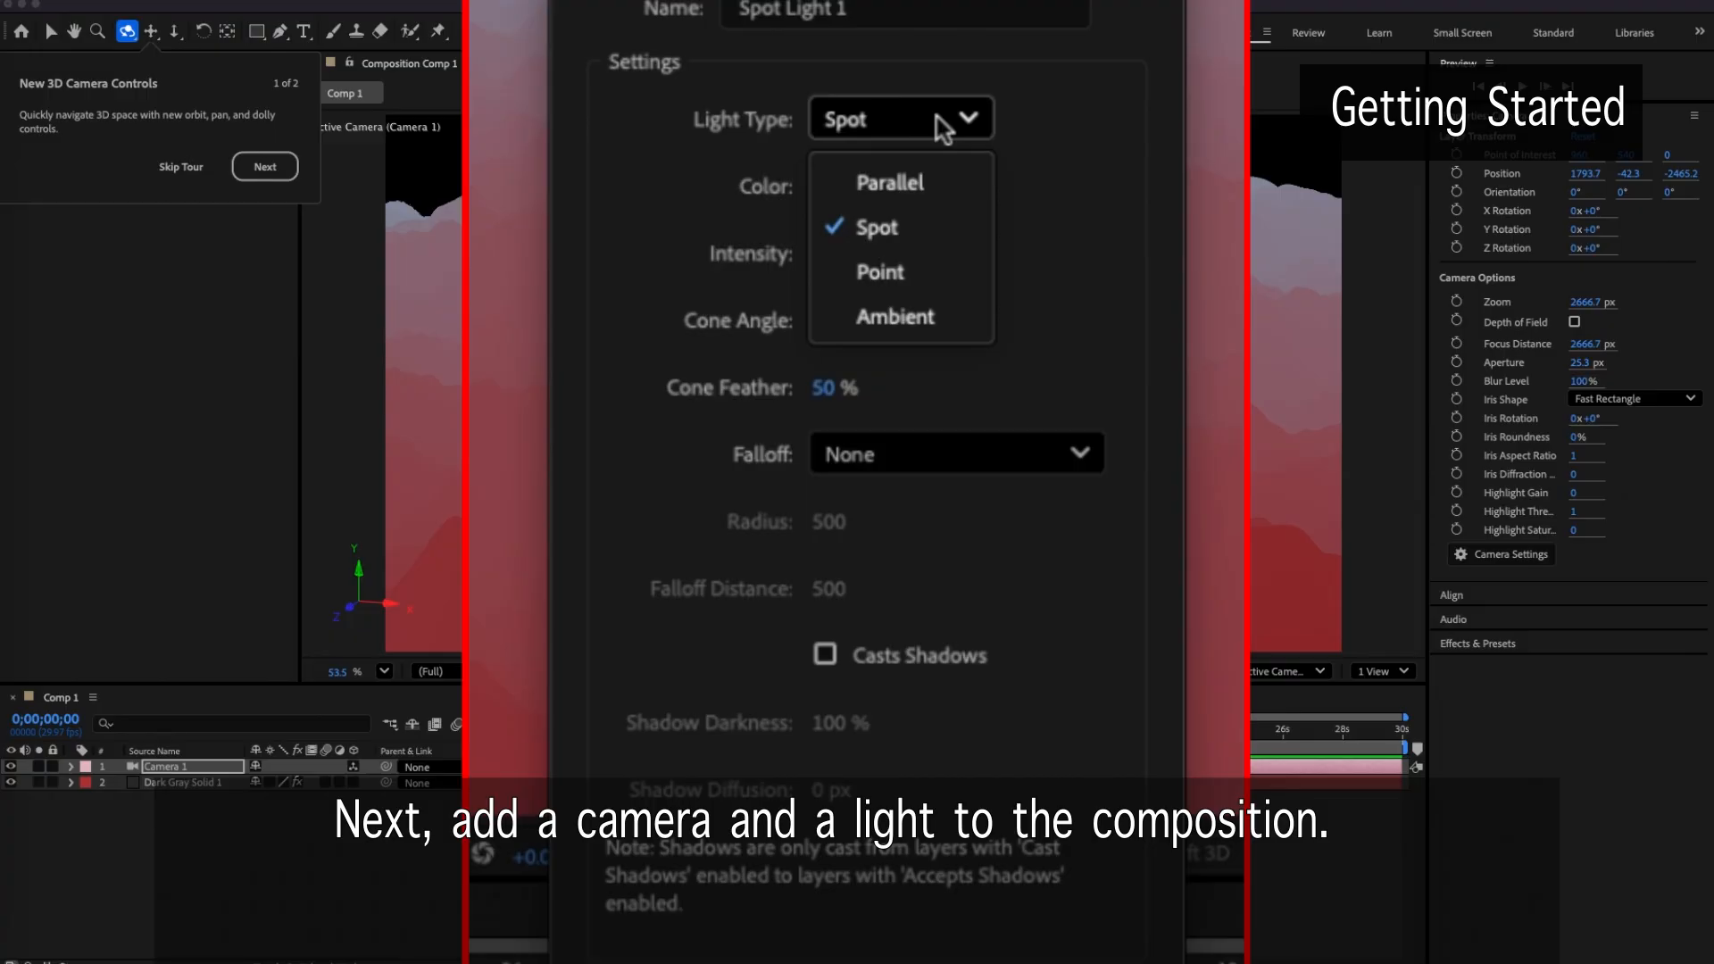
click(889, 182)
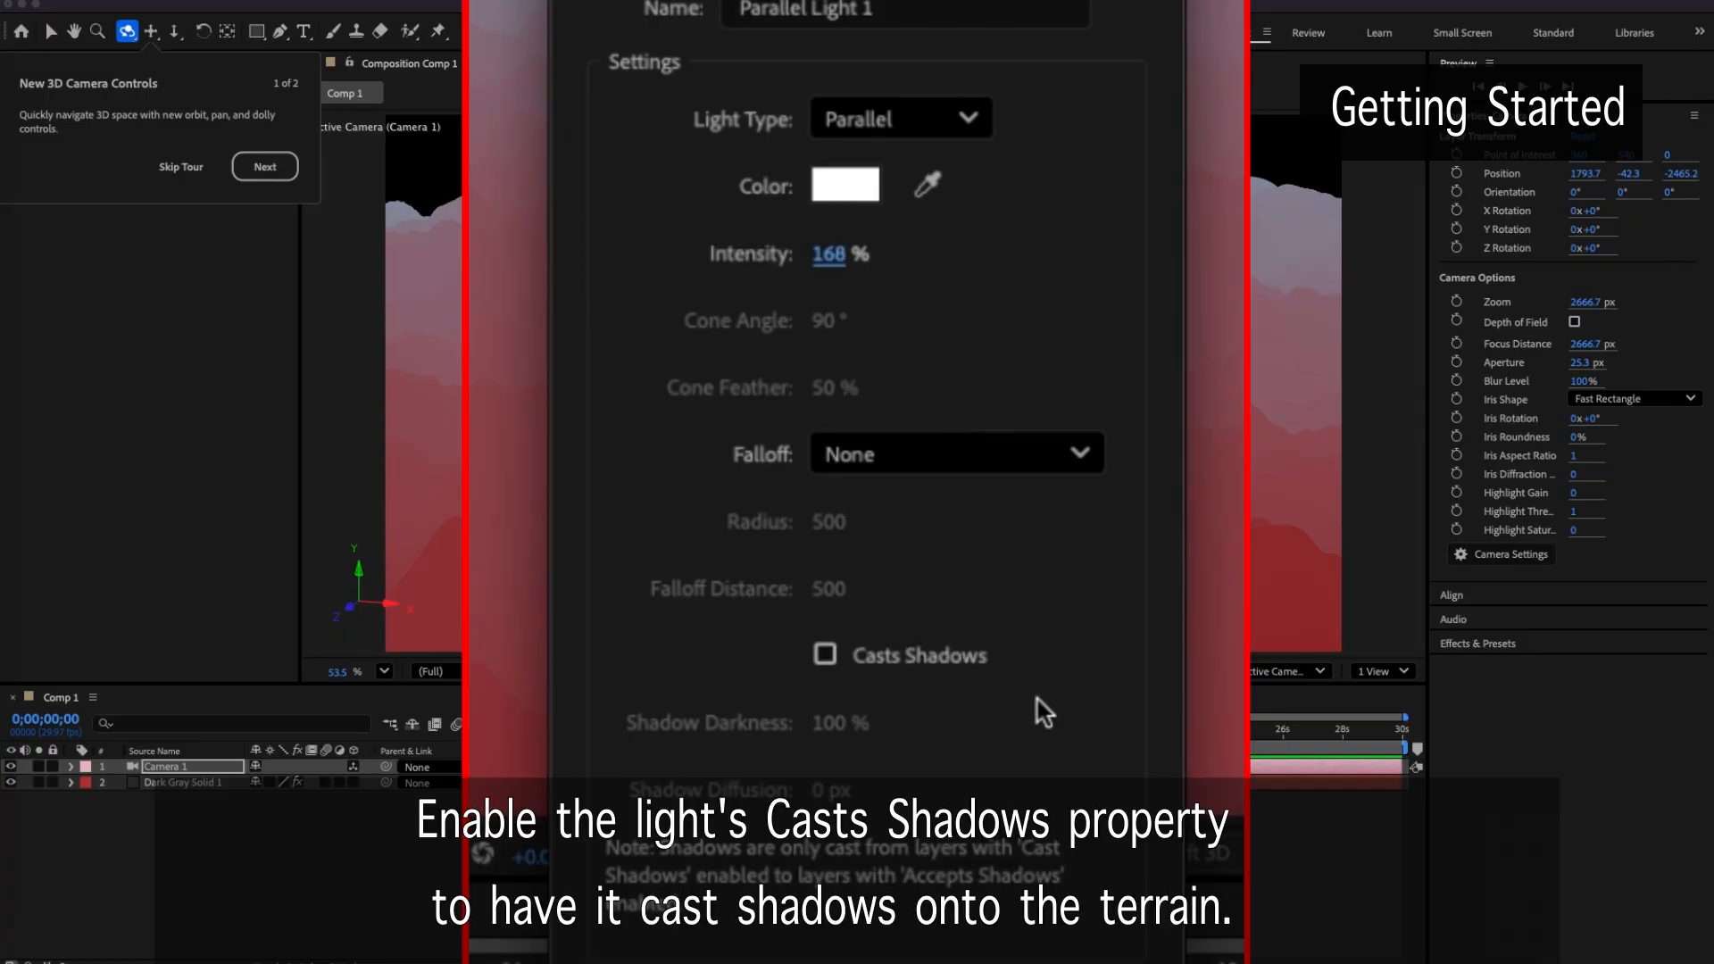
click(825, 655)
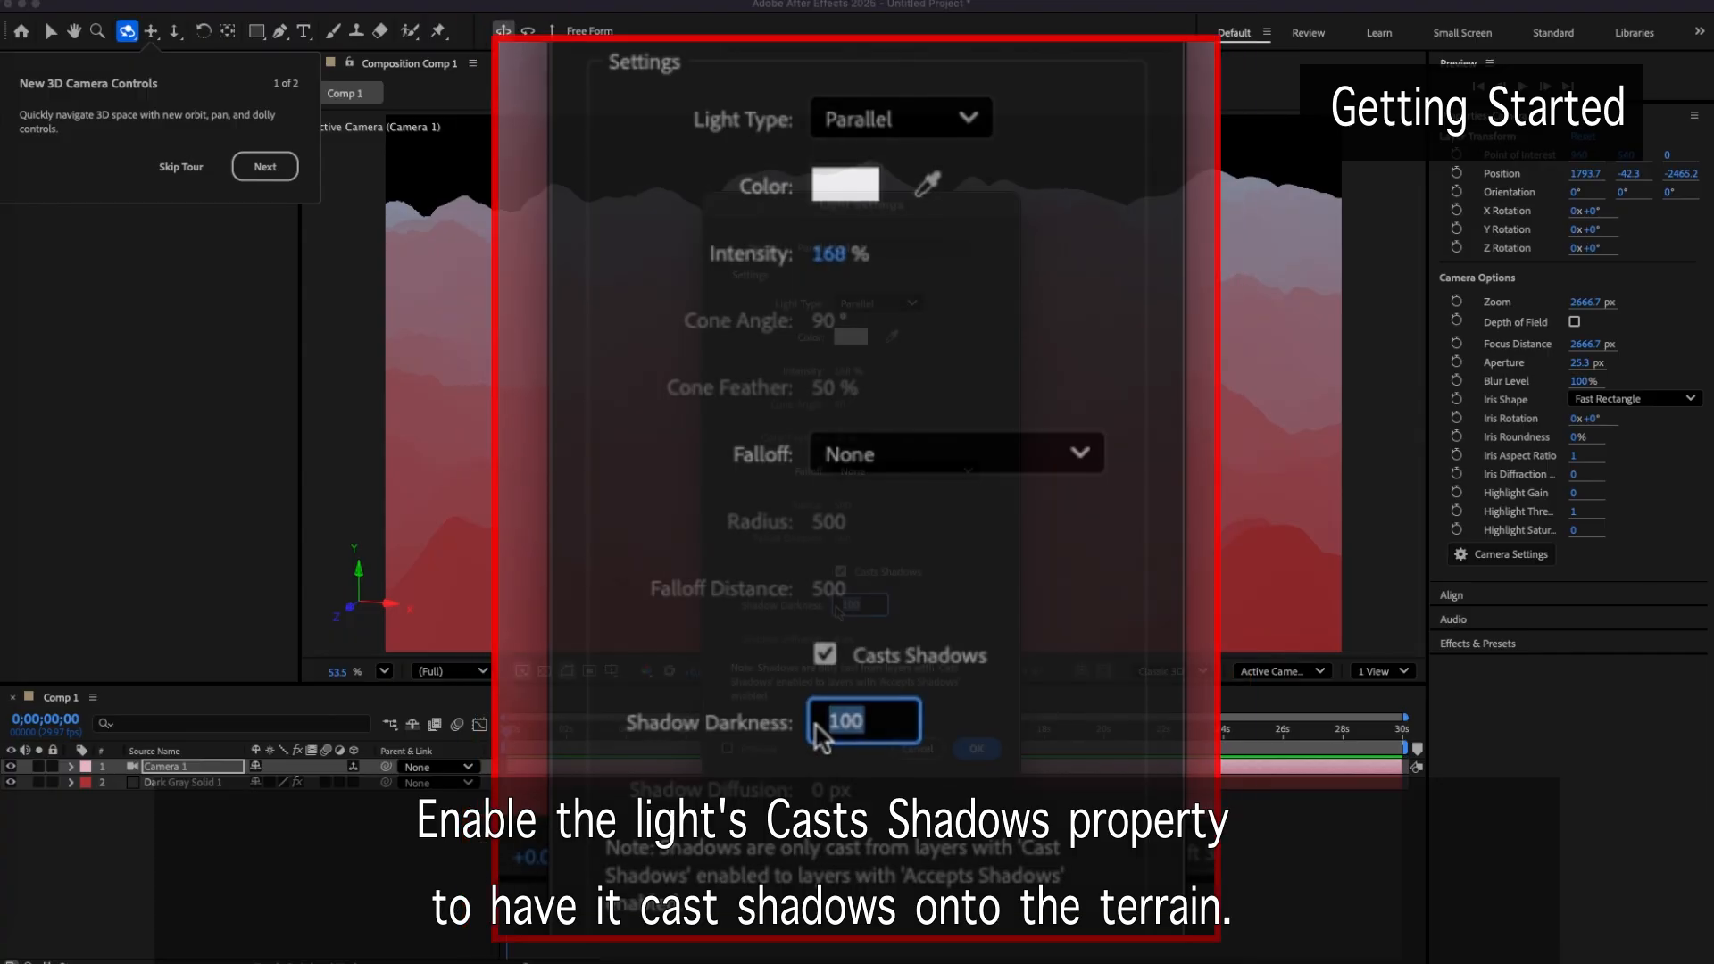
text(80)
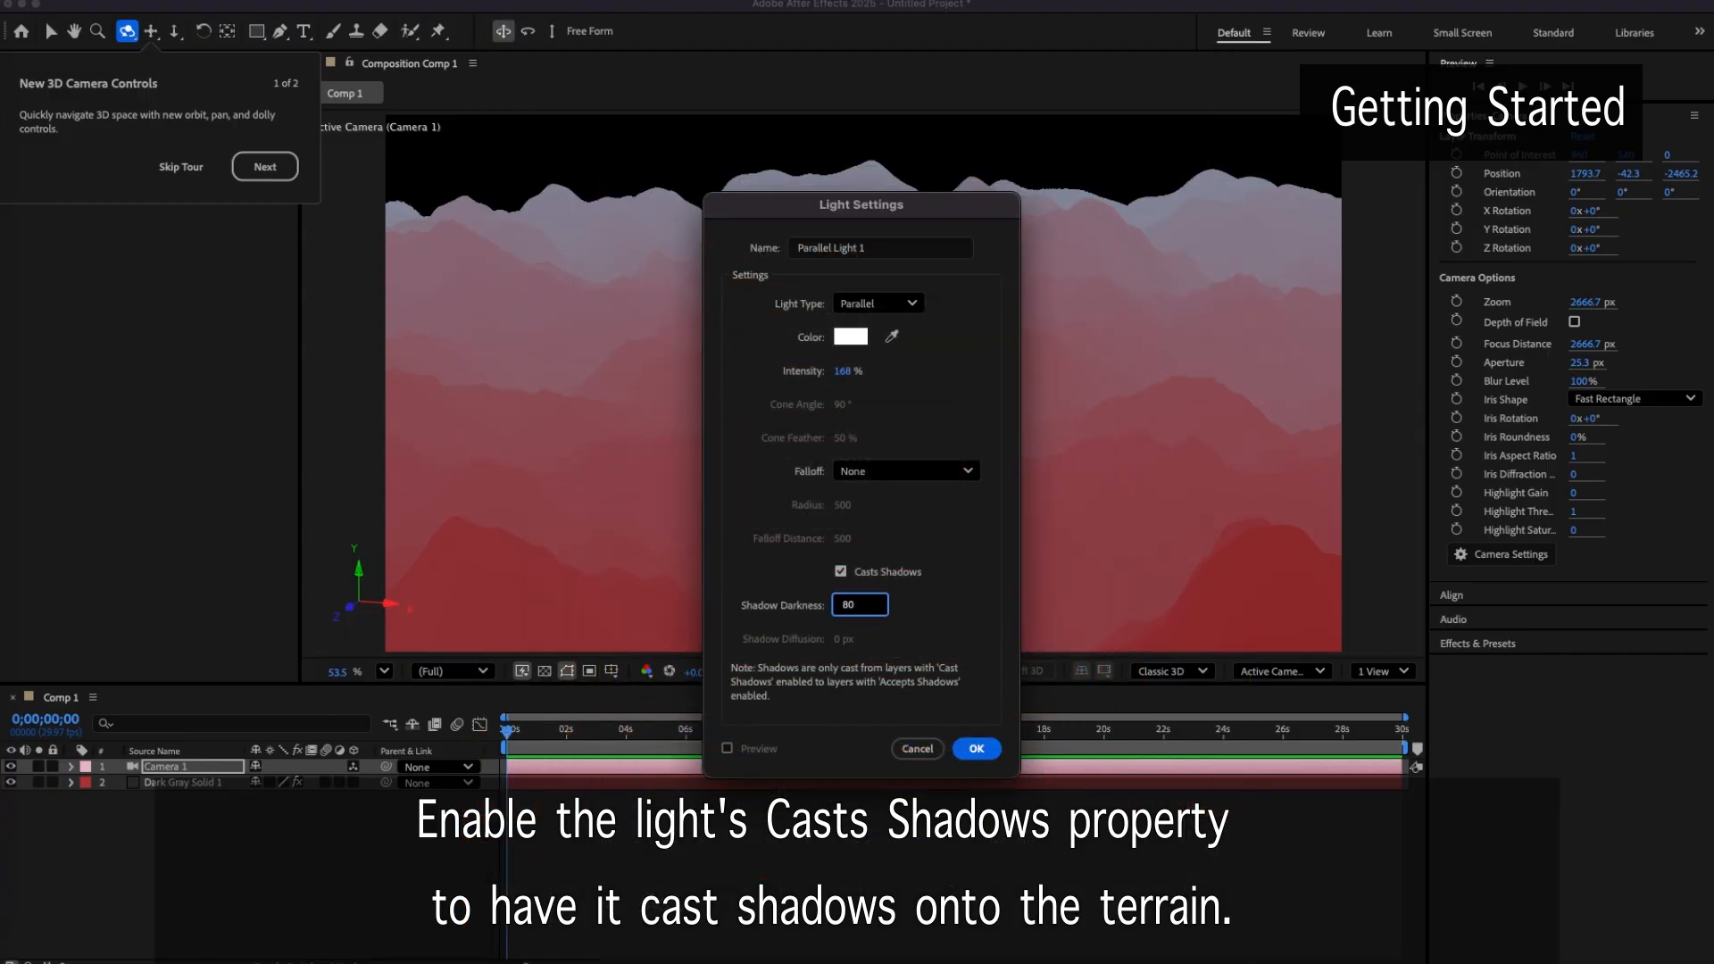
click(975, 748)
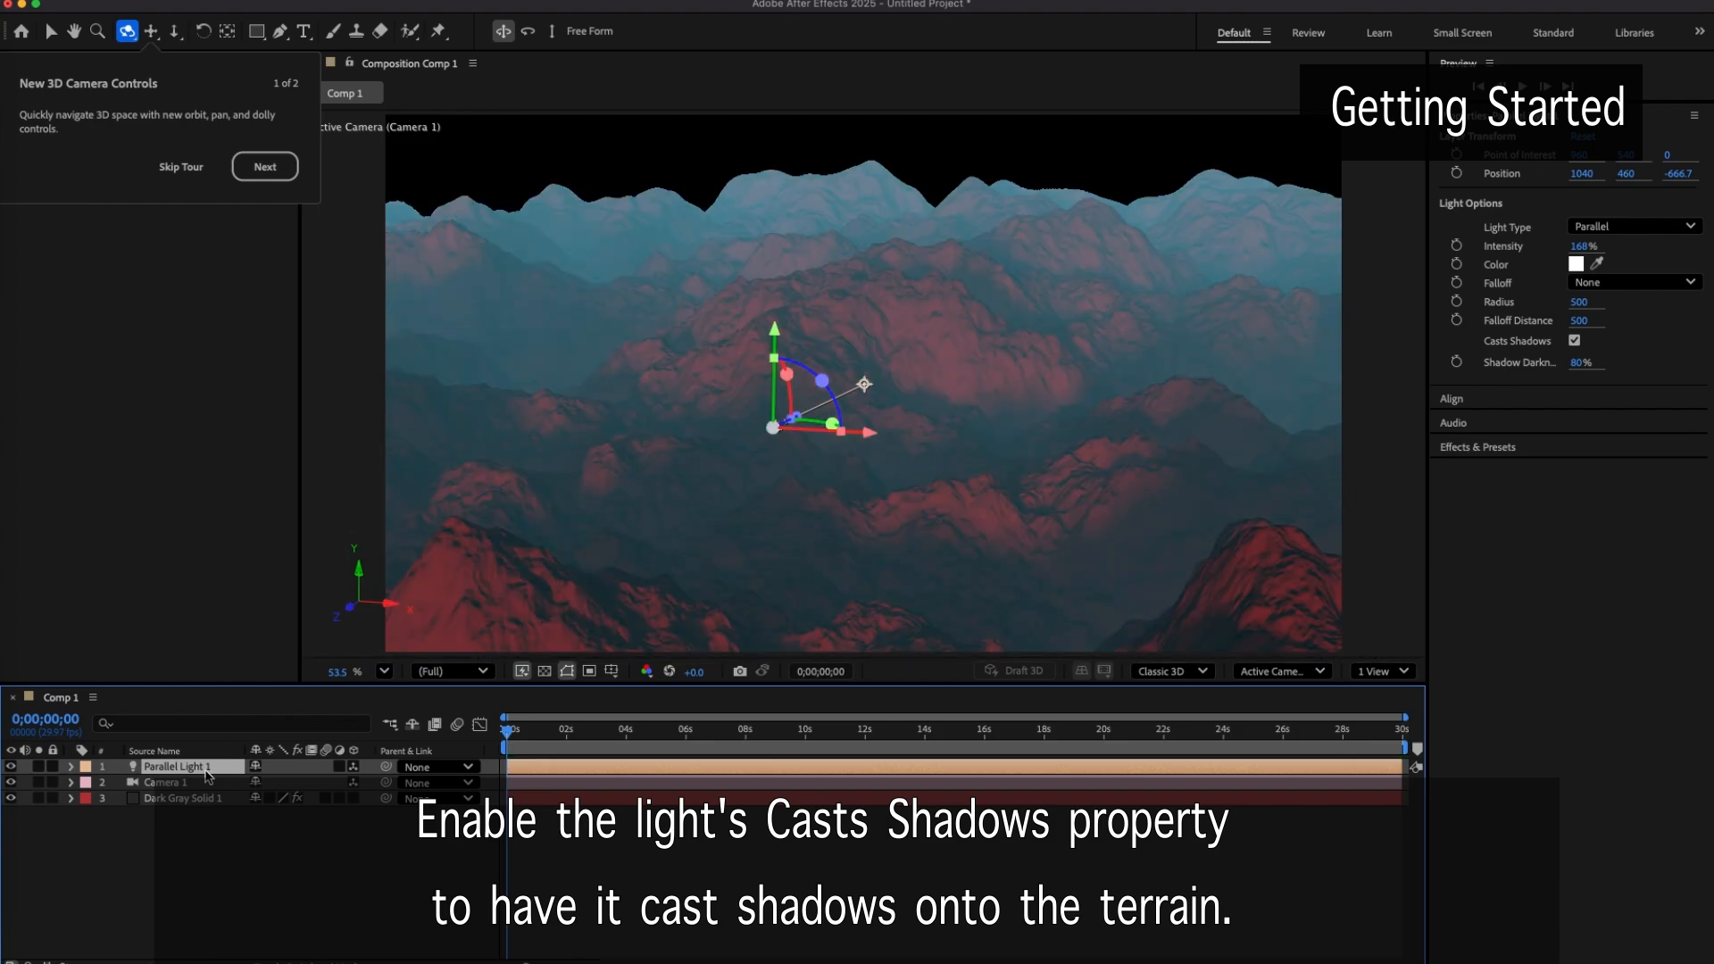
Reveal the light's point of interest and move the light back over the terrain centre
click(58, 766)
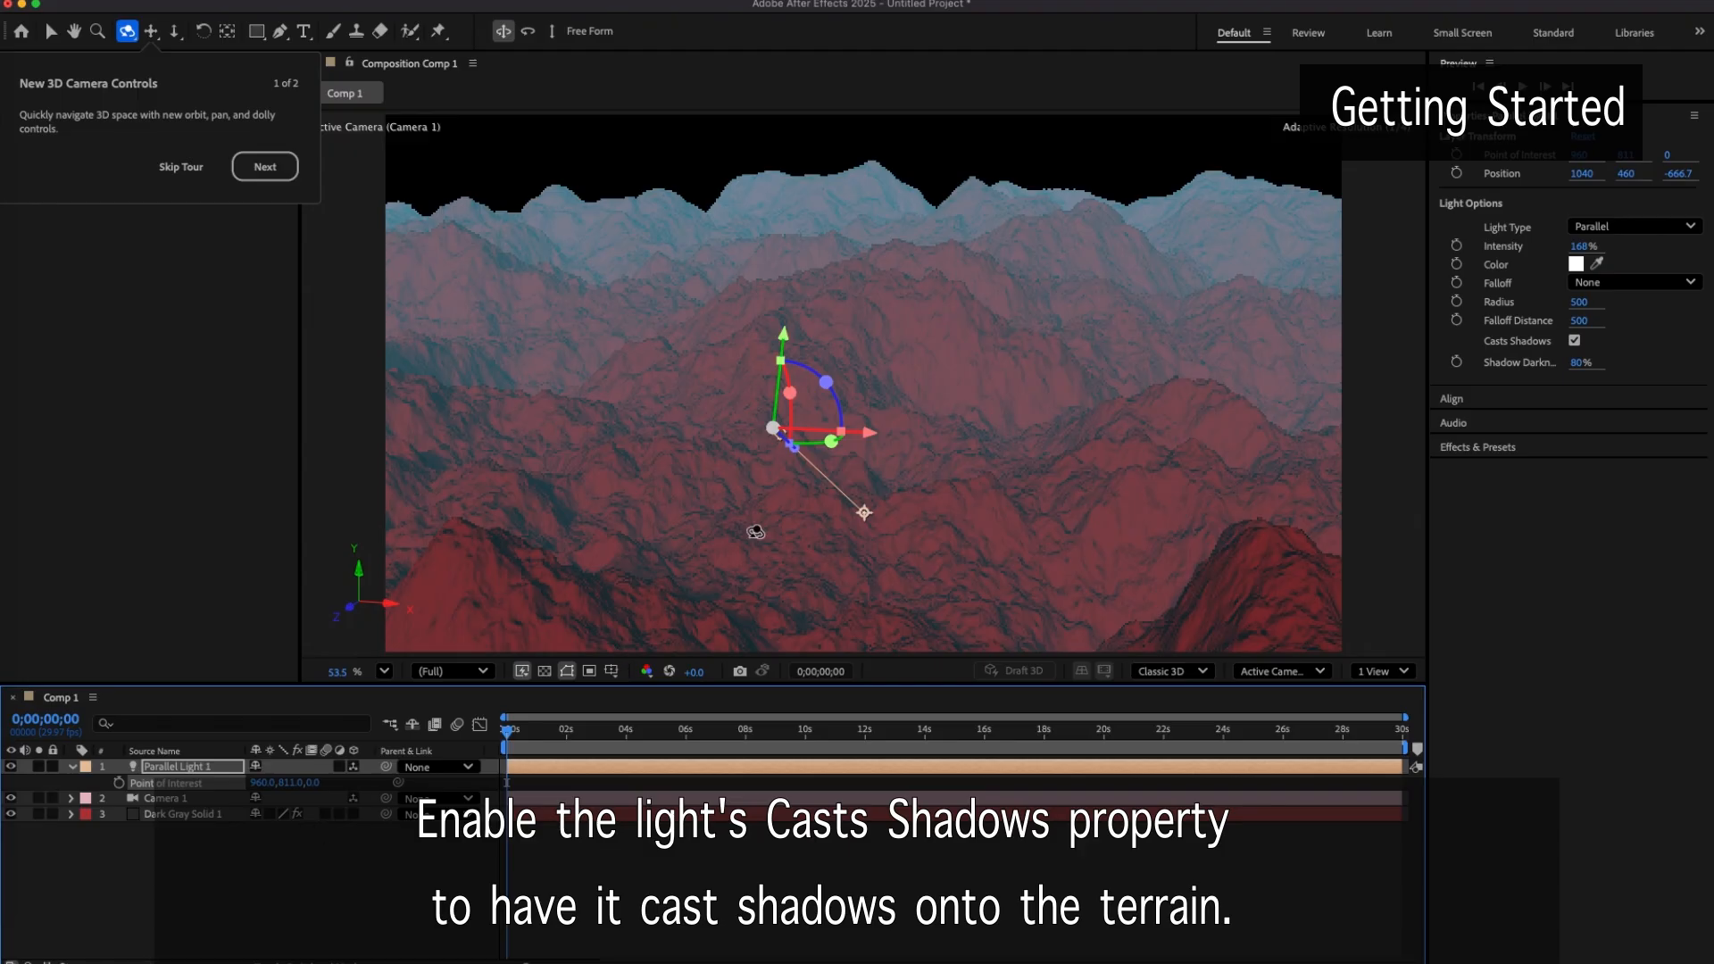
click(166, 798)
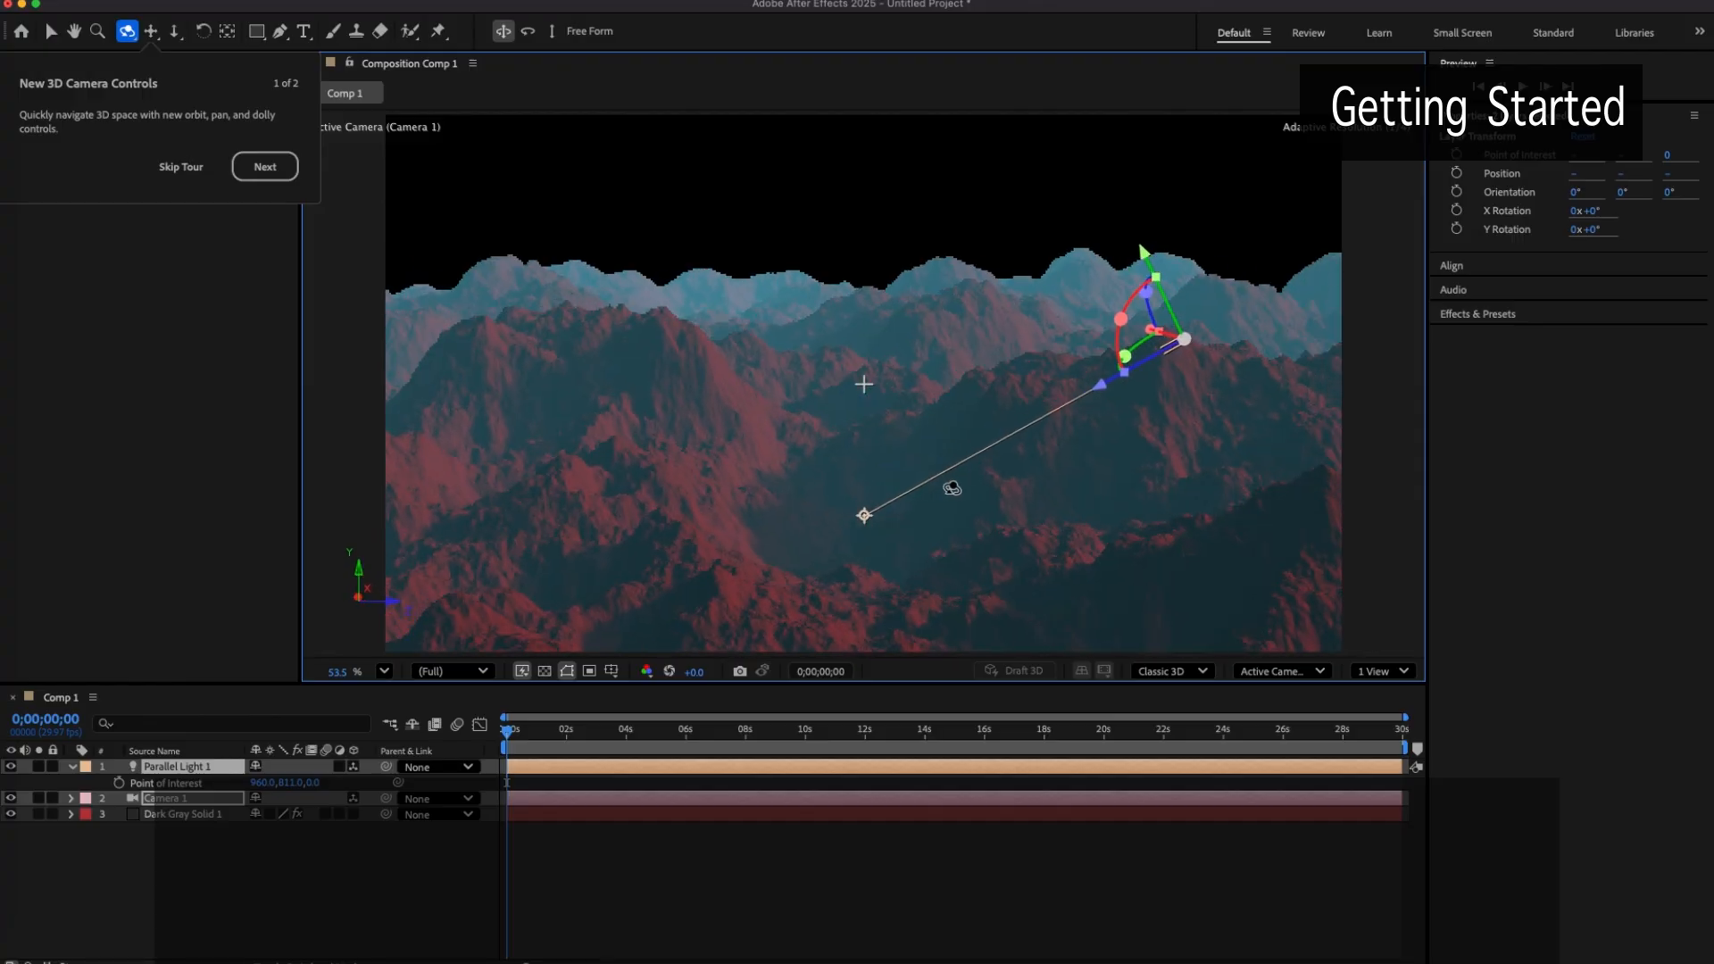
drag(951, 487, 722, 500)
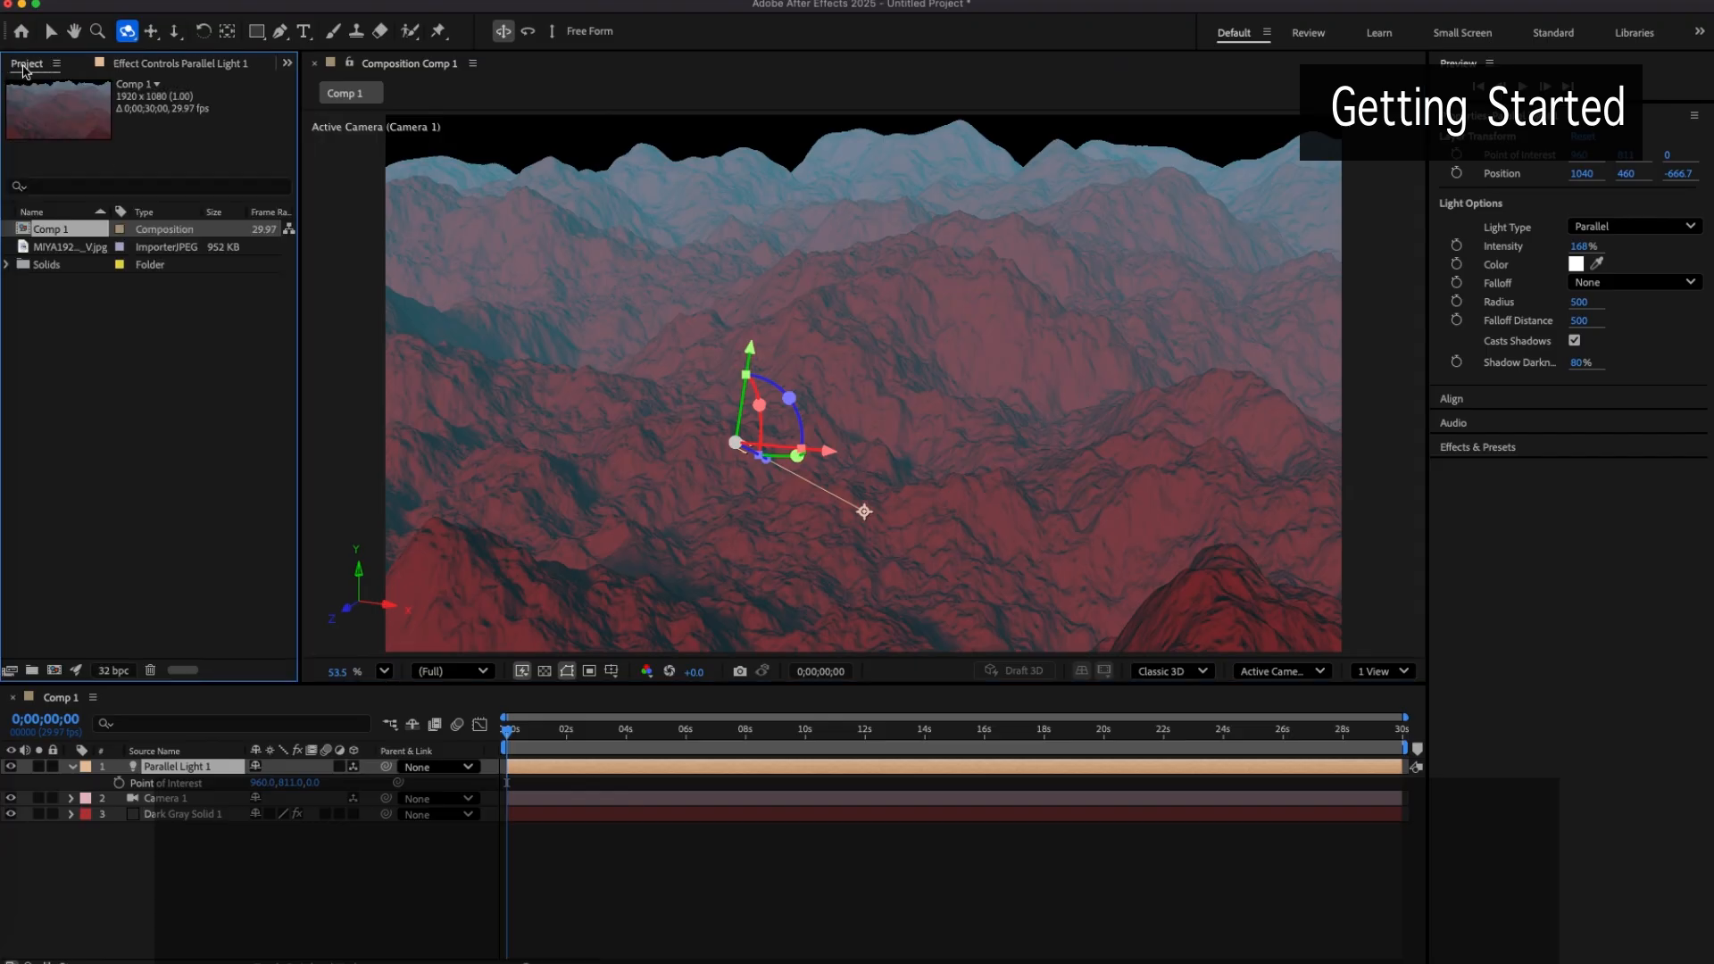
Set the T.0 Texture Layer of Fractal Terrain to the blue photo layer for rocky peaks
click(66, 246)
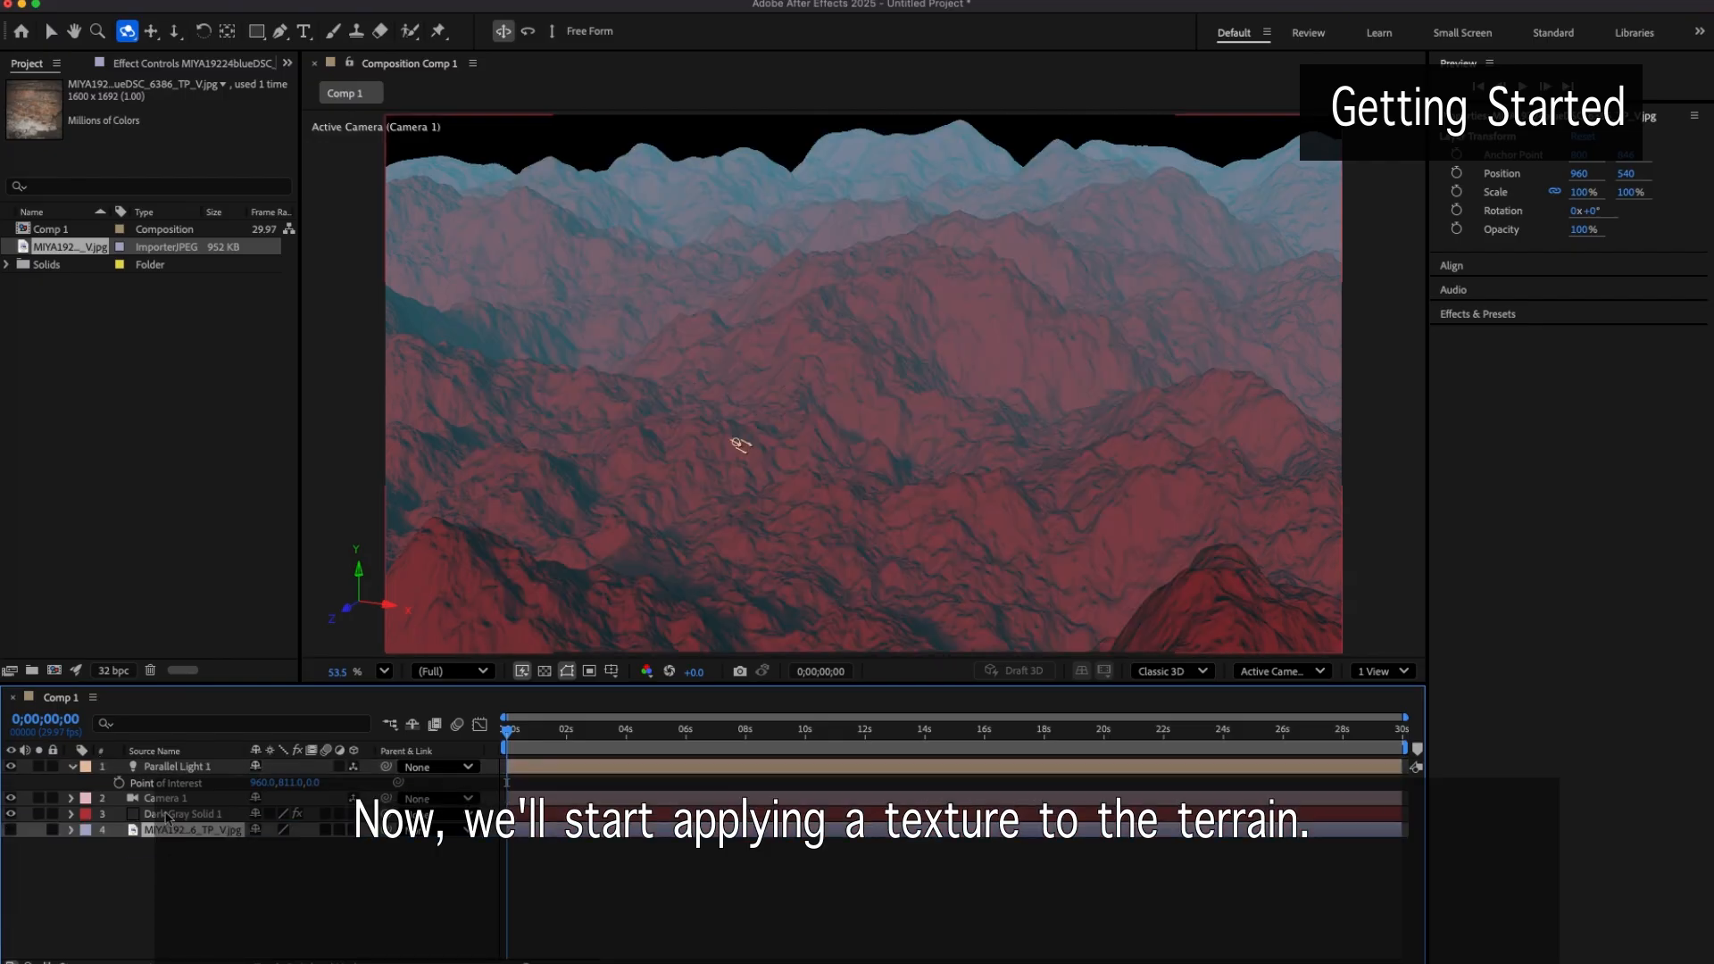
click(184, 814)
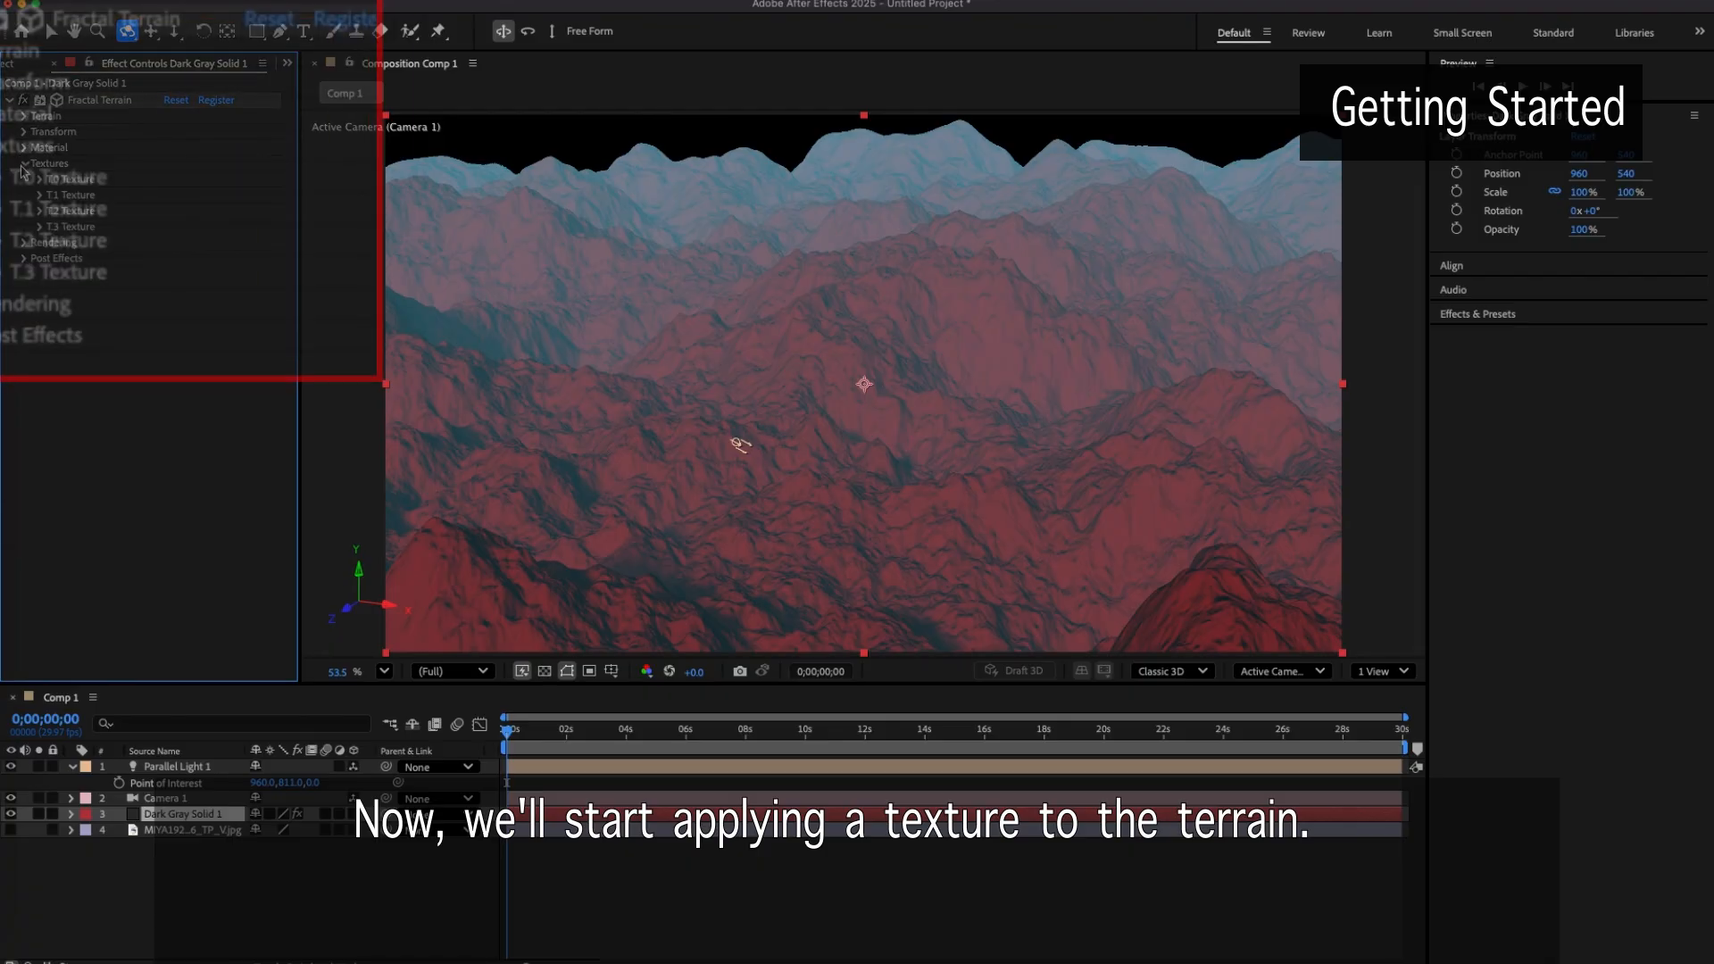
click(18, 179)
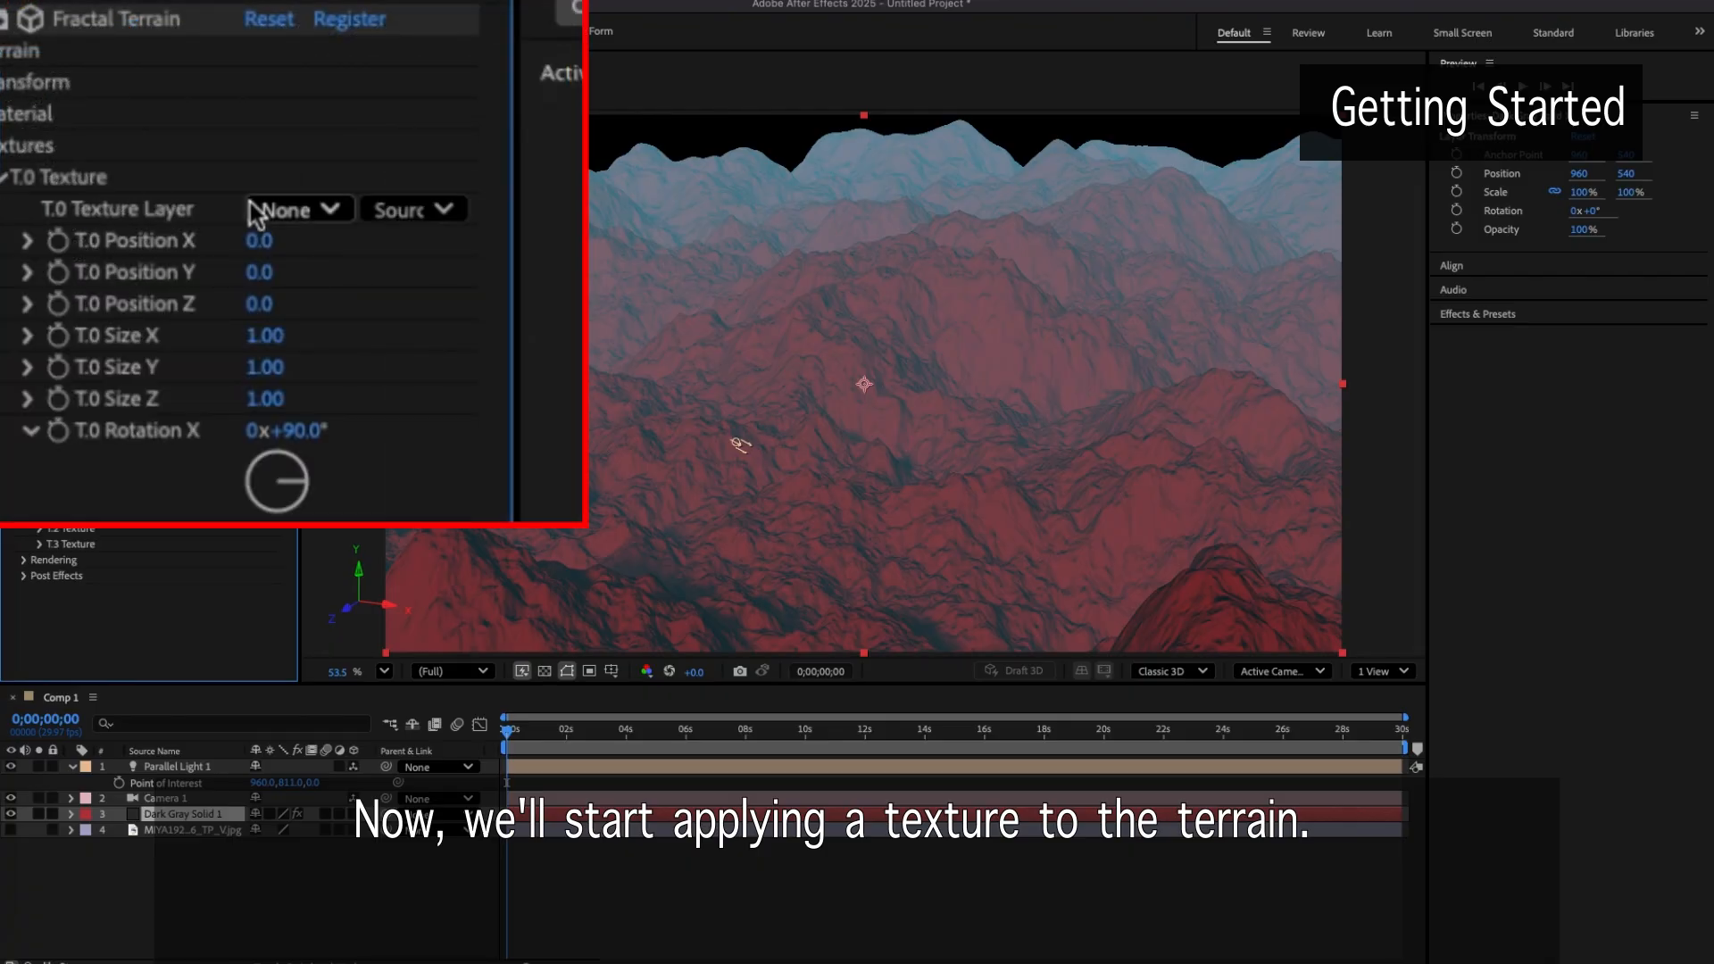
click(296, 209)
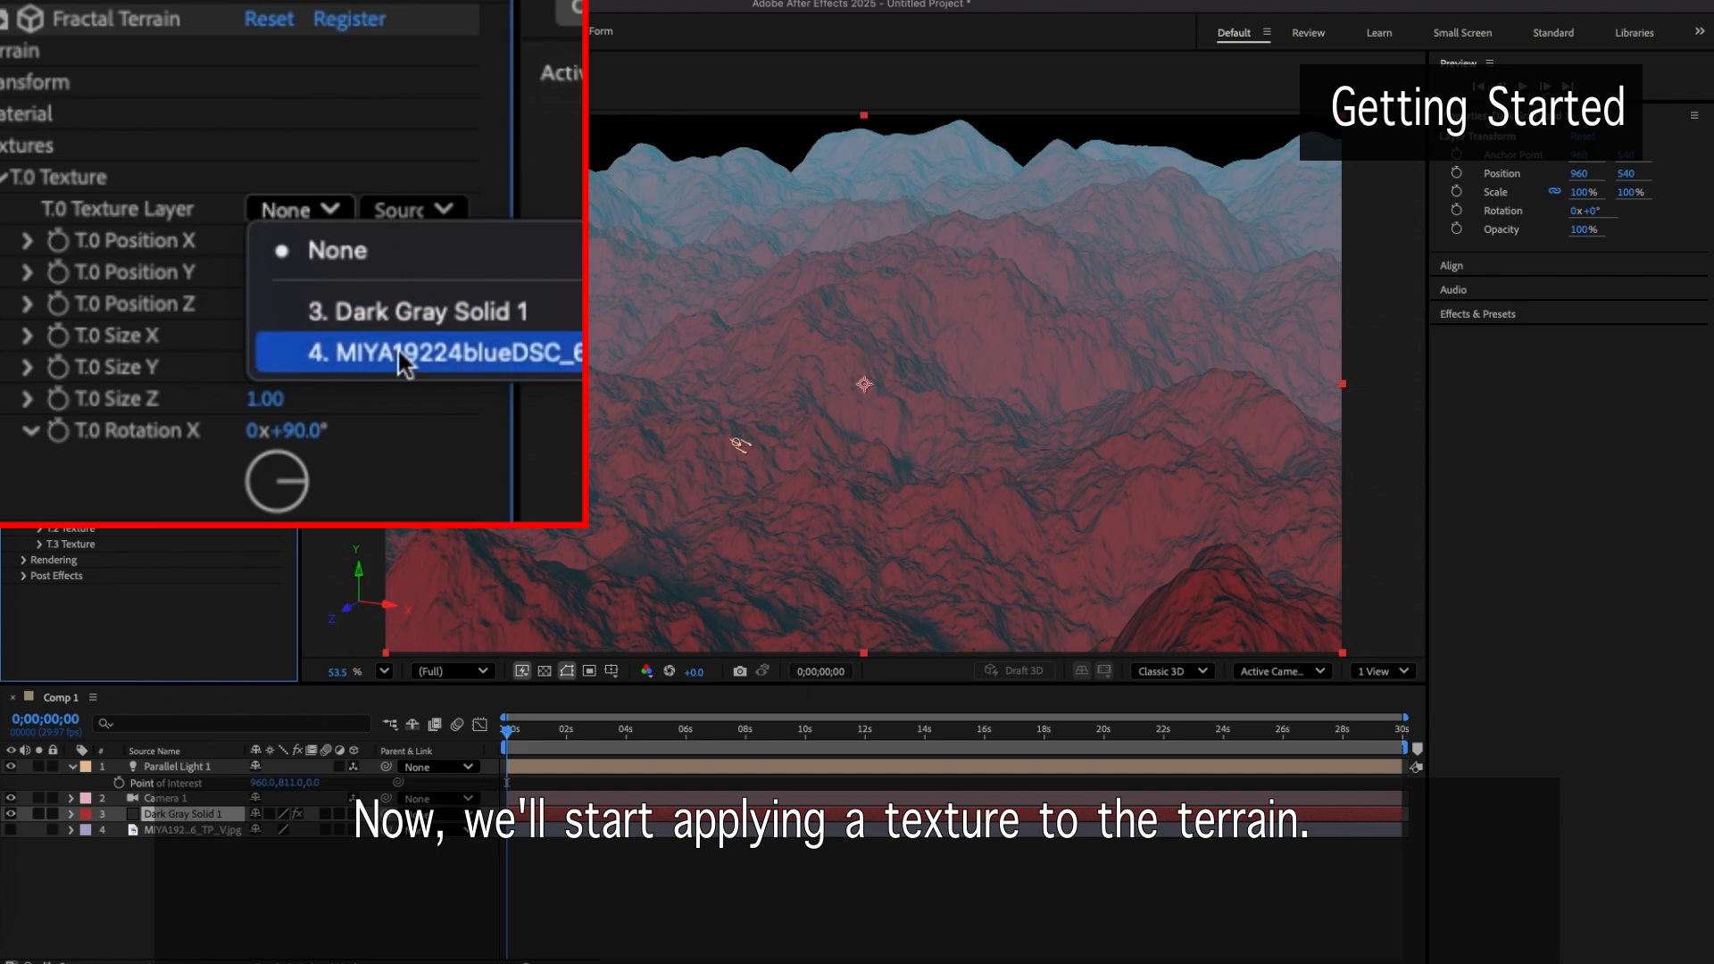
click(416, 351)
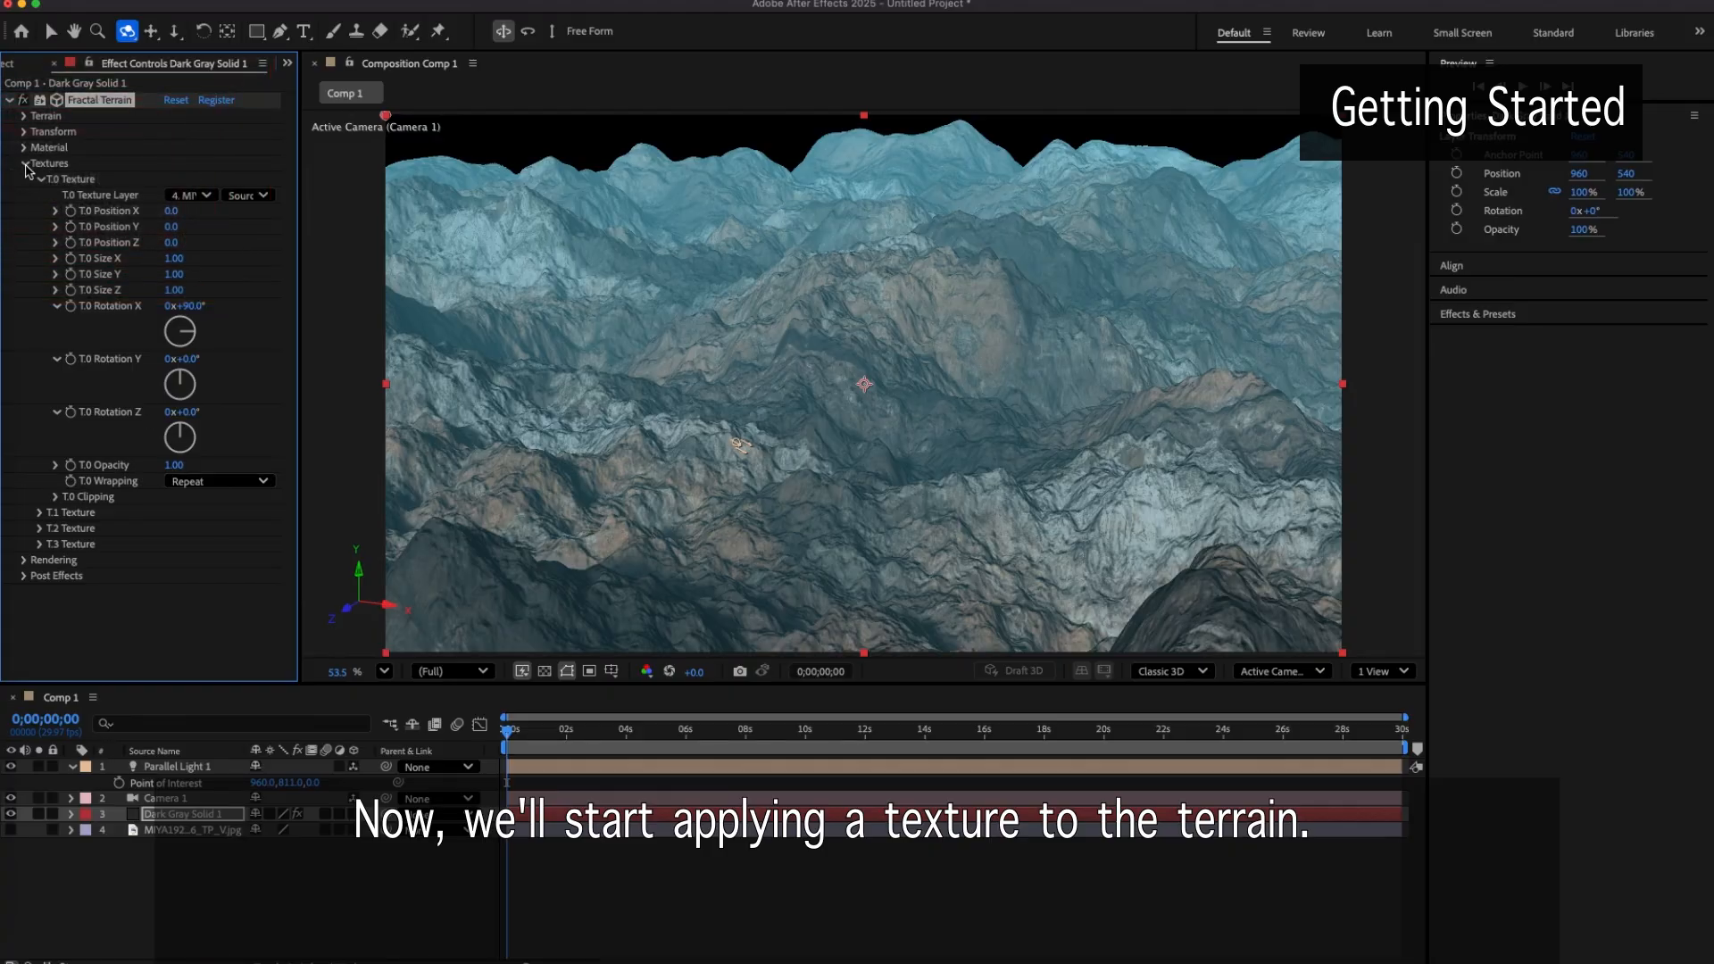
click(23, 162)
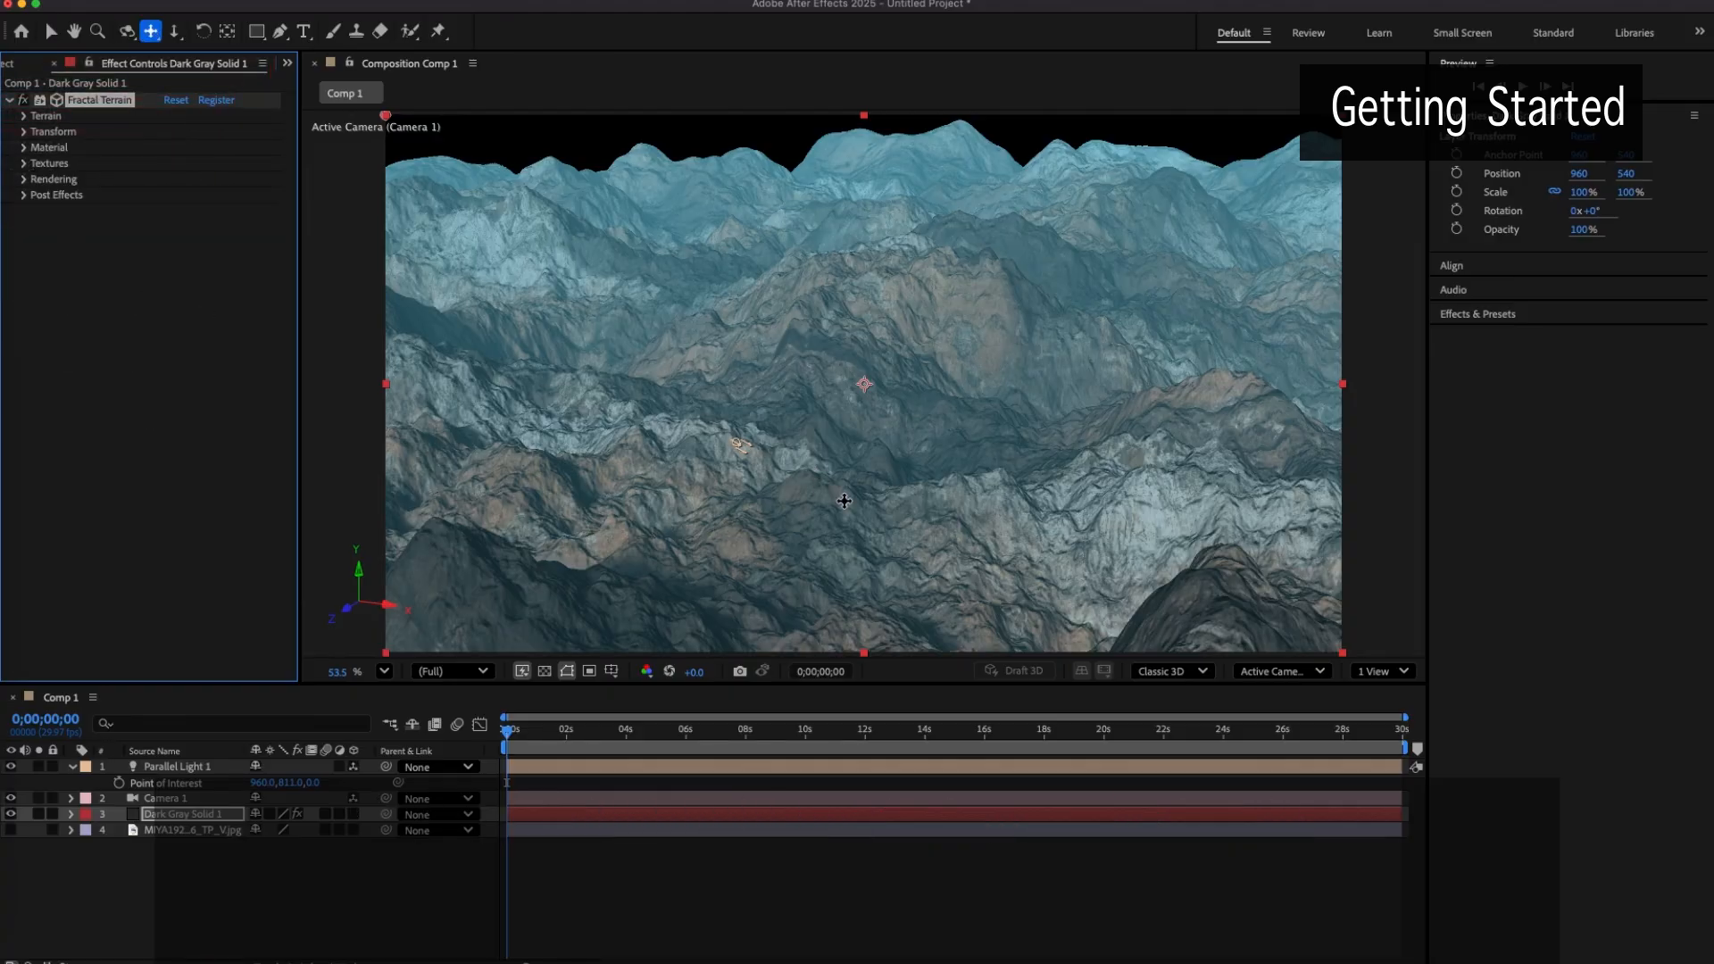
click(23, 116)
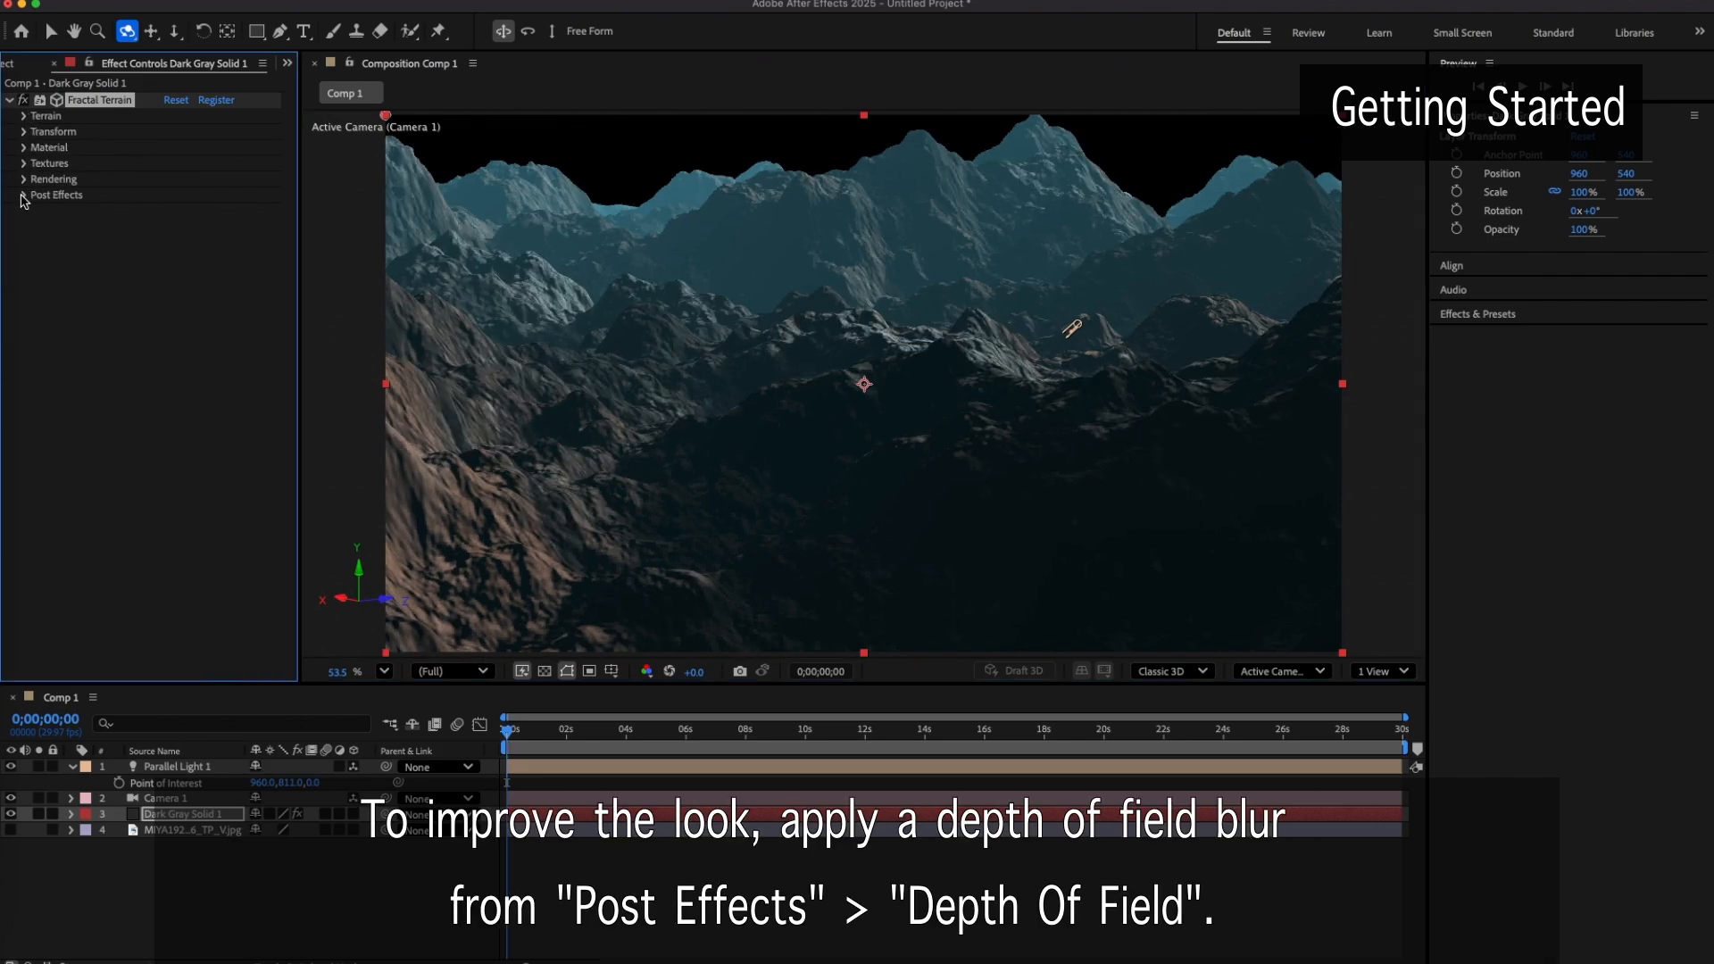
Set the Depth Of Field blur to 10 under Post Effects
click(21, 195)
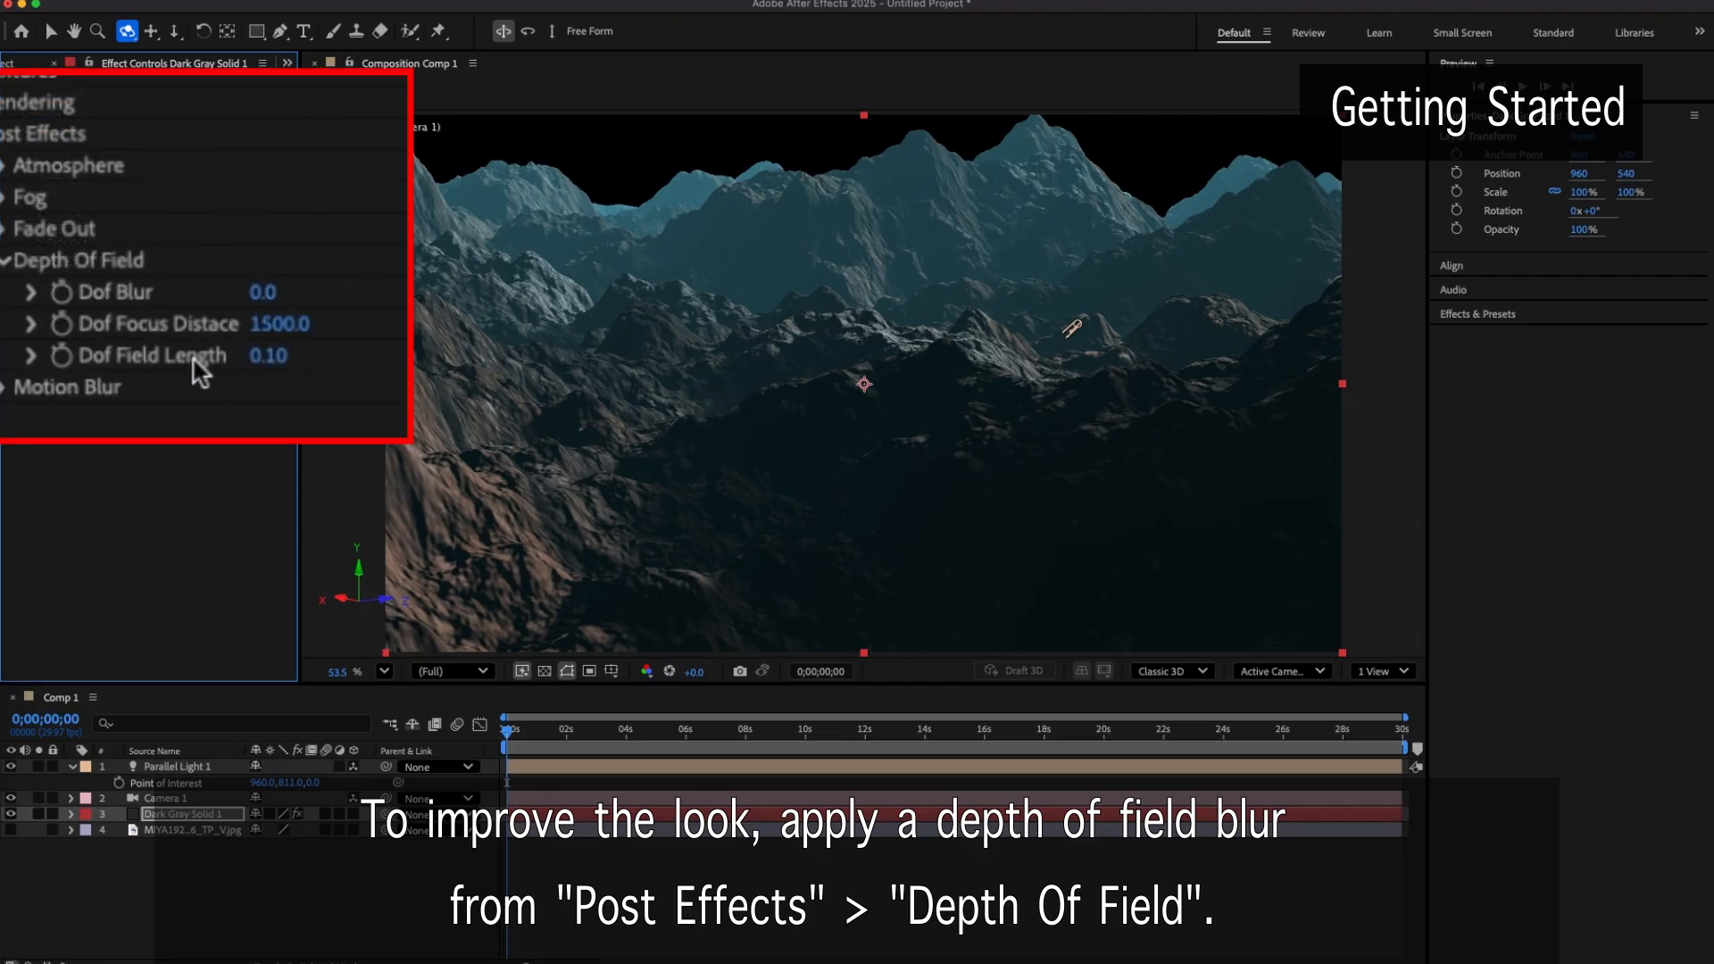
text(10)
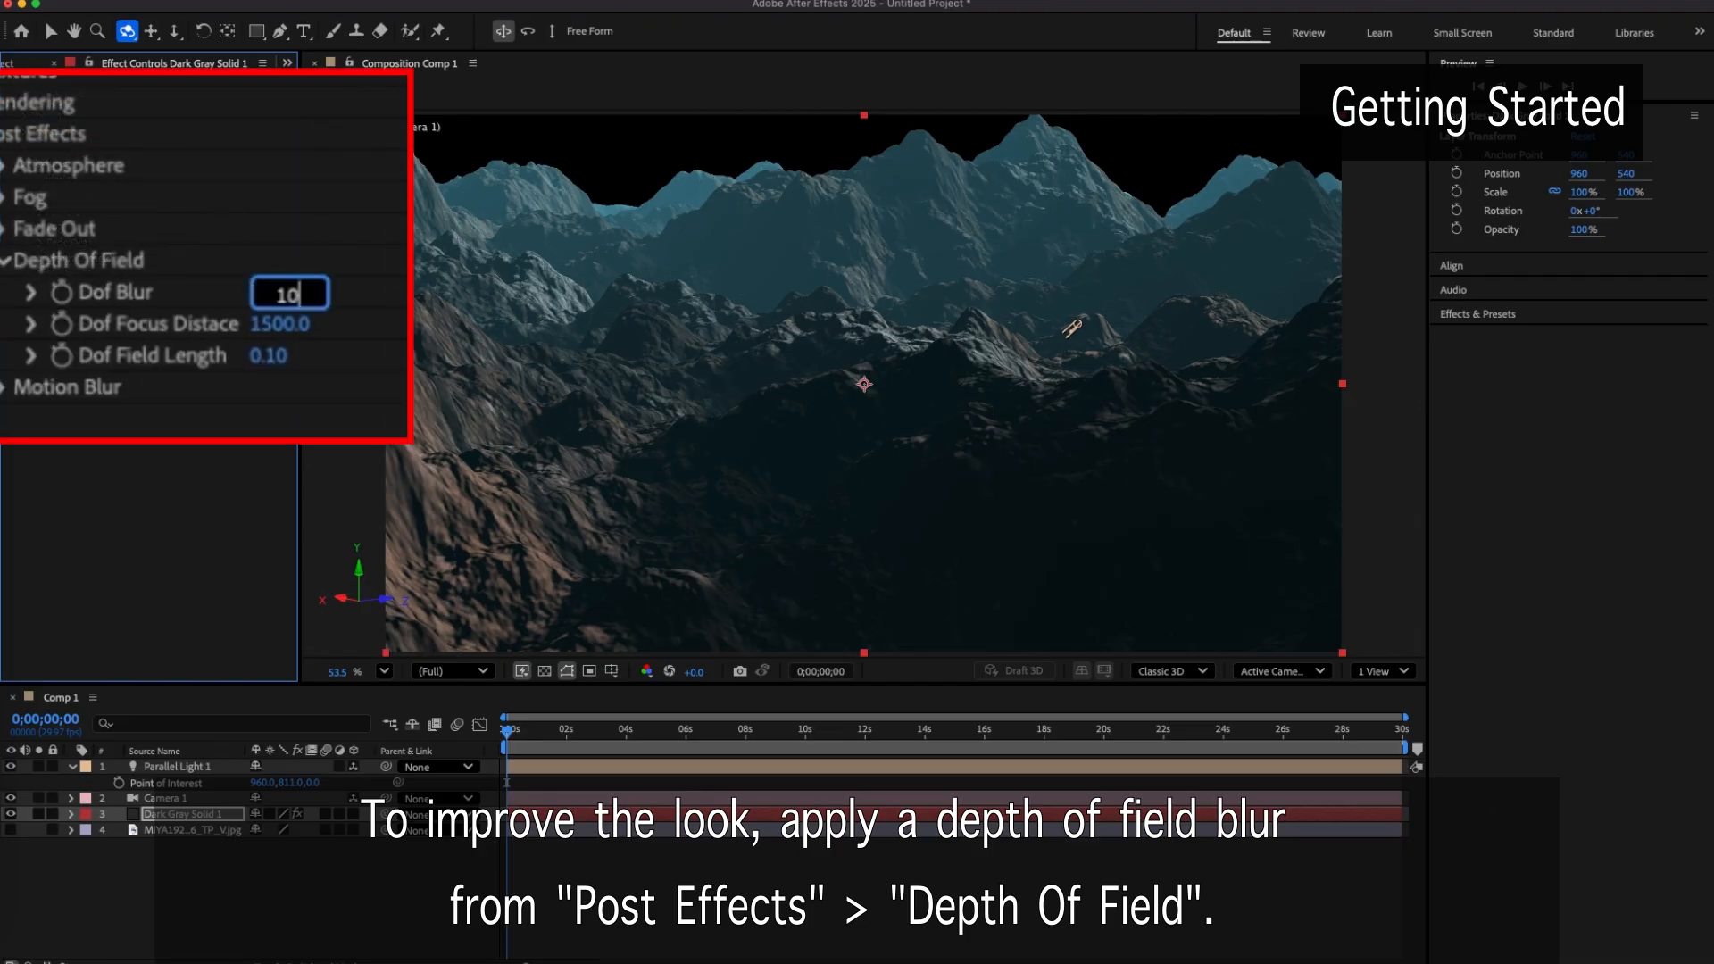
key(Enter)
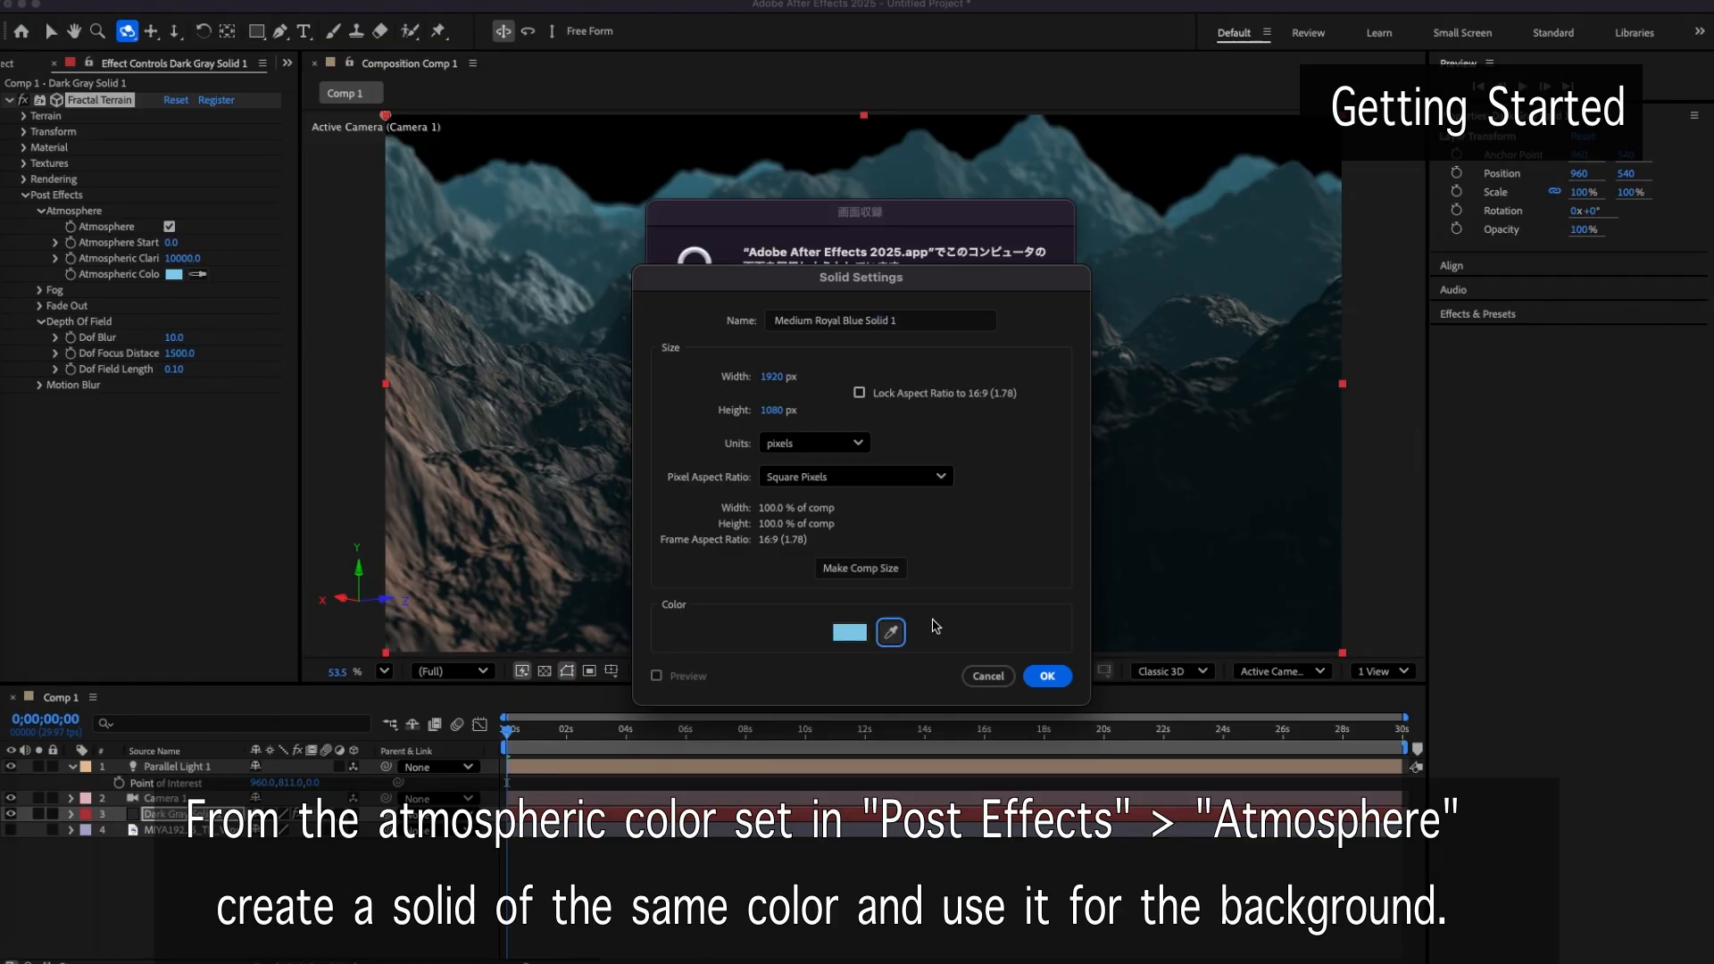
Finish creating the light blue atmosphere-coloured background solid
click(1045, 675)
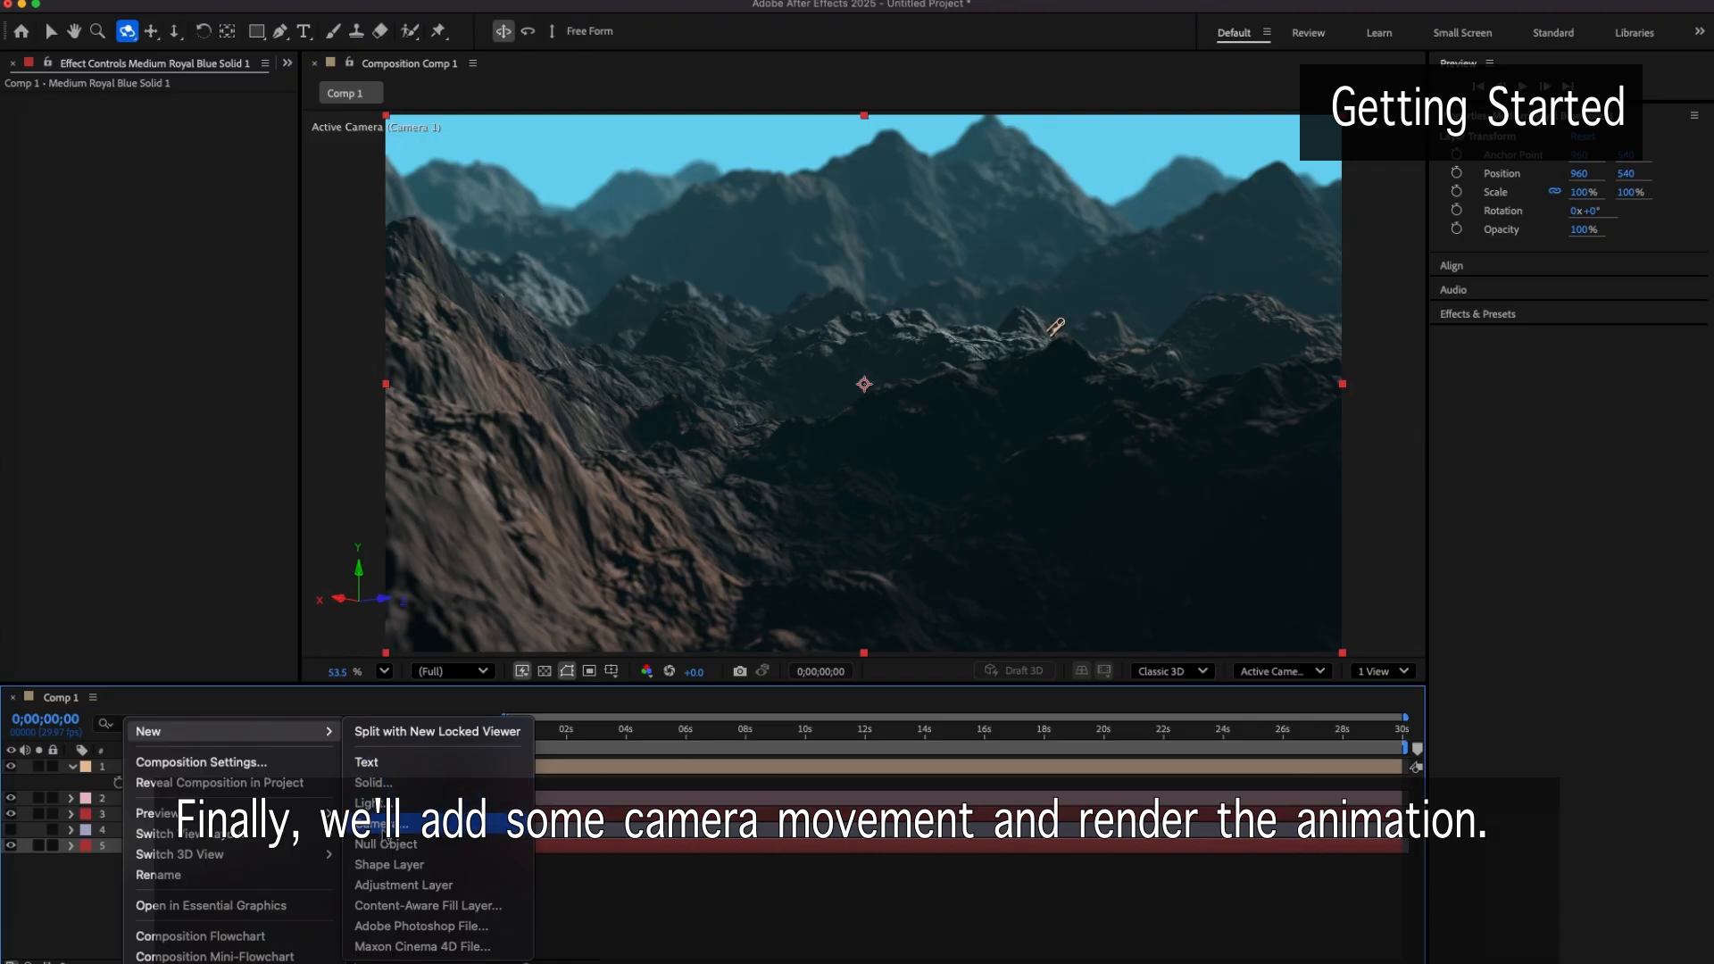
Add a Null Object for the camera to follow and move to a later time for keyframing
click(385, 845)
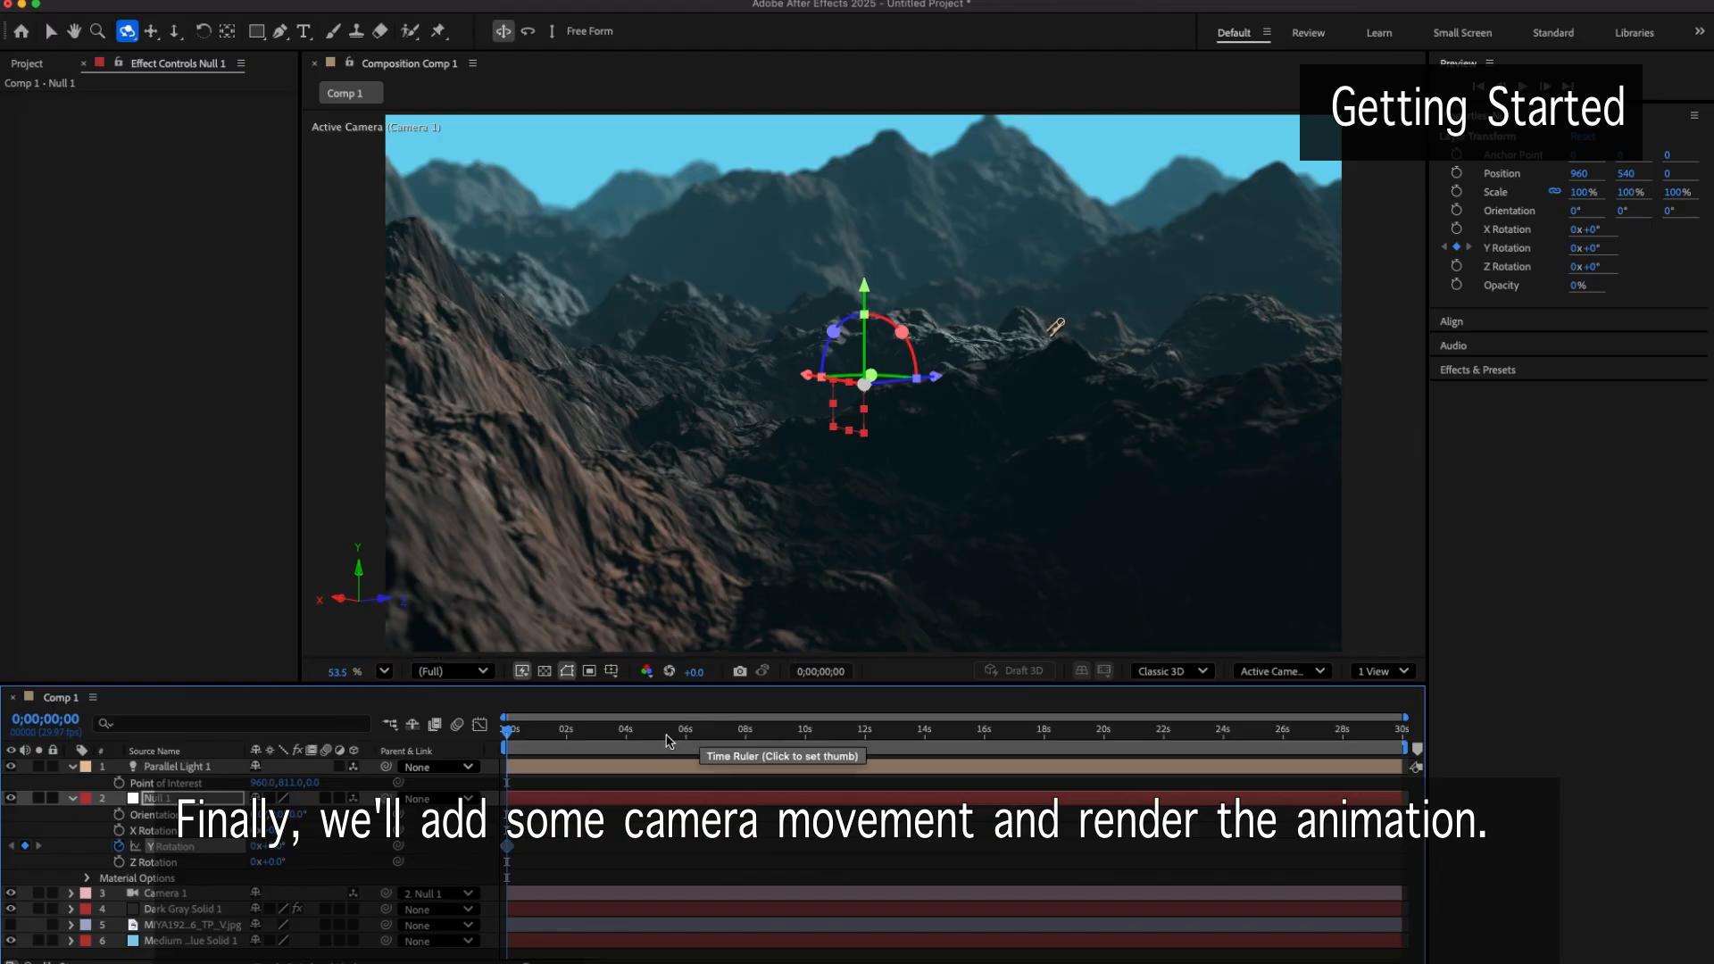
click(746, 728)
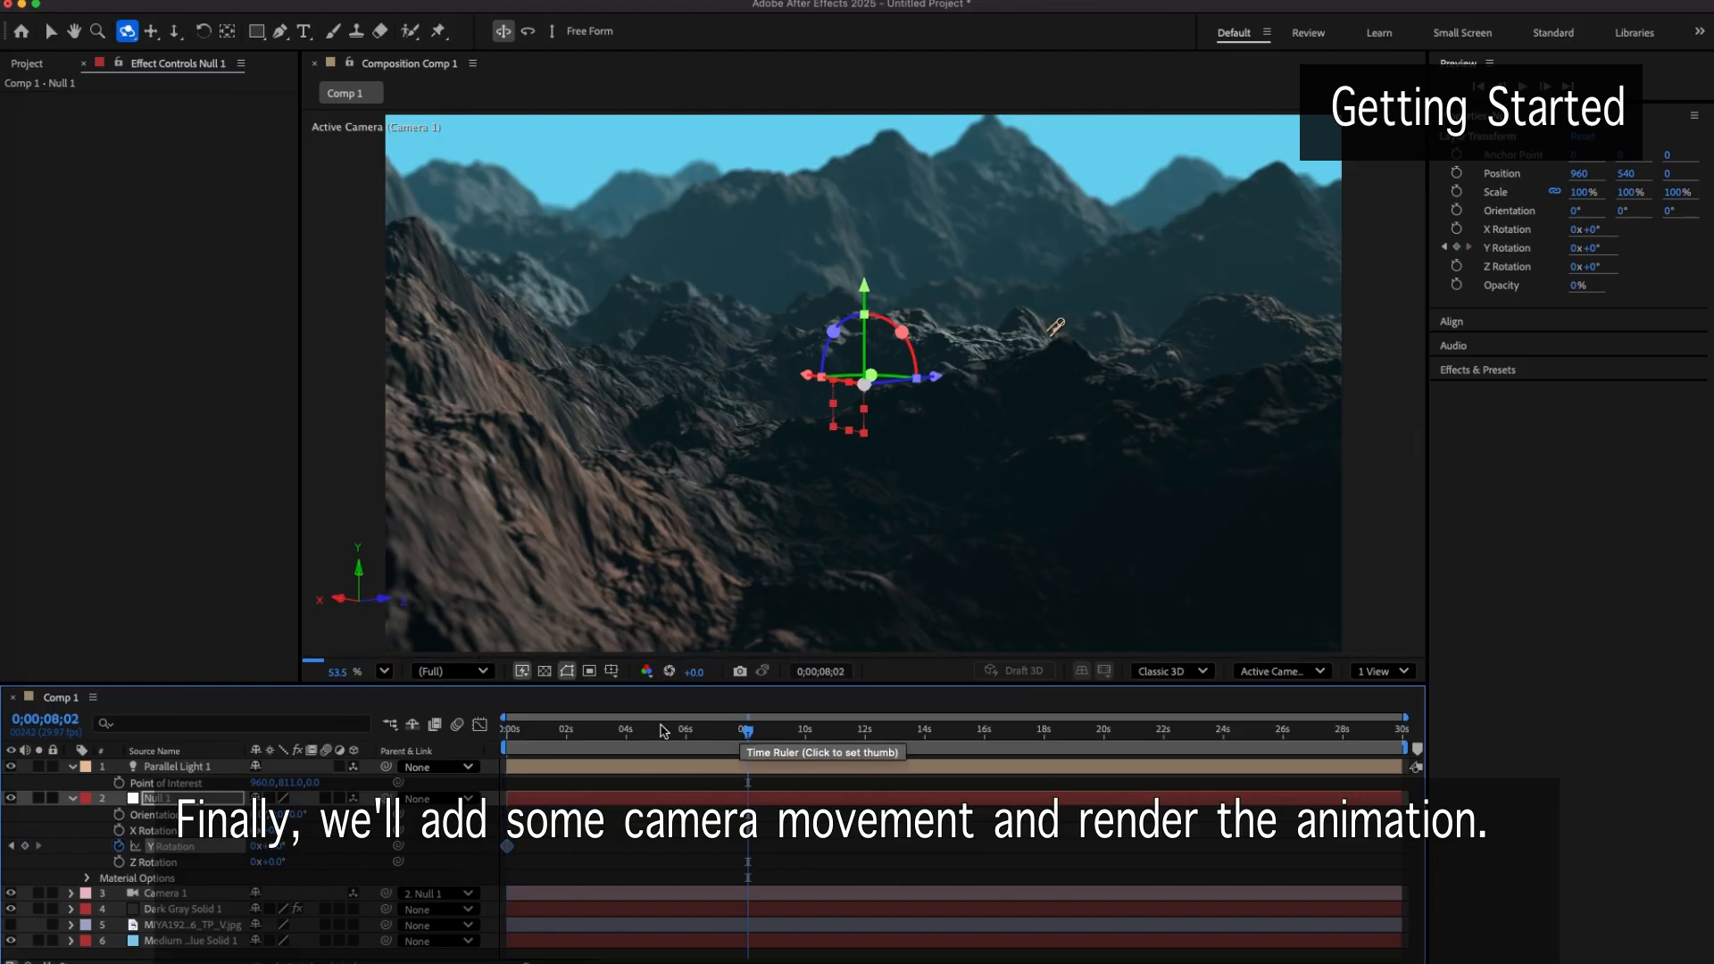
click(659, 728)
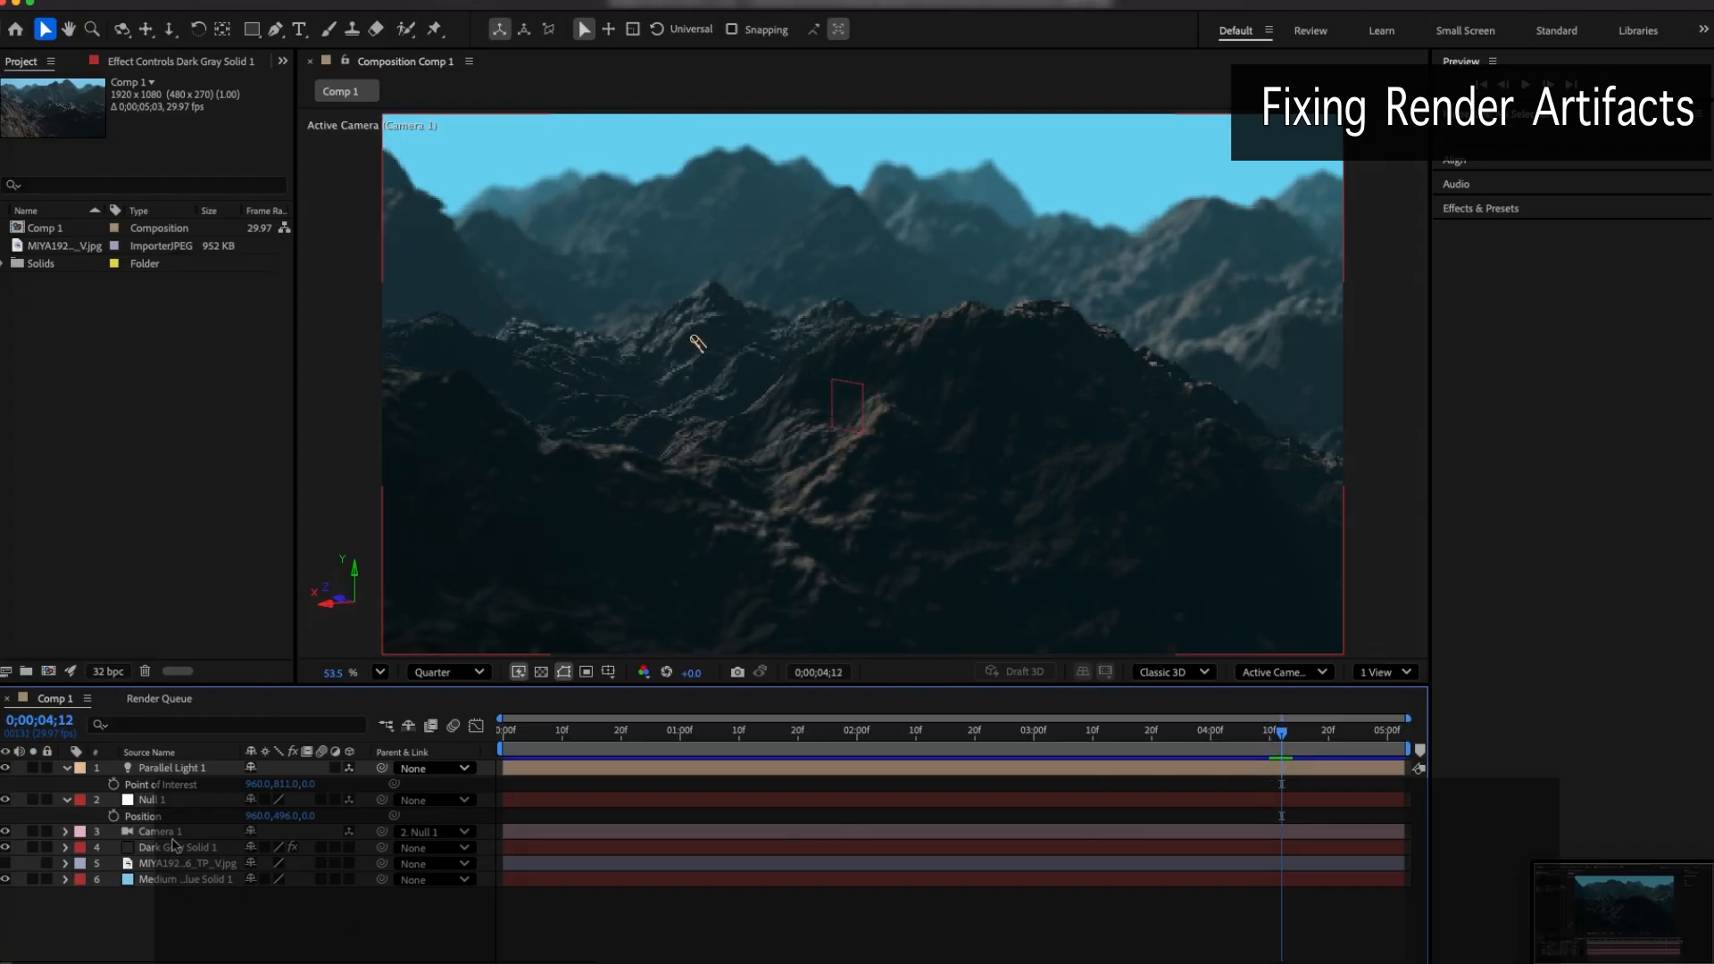
Adjust Ray Cast rendering toward Max Steps 300, Stride 0.40, Precision 12
click(177, 846)
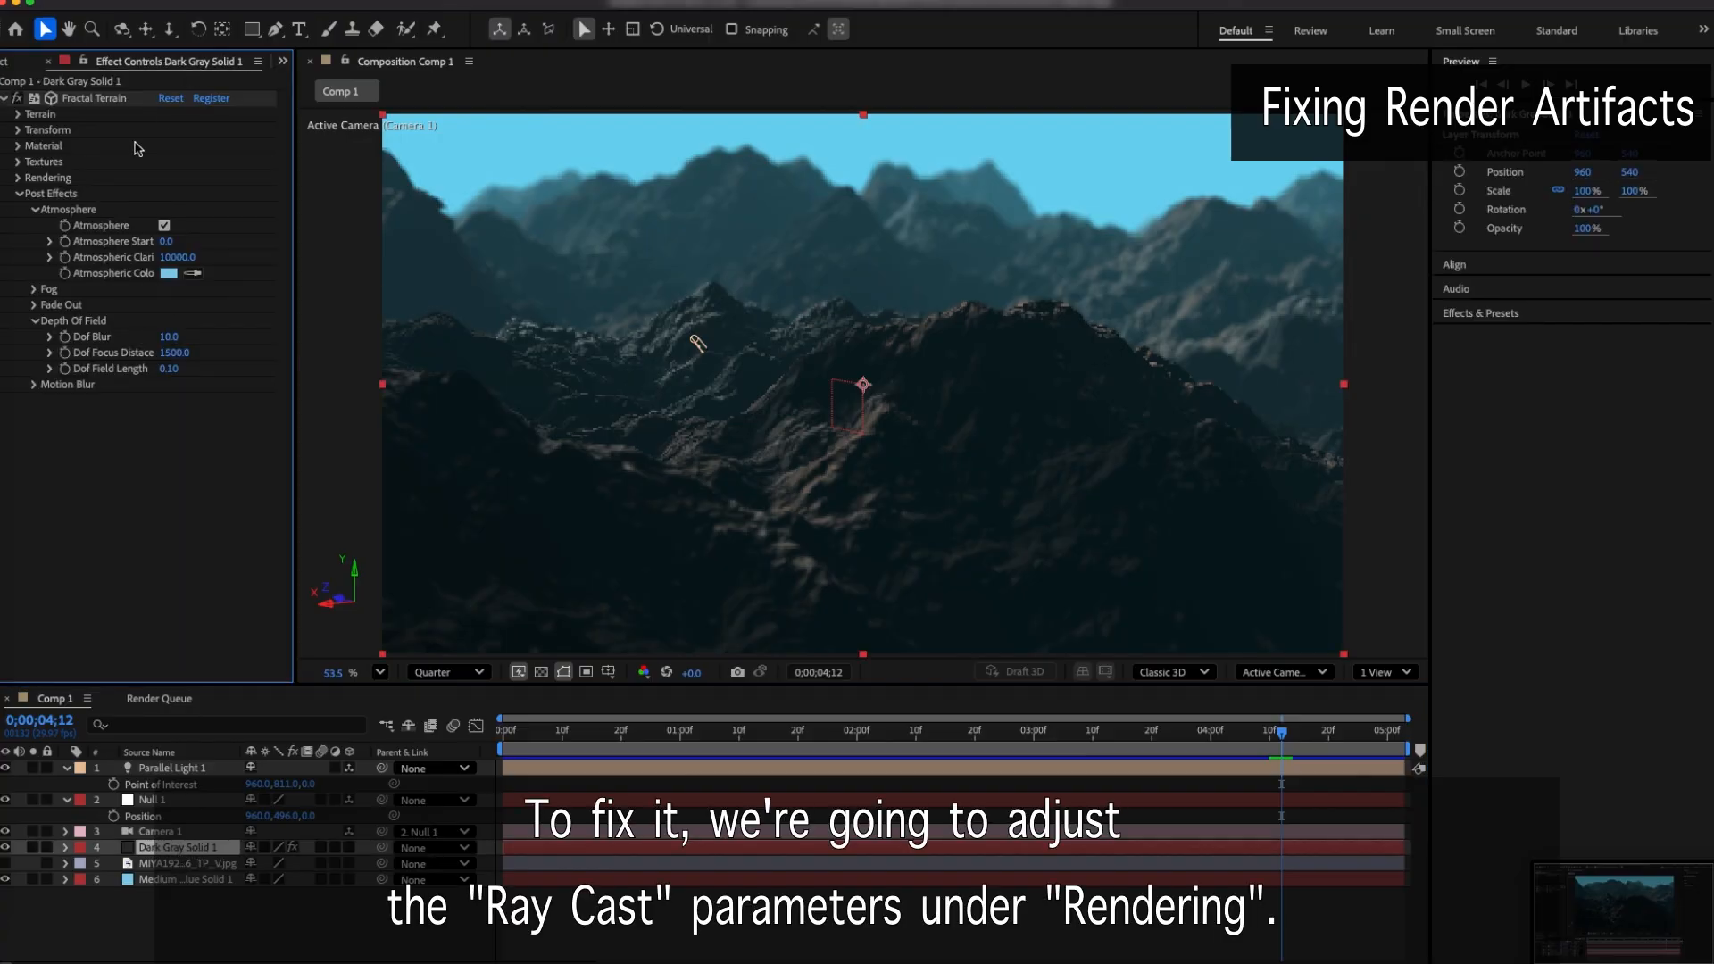
click(46, 176)
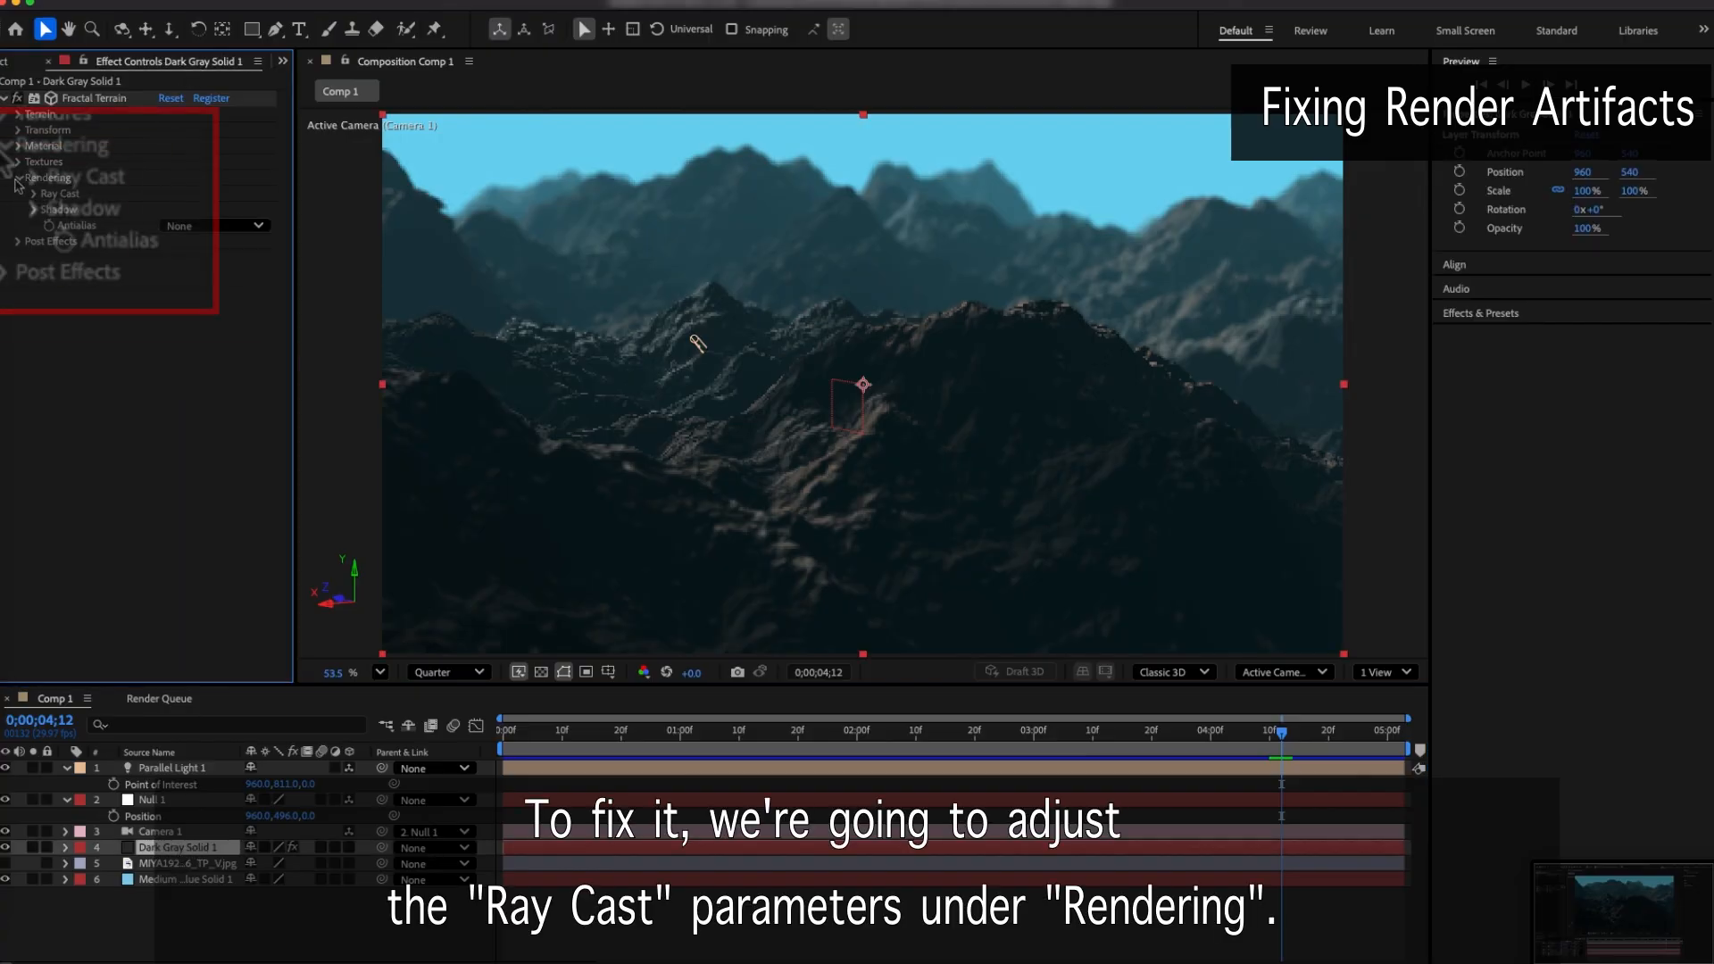
click(35, 177)
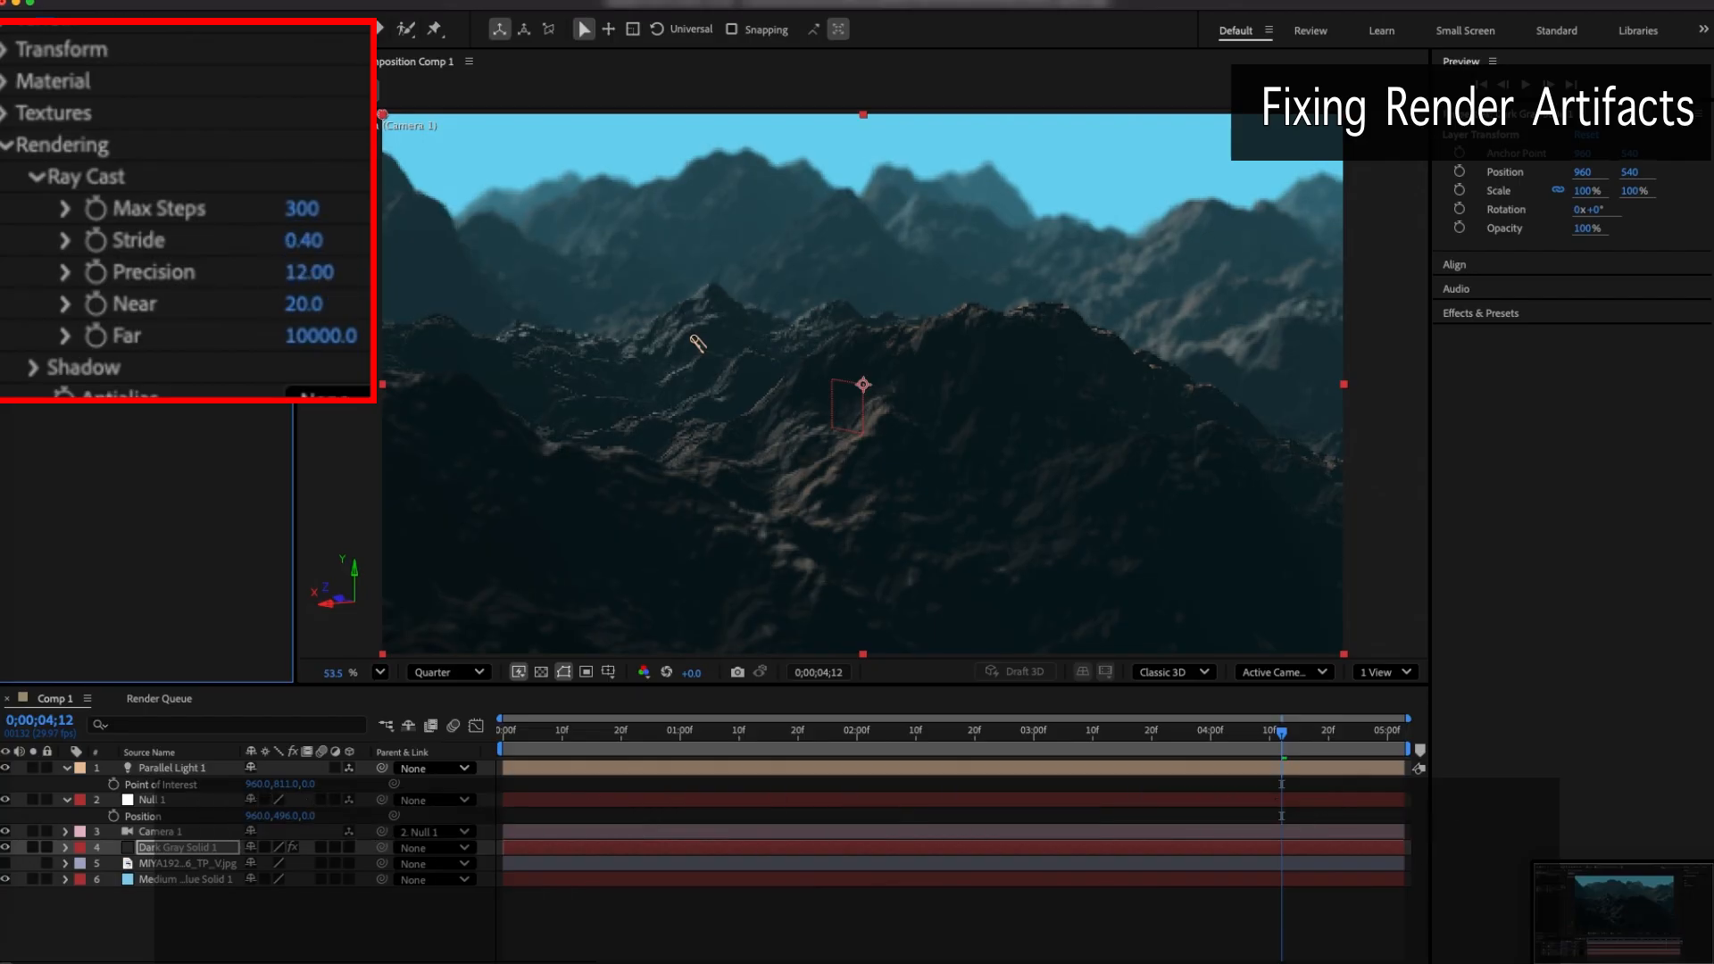
drag(1289, 728, 1264, 729)
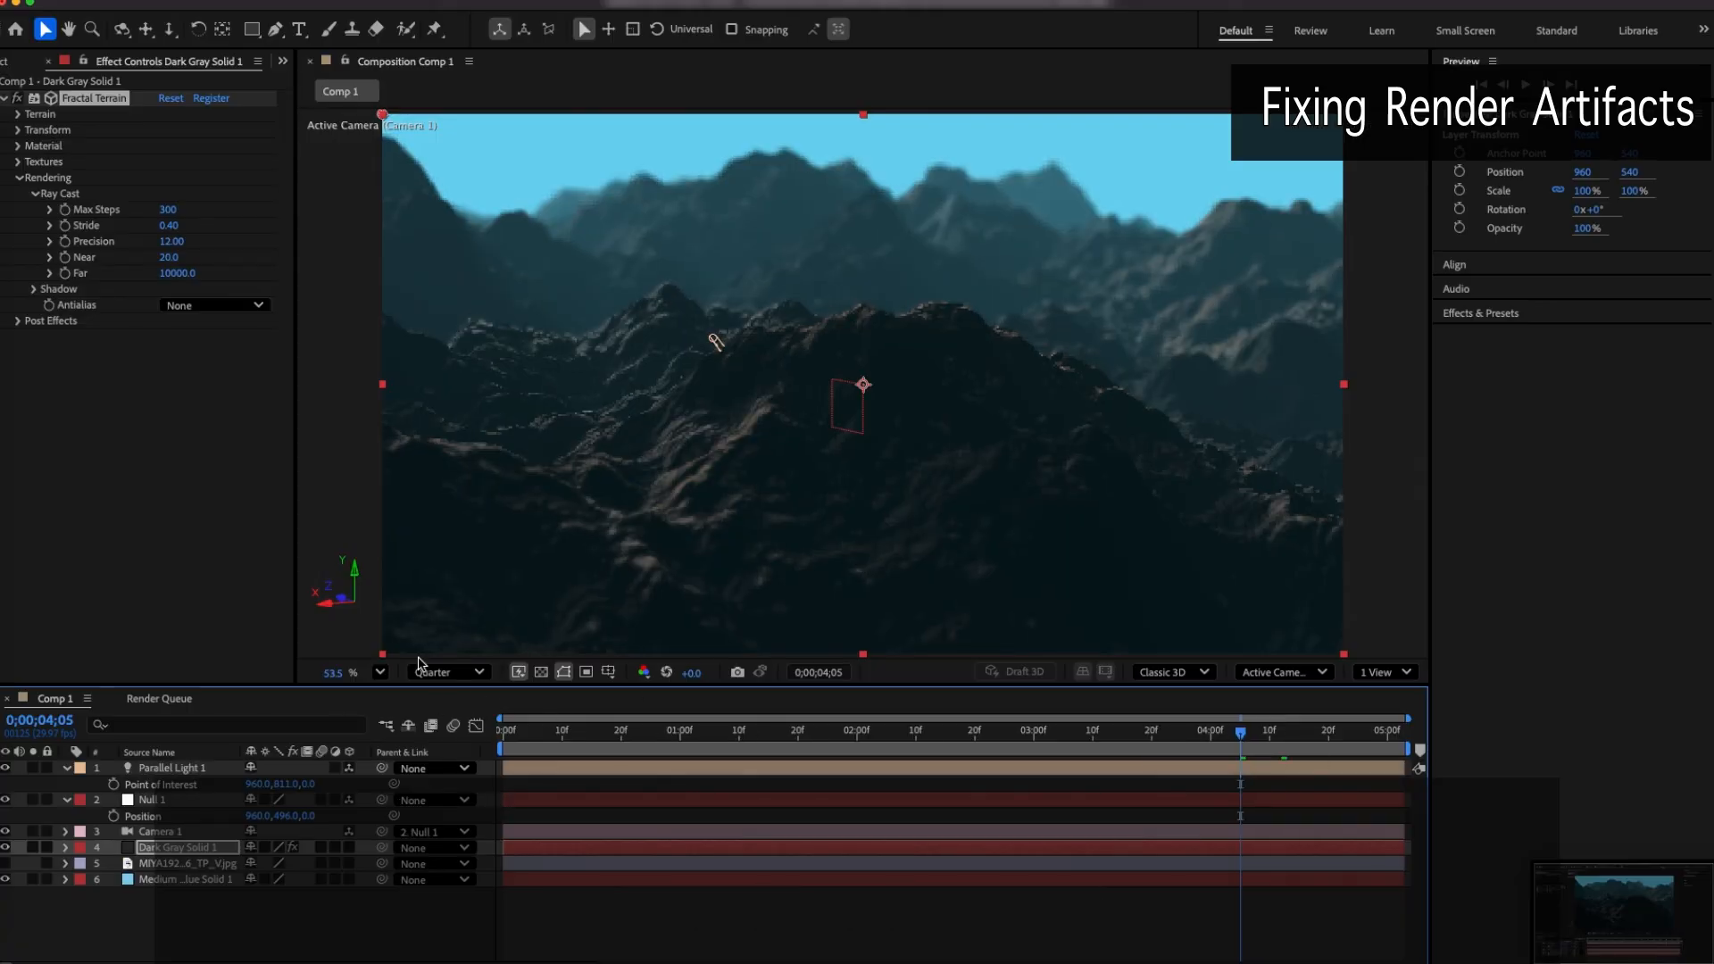
mouse_move(255, 112)
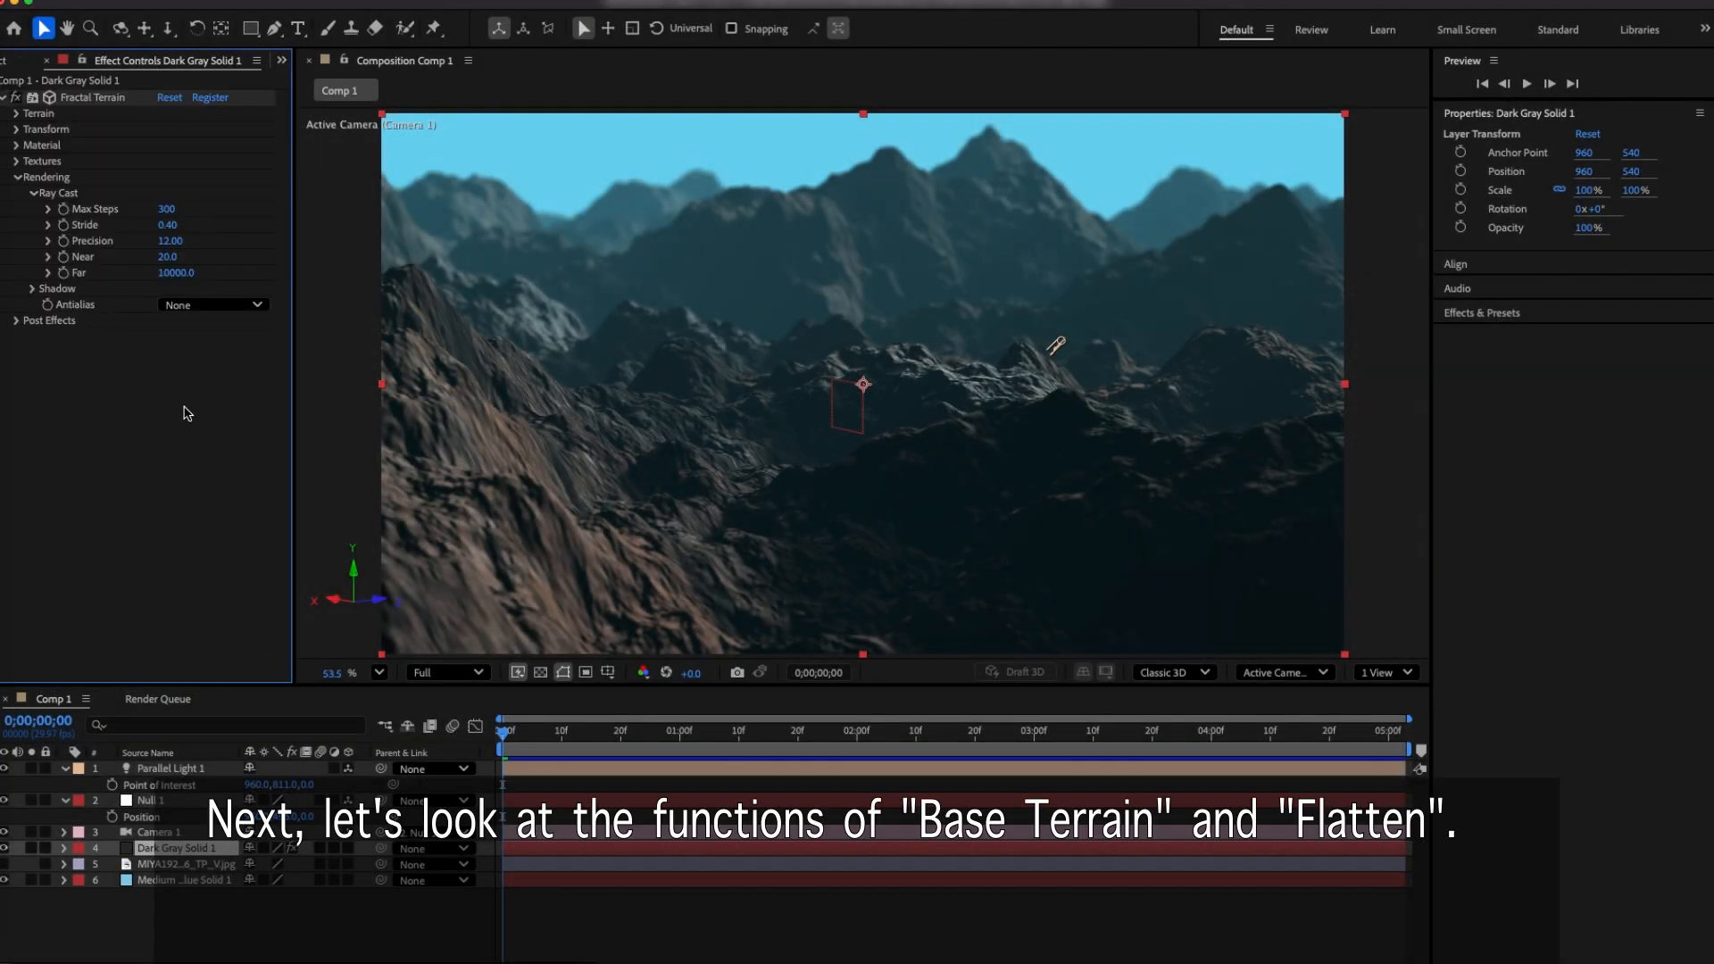
Expand the Terrain settings and lower Amplitude to flatten the terrain for study
click(16, 177)
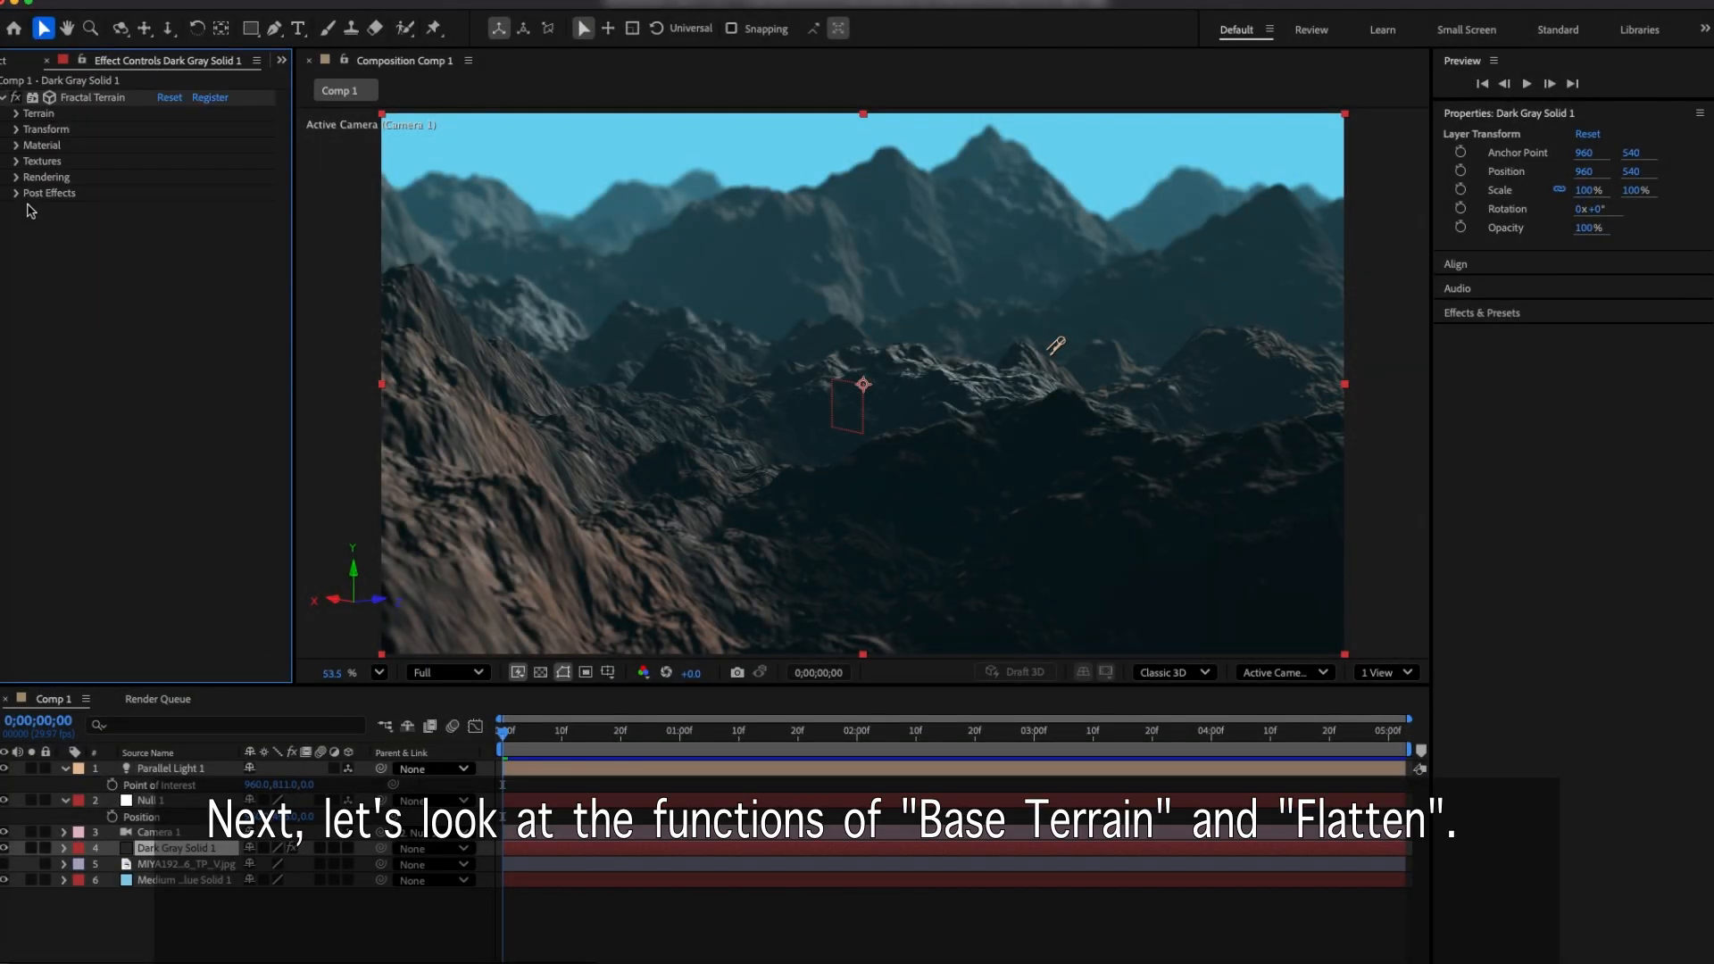
click(16, 113)
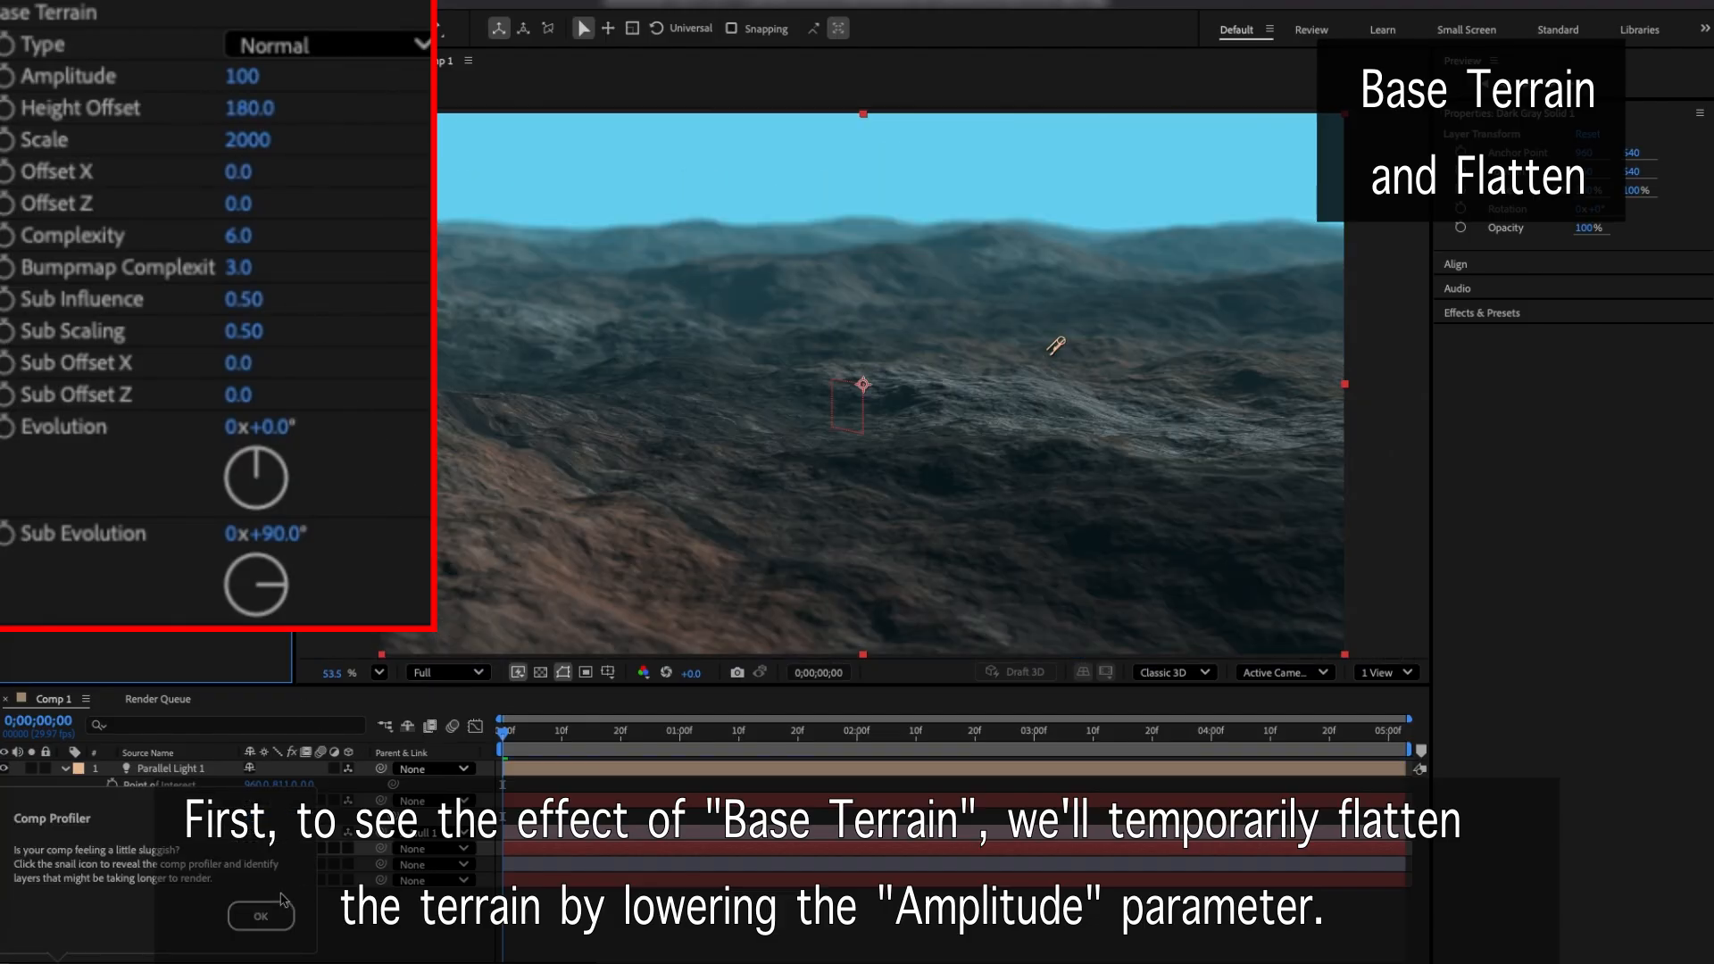
click(260, 916)
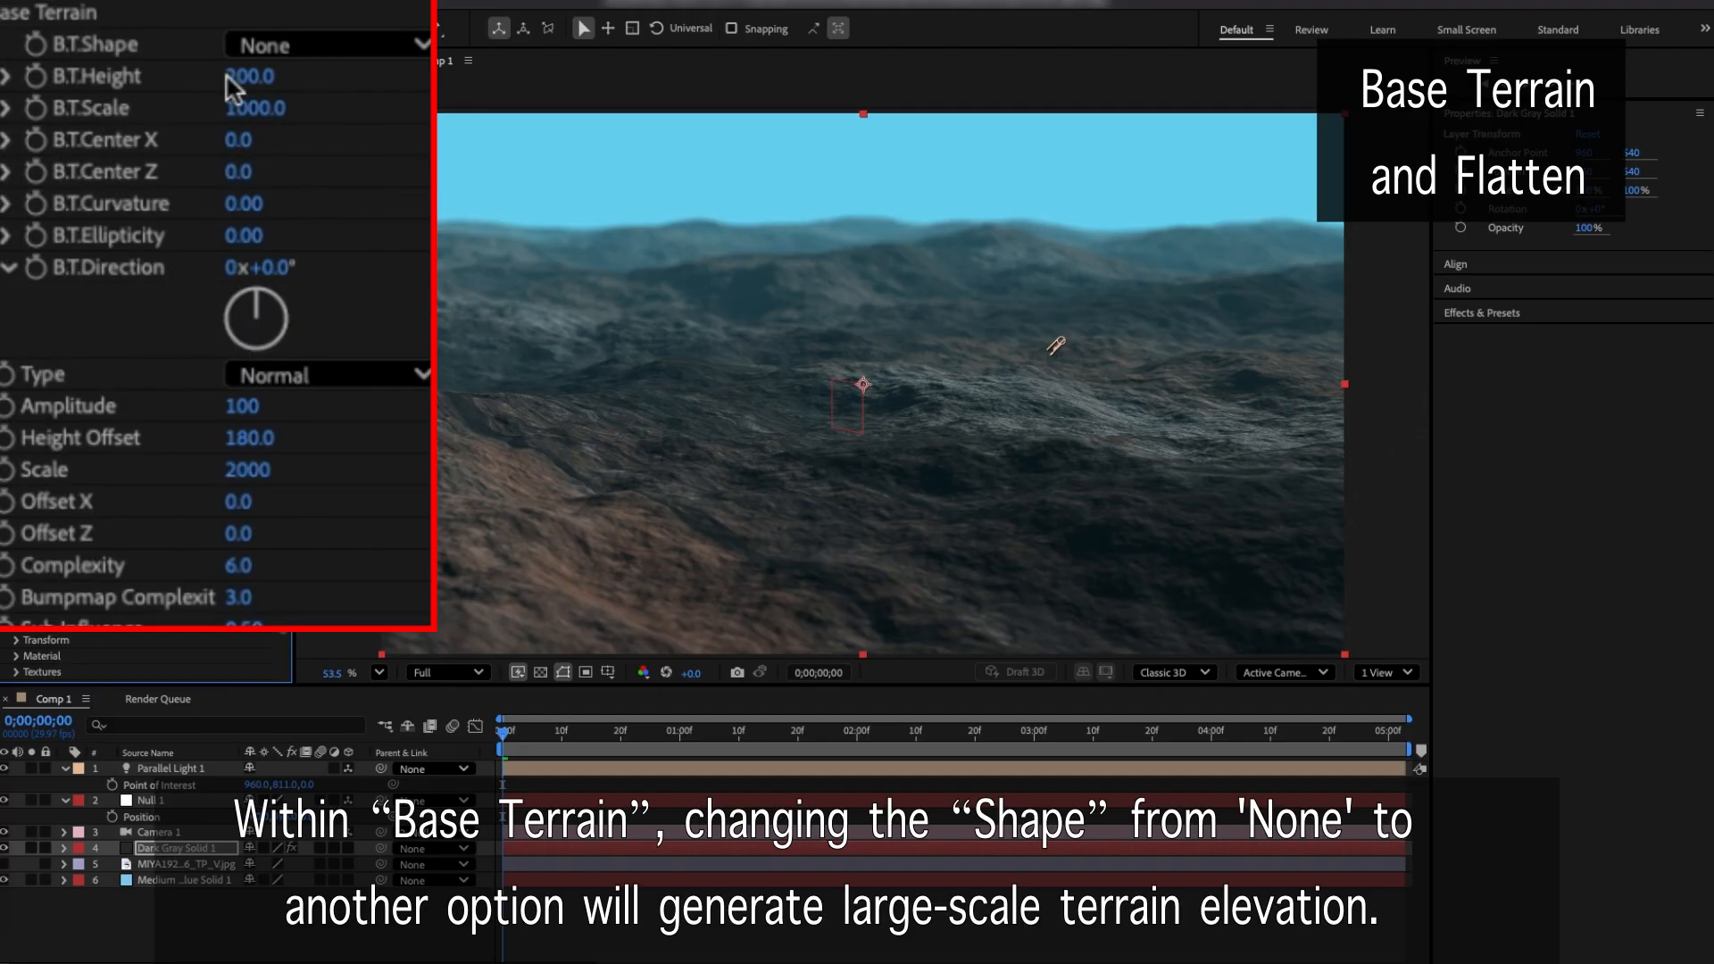
Set the Base Terrain Shape to Mountain
click(329, 45)
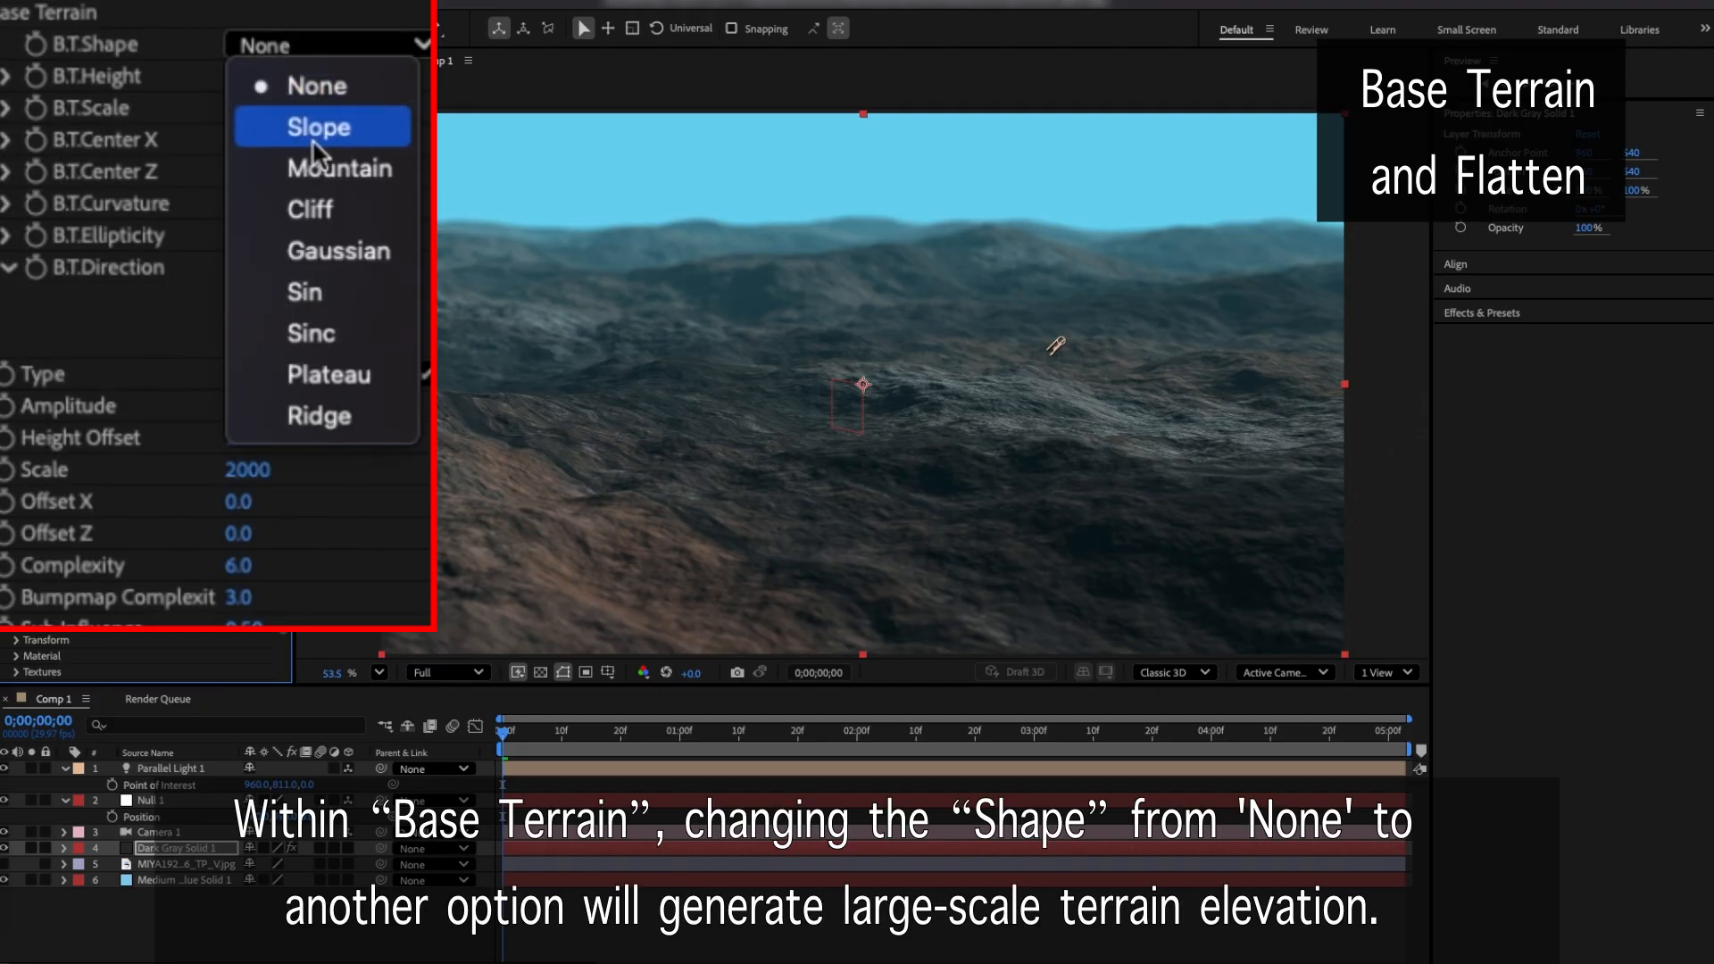
mouse_move(319, 168)
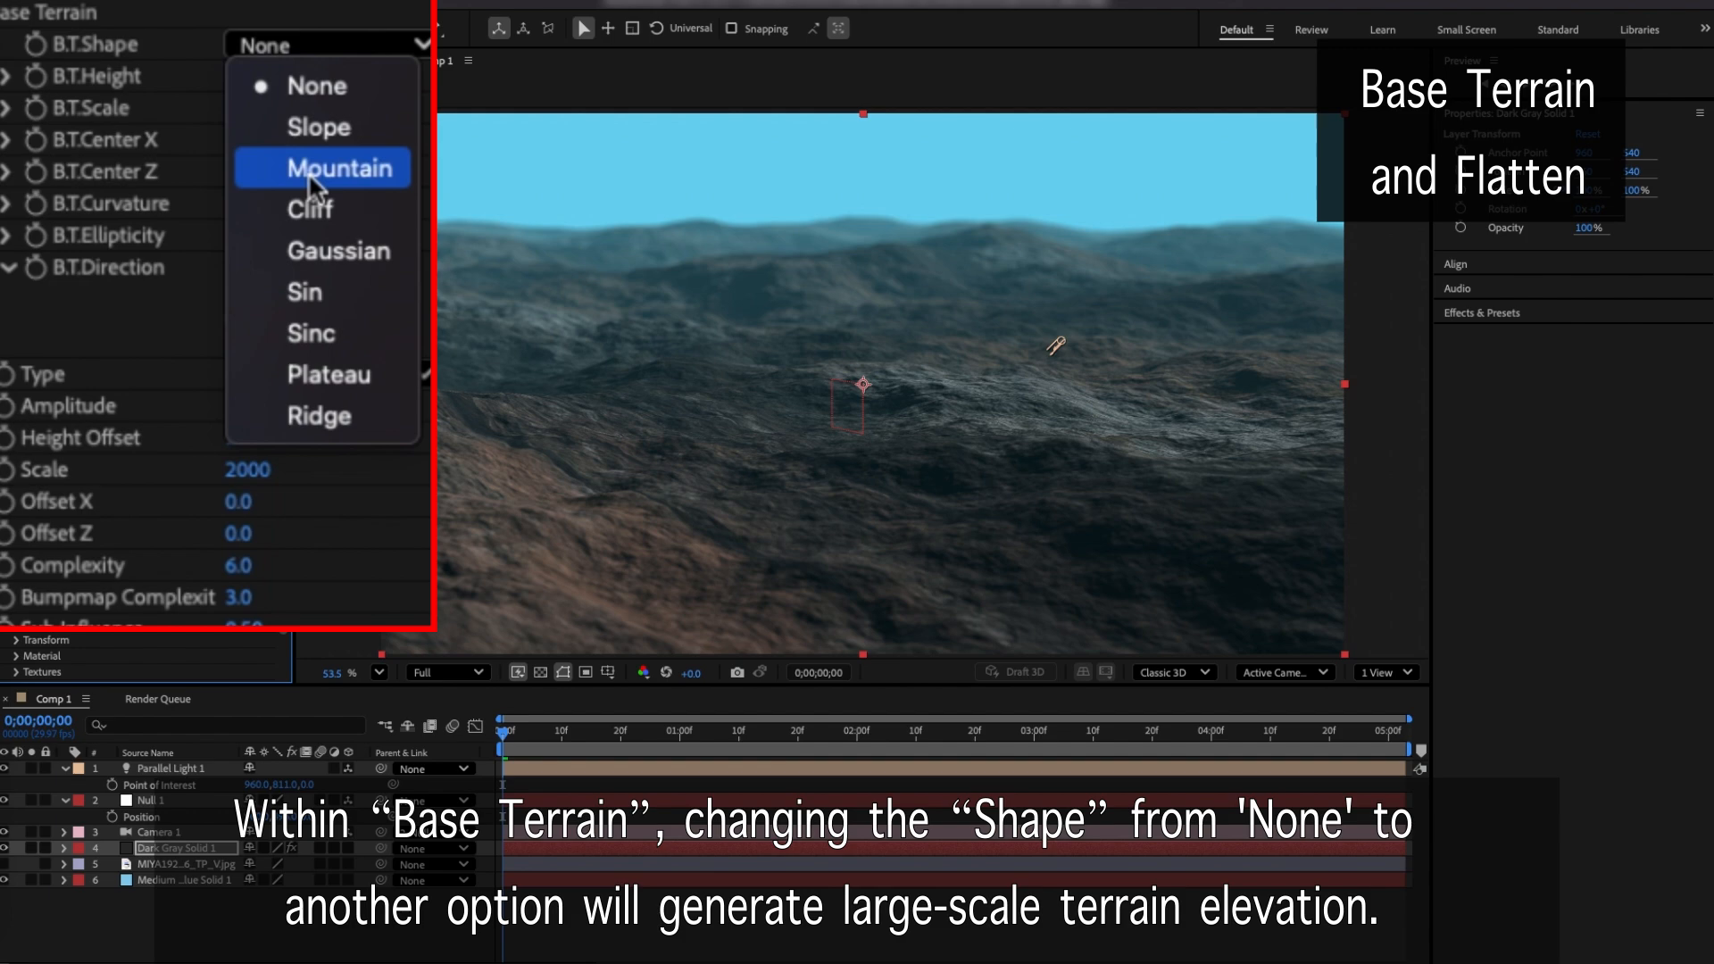
click(344, 168)
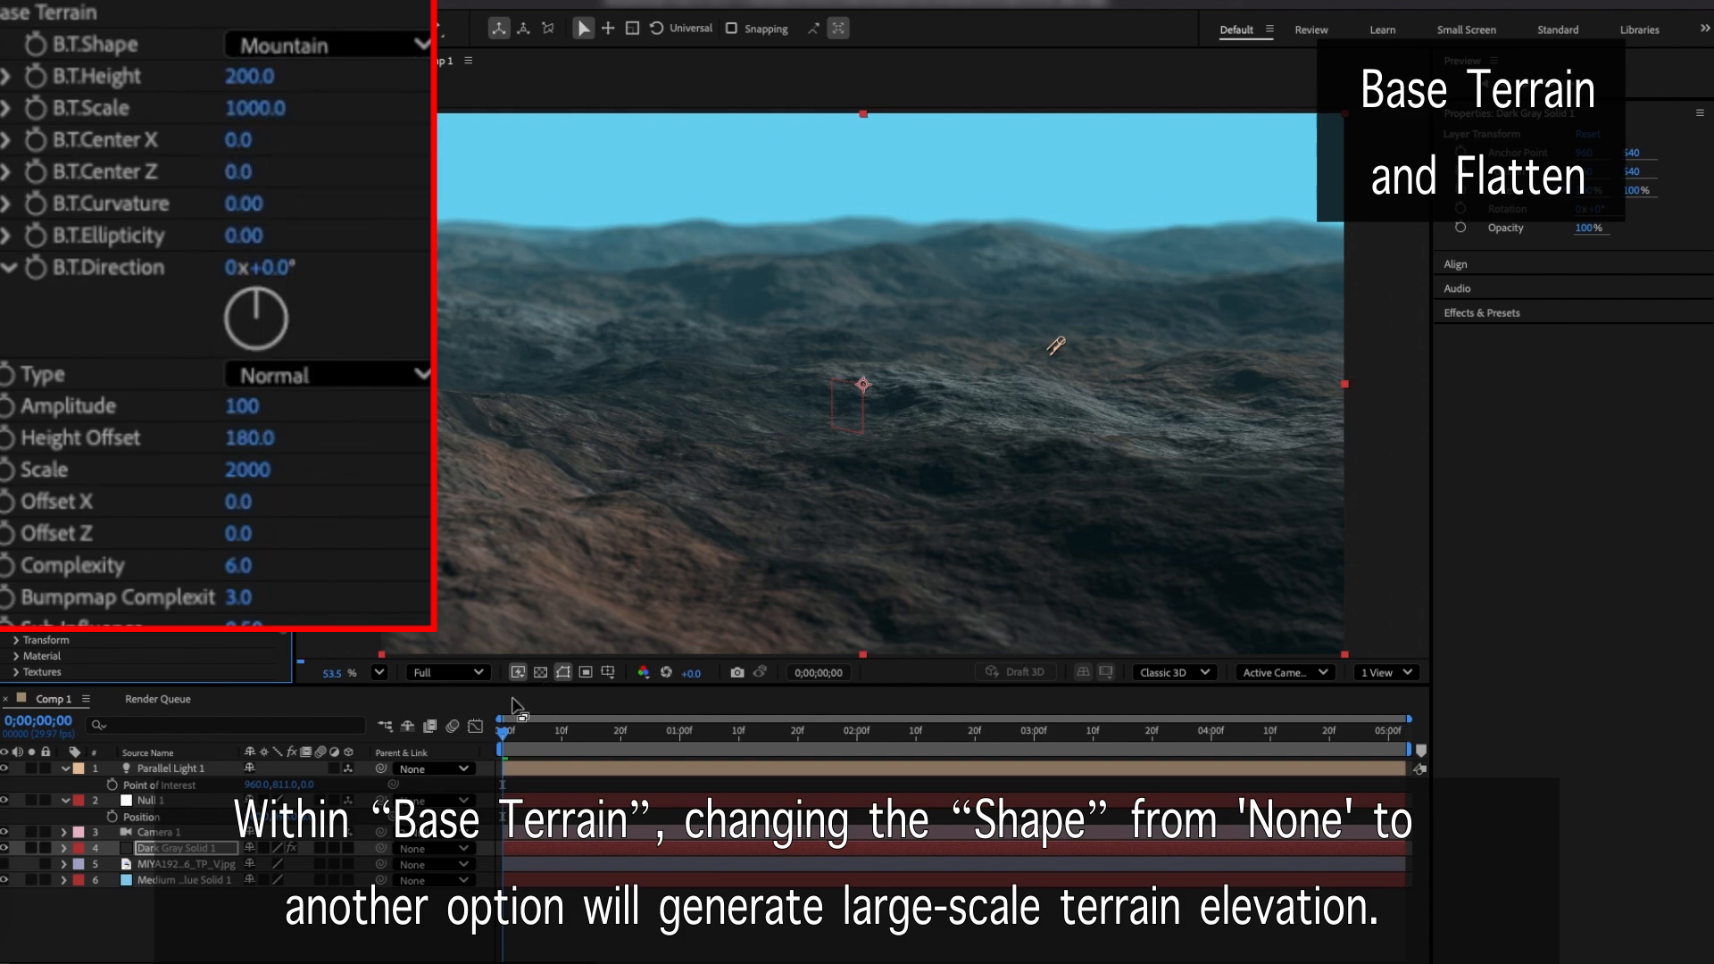
mouse_move(678, 375)
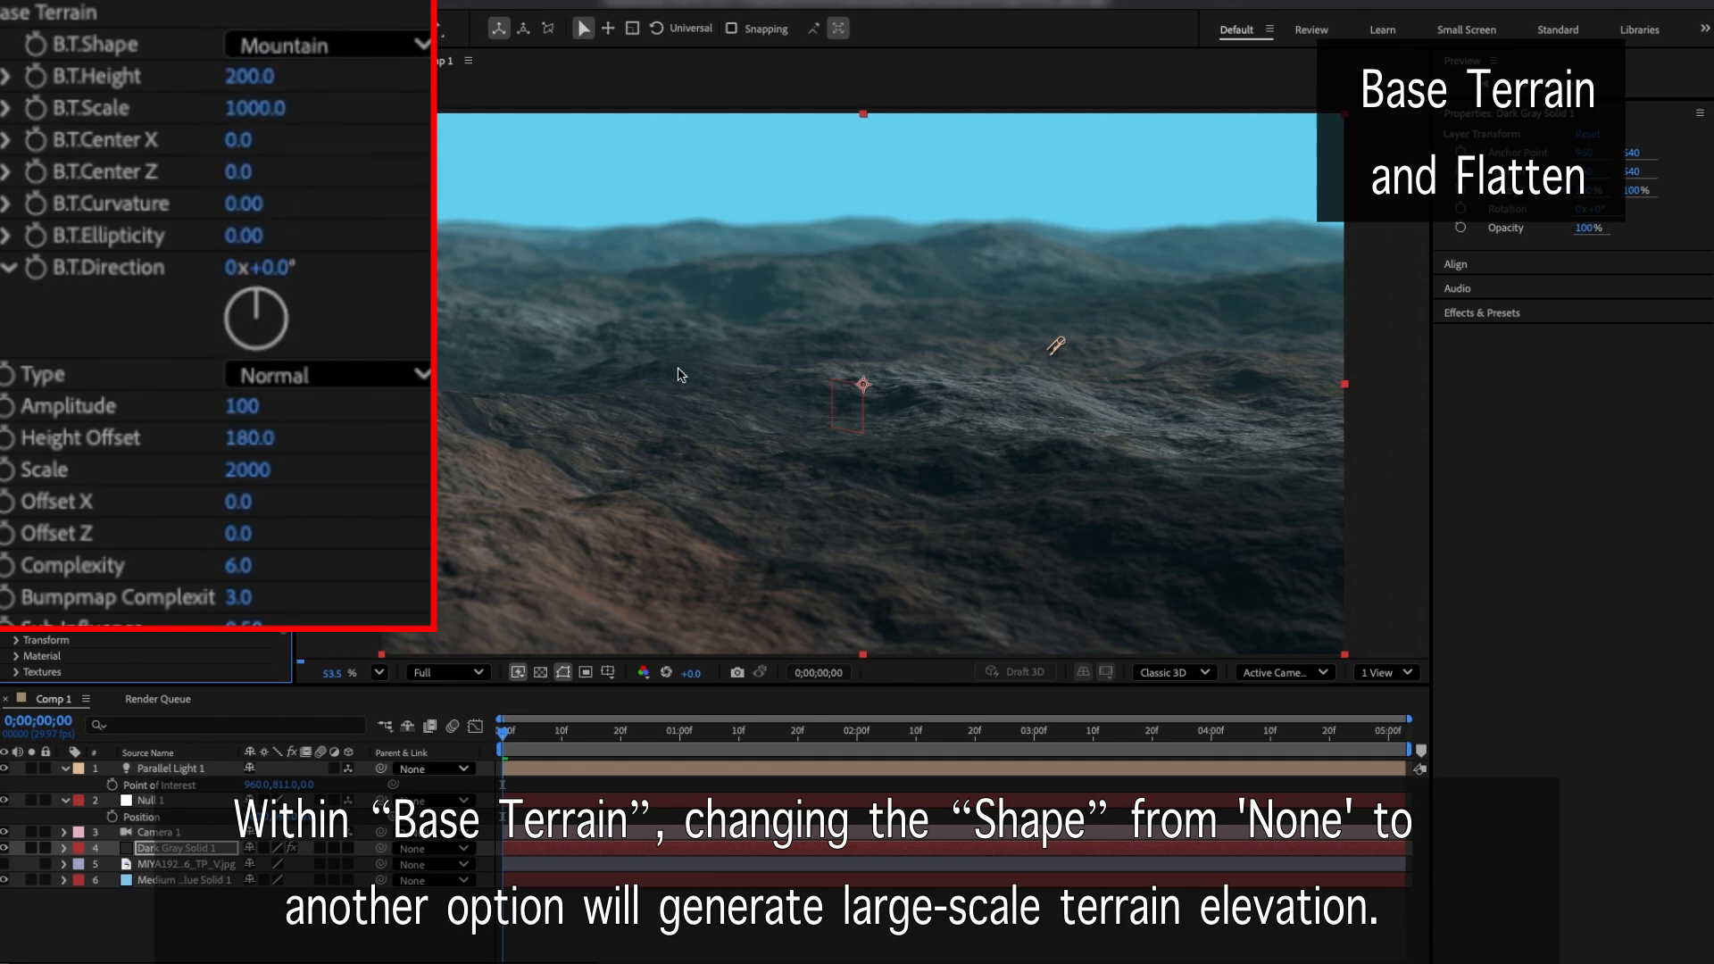
Set B.T.Curvature to about -0.49, Height to -540 and Scale to 320 for a crater shape
click(441, 673)
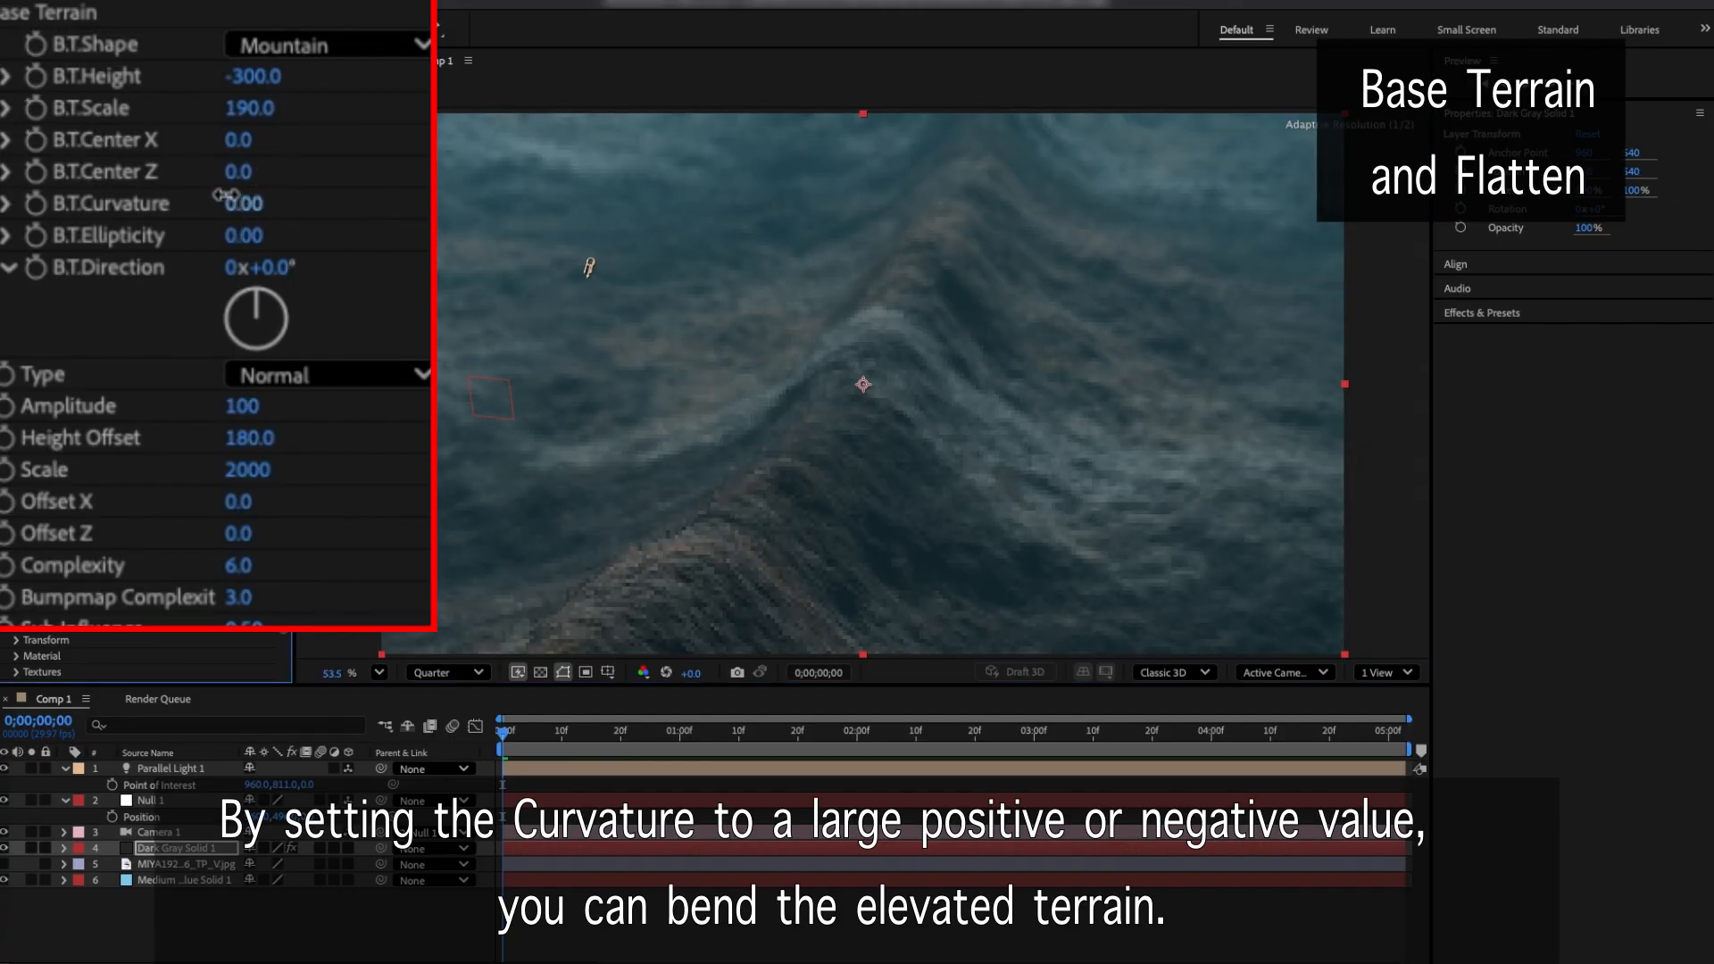
drag(236, 202, 191, 202)
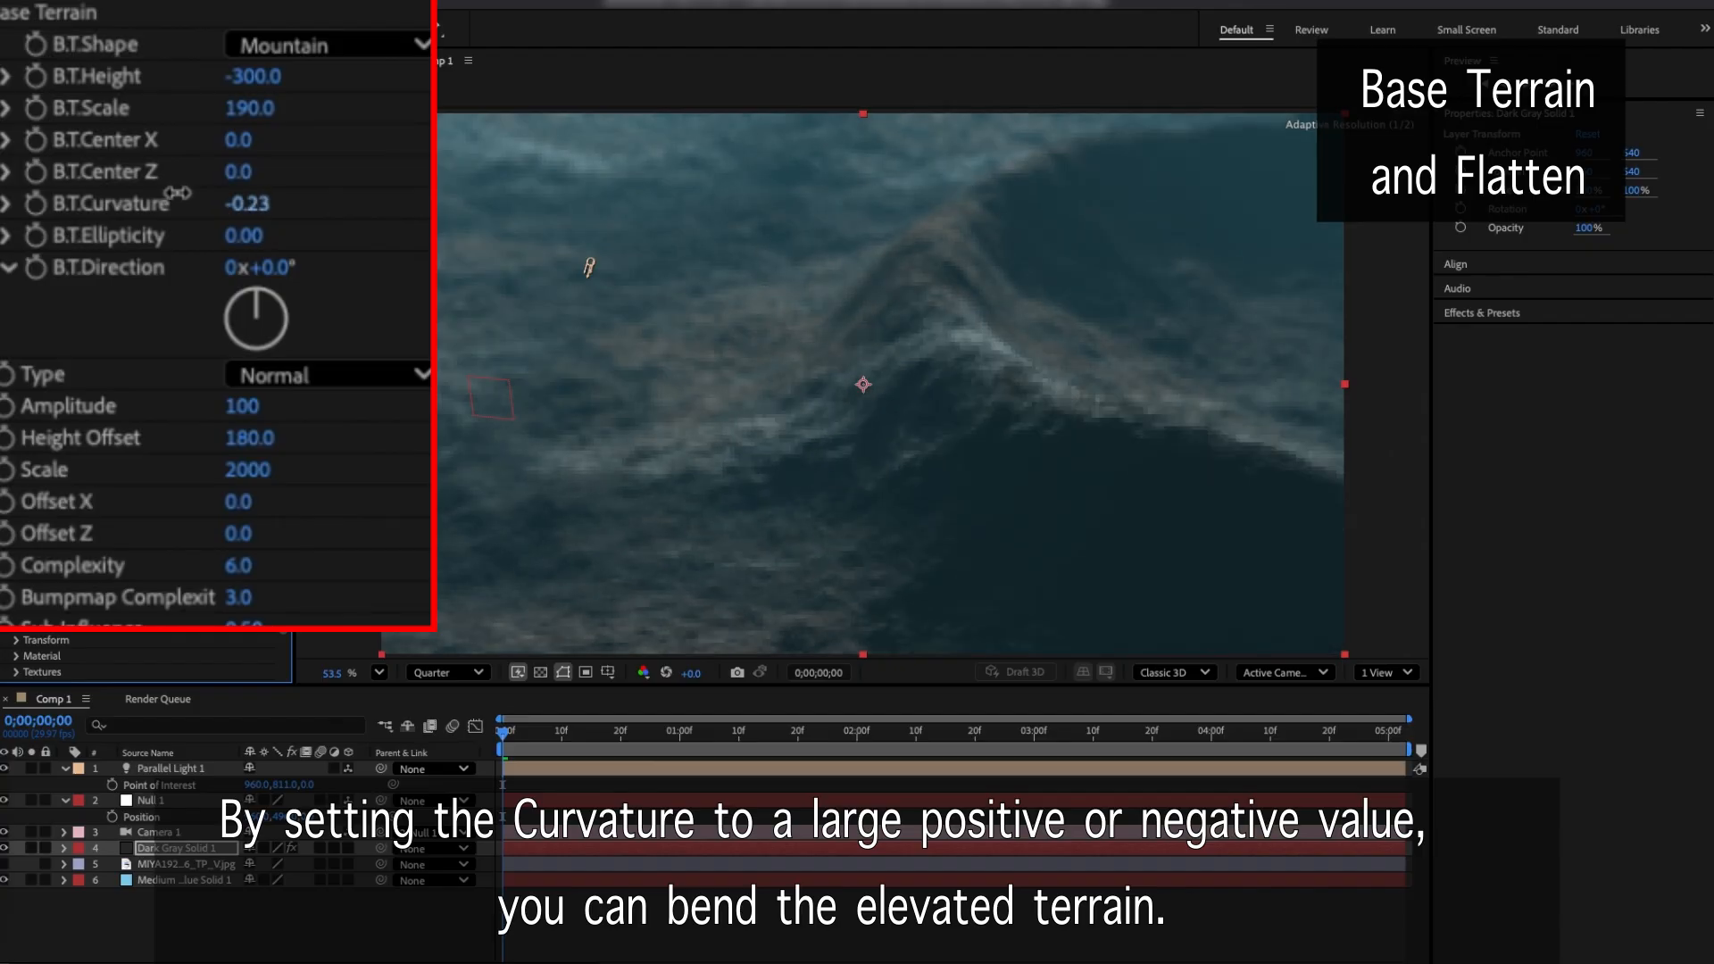
drag(246, 203, 217, 204)
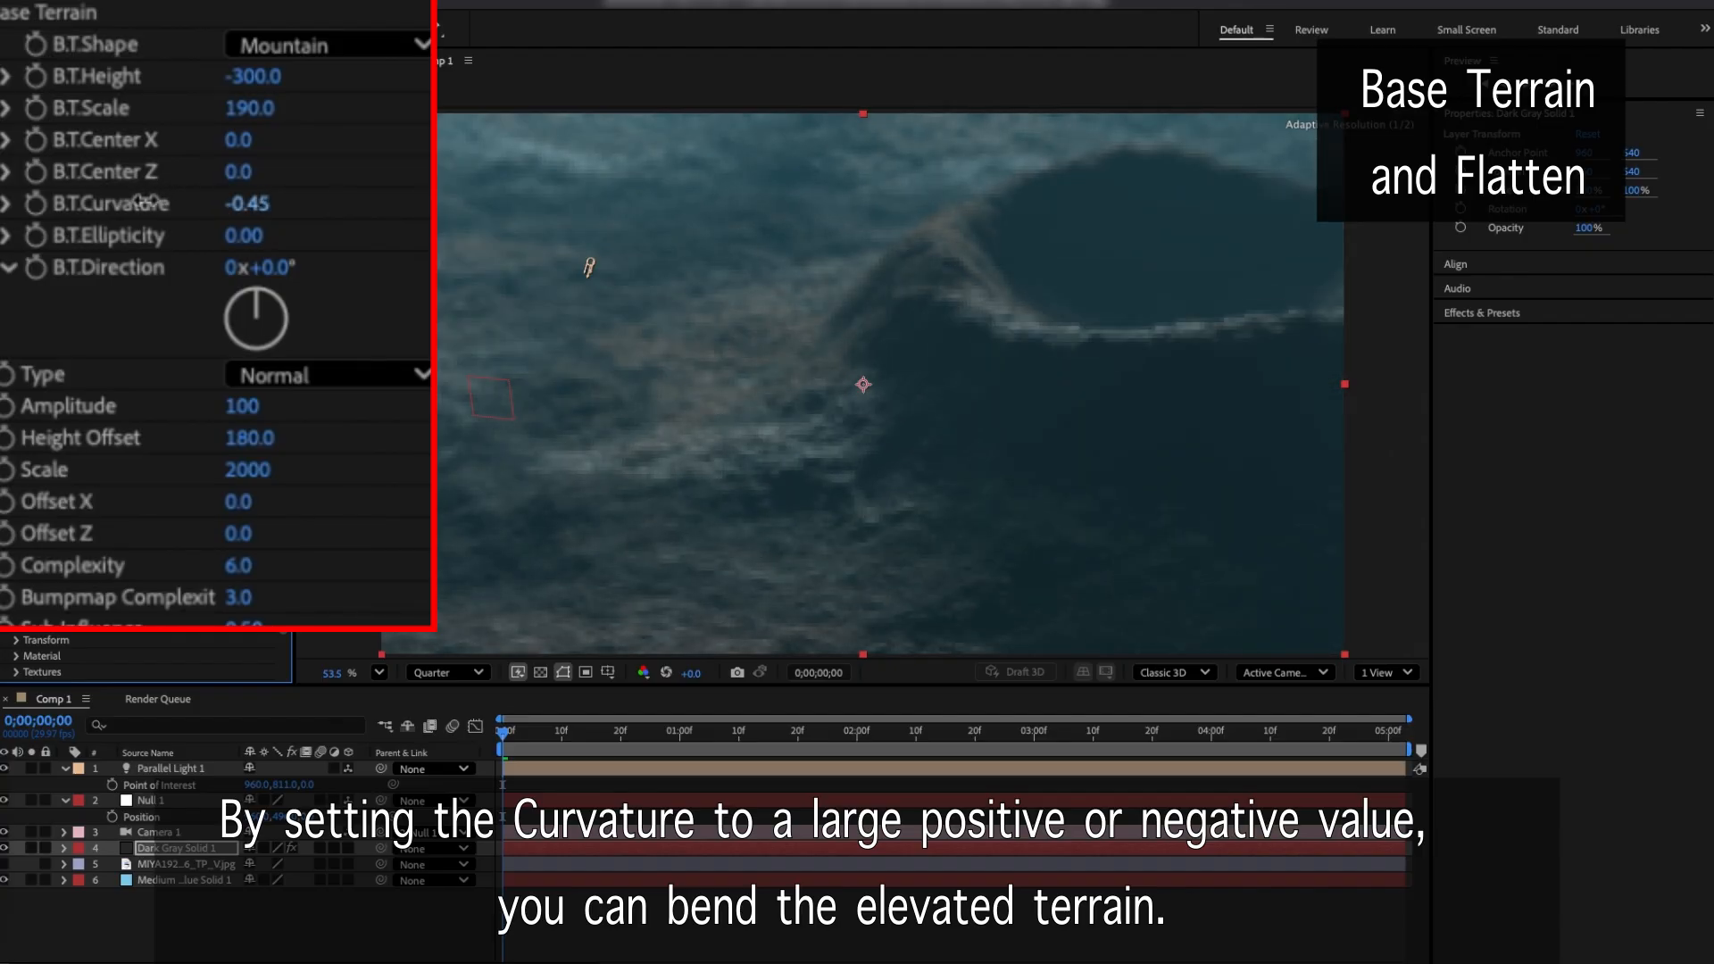
drag(247, 203, 235, 203)
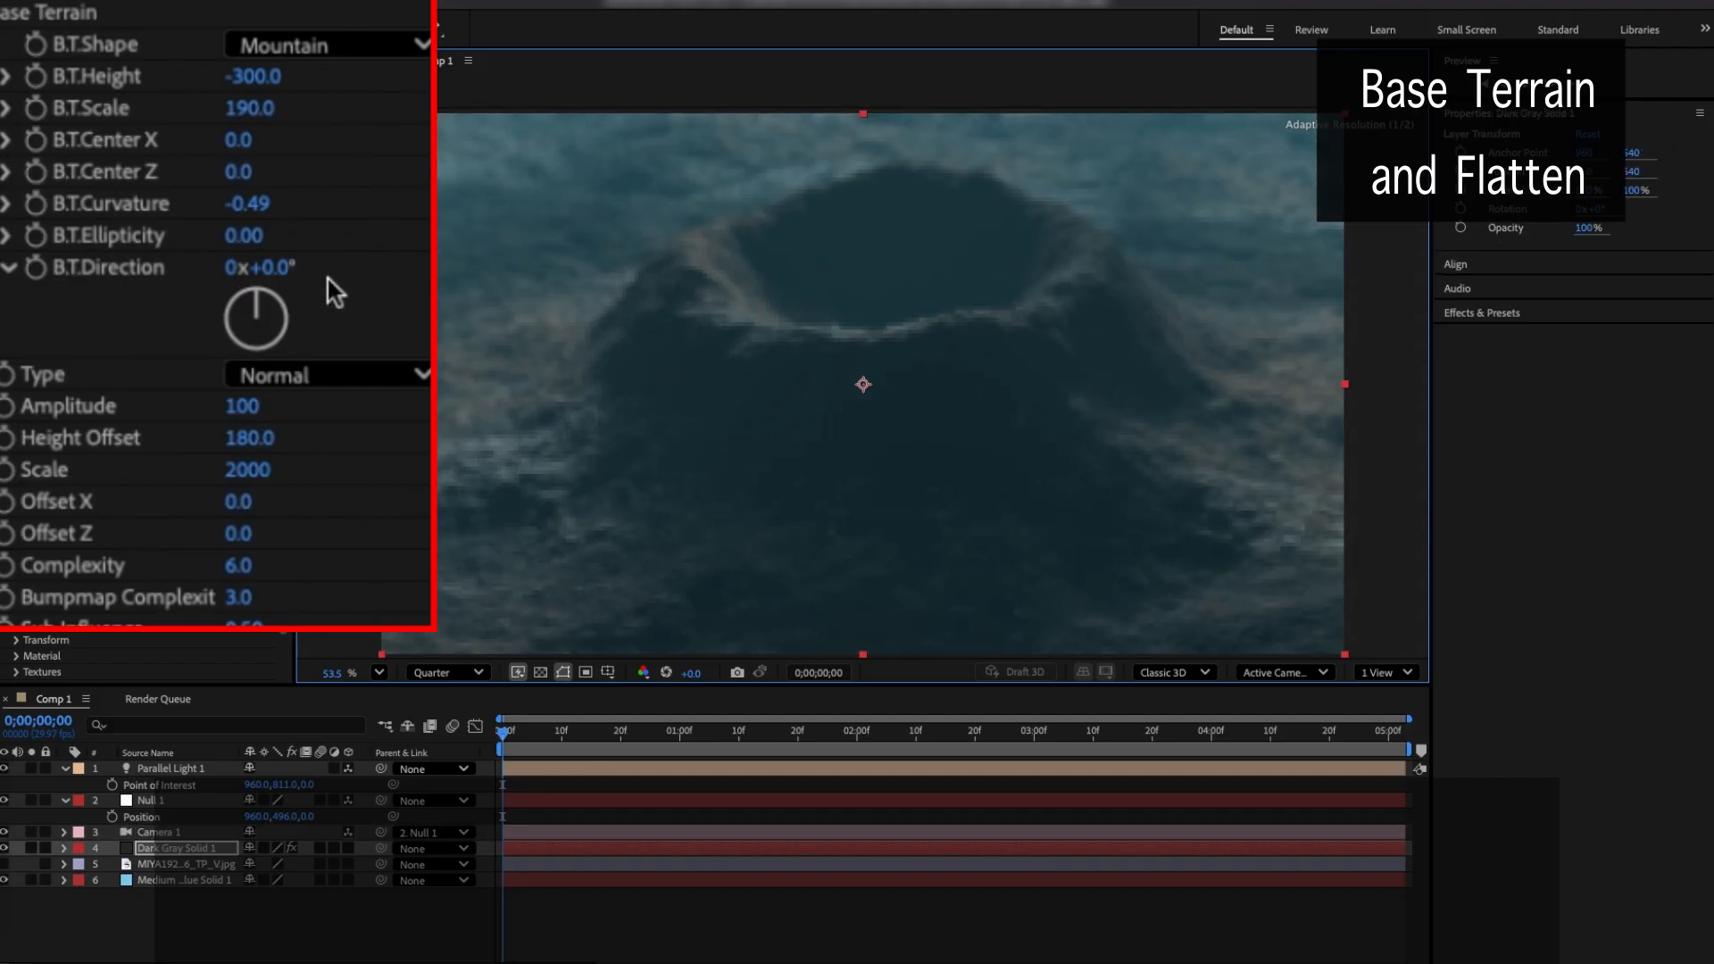
drag(249, 107, 273, 107)
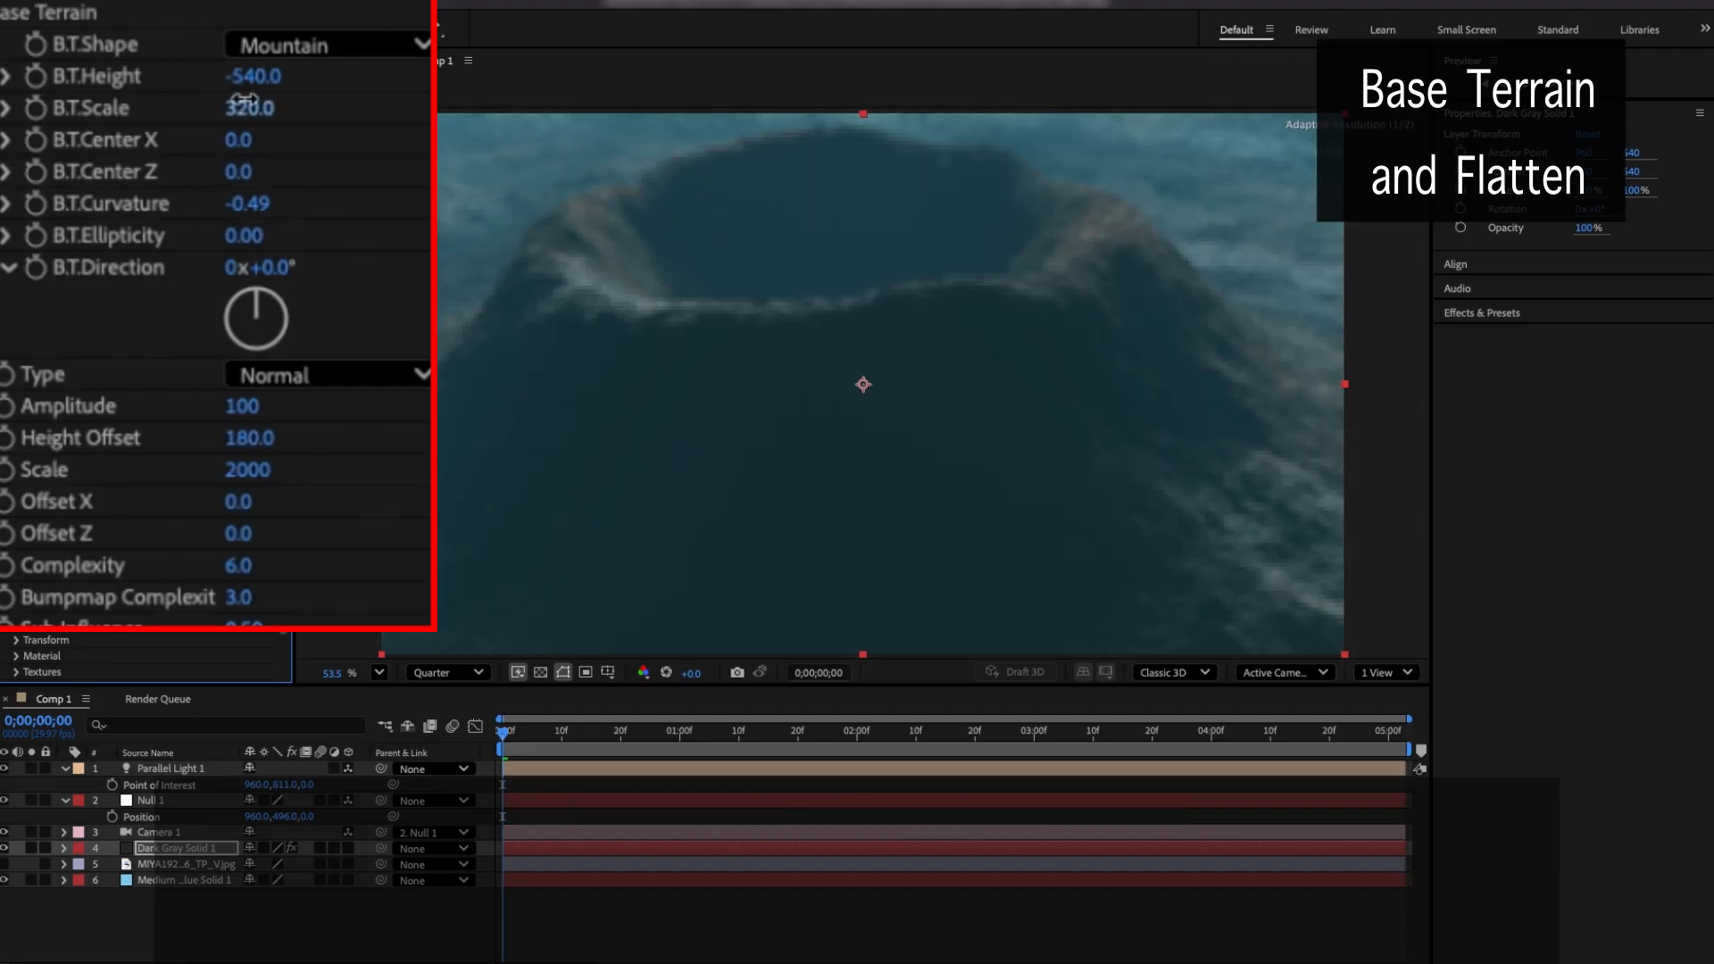
Choose another base terrain shape from the B.T.Shape list
click(328, 43)
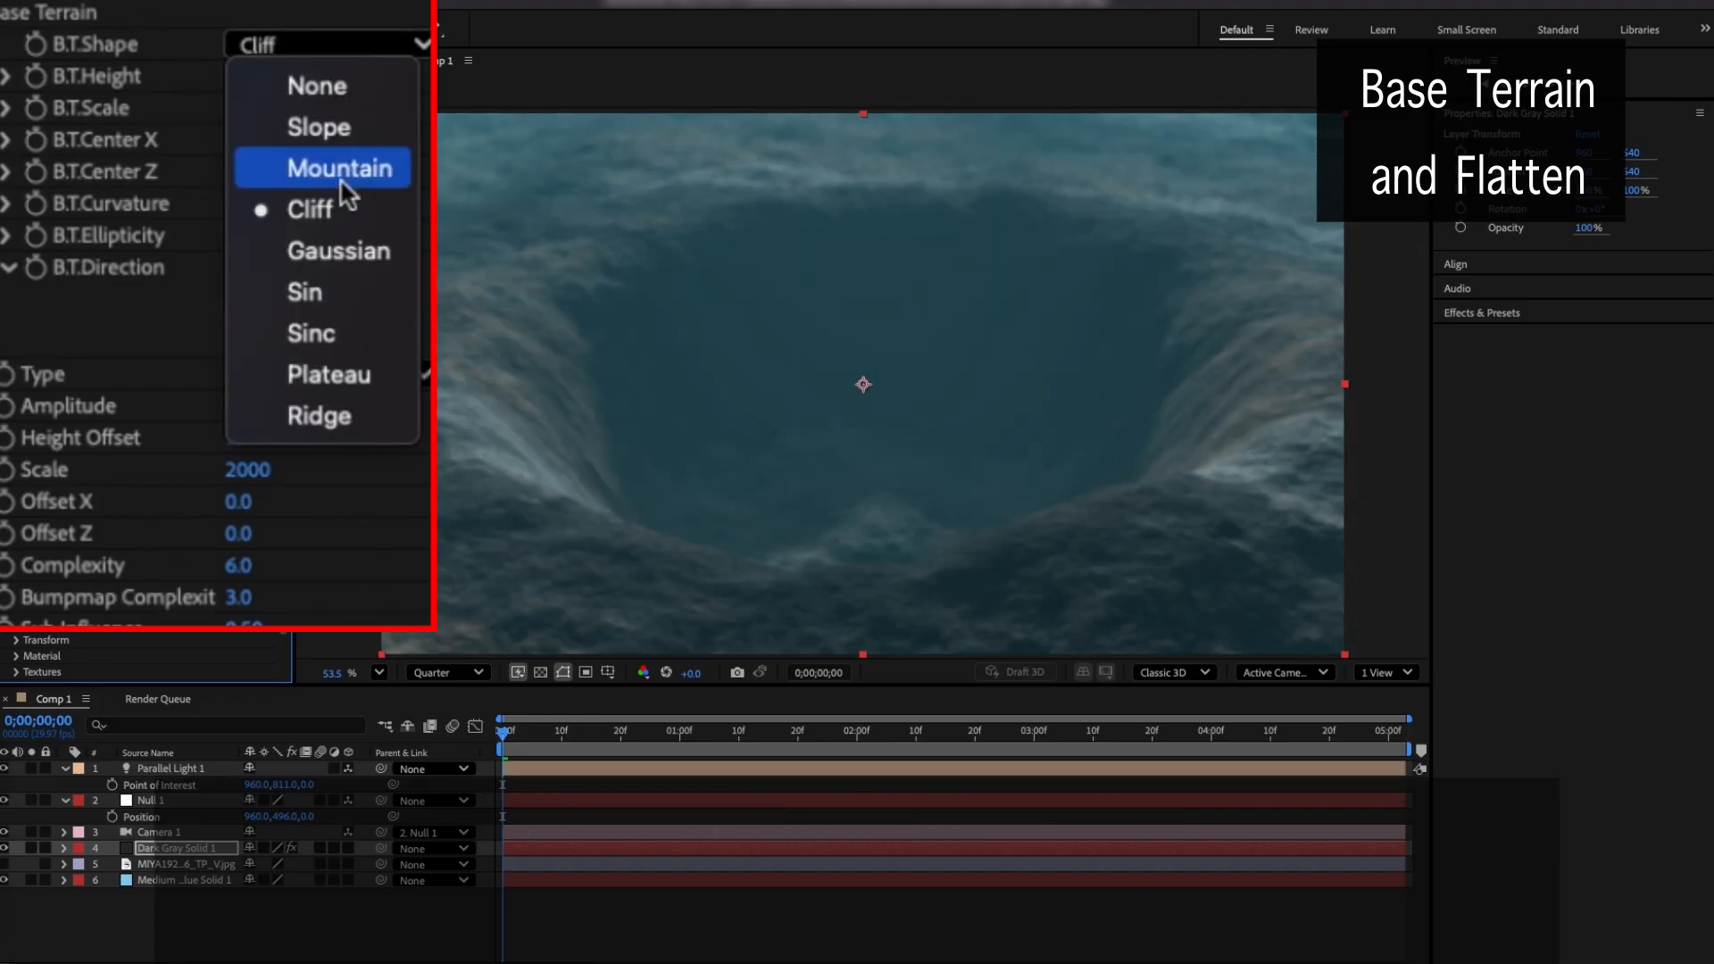
click(338, 250)
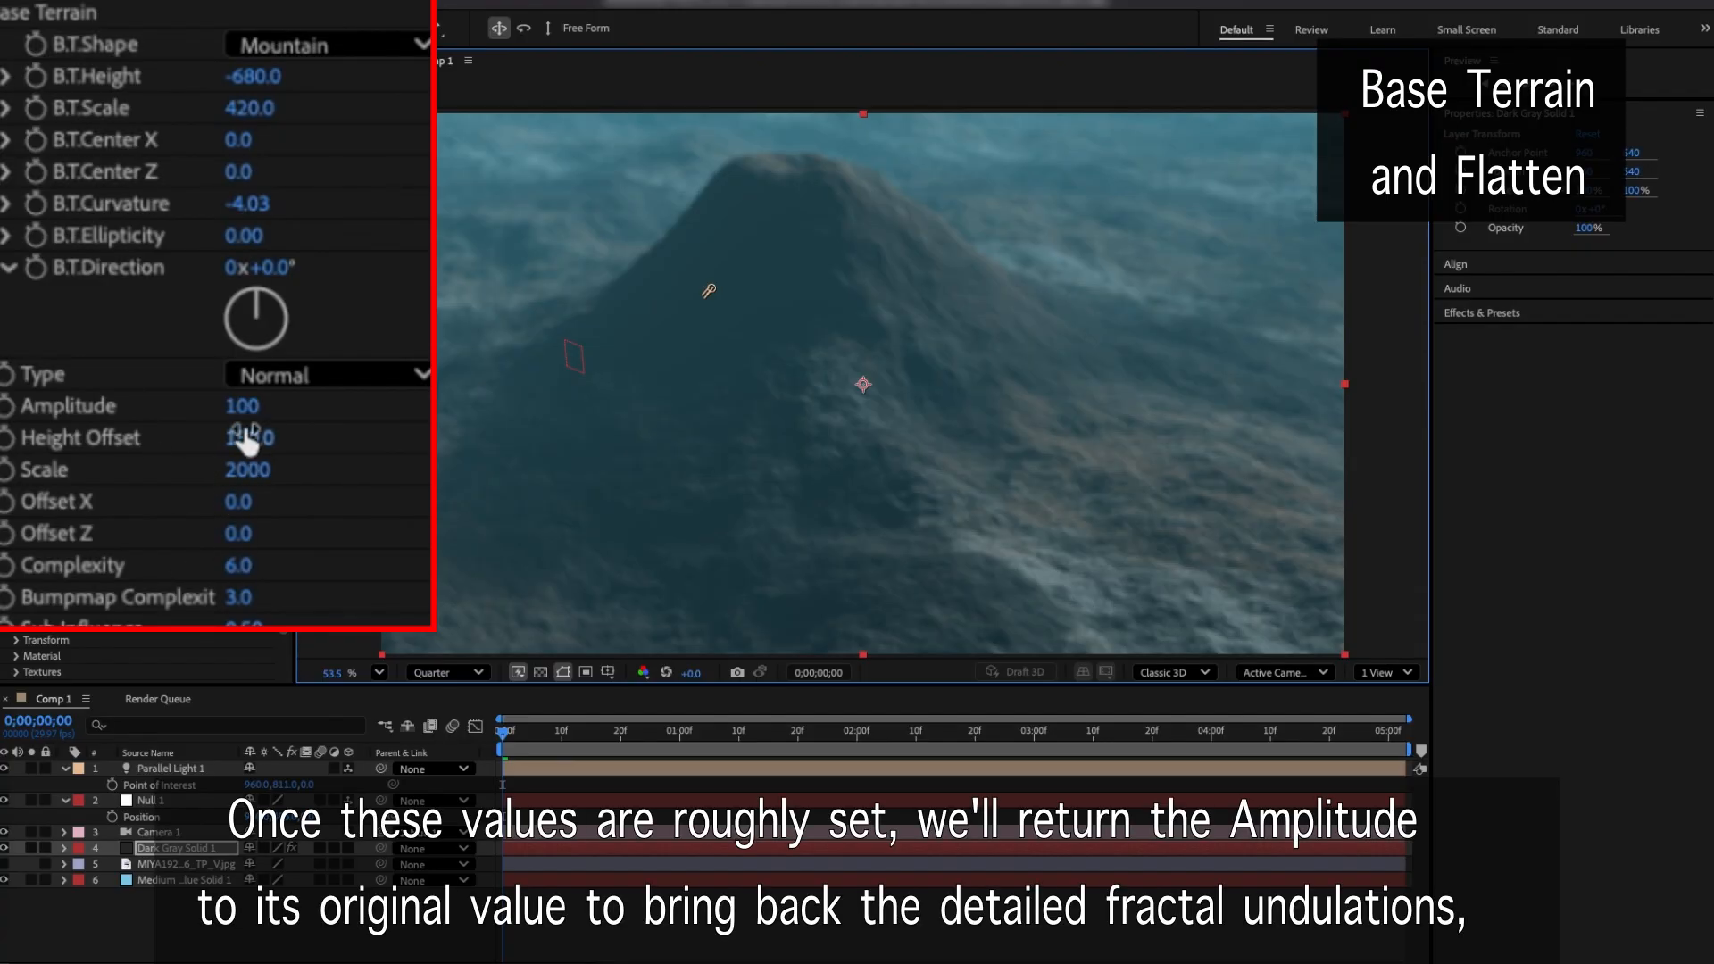
Raise Amplitude to 260, deepen B.T.Height to -1040 and enlarge B.T.Scale to 570
drag(241, 406, 263, 406)
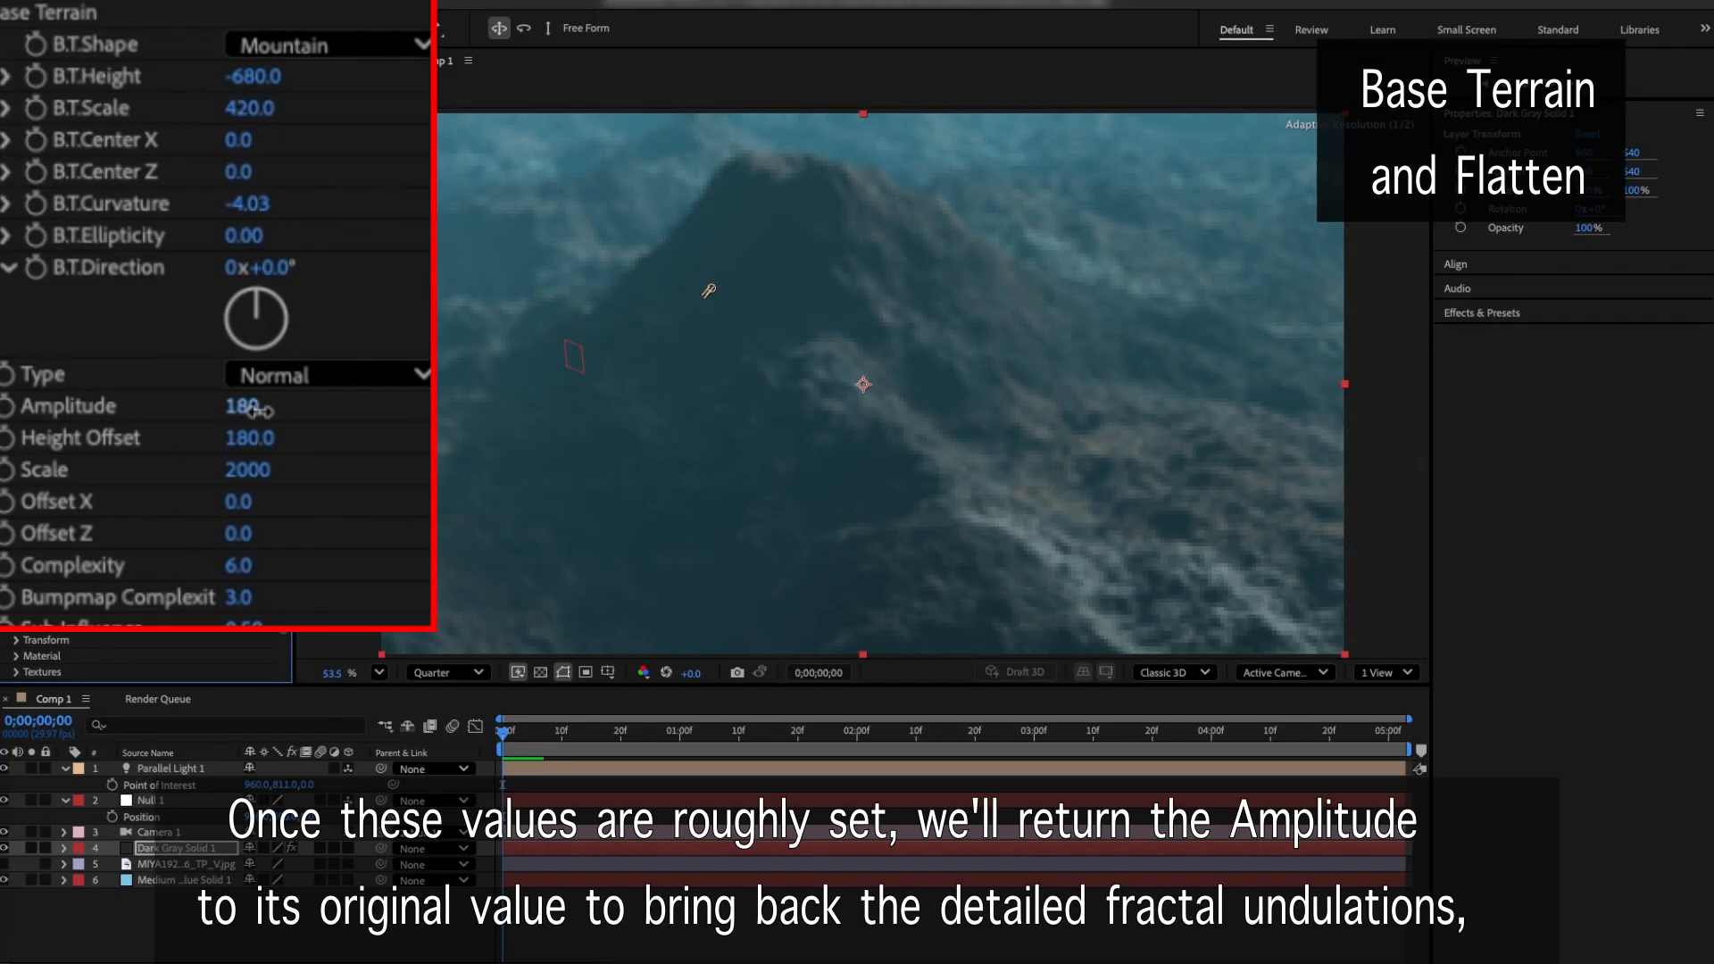
drag(247, 406, 284, 405)
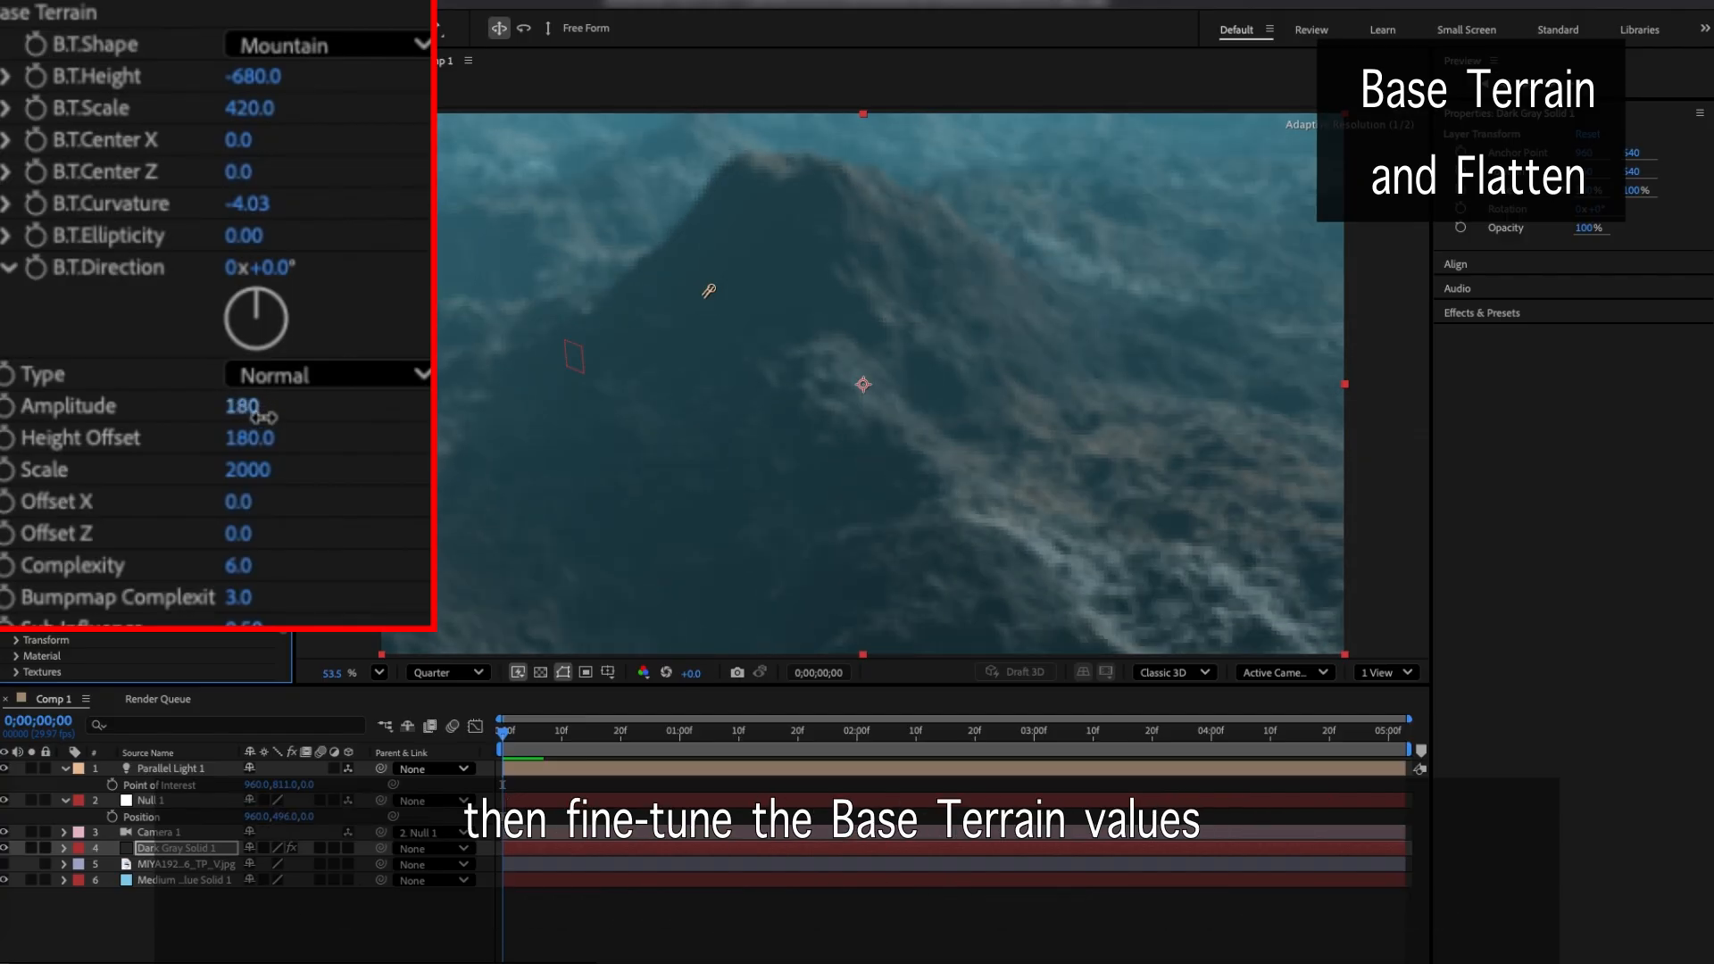
drag(241, 405, 252, 405)
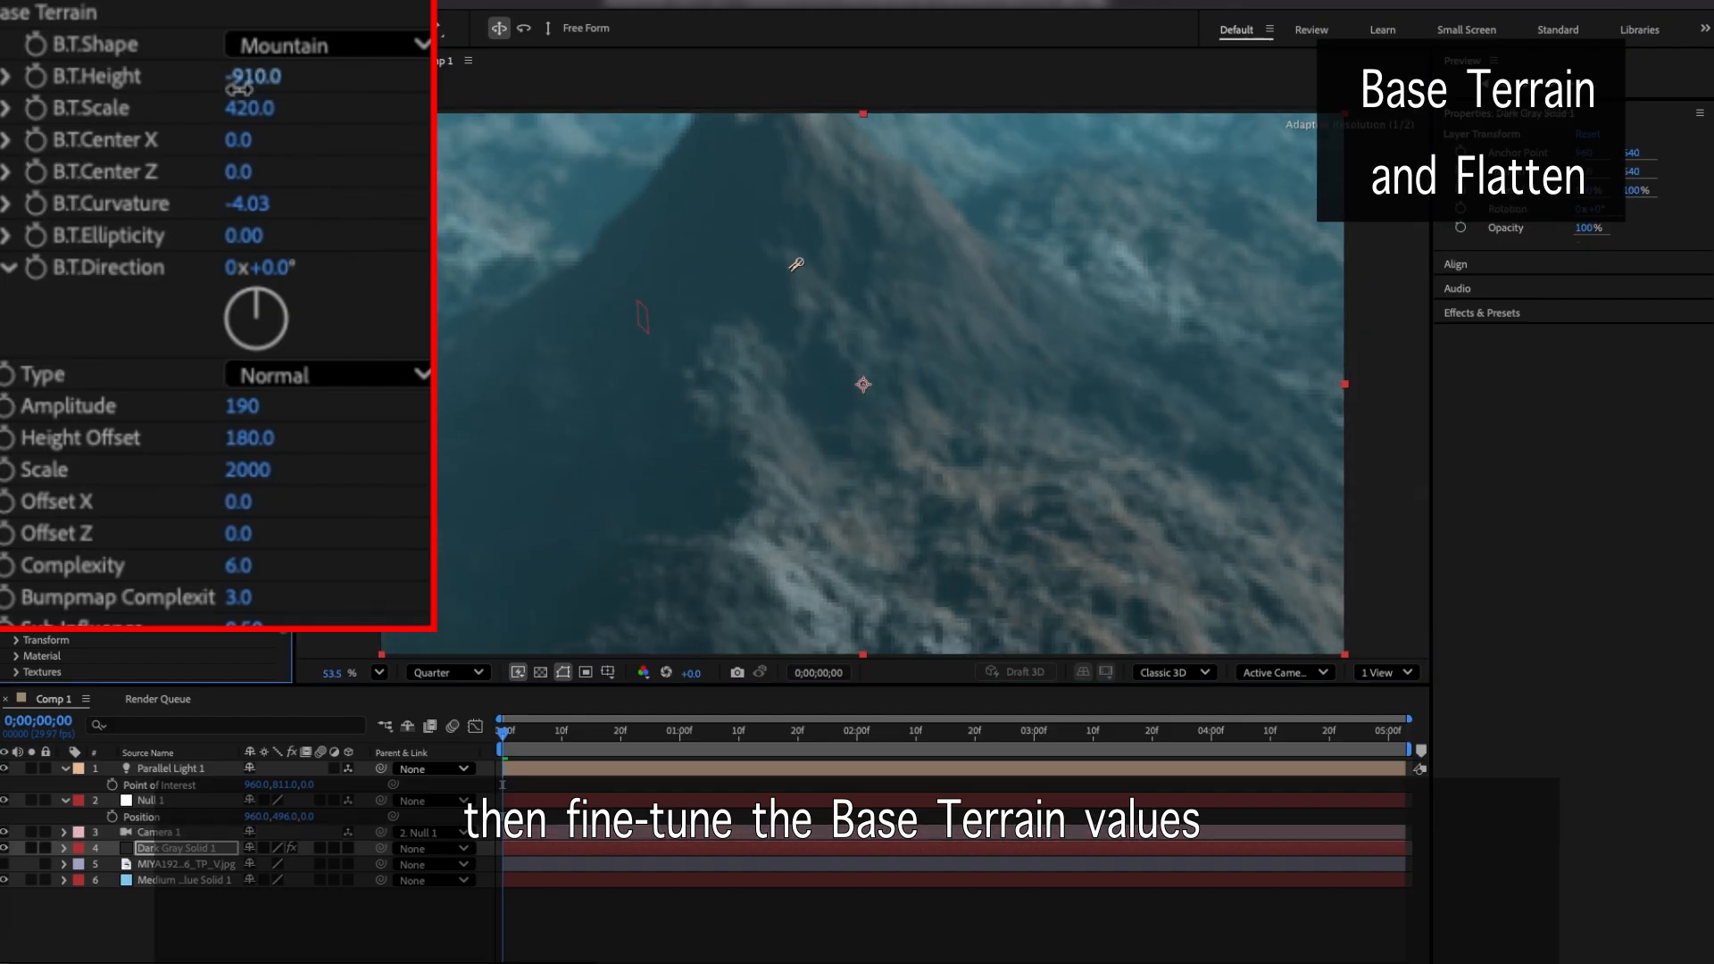
drag(254, 75, 253, 75)
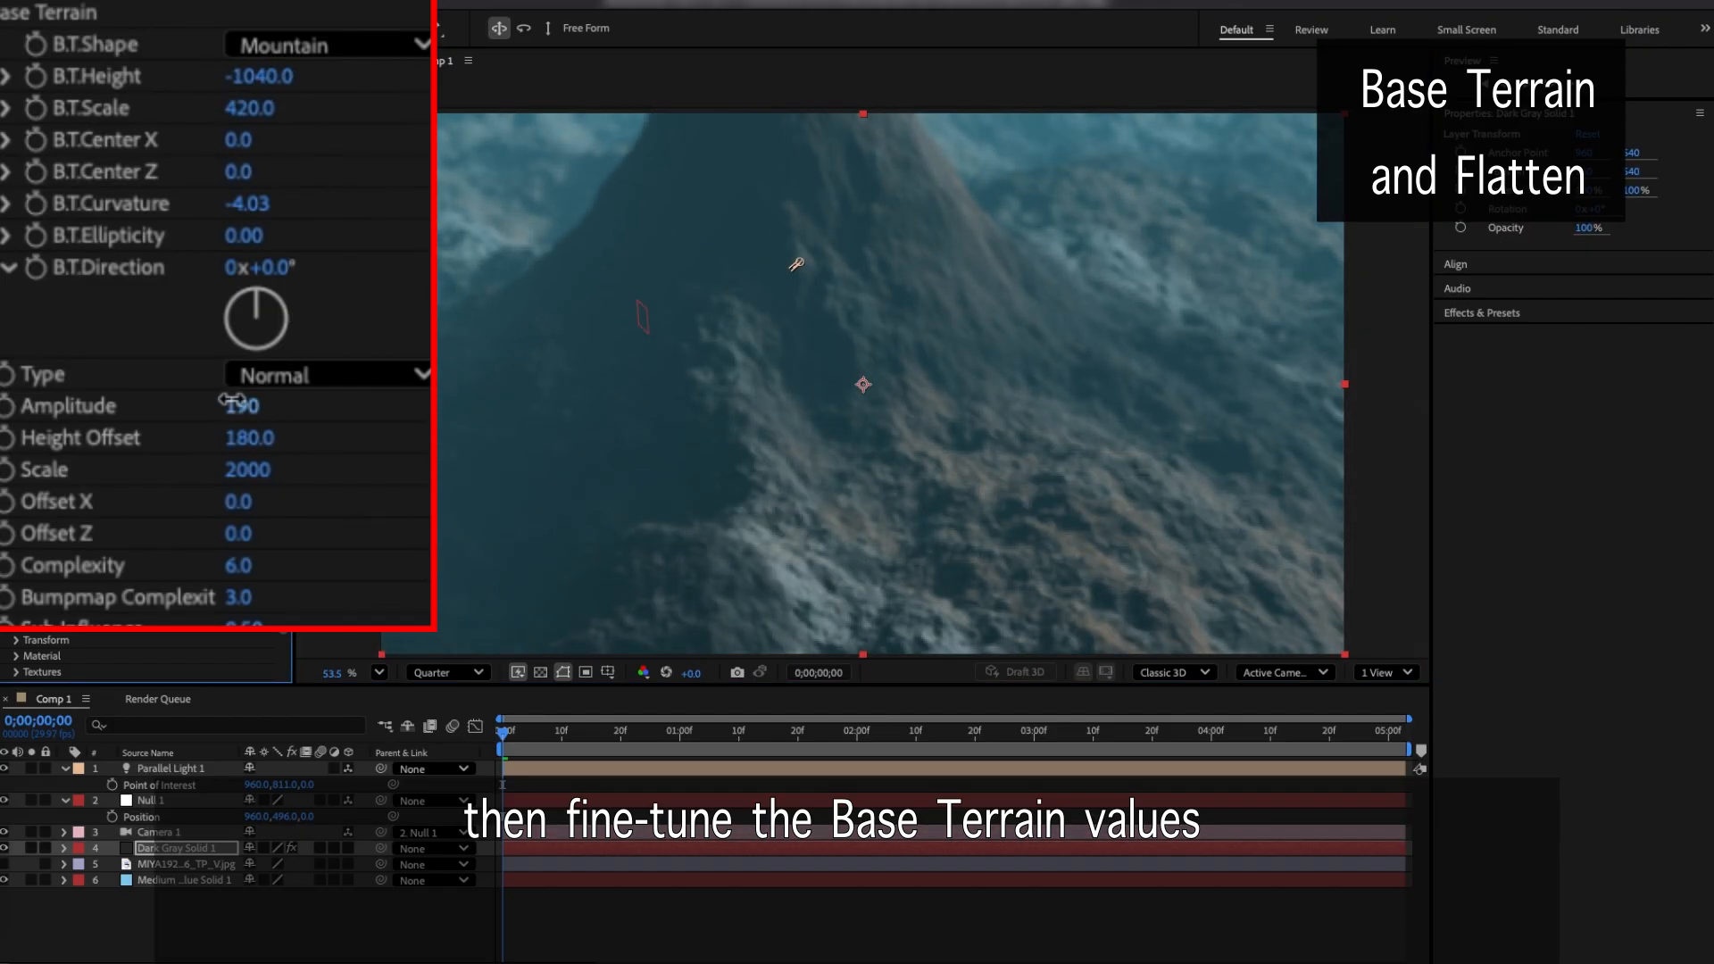
drag(241, 405, 273, 405)
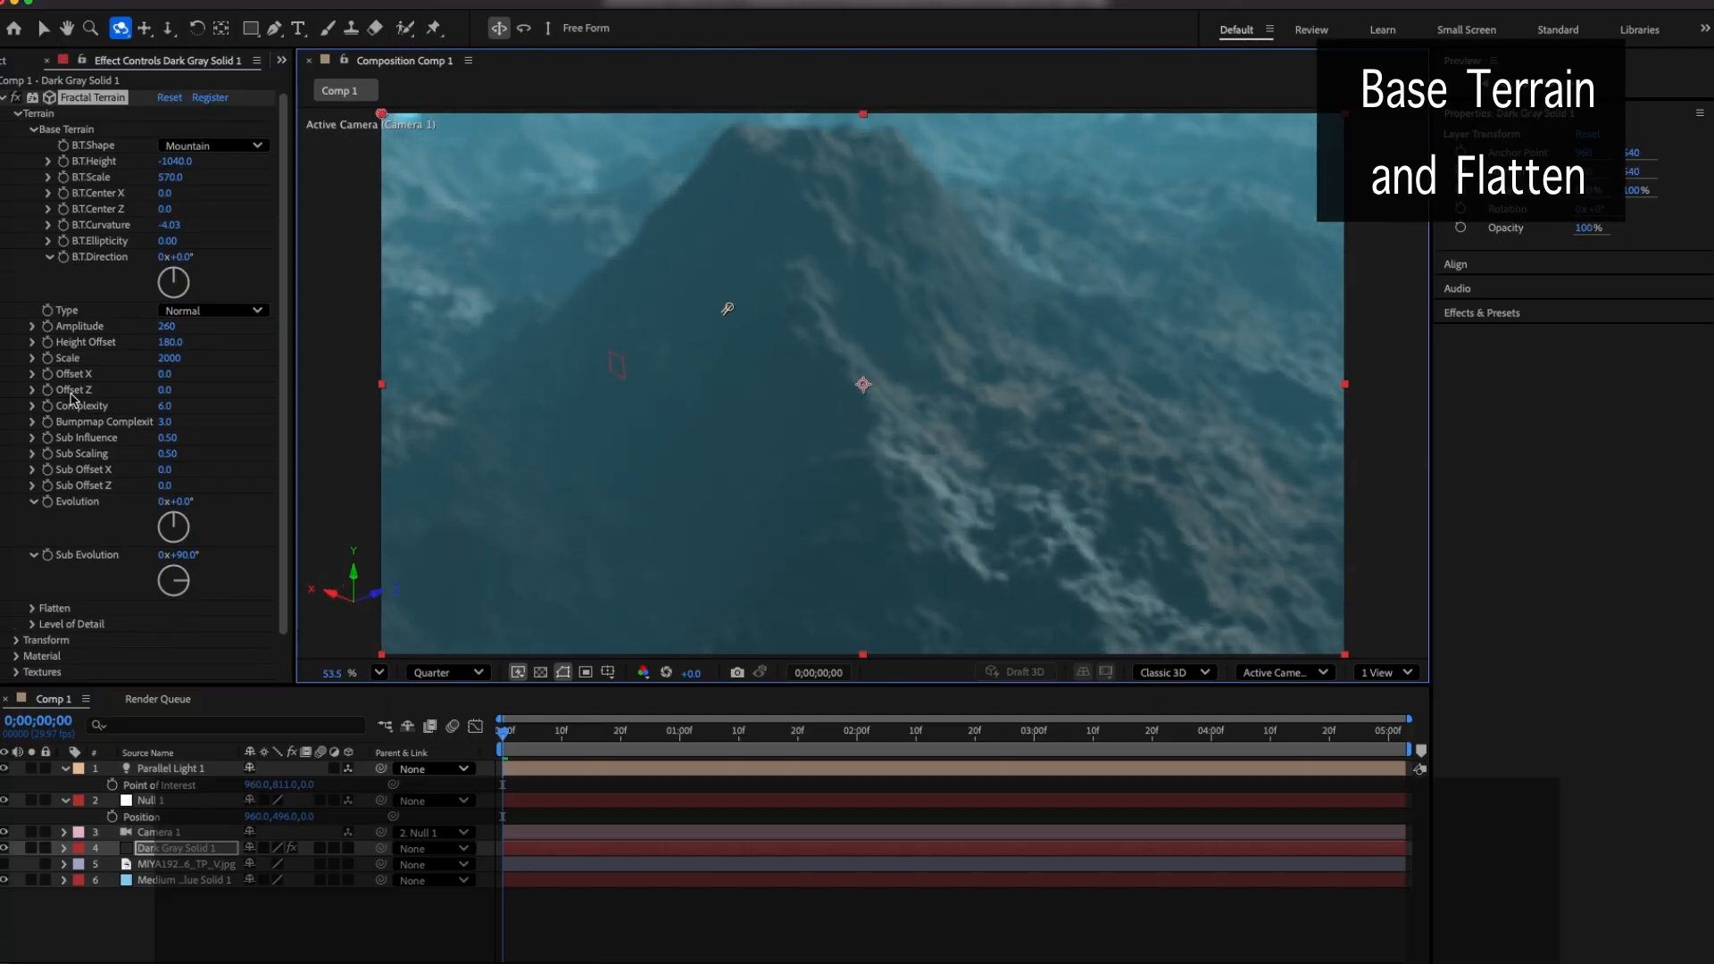
Enable Flatten High with Threshold -780 and Blend 0.05, raising Amplitude to 610
click(32, 129)
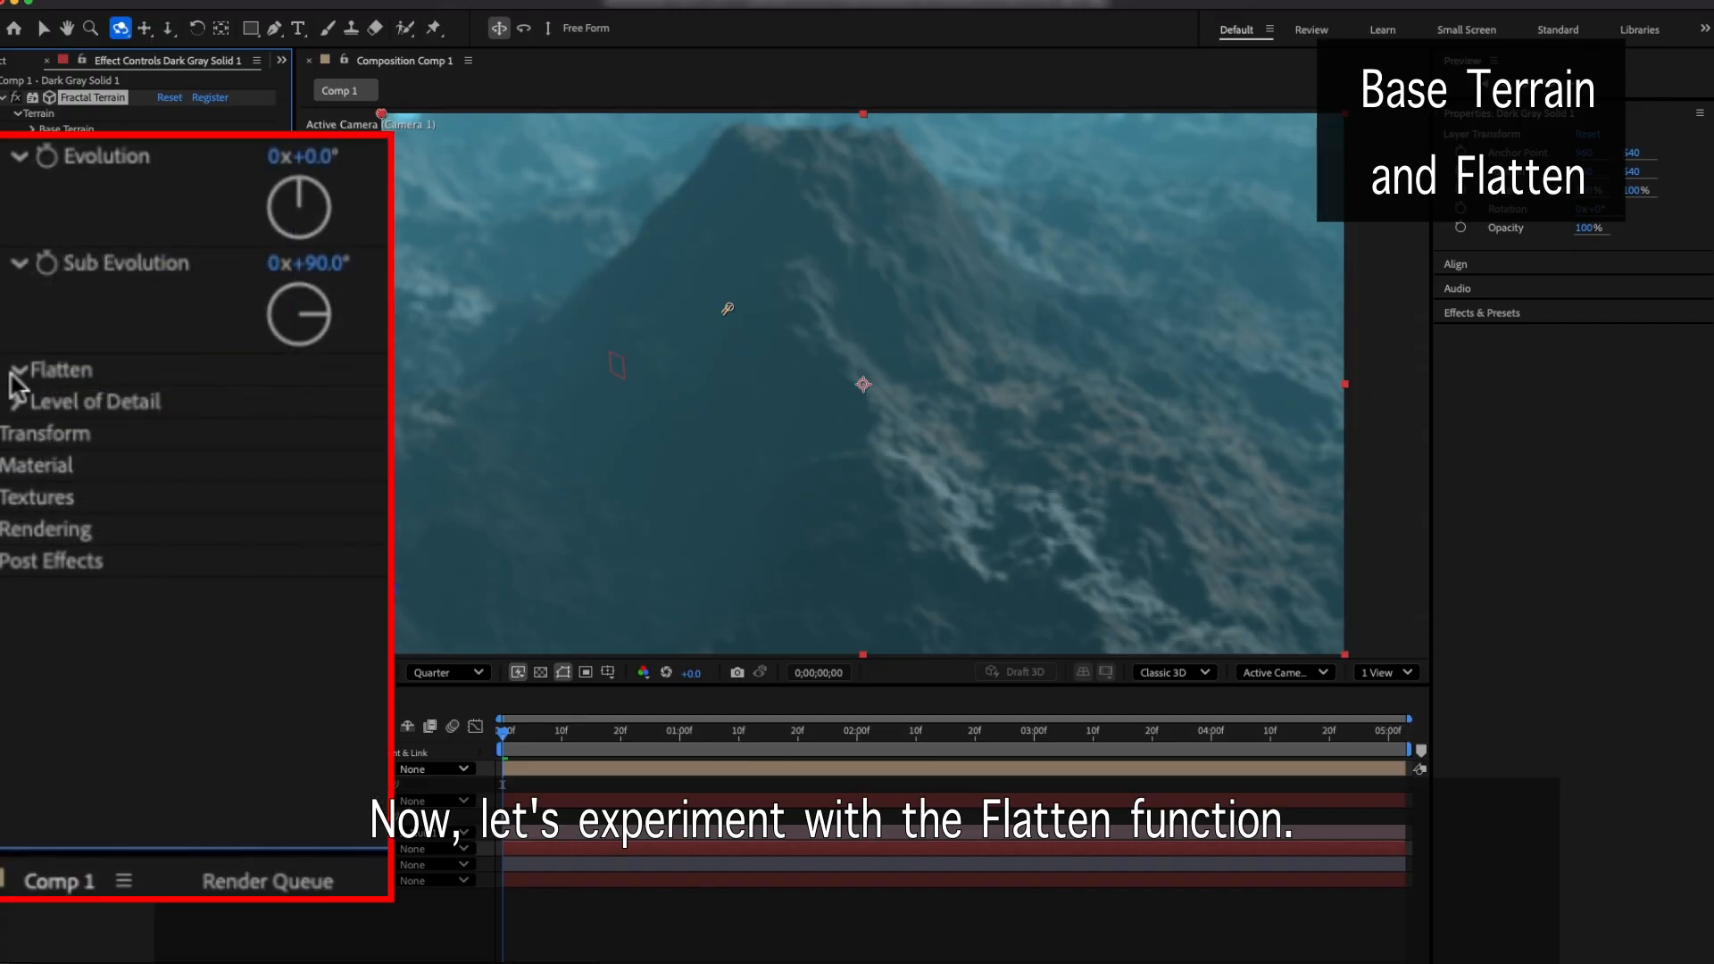
click(9, 370)
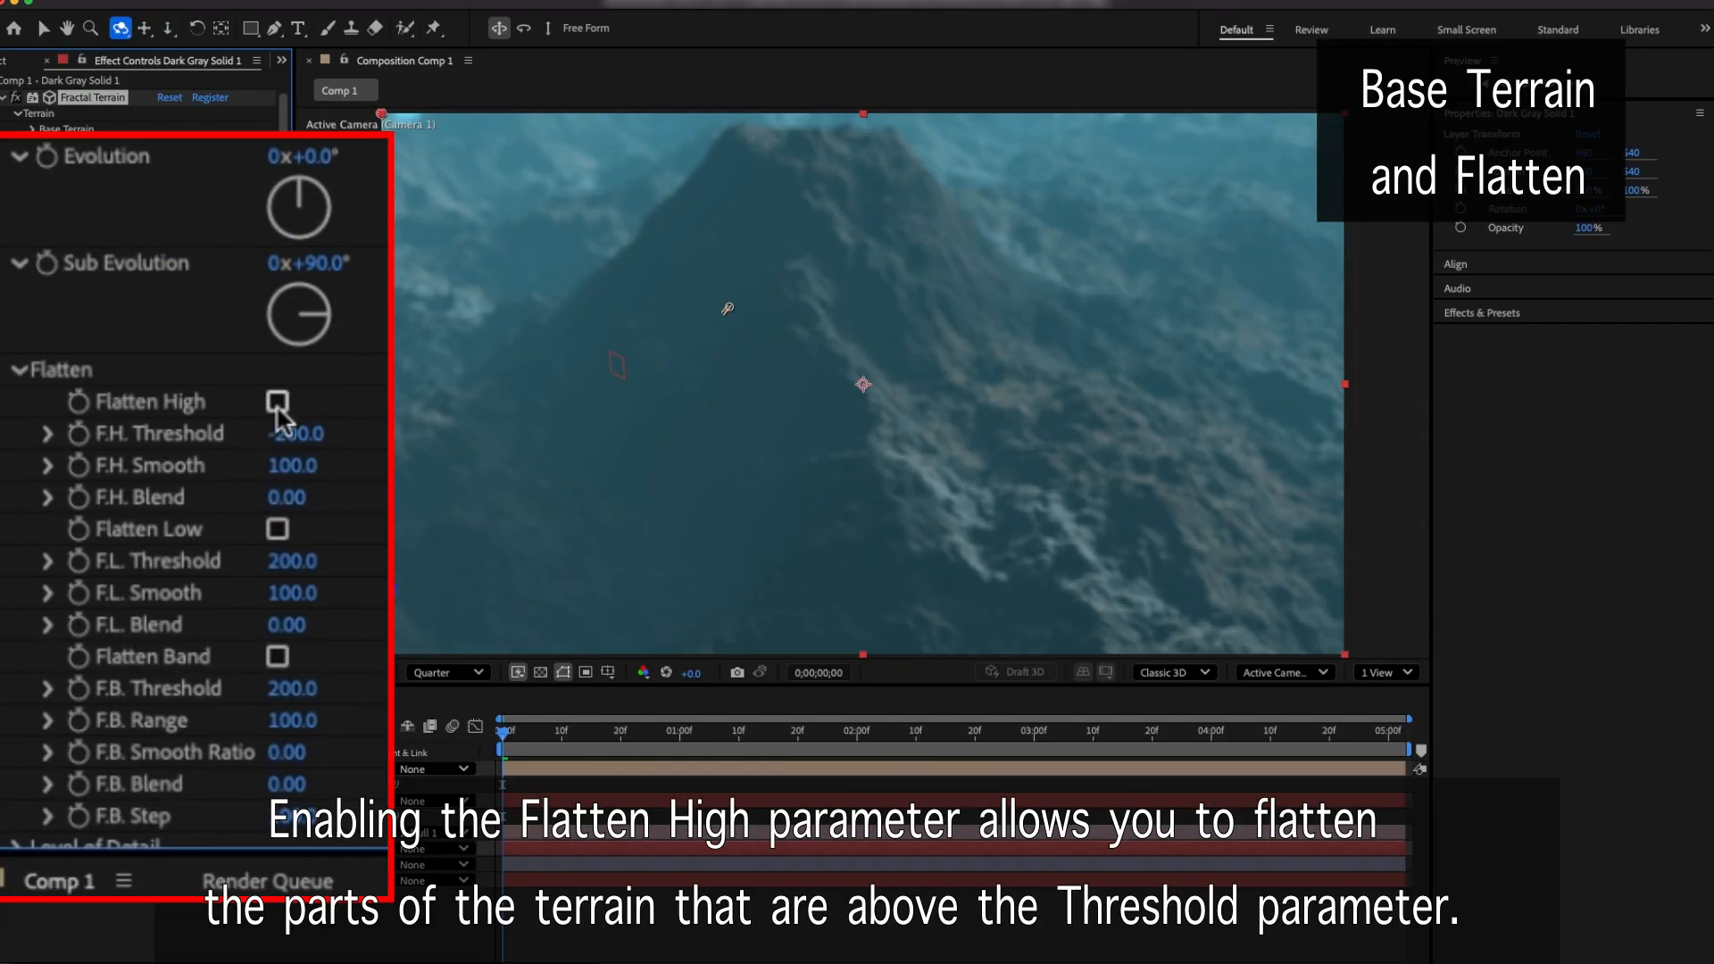
click(278, 402)
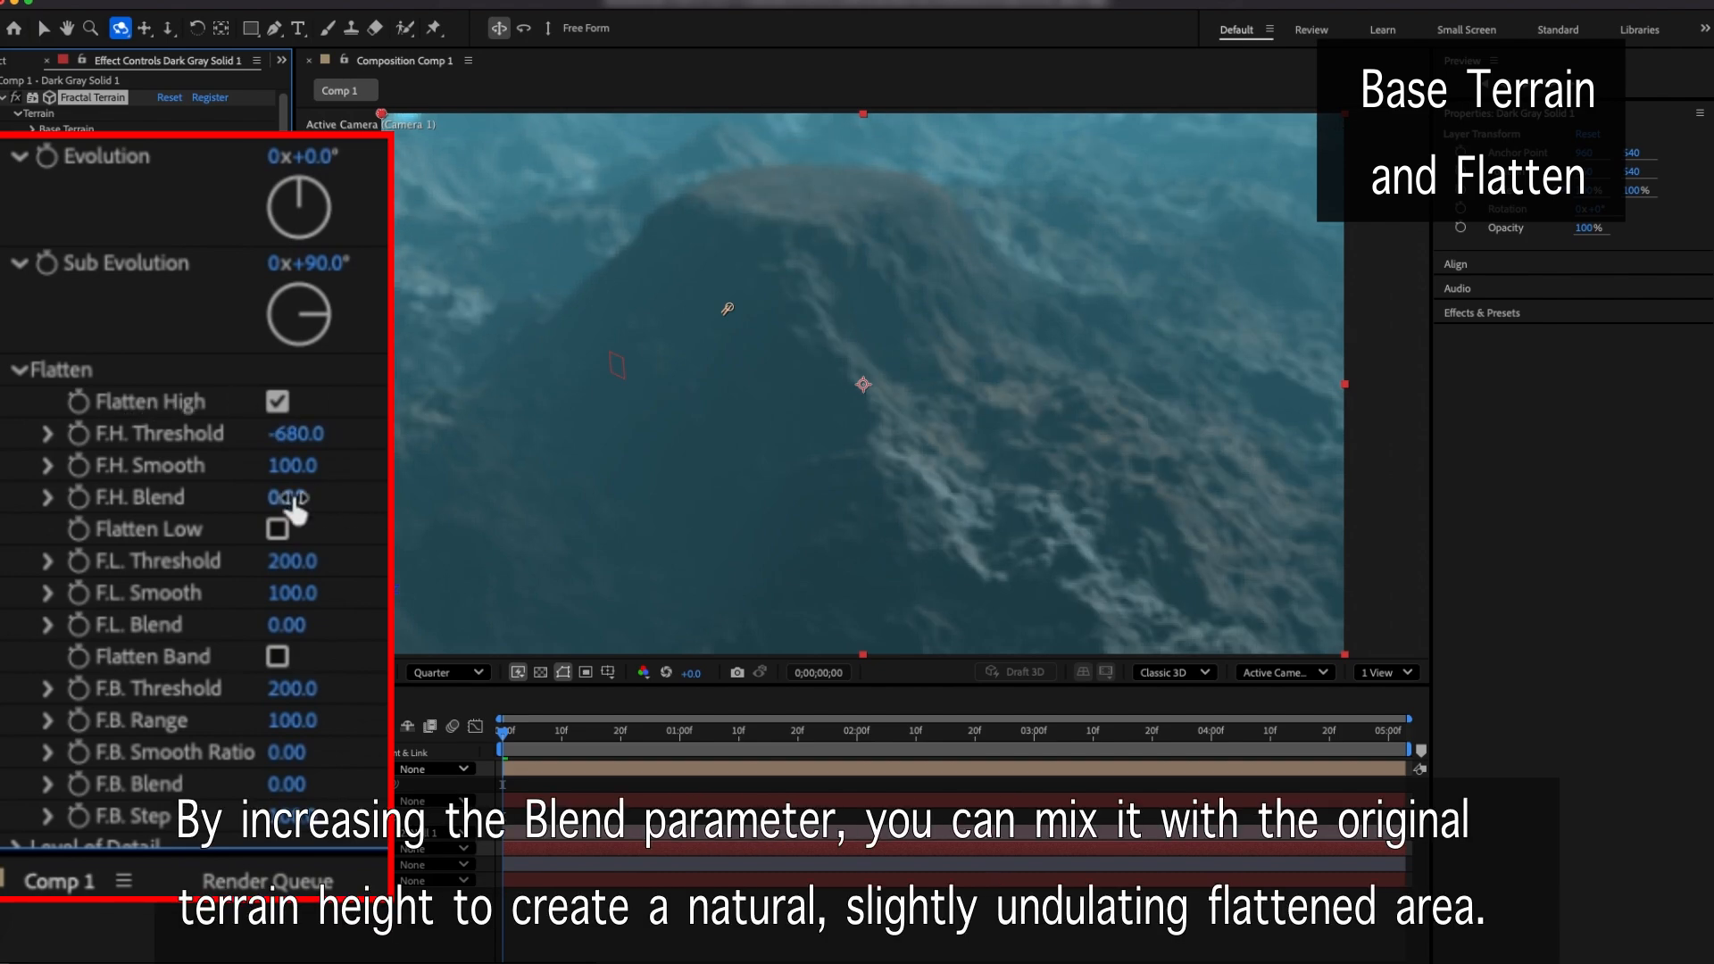
drag(286, 498, 318, 498)
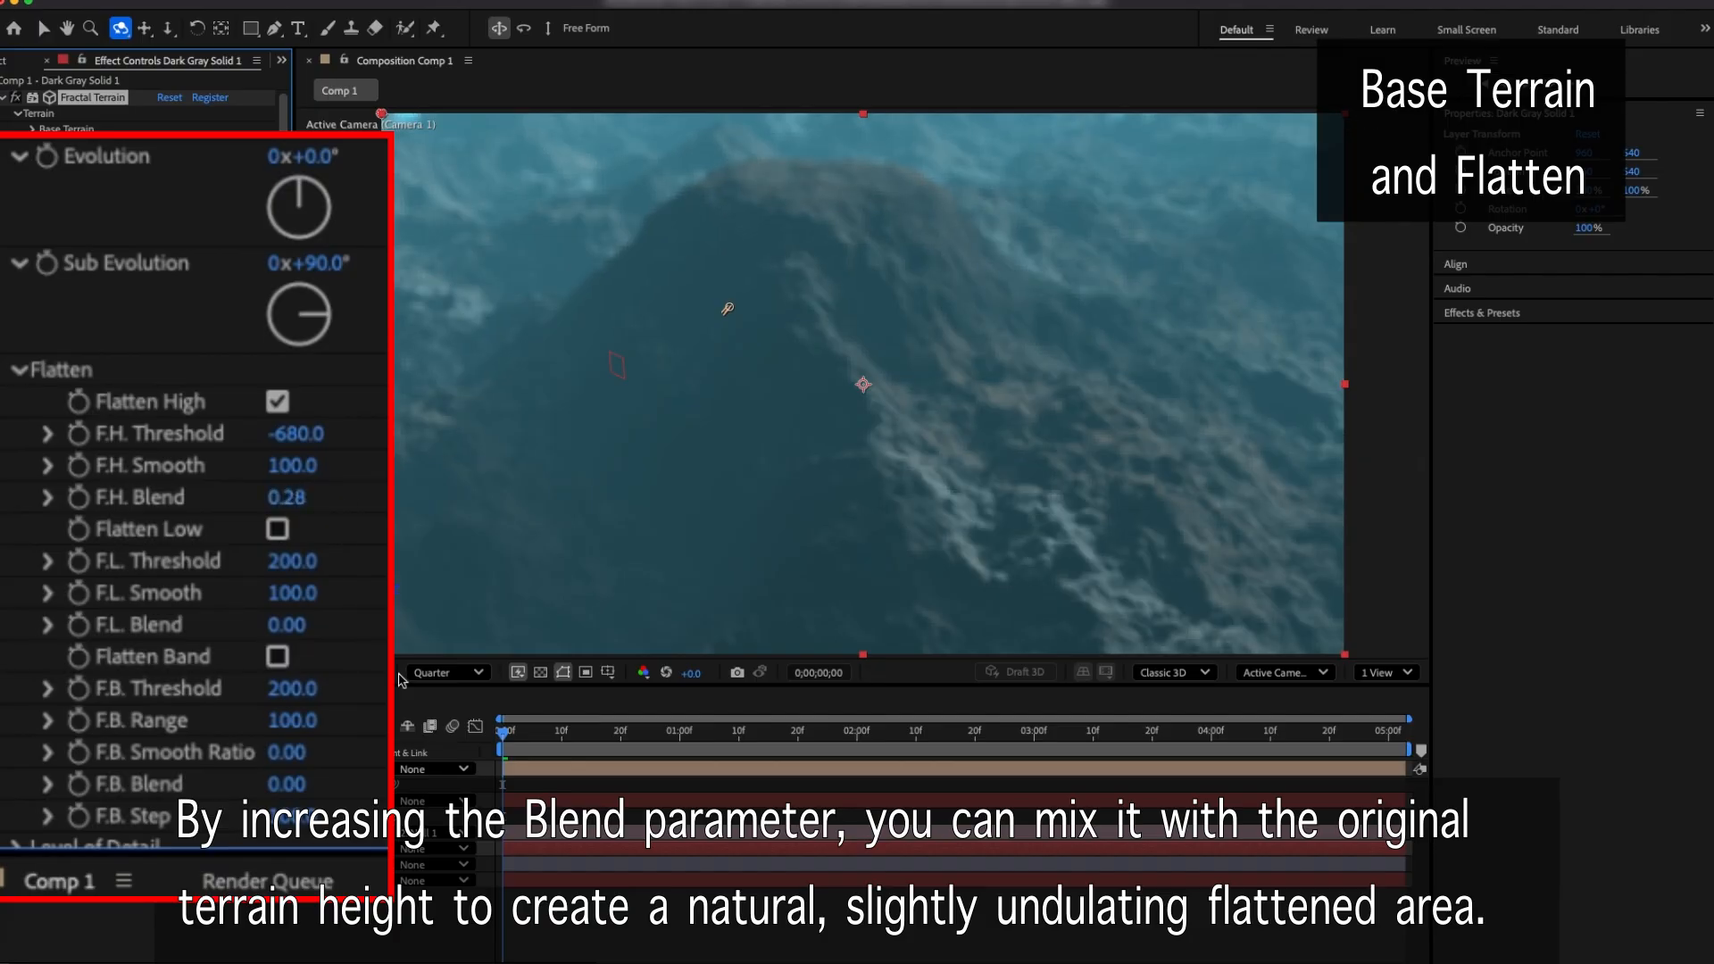
Set the preview resolution to Half and scroll through the effect controls
click(446, 673)
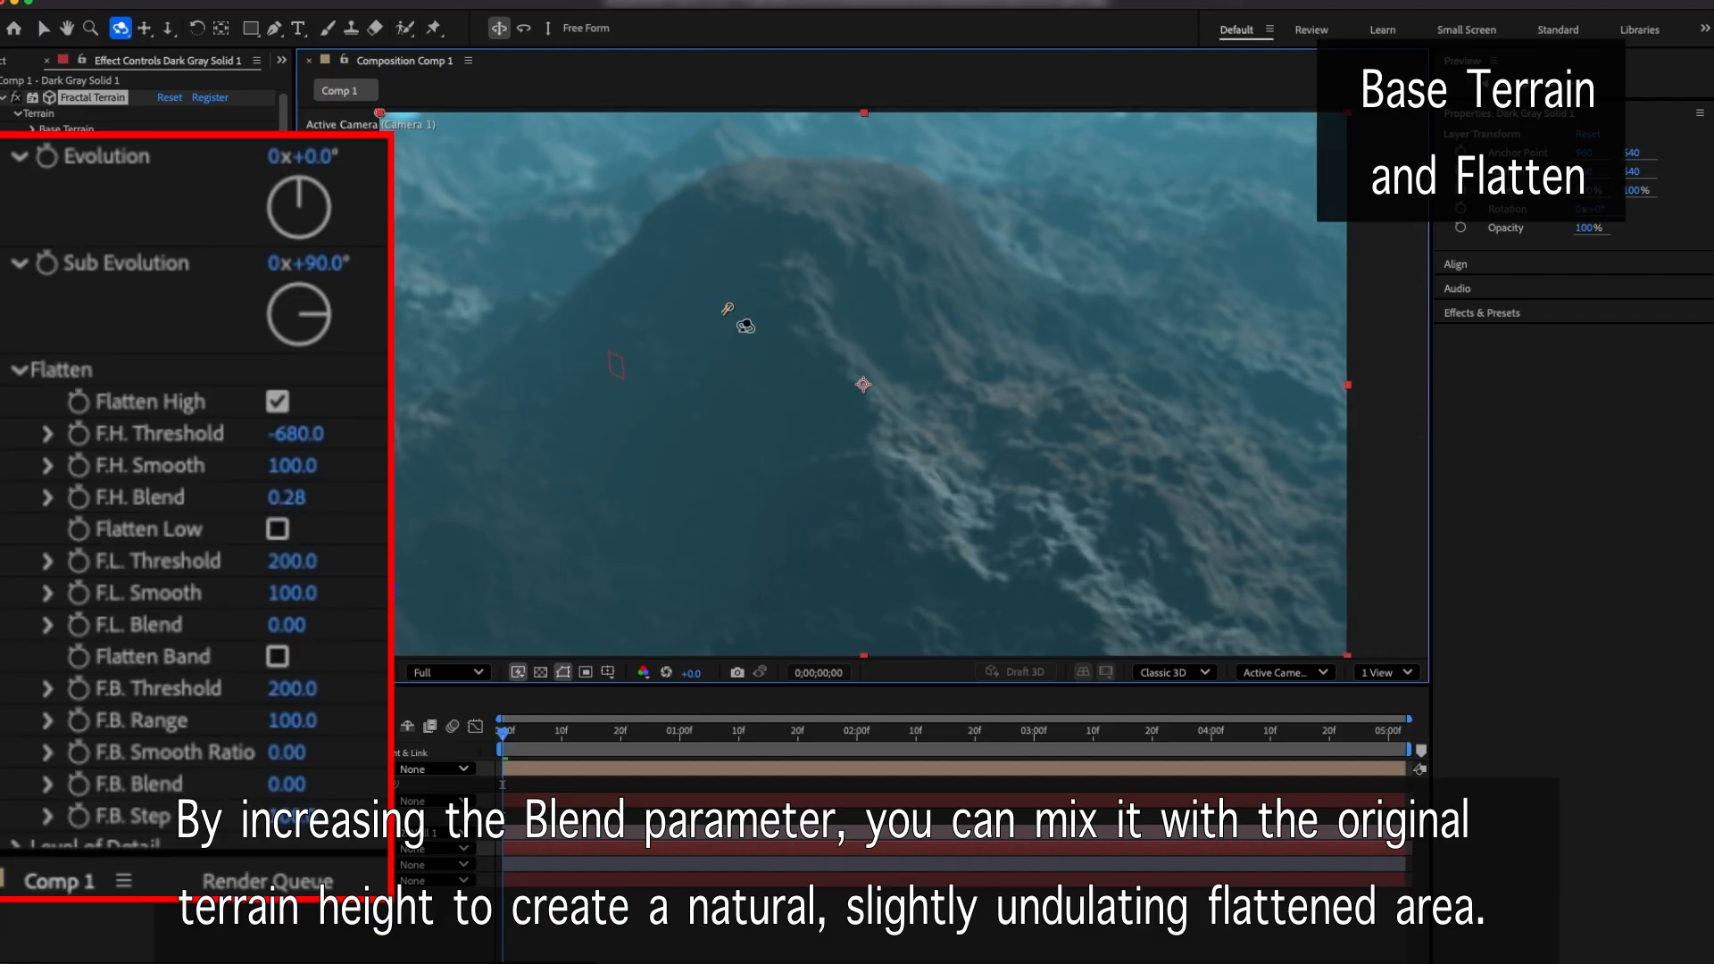
click(444, 673)
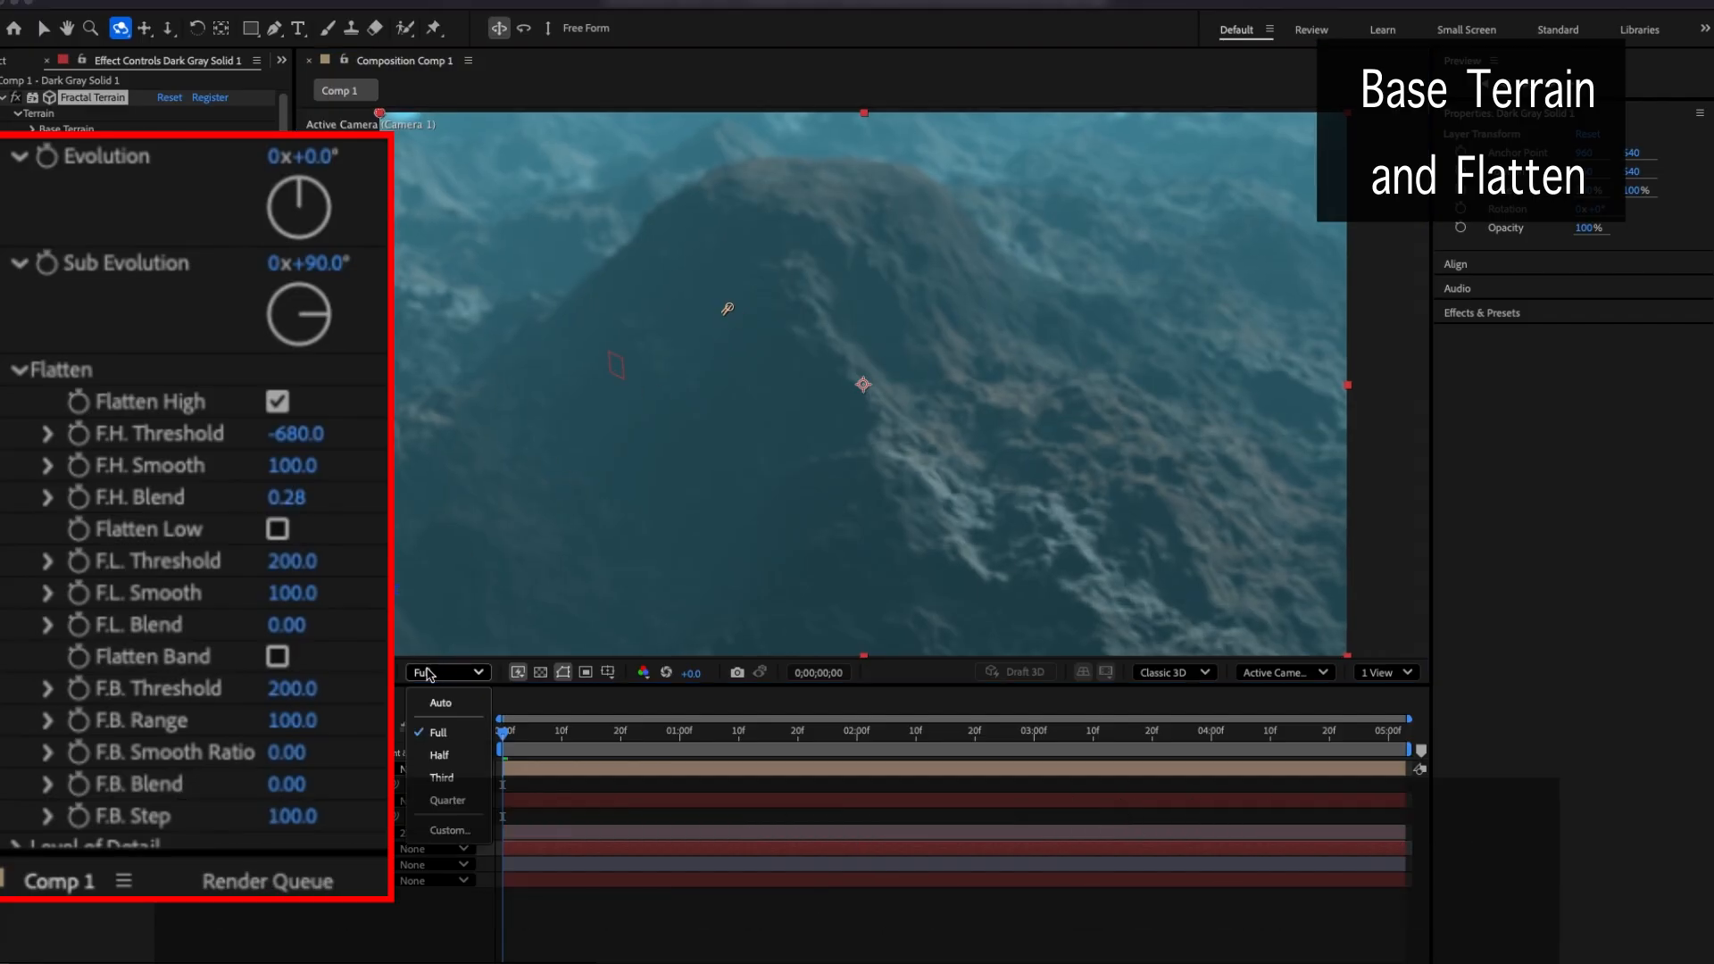
click(439, 756)
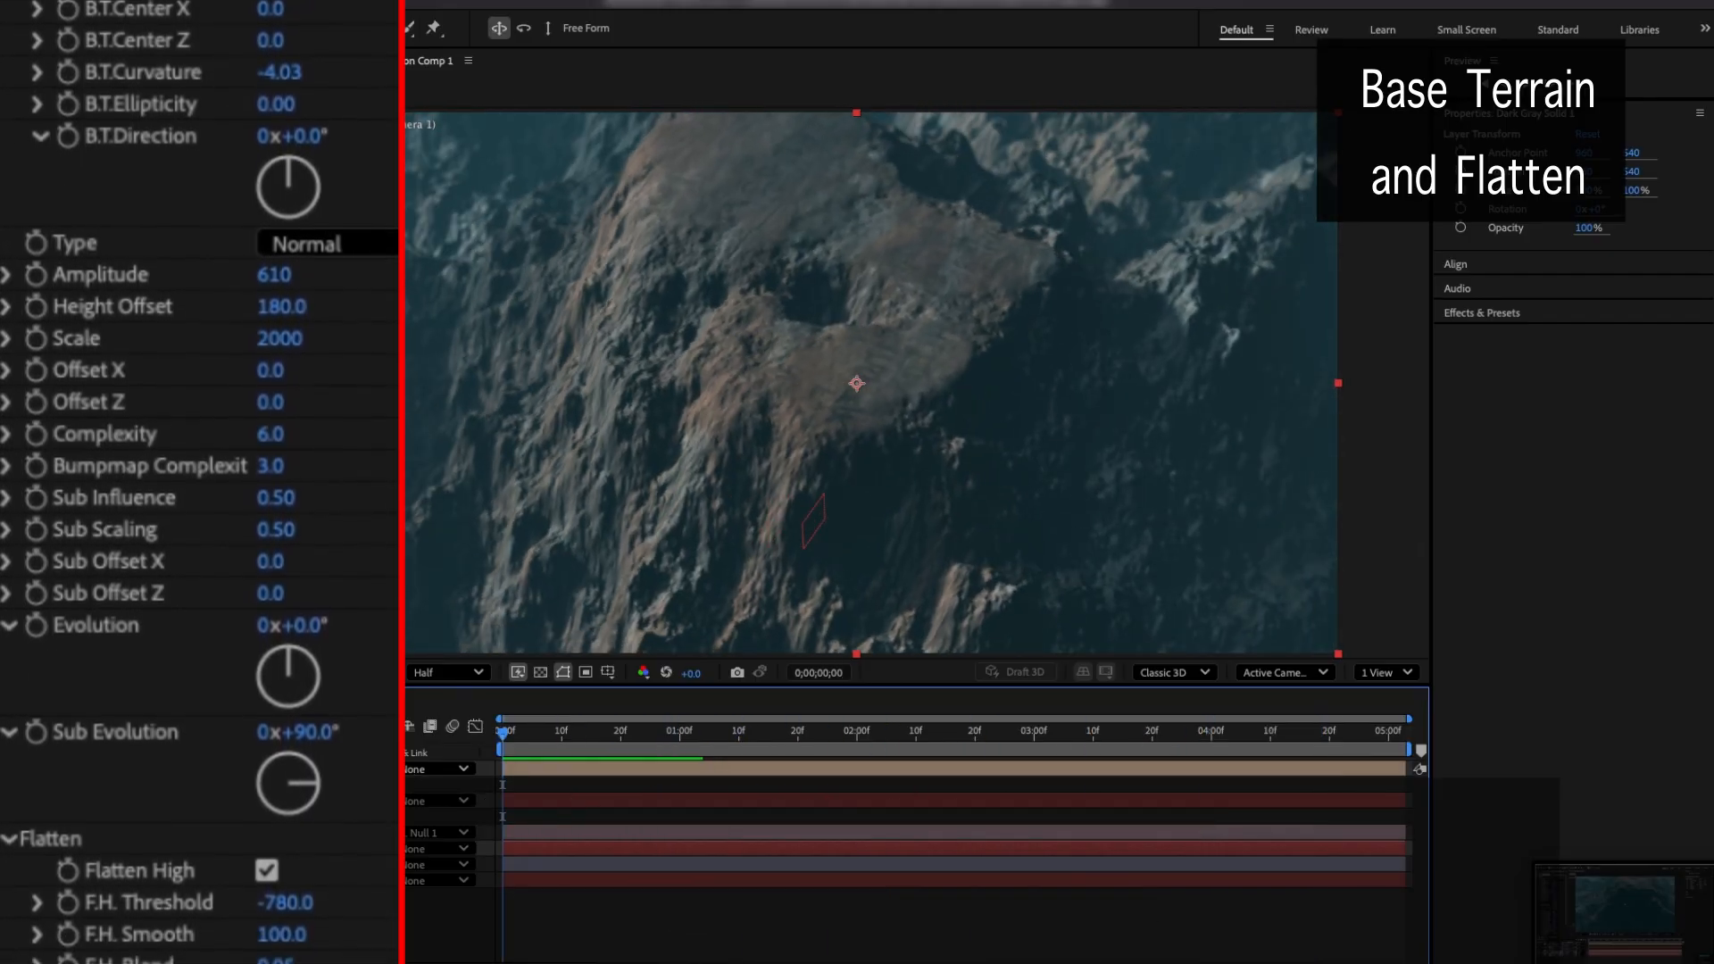
scroll(down, 3)
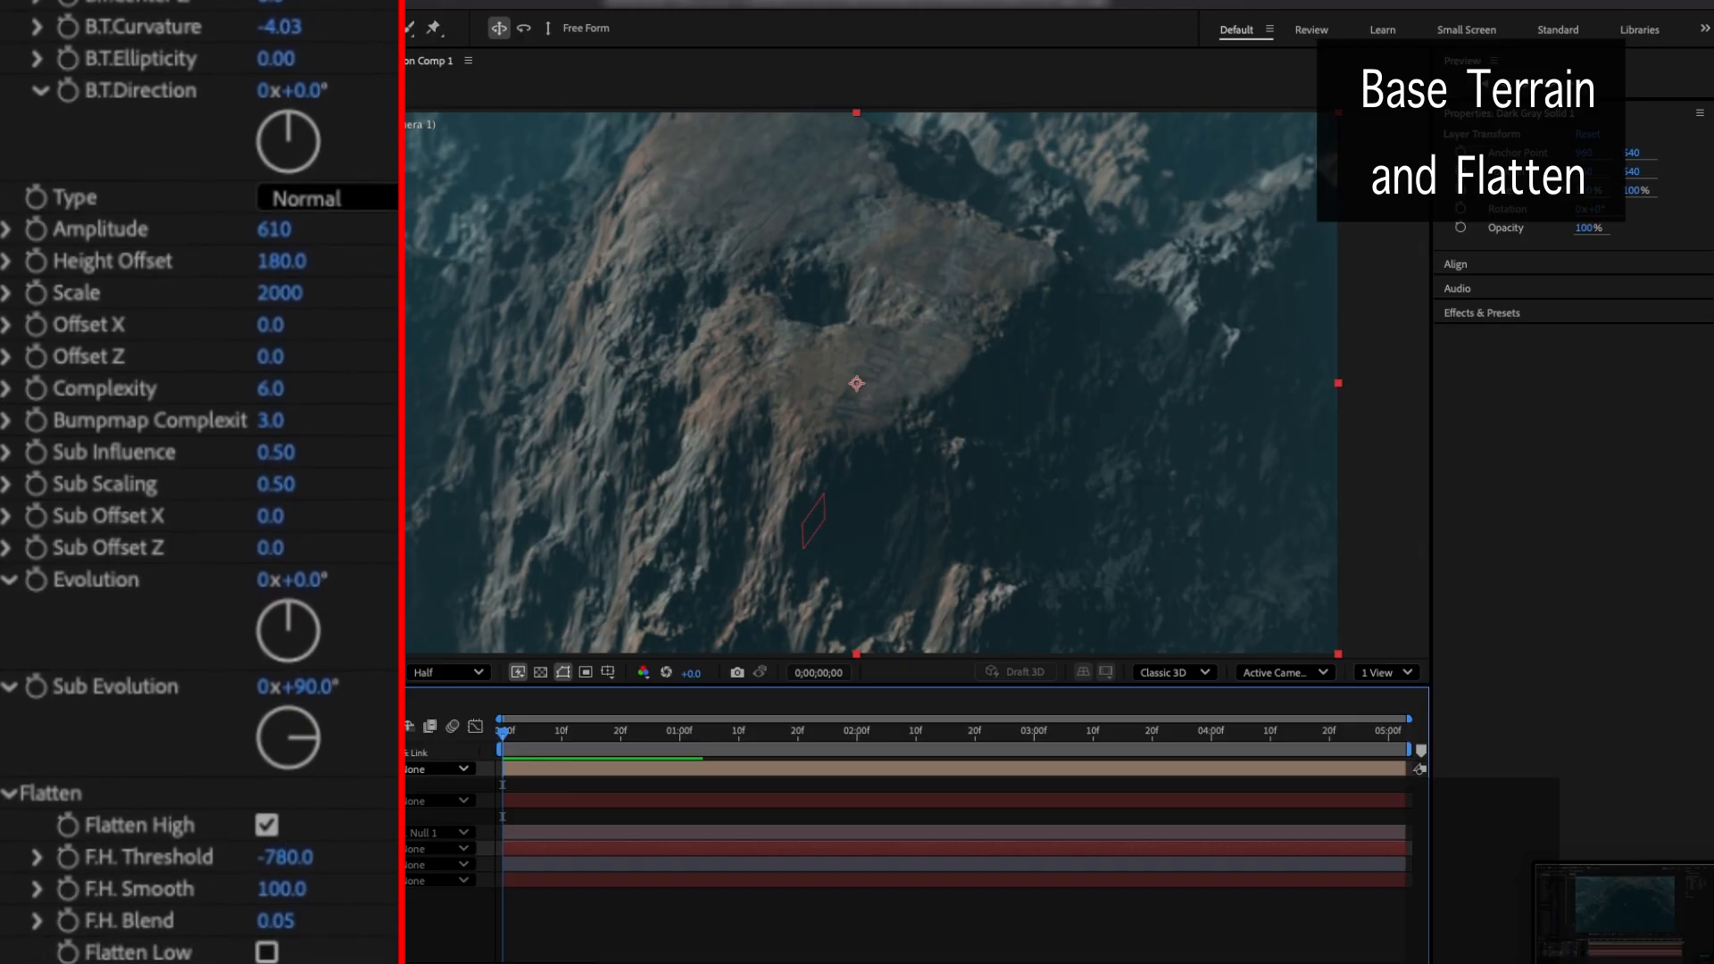
scroll(down, 3)
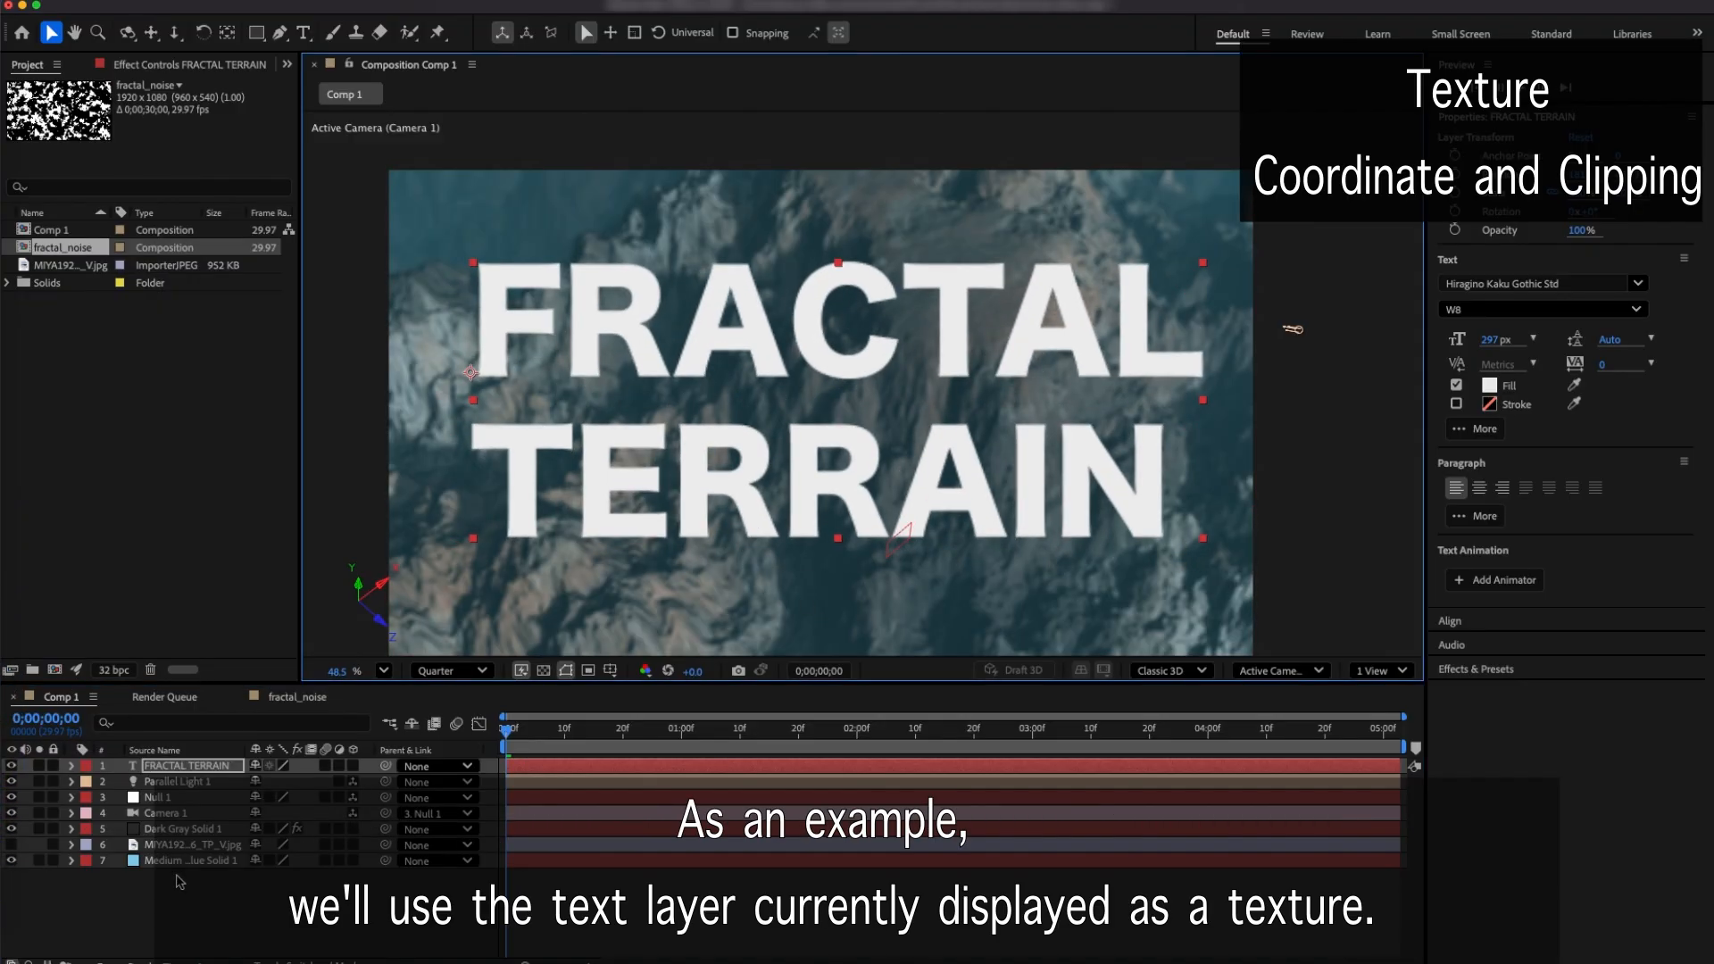
mouse_move(241, 921)
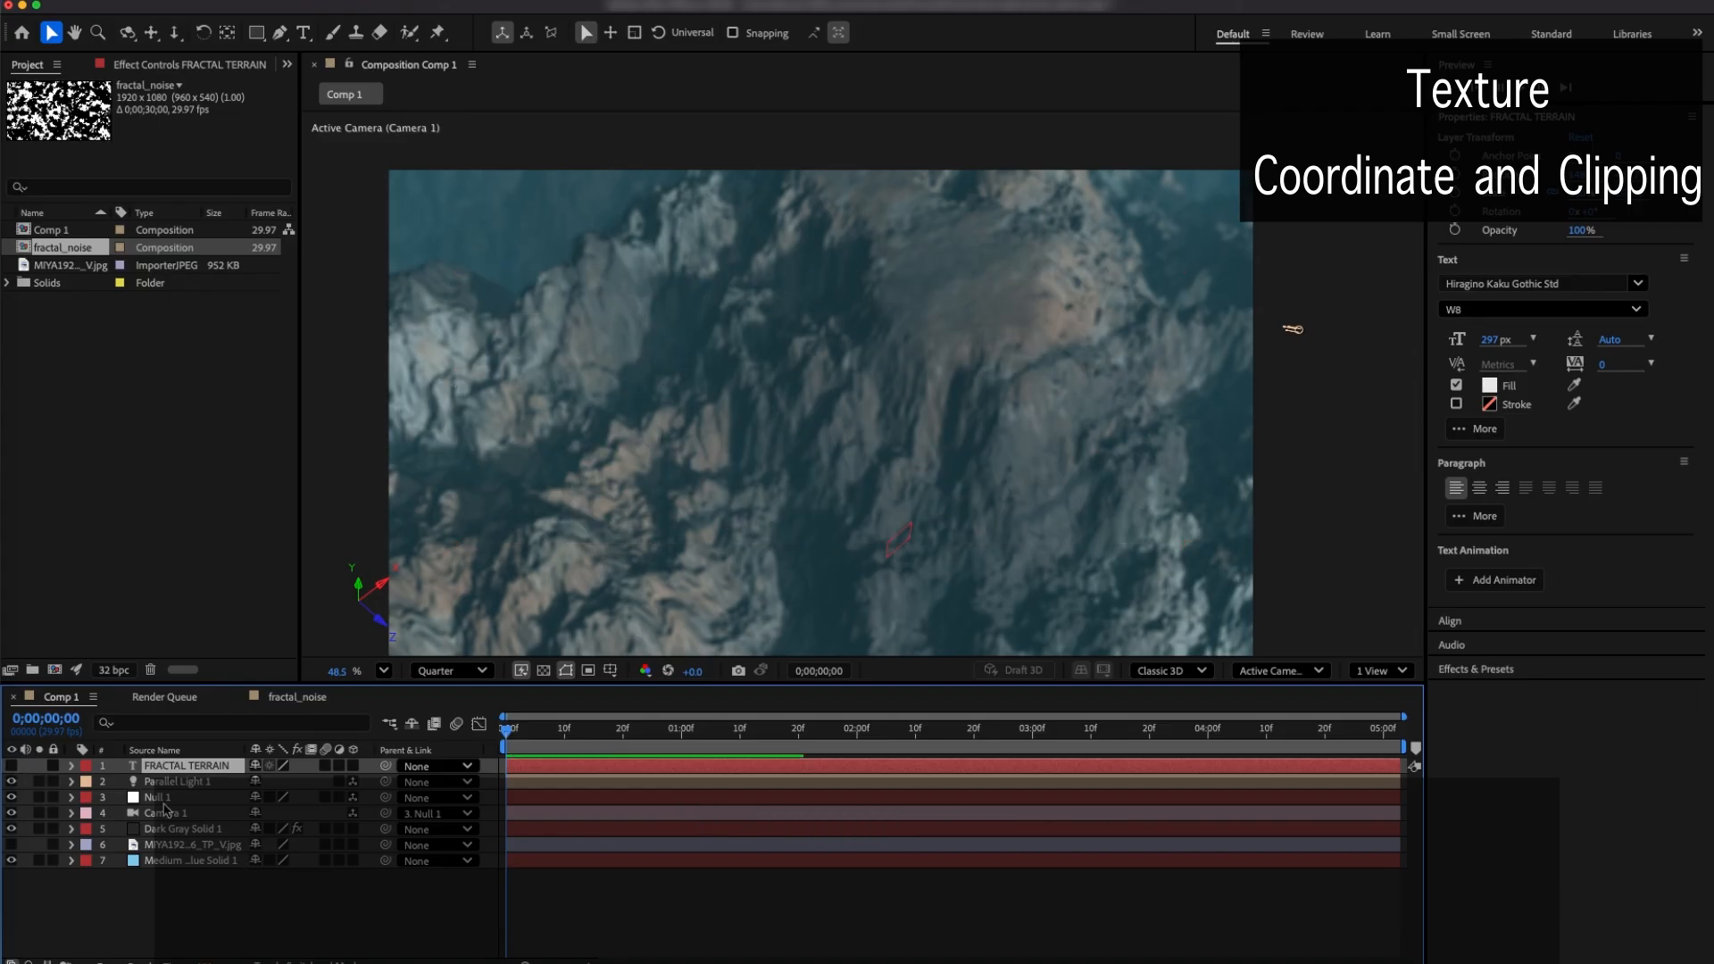
Hide the FRACTAL TERRAIN text layer and use it as T.2 Texture Layer with Wrapping None
click(188, 828)
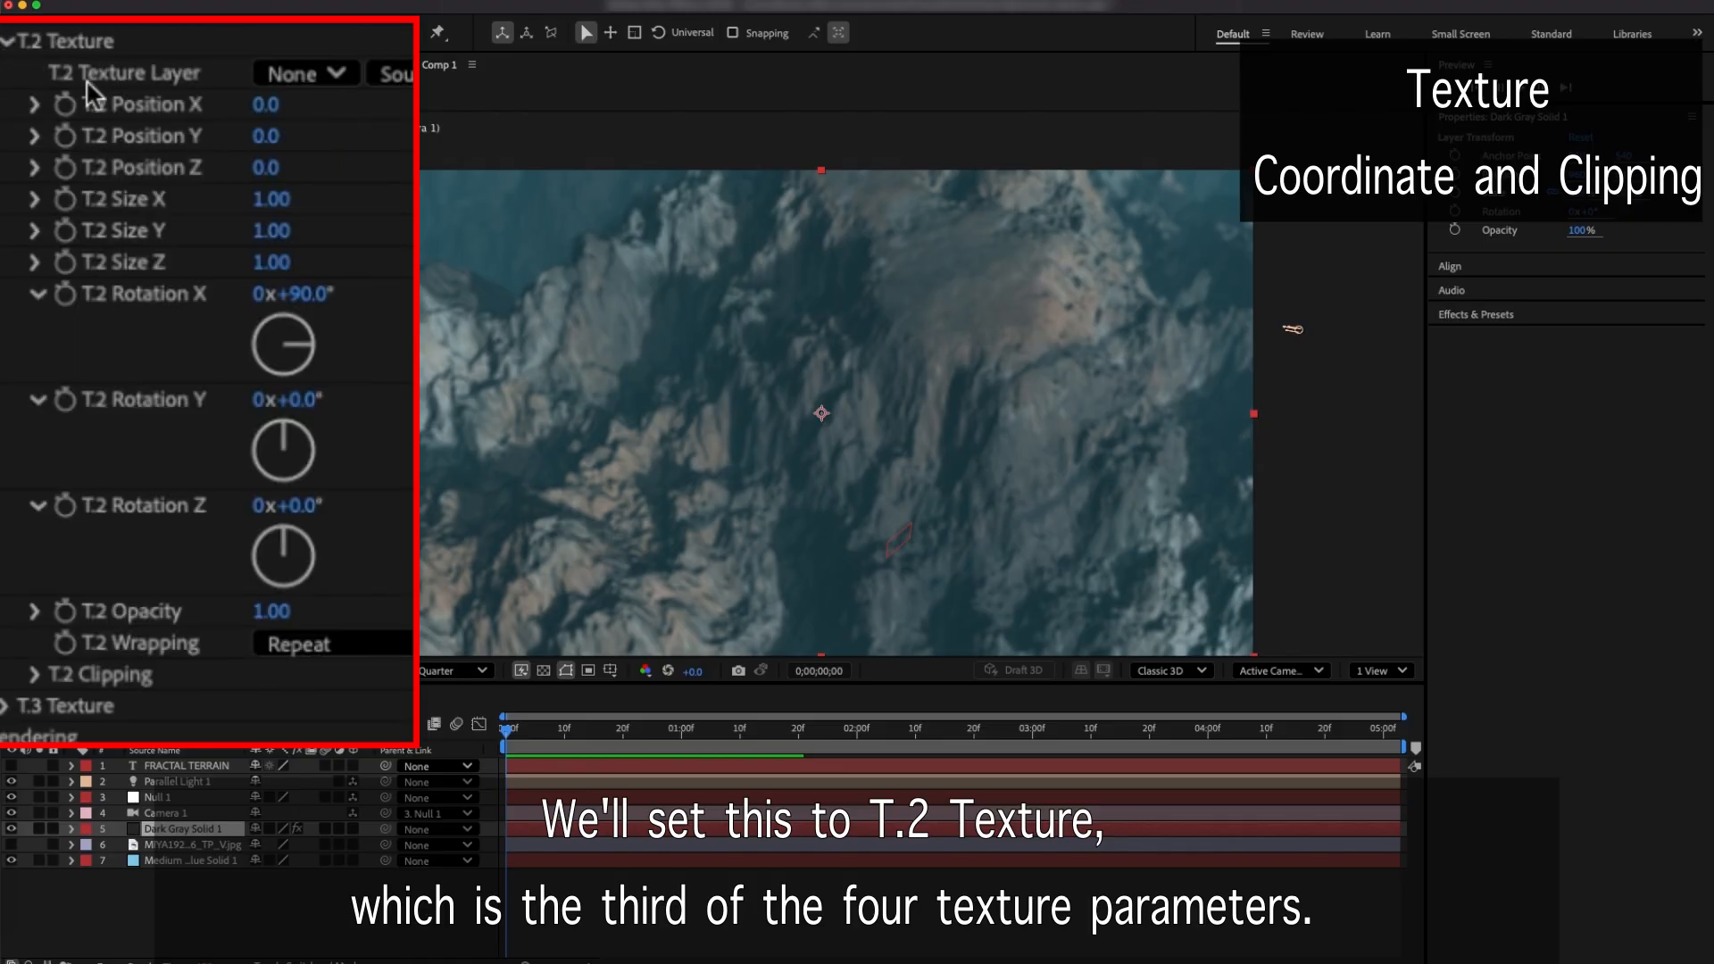
click(303, 73)
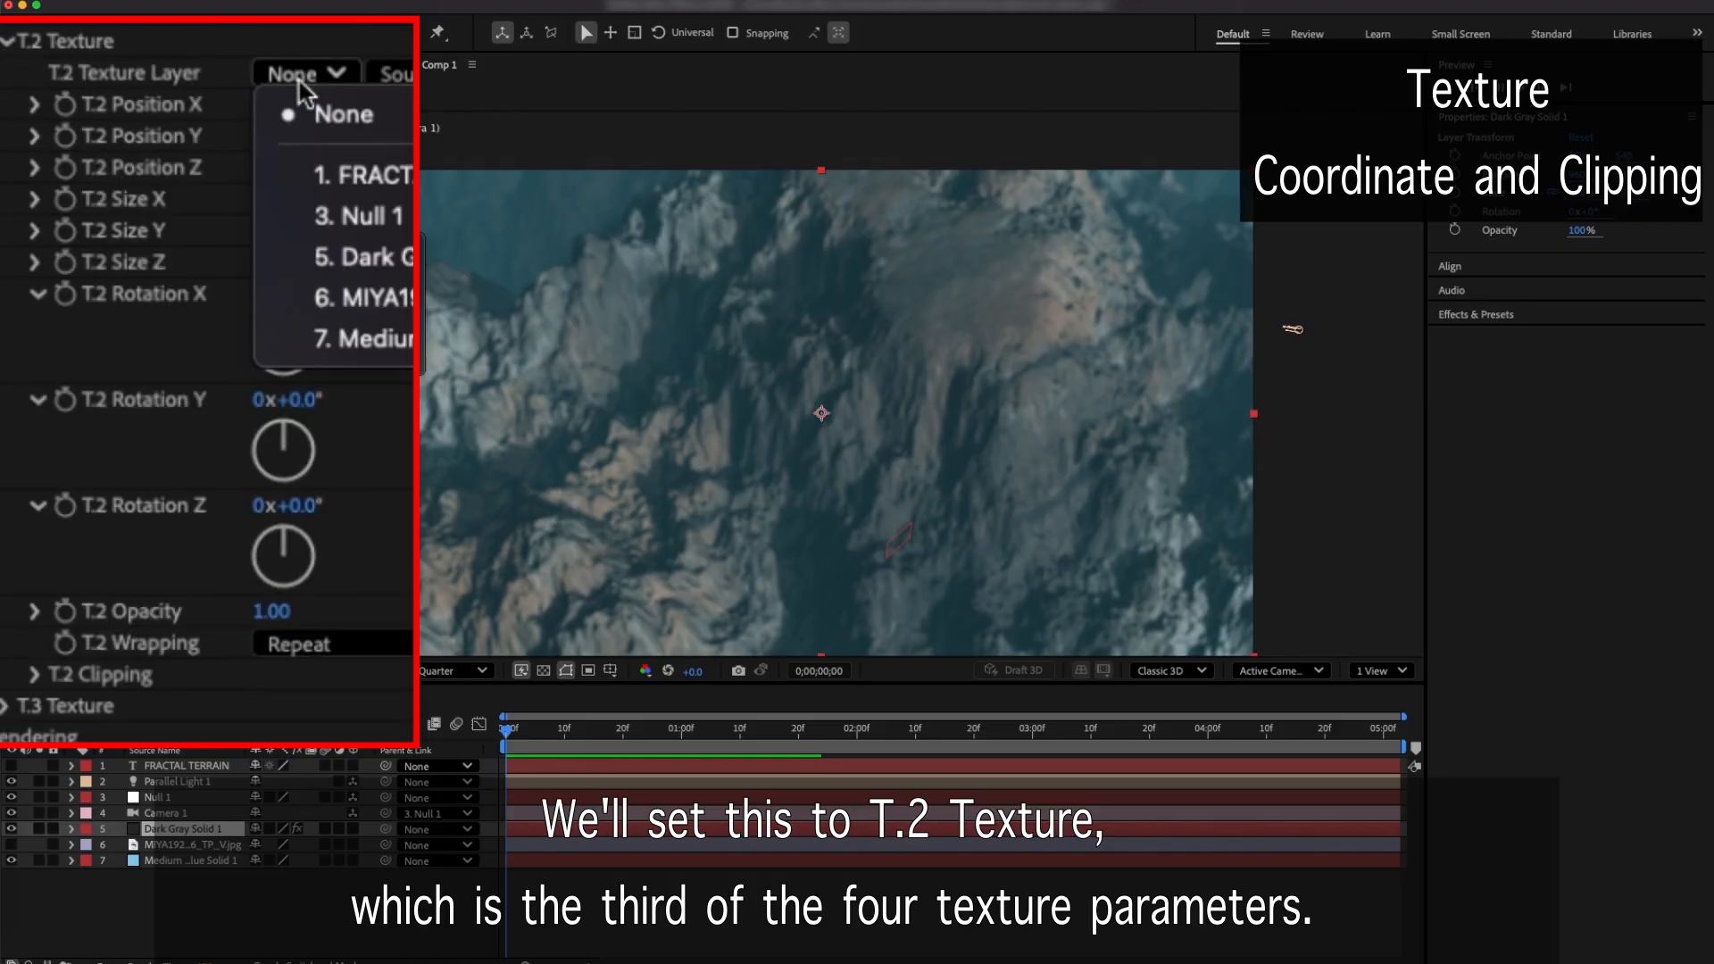
click(361, 175)
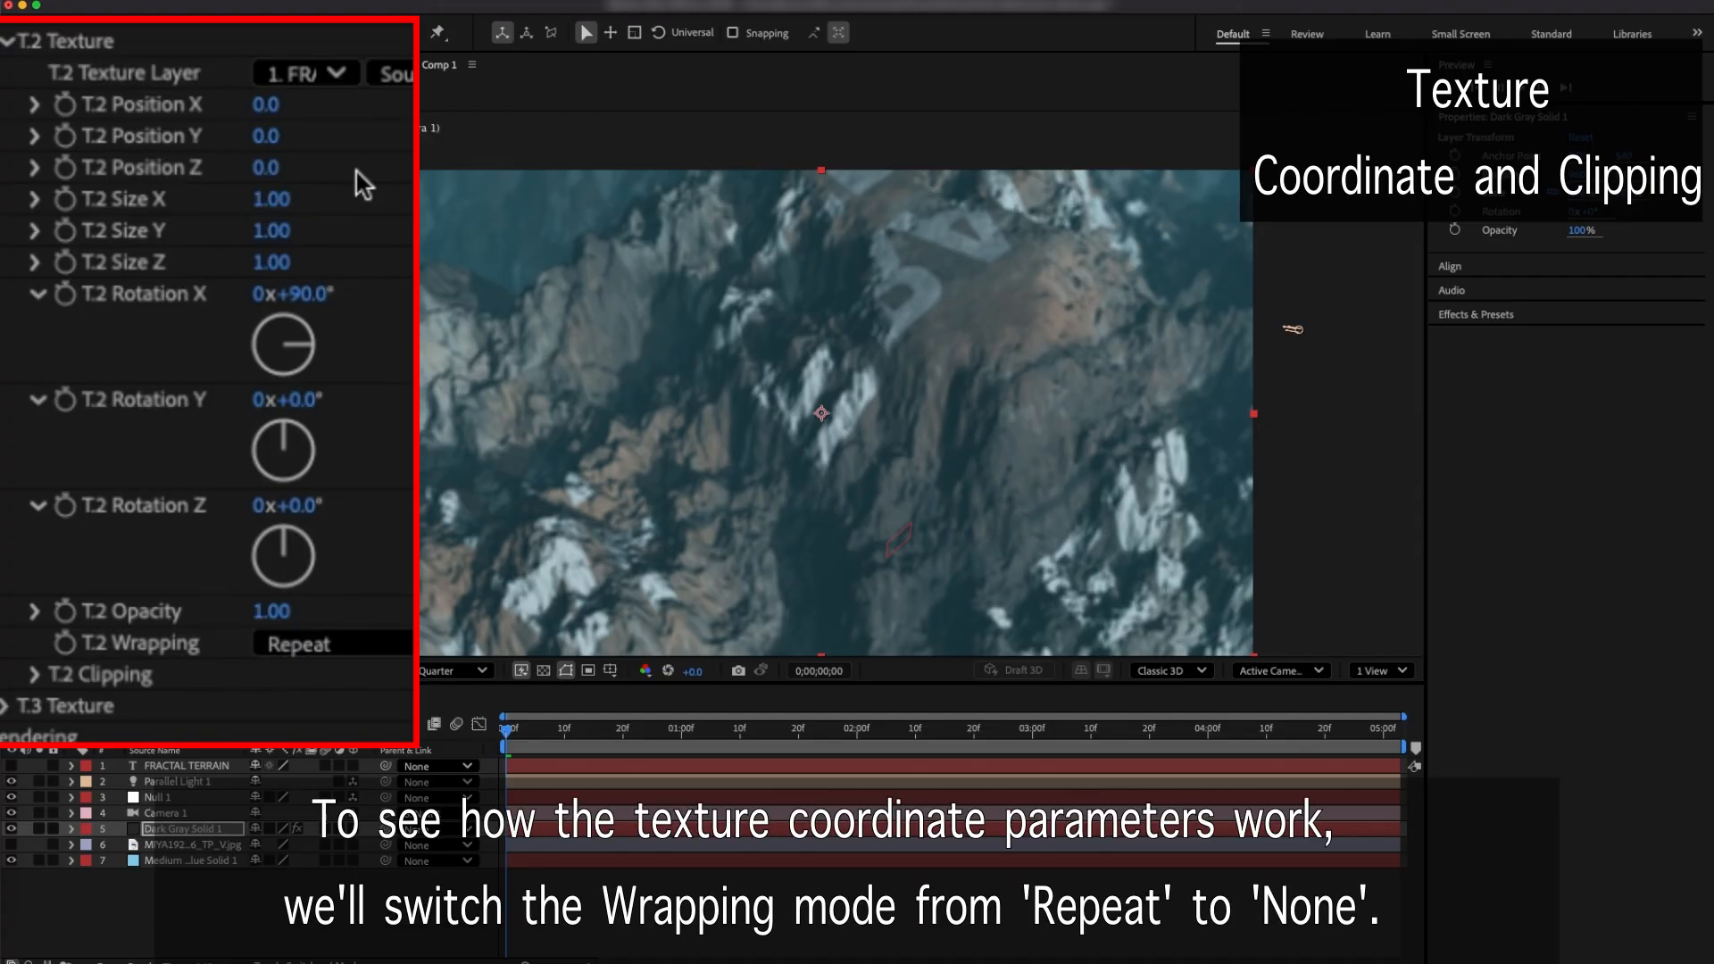
click(333, 643)
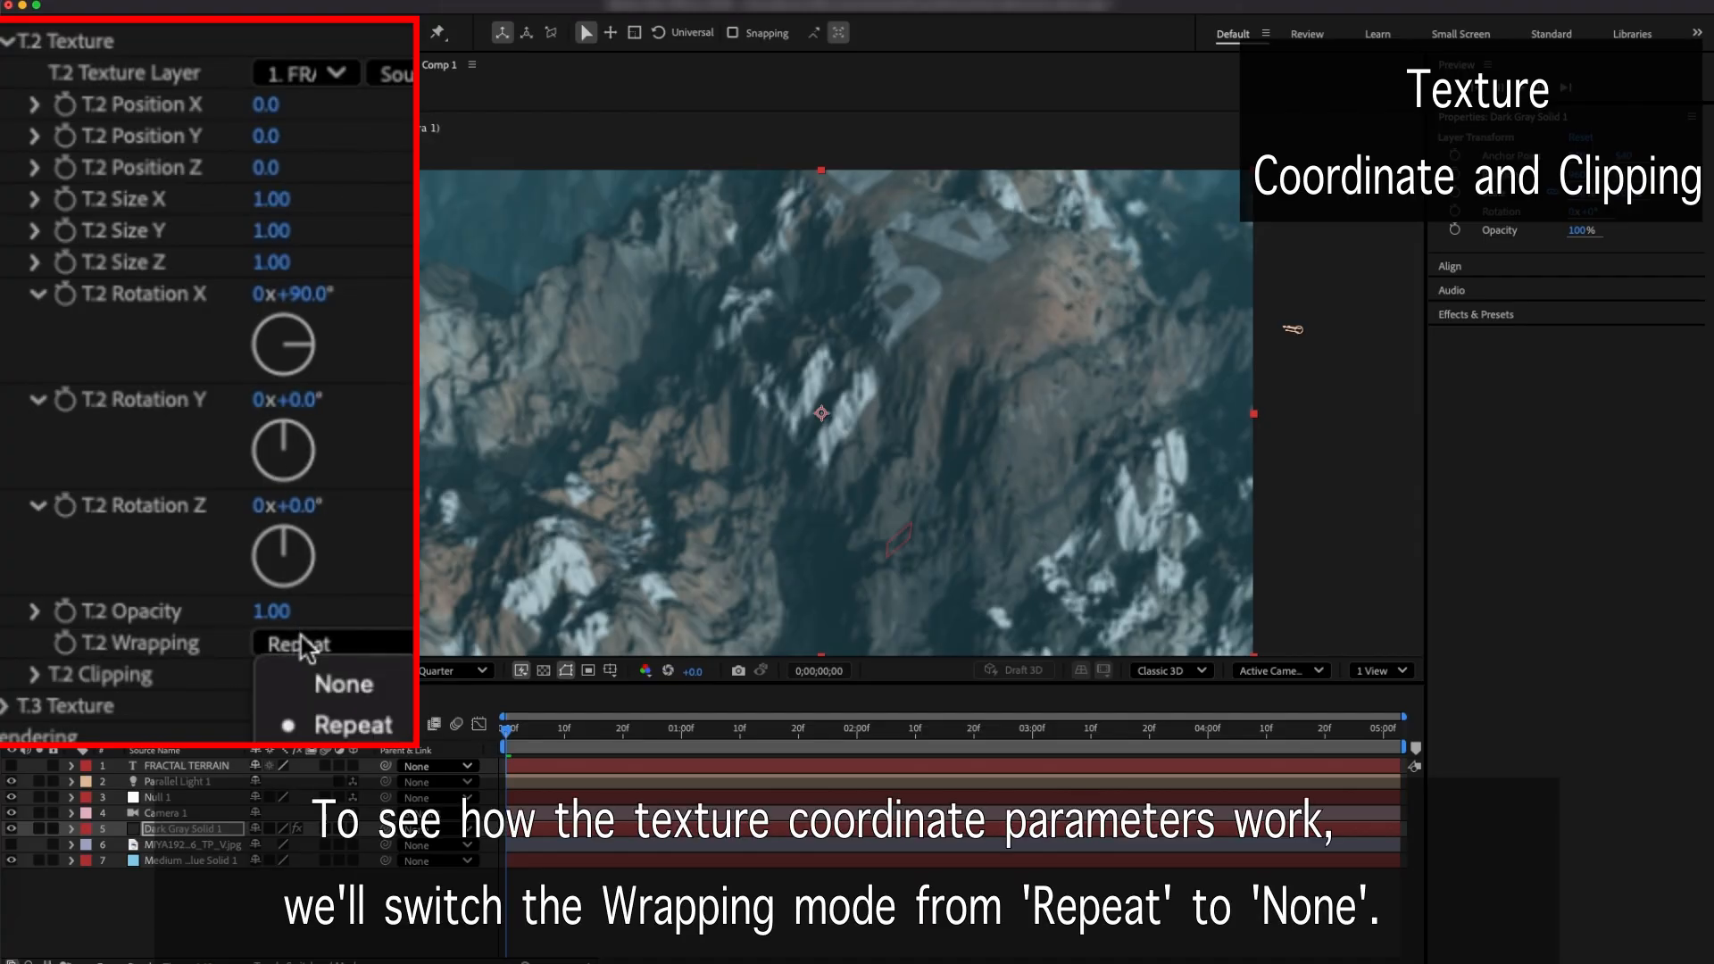
click(345, 684)
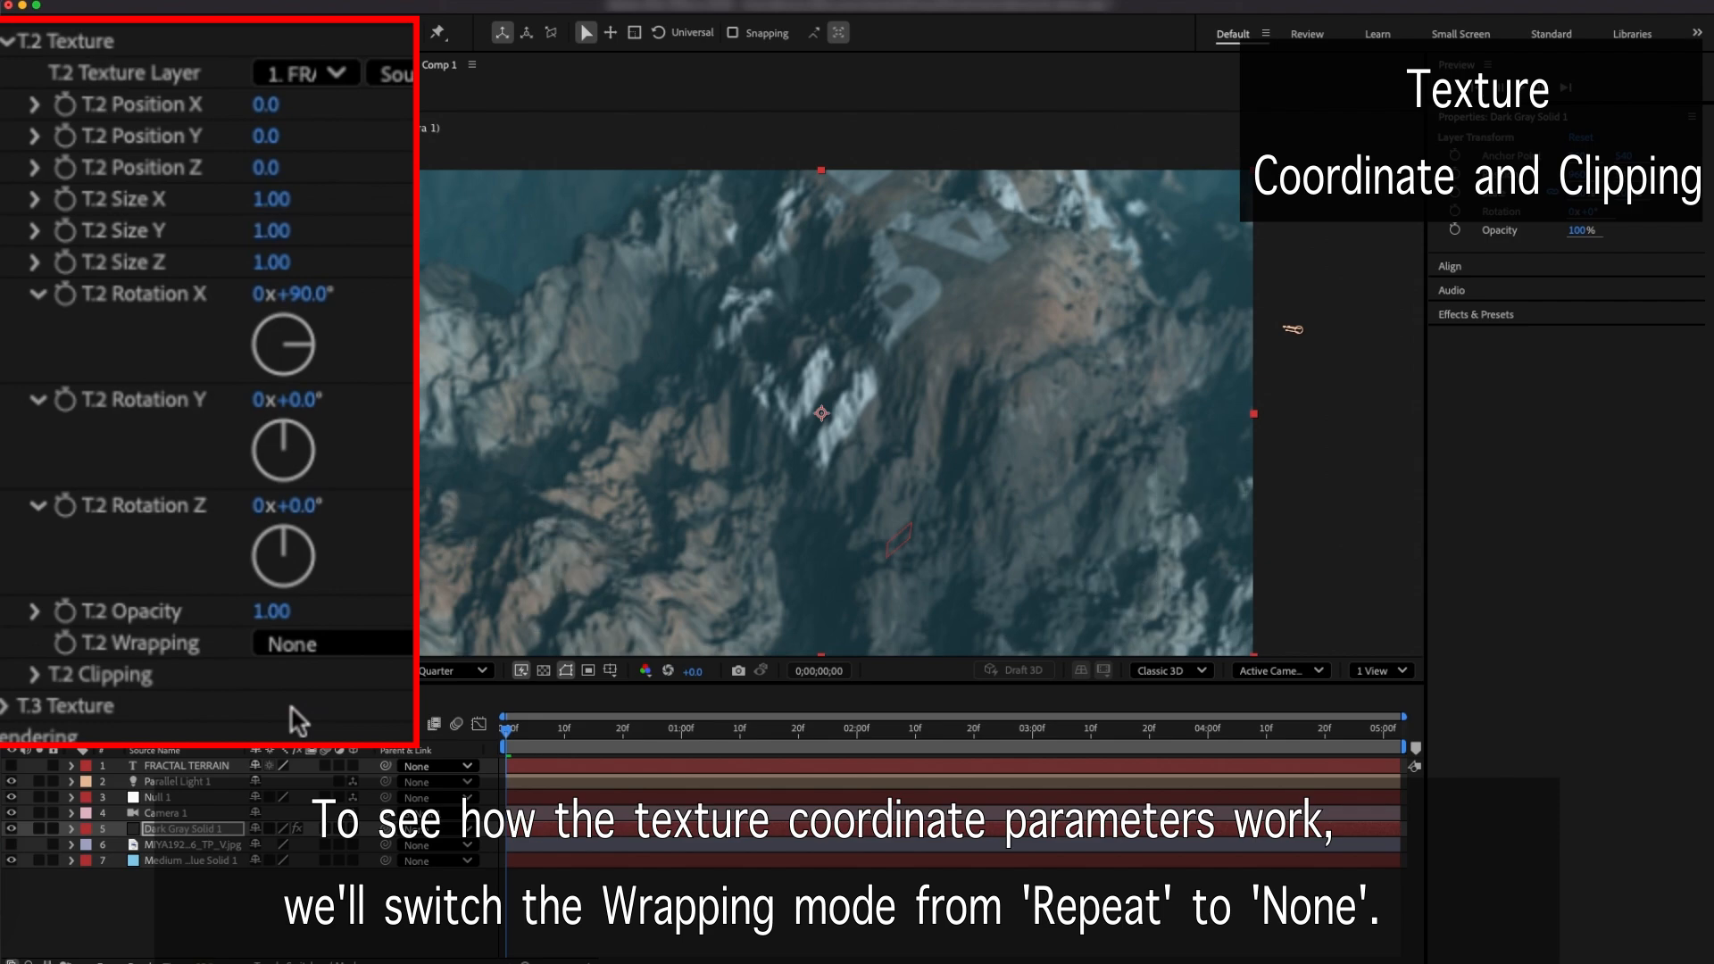
Add a new Null Object layer to the composition
right_click(306, 721)
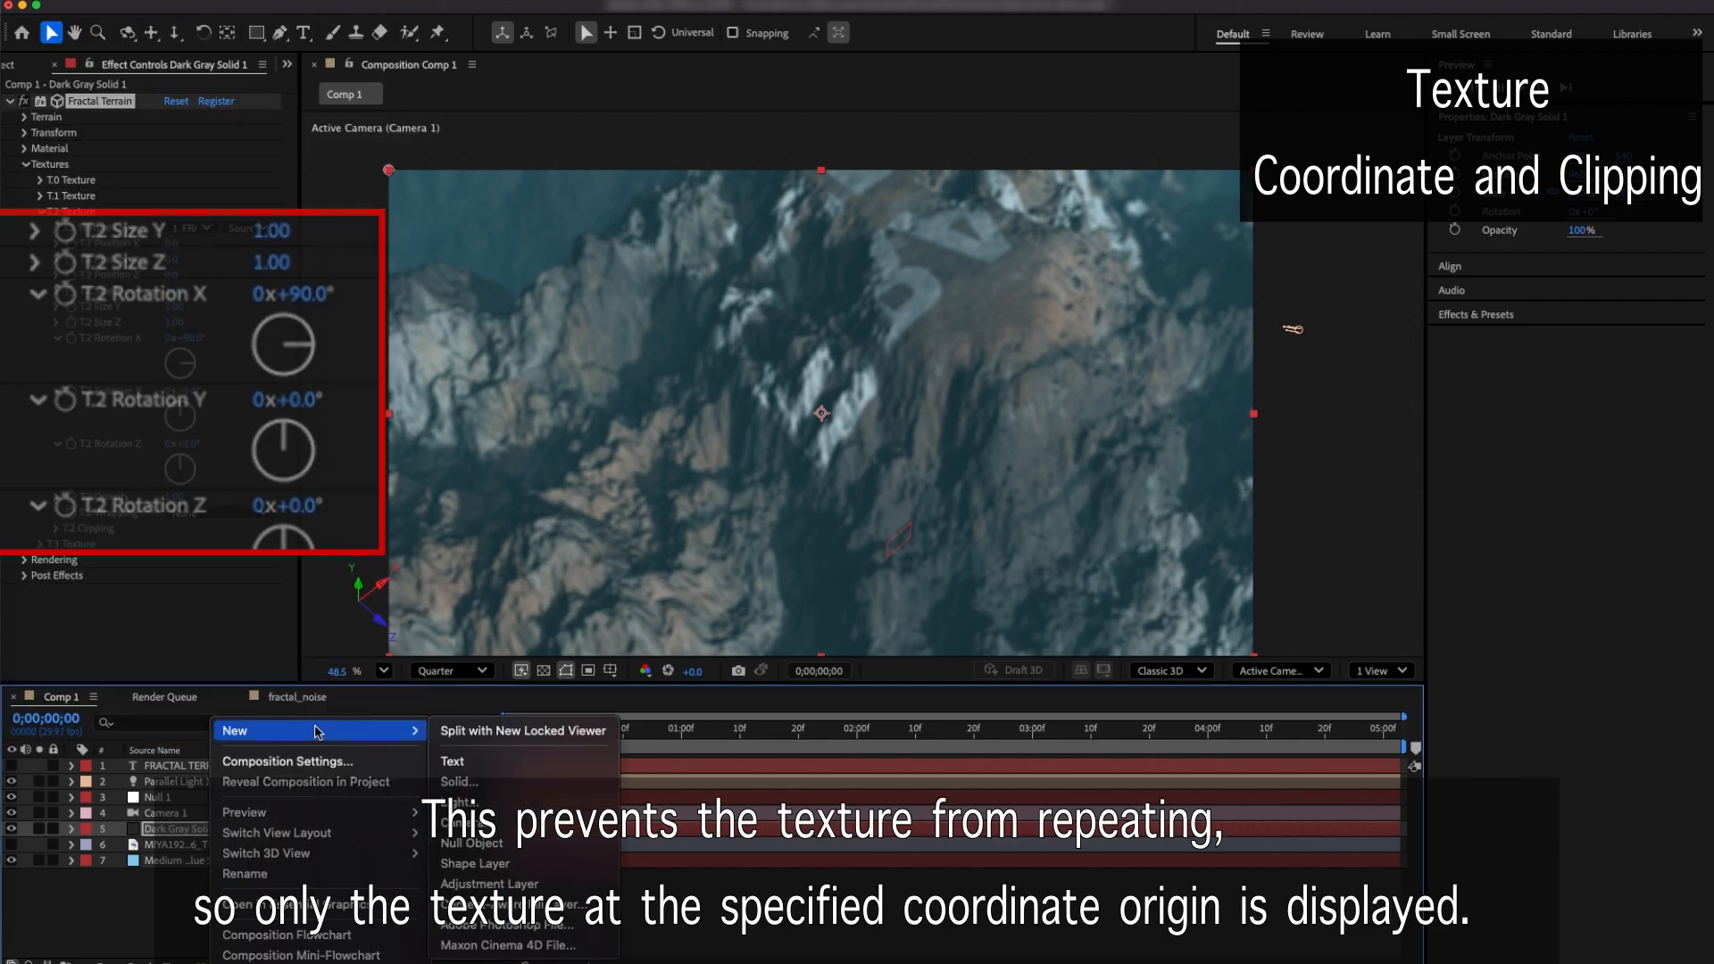
click(471, 843)
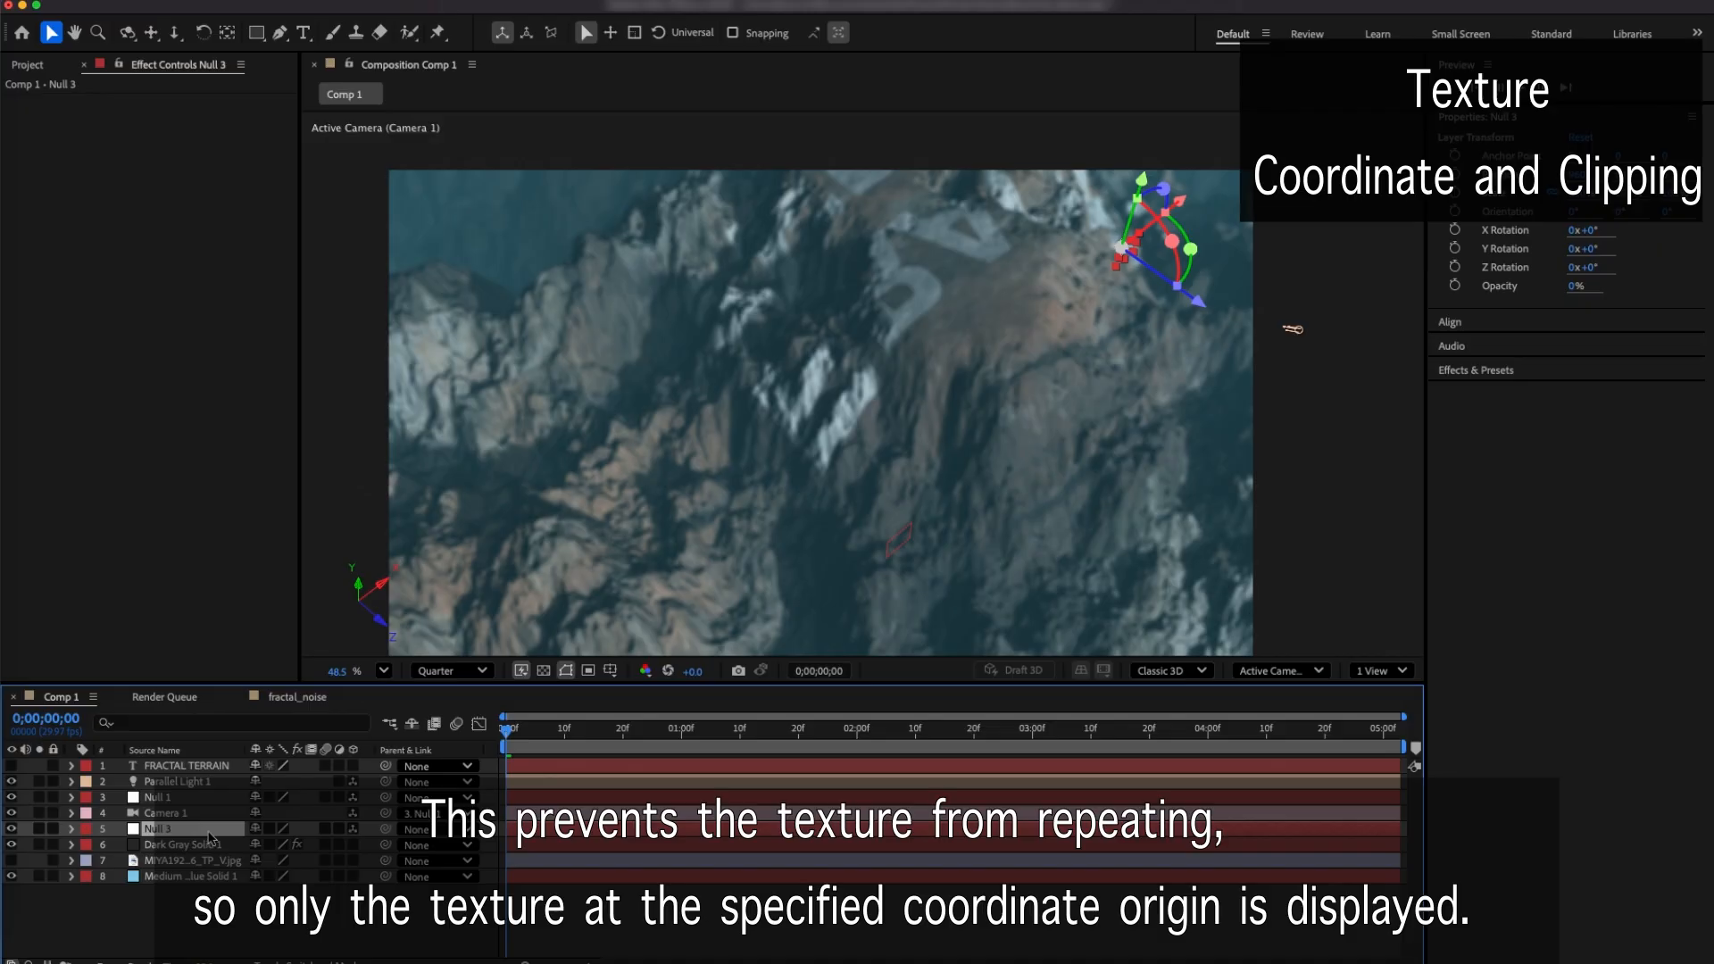
Make Null 3 a 3D layer and expand the terrain solid's Fractal Terrain texture groups
click(71, 828)
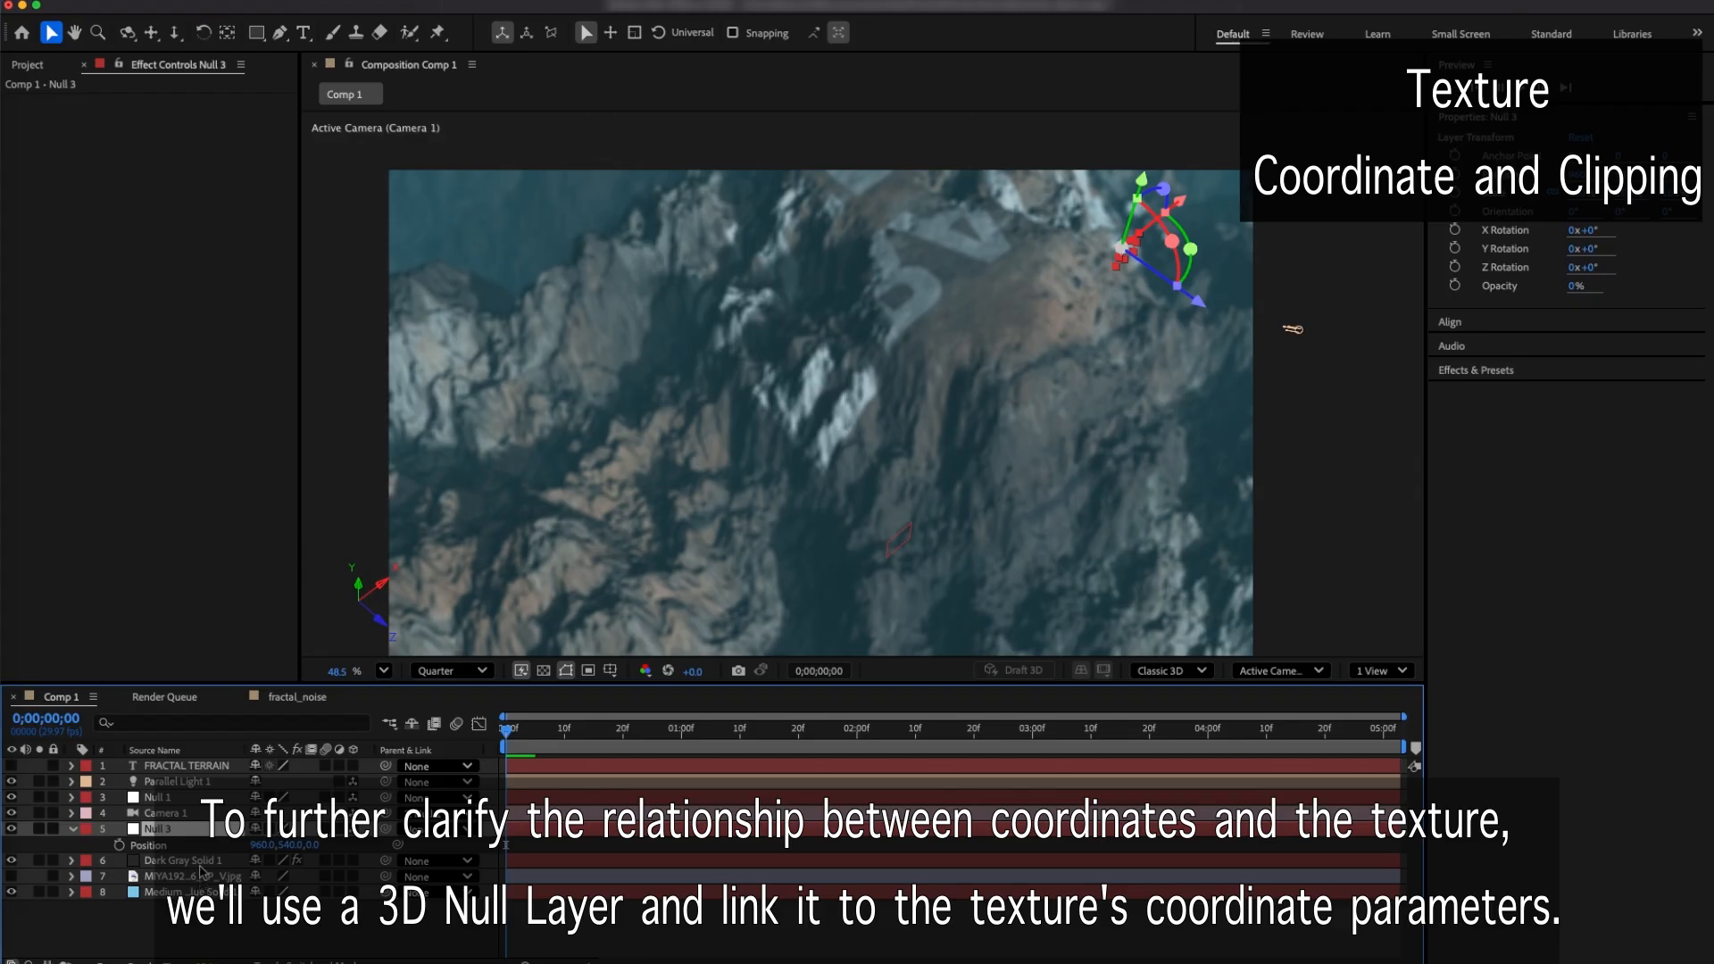
click(70, 829)
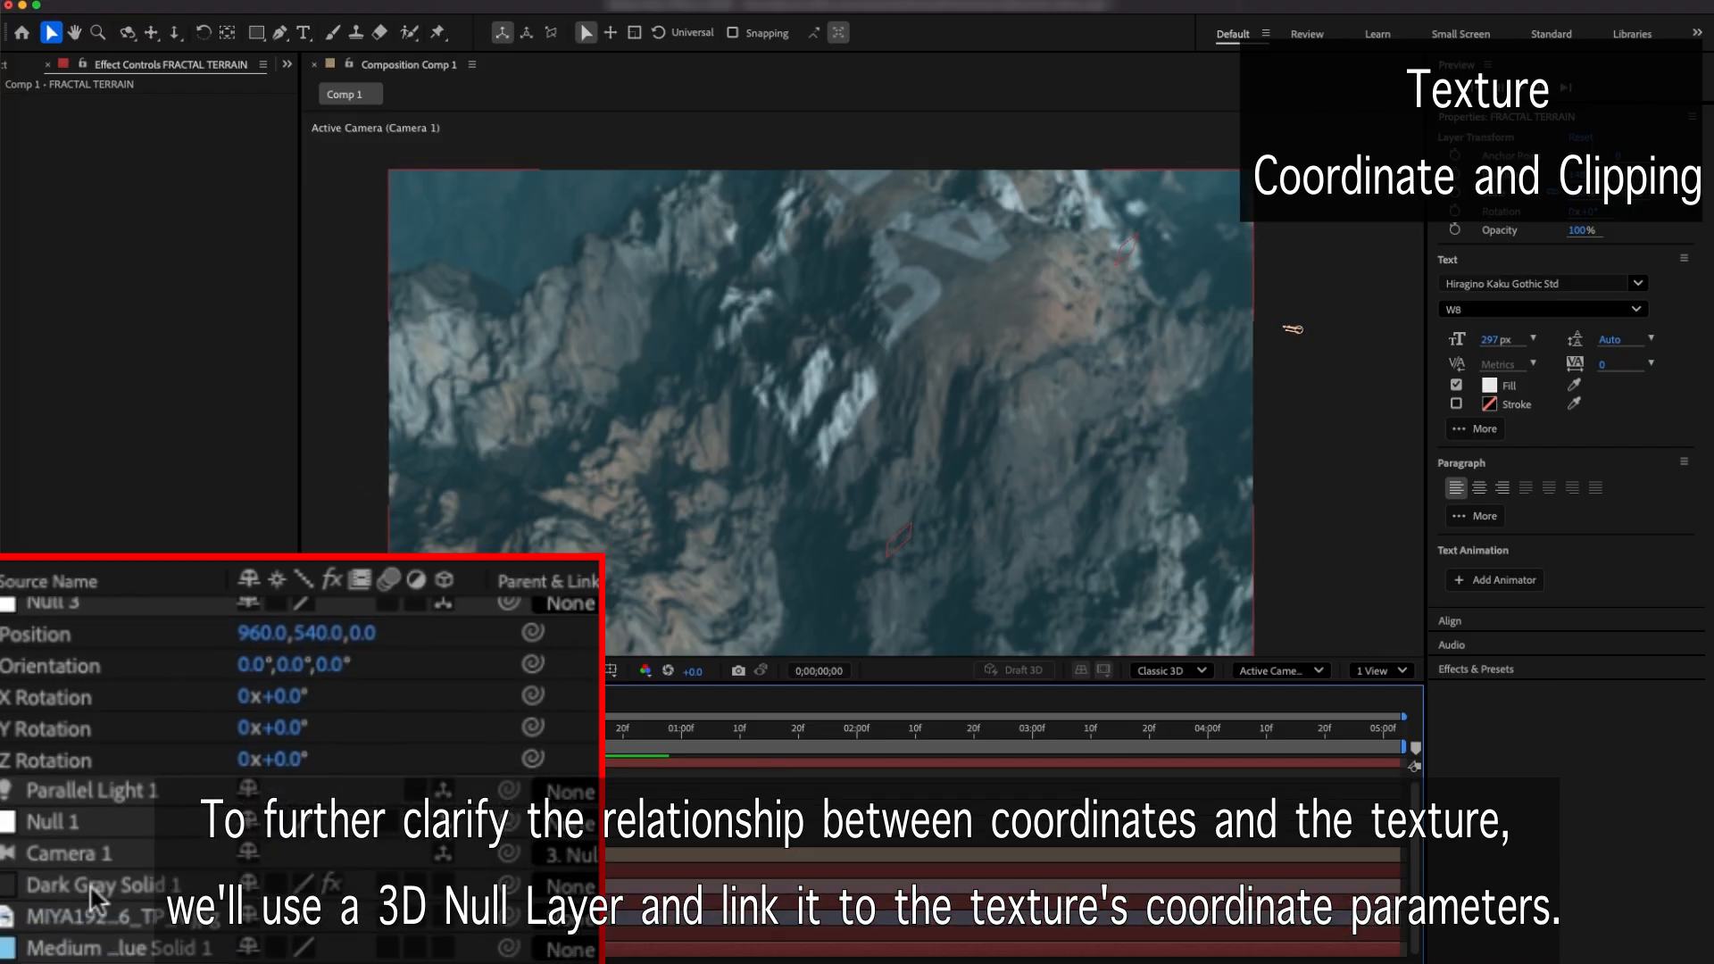
click(96, 883)
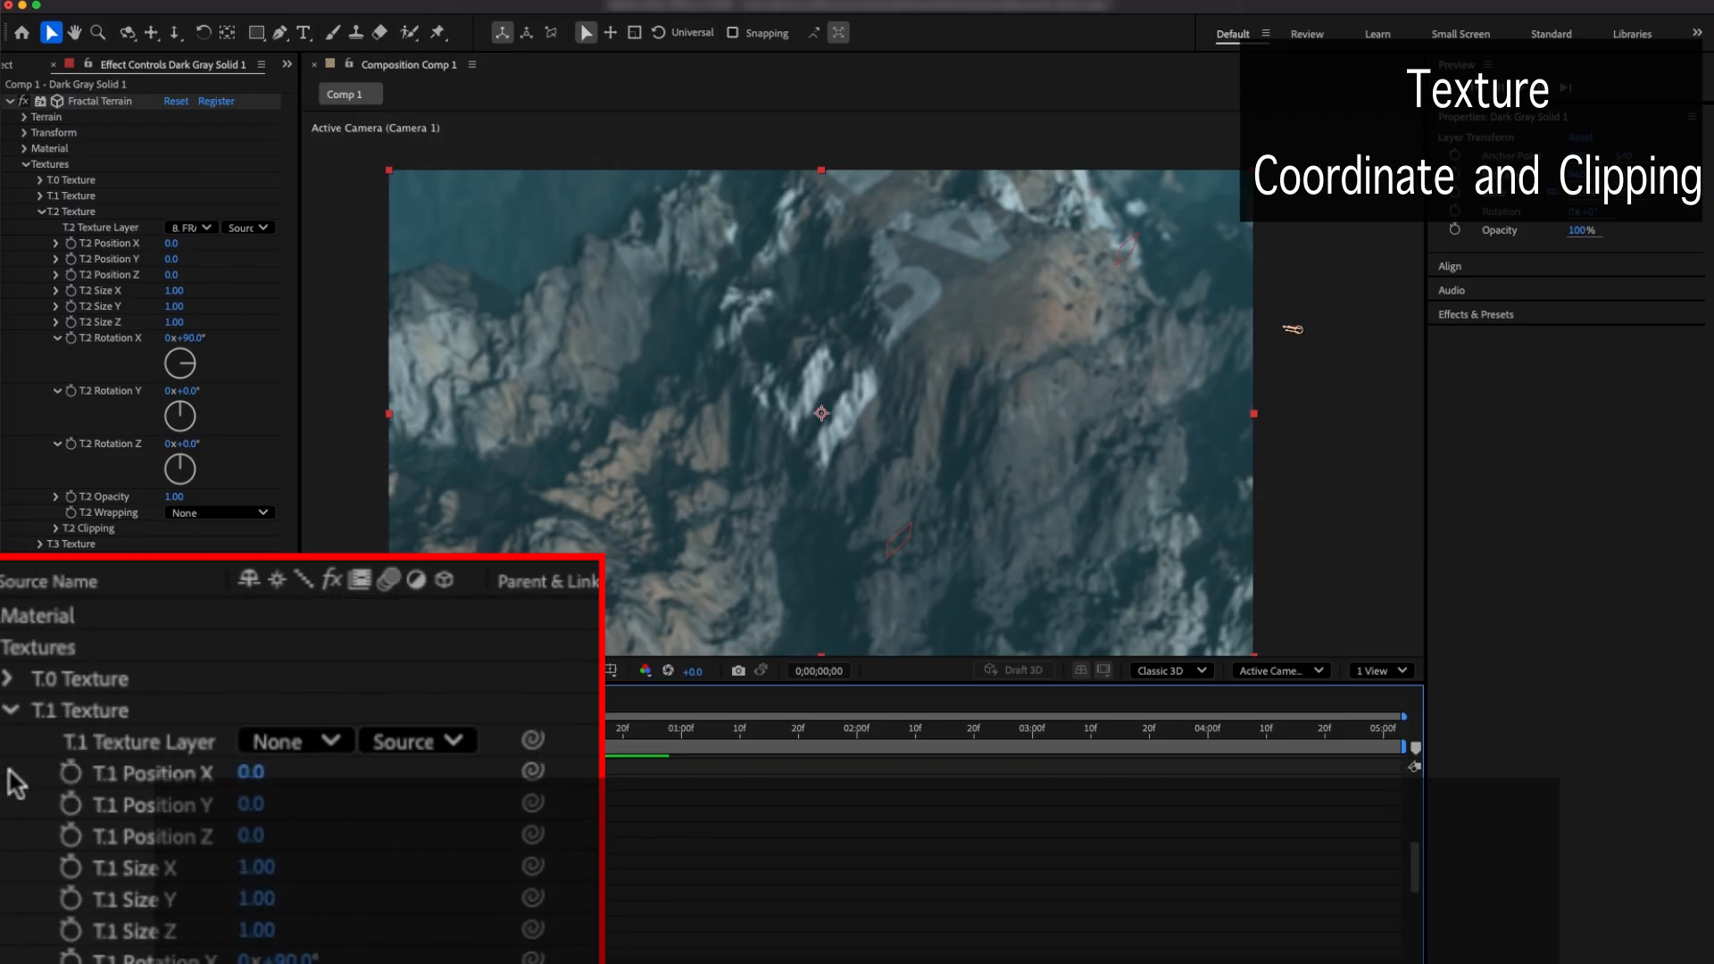
click(9, 709)
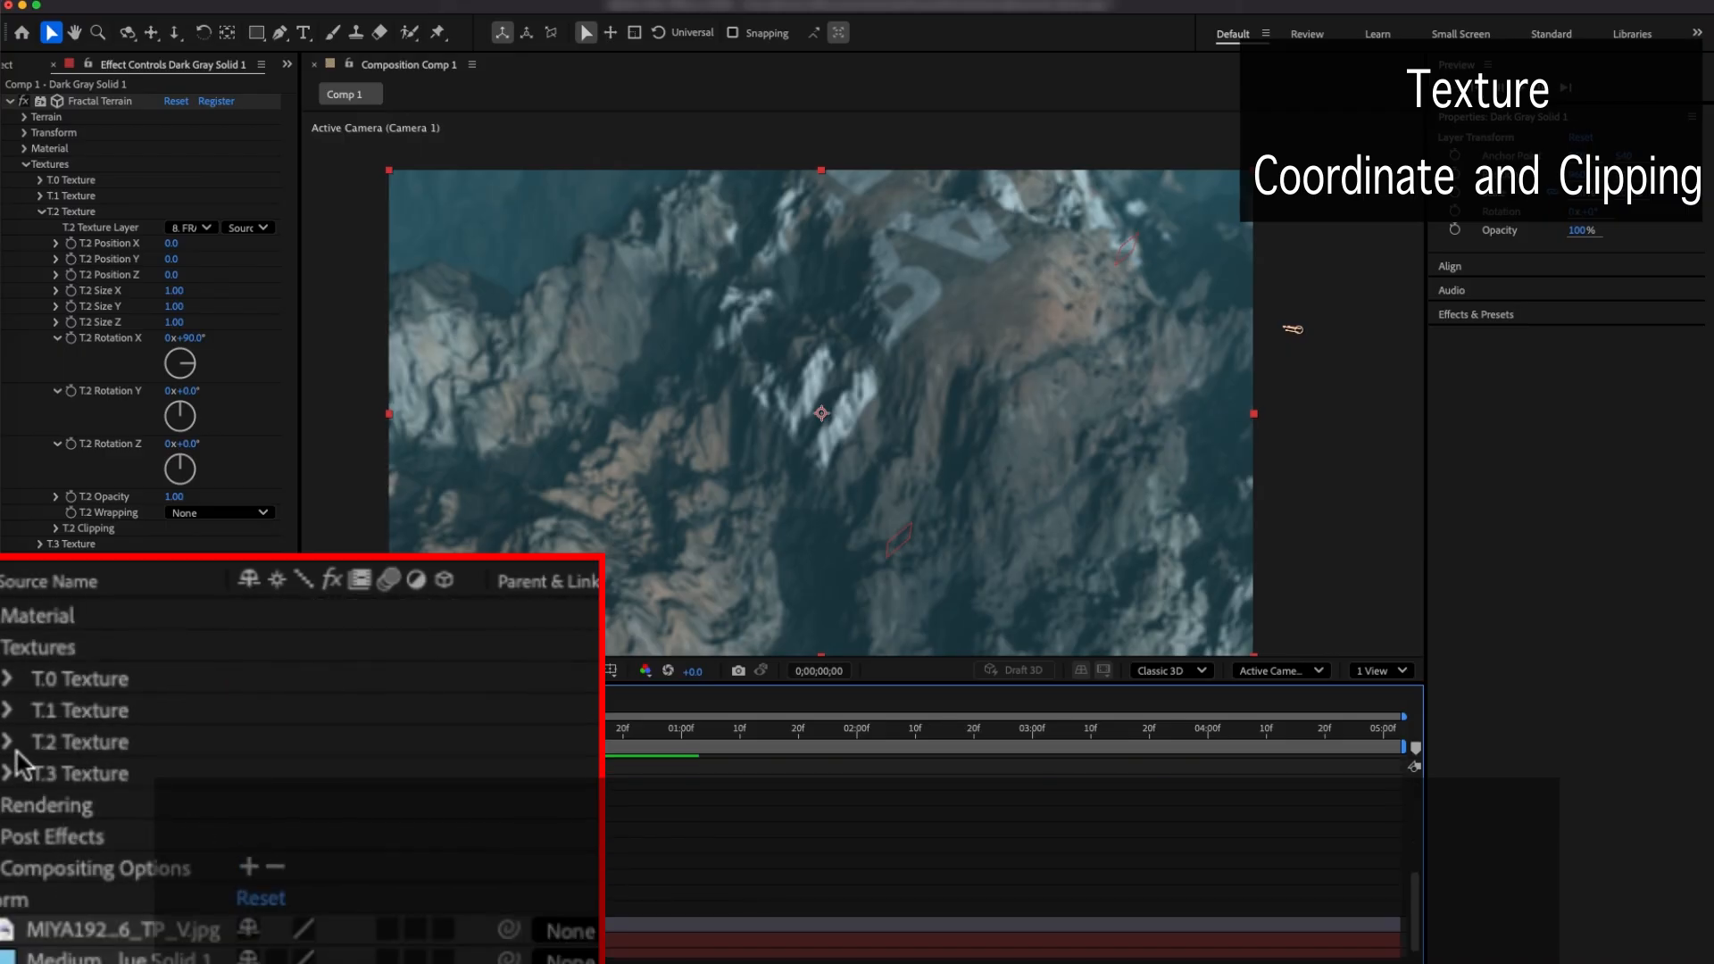
Pick-whip T.2 Position X to the null layer's Position as an expression
click(9, 741)
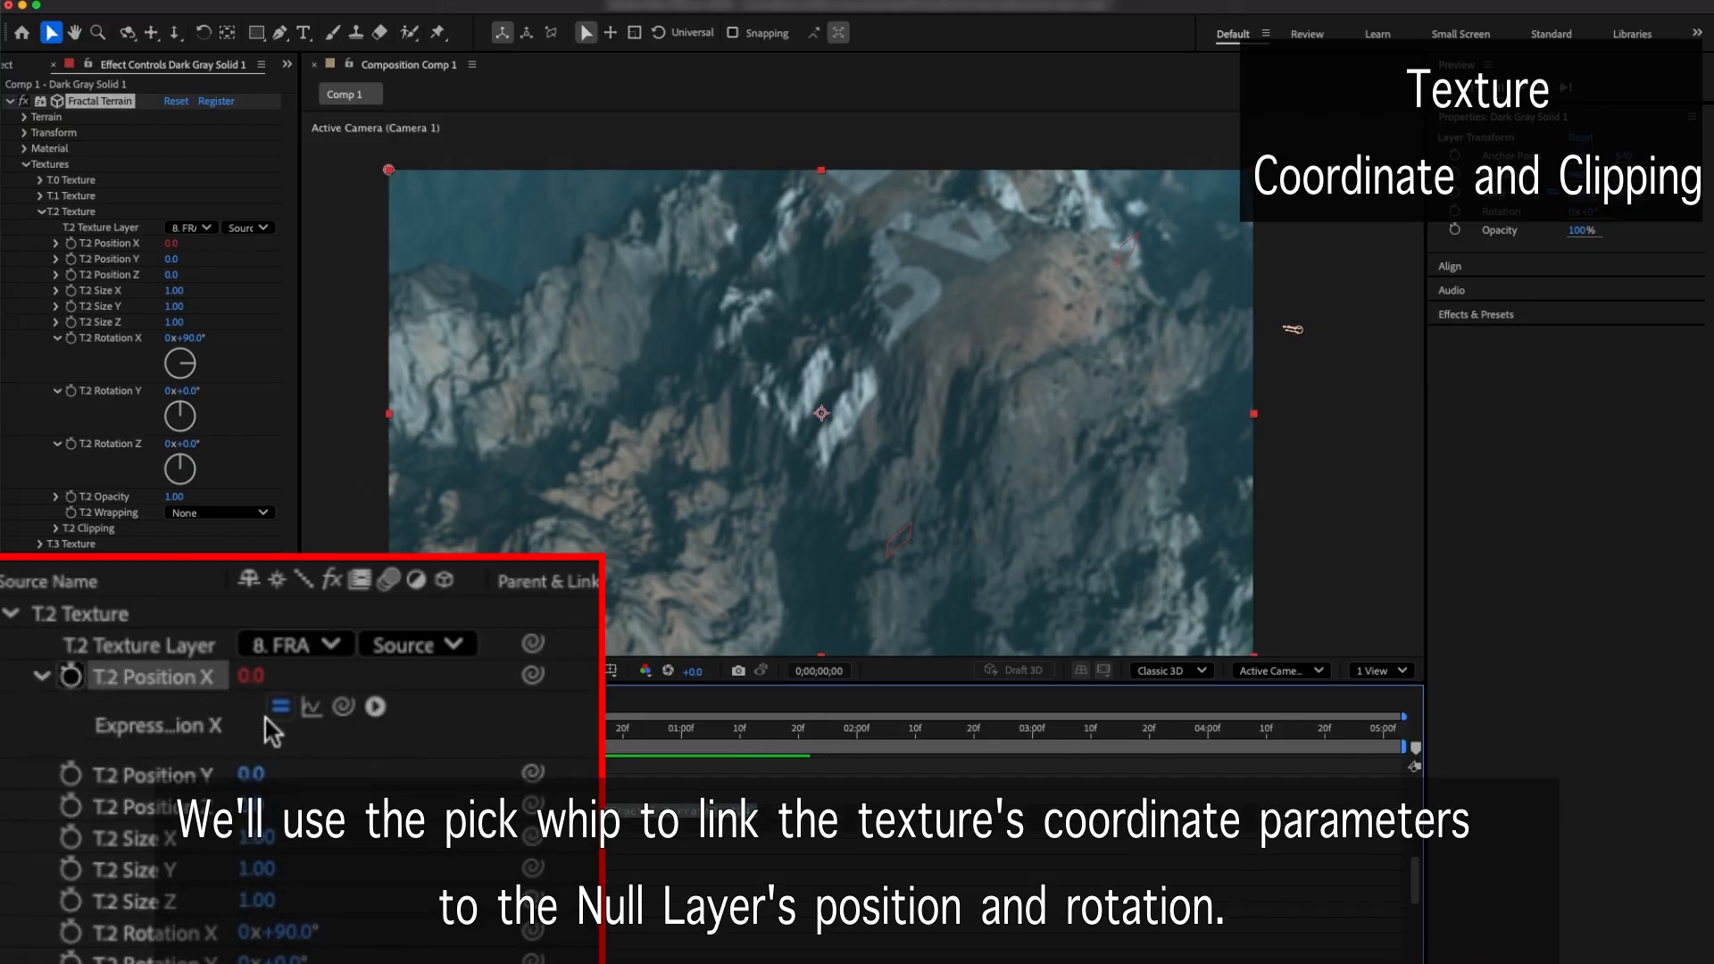
drag(343, 707, 161, 587)
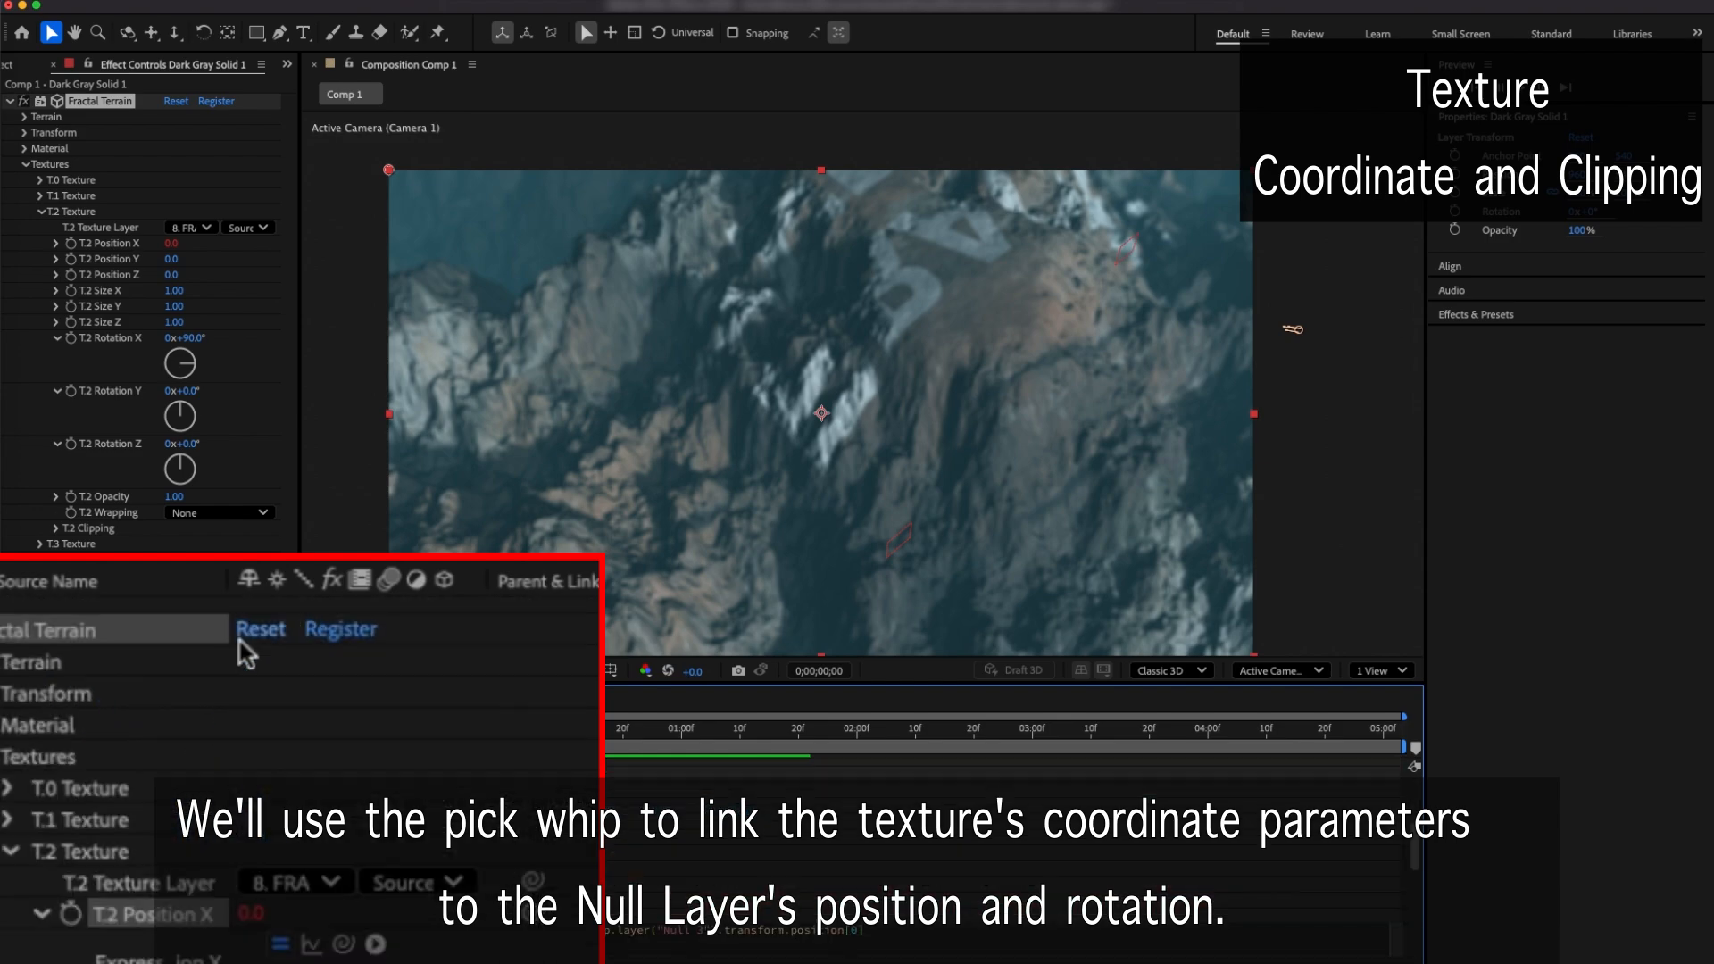
mouse_move(66, 277)
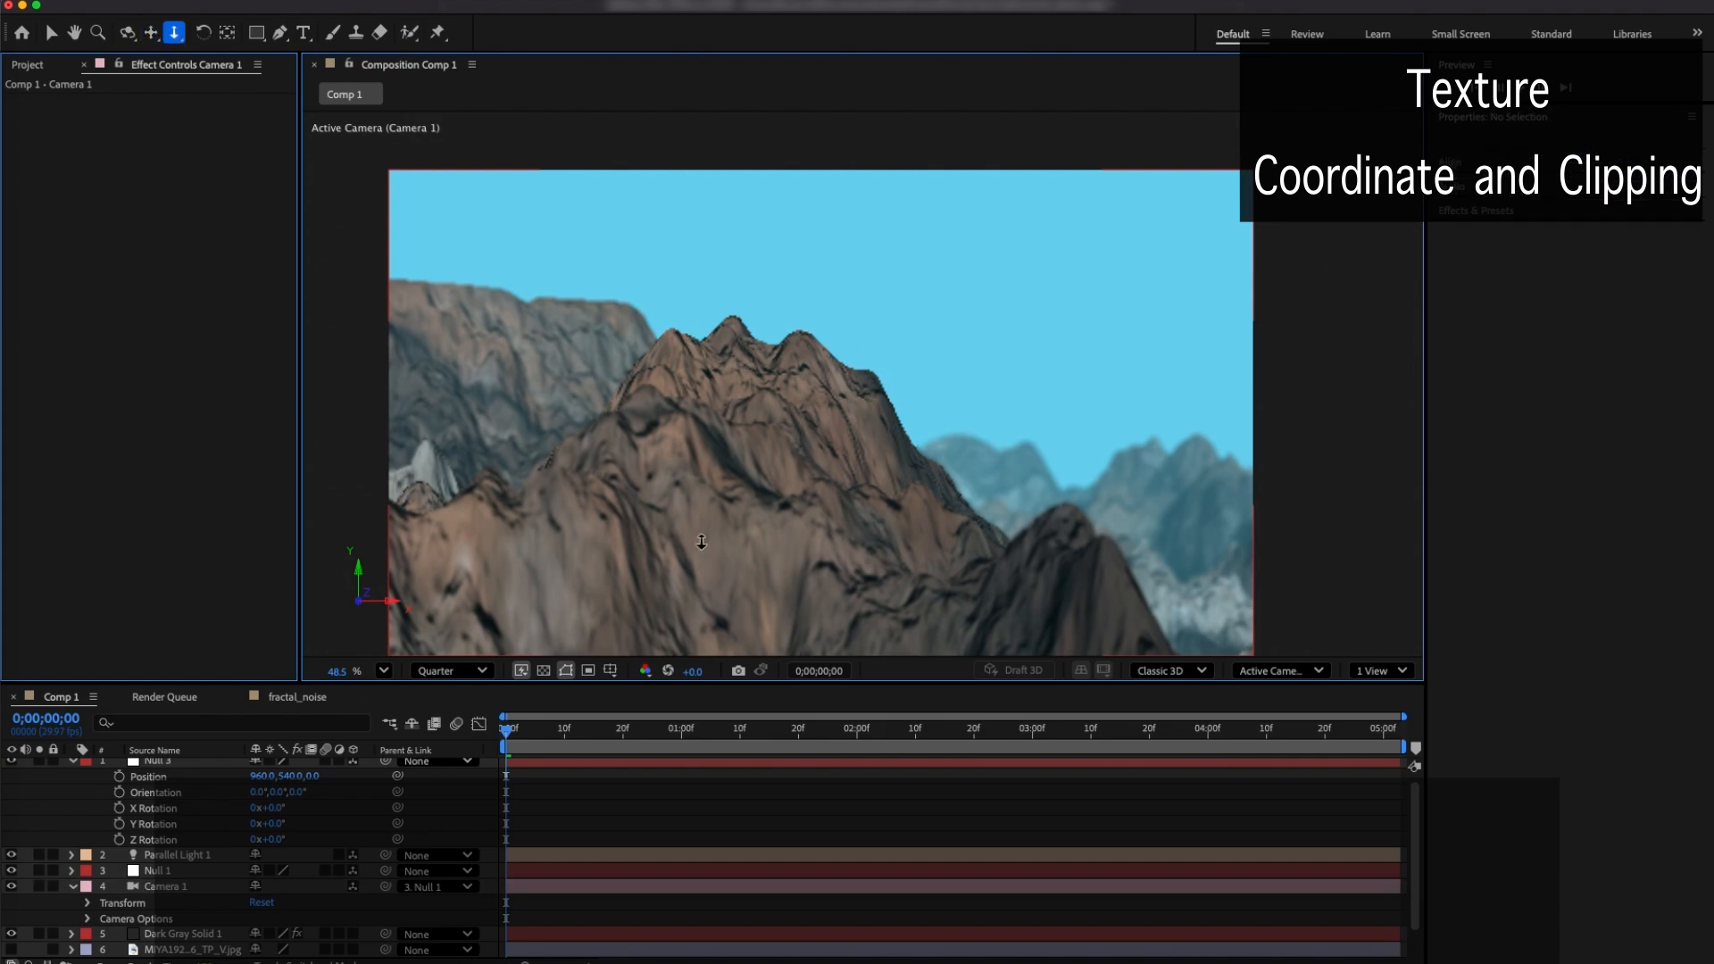
Select Camera 1 to frame the mountain ridges against the sky
click(165, 887)
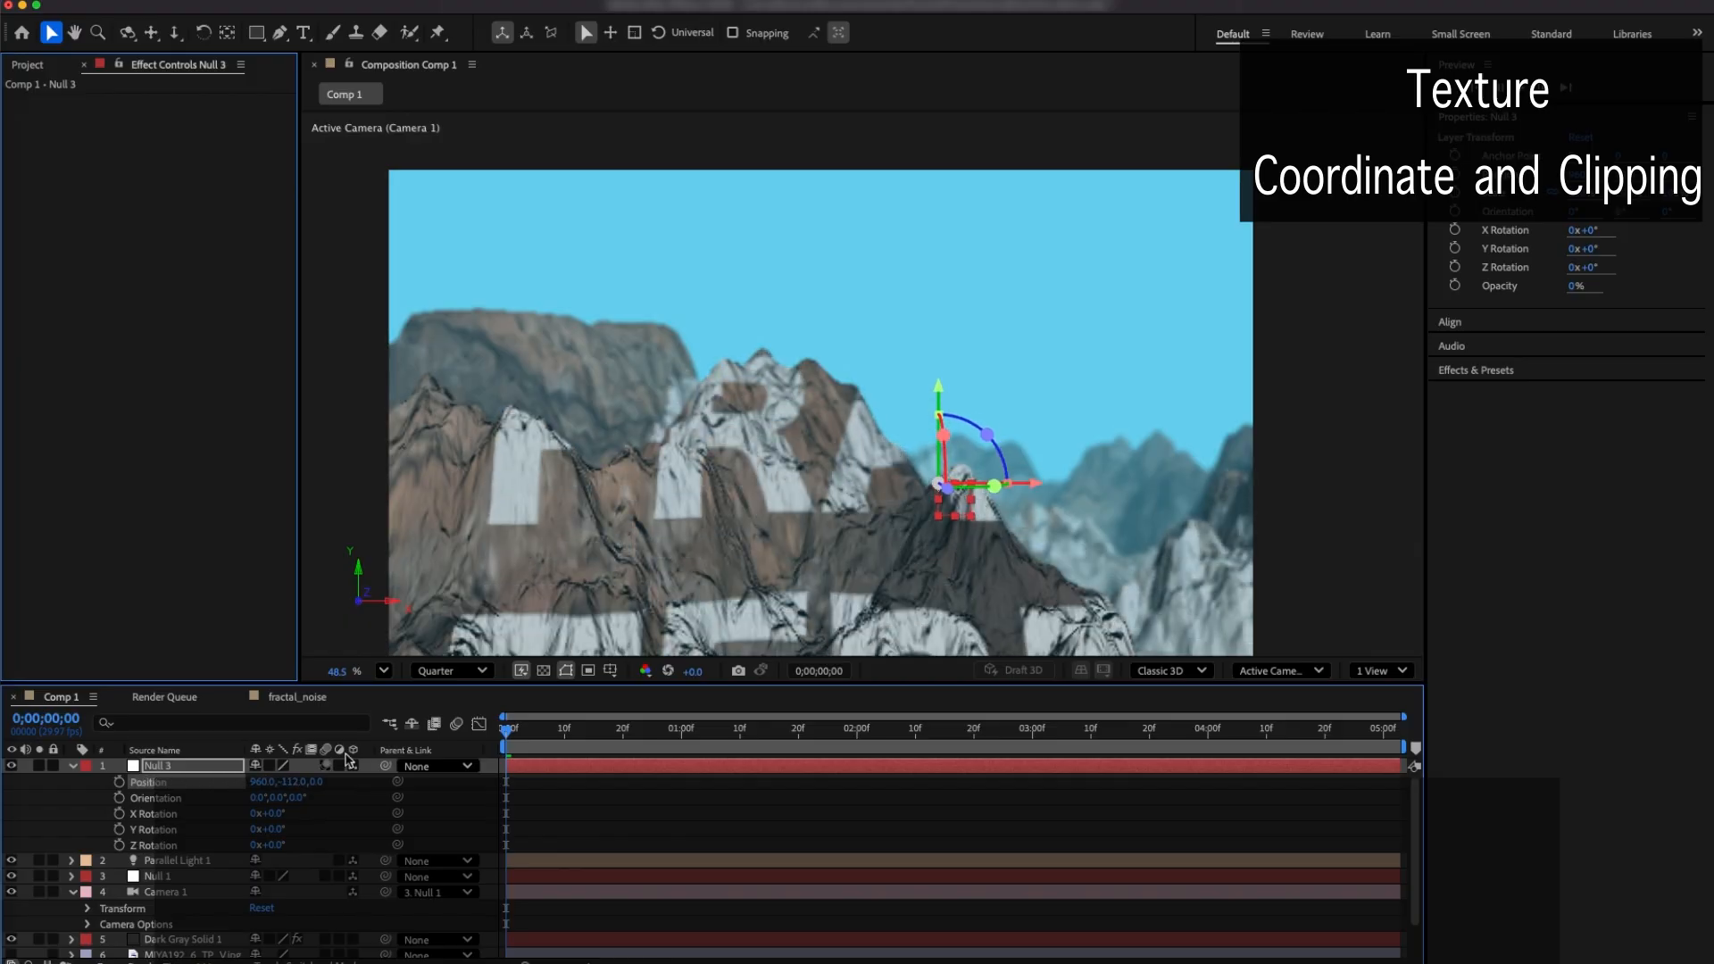
Drag Null 3 left along X to about 466.6 so the text texture slides across the mountains
drag(995, 484, 937, 483)
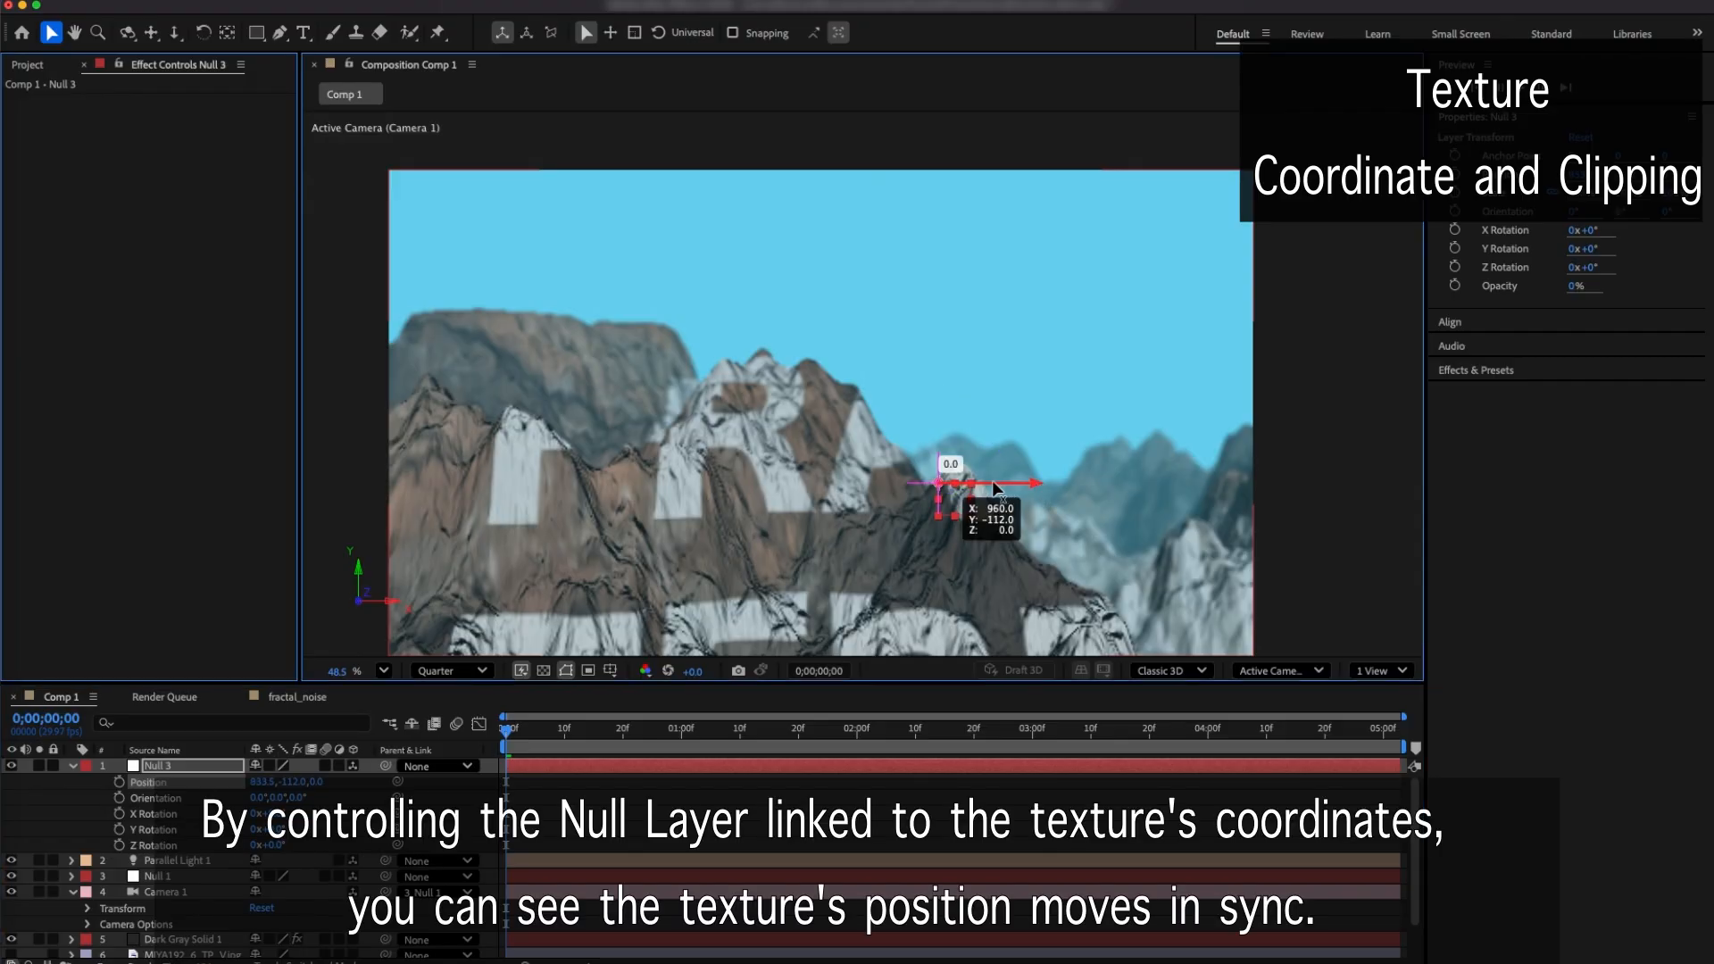
drag(989, 483, 875, 490)
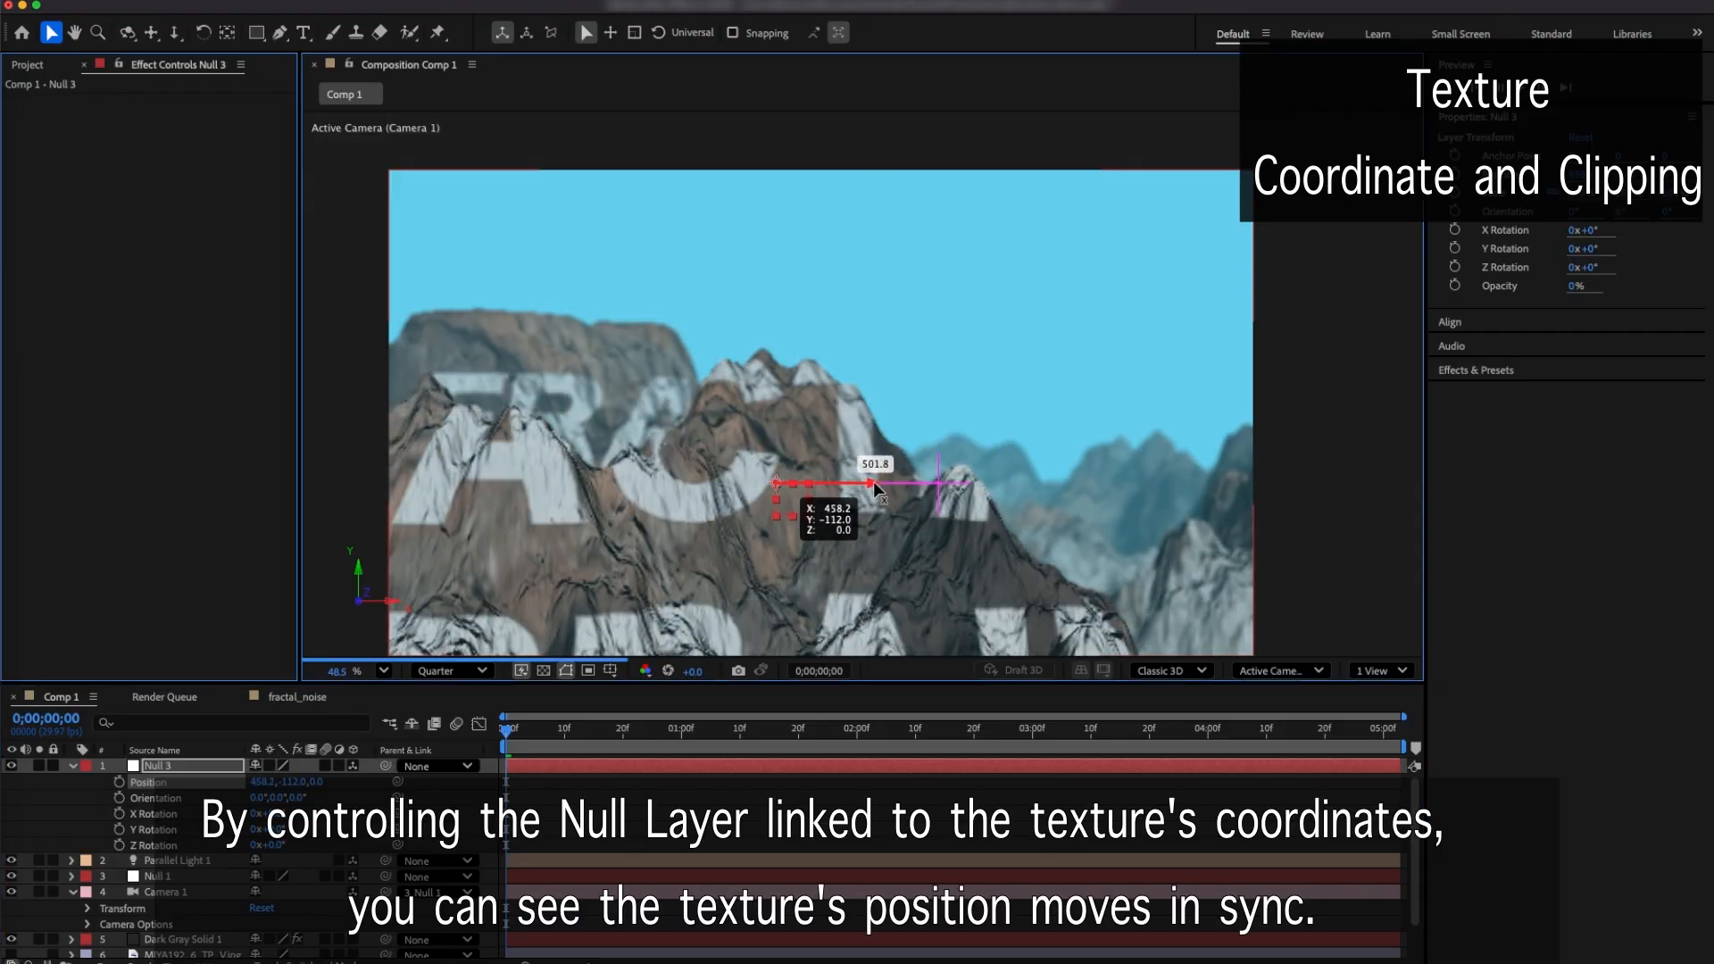
drag(875, 484, 829, 484)
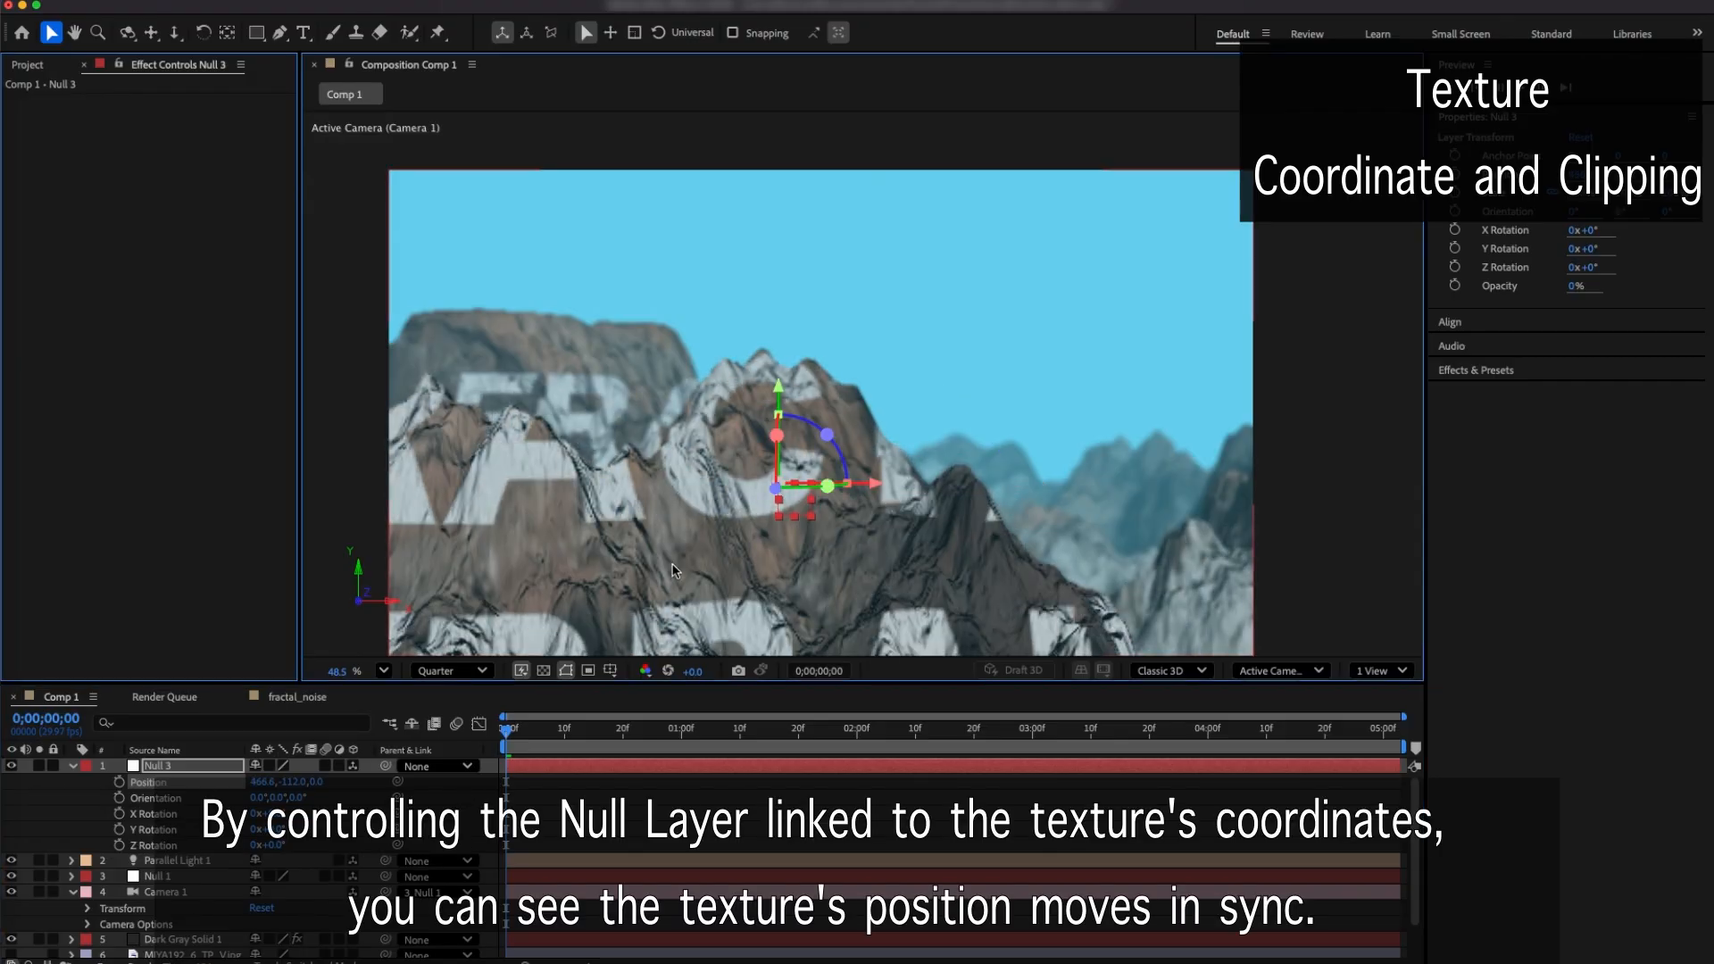
click(173, 32)
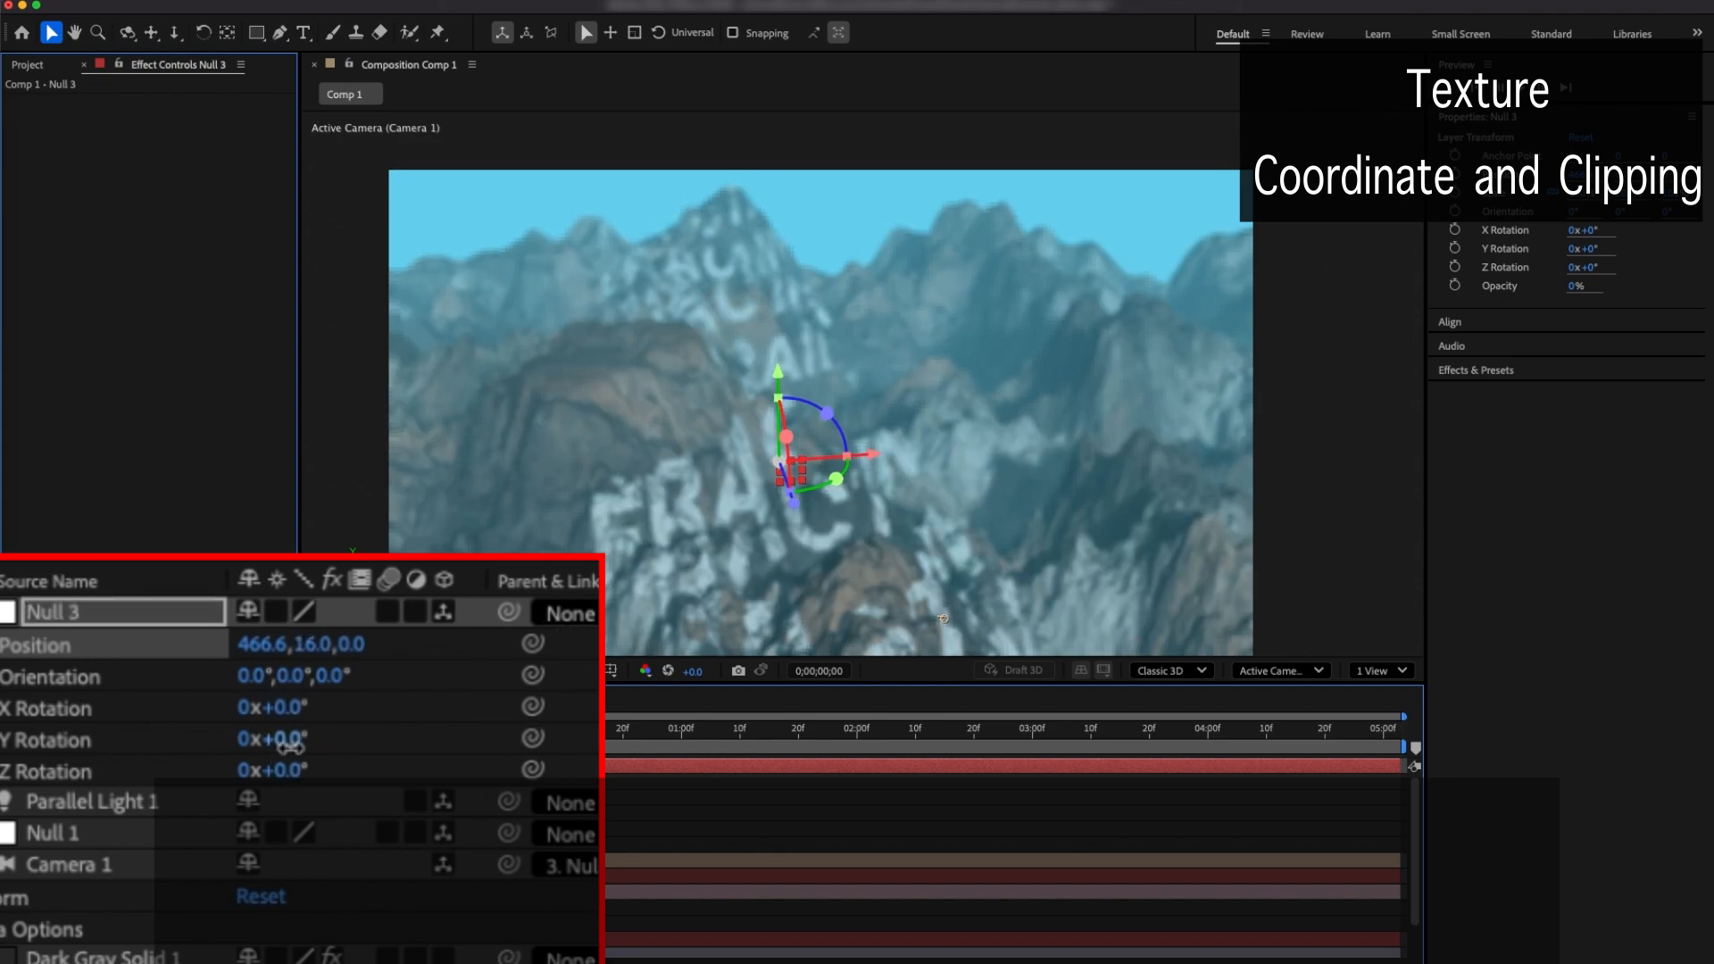
Set Null 3's X Rotation to -90° and reposition it so the text projects down onto the terrain
drag(272, 739, 260, 739)
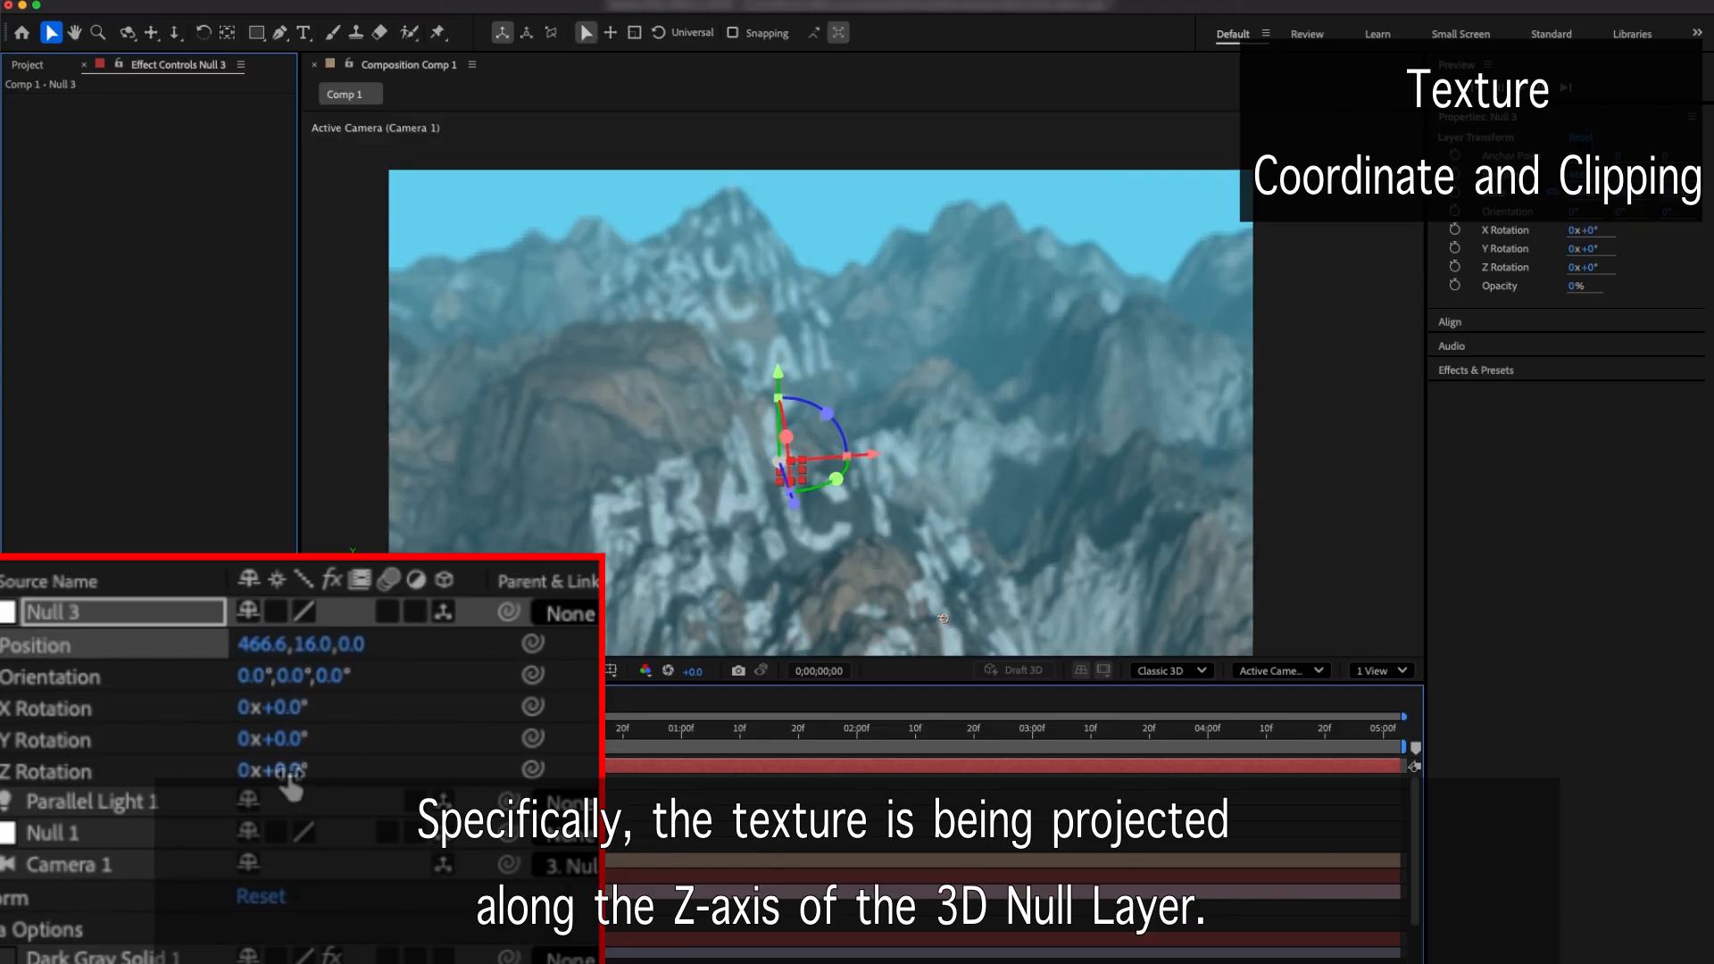
drag(273, 771, 289, 772)
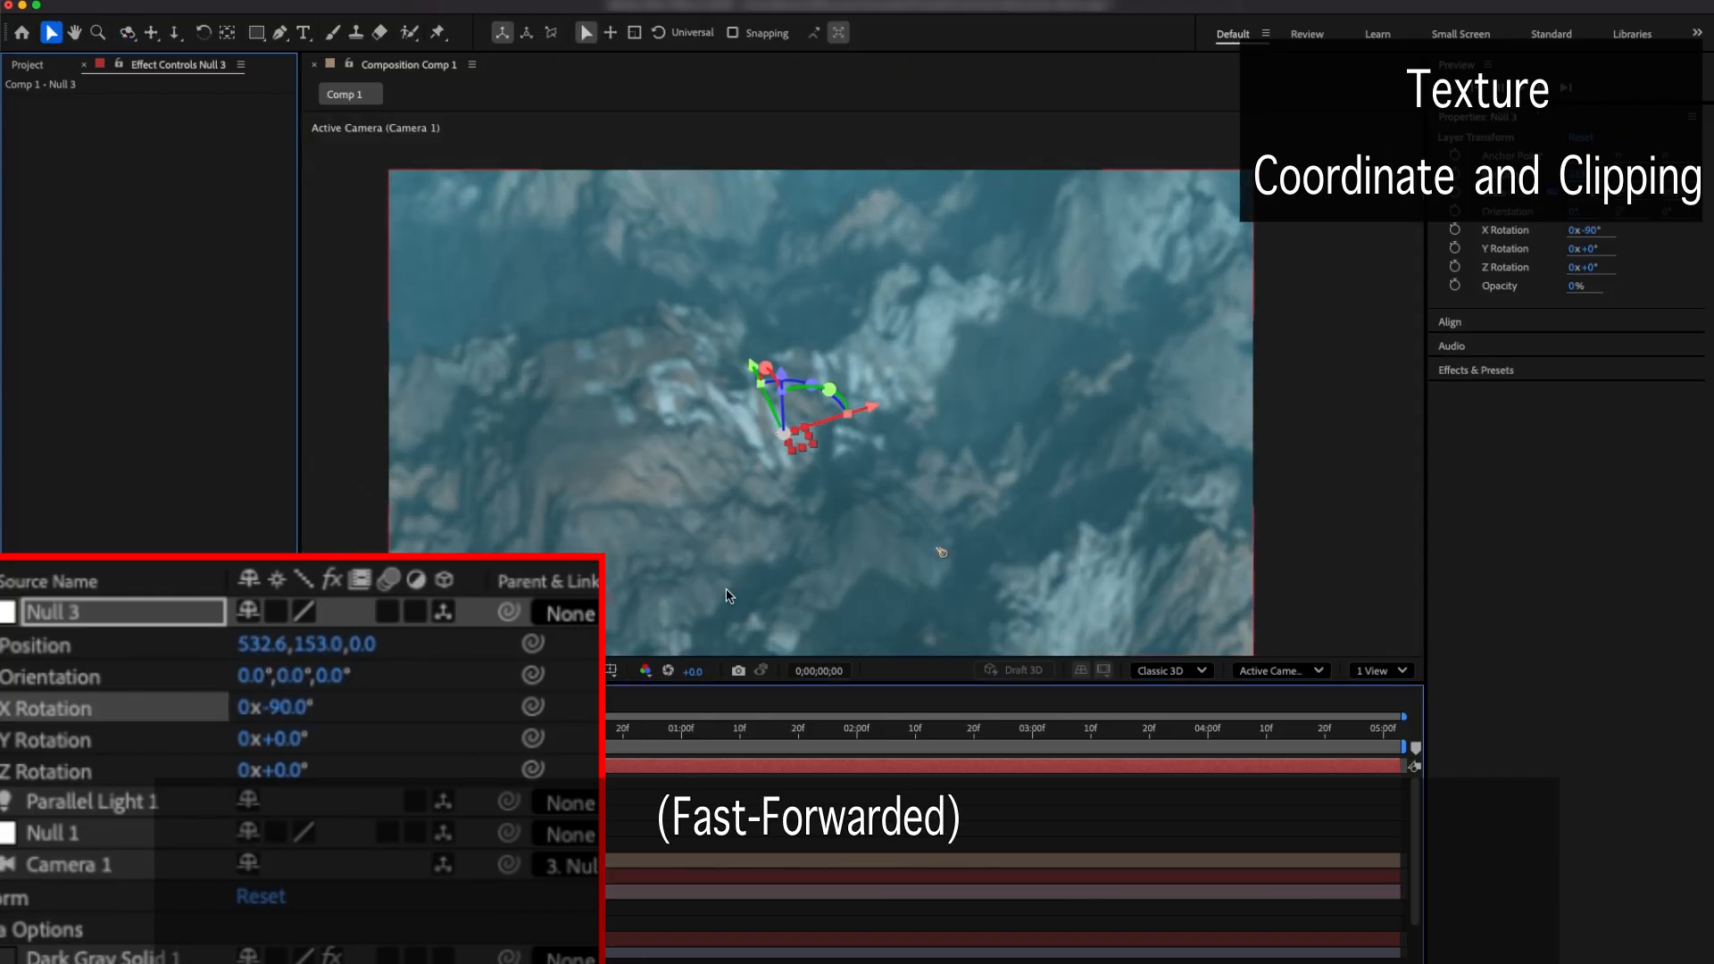
drag(808, 387, 623, 459)
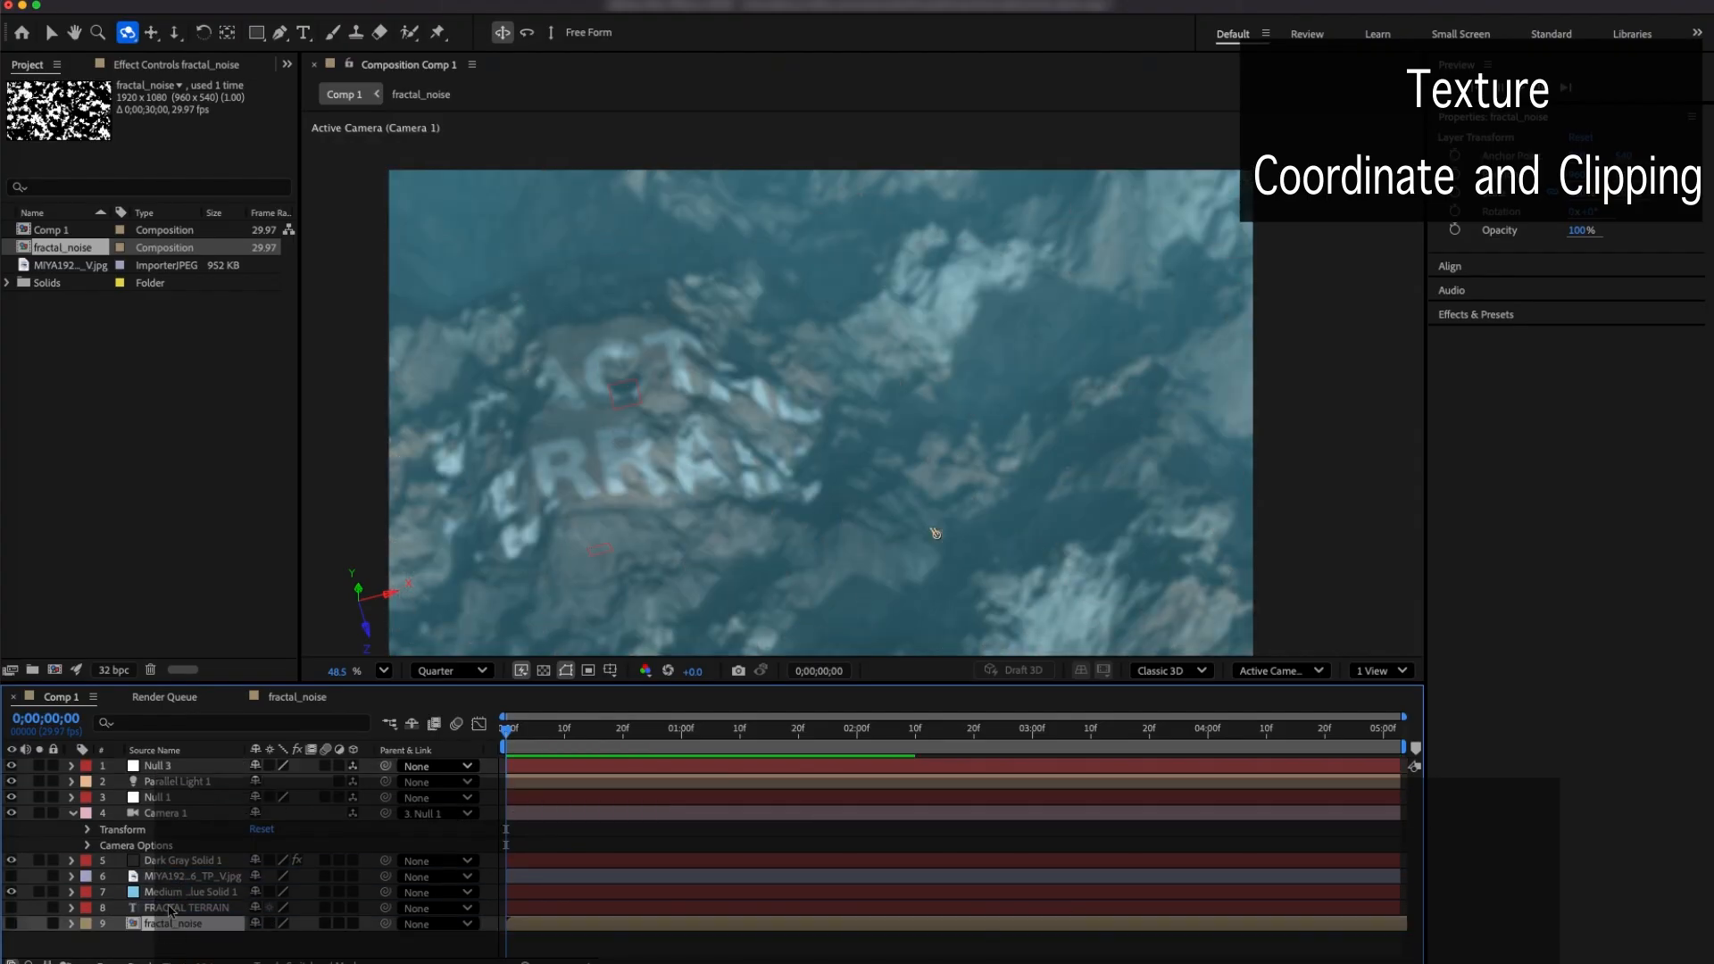
Select the terrain solid layer to expose its Fractal Terrain texture groups
click(182, 861)
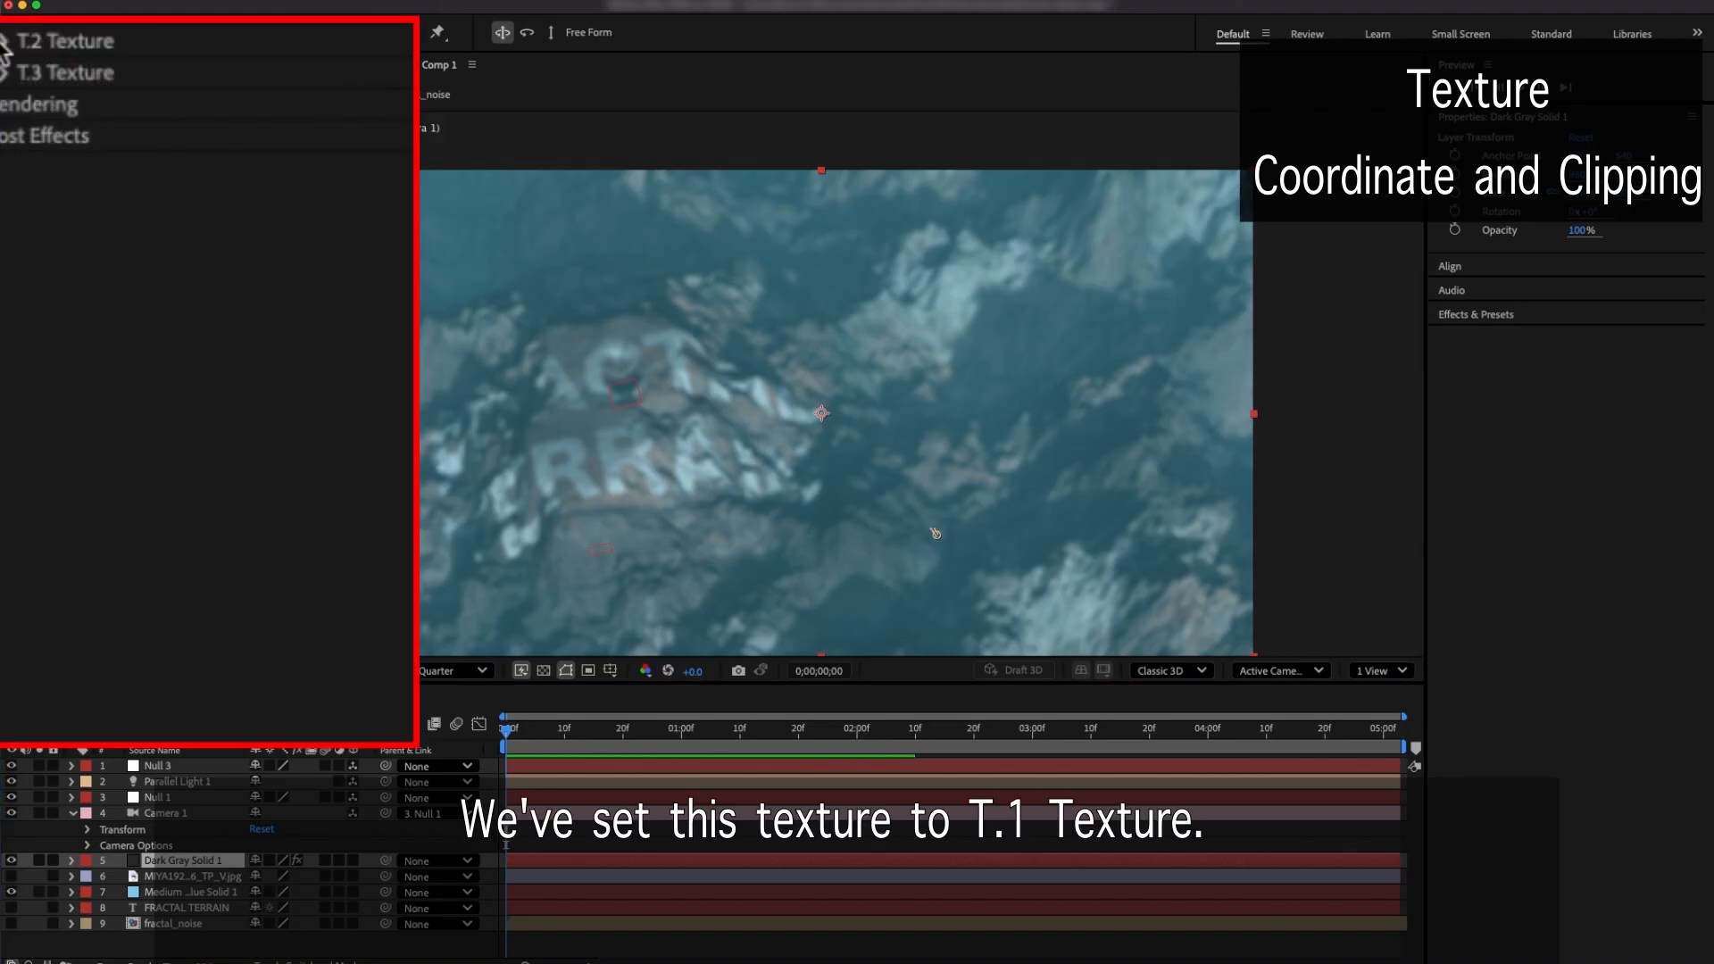
Set T.1 Texture Layer to 9. fractal_noise with Repeat wrapping for snowy patches
click(308, 41)
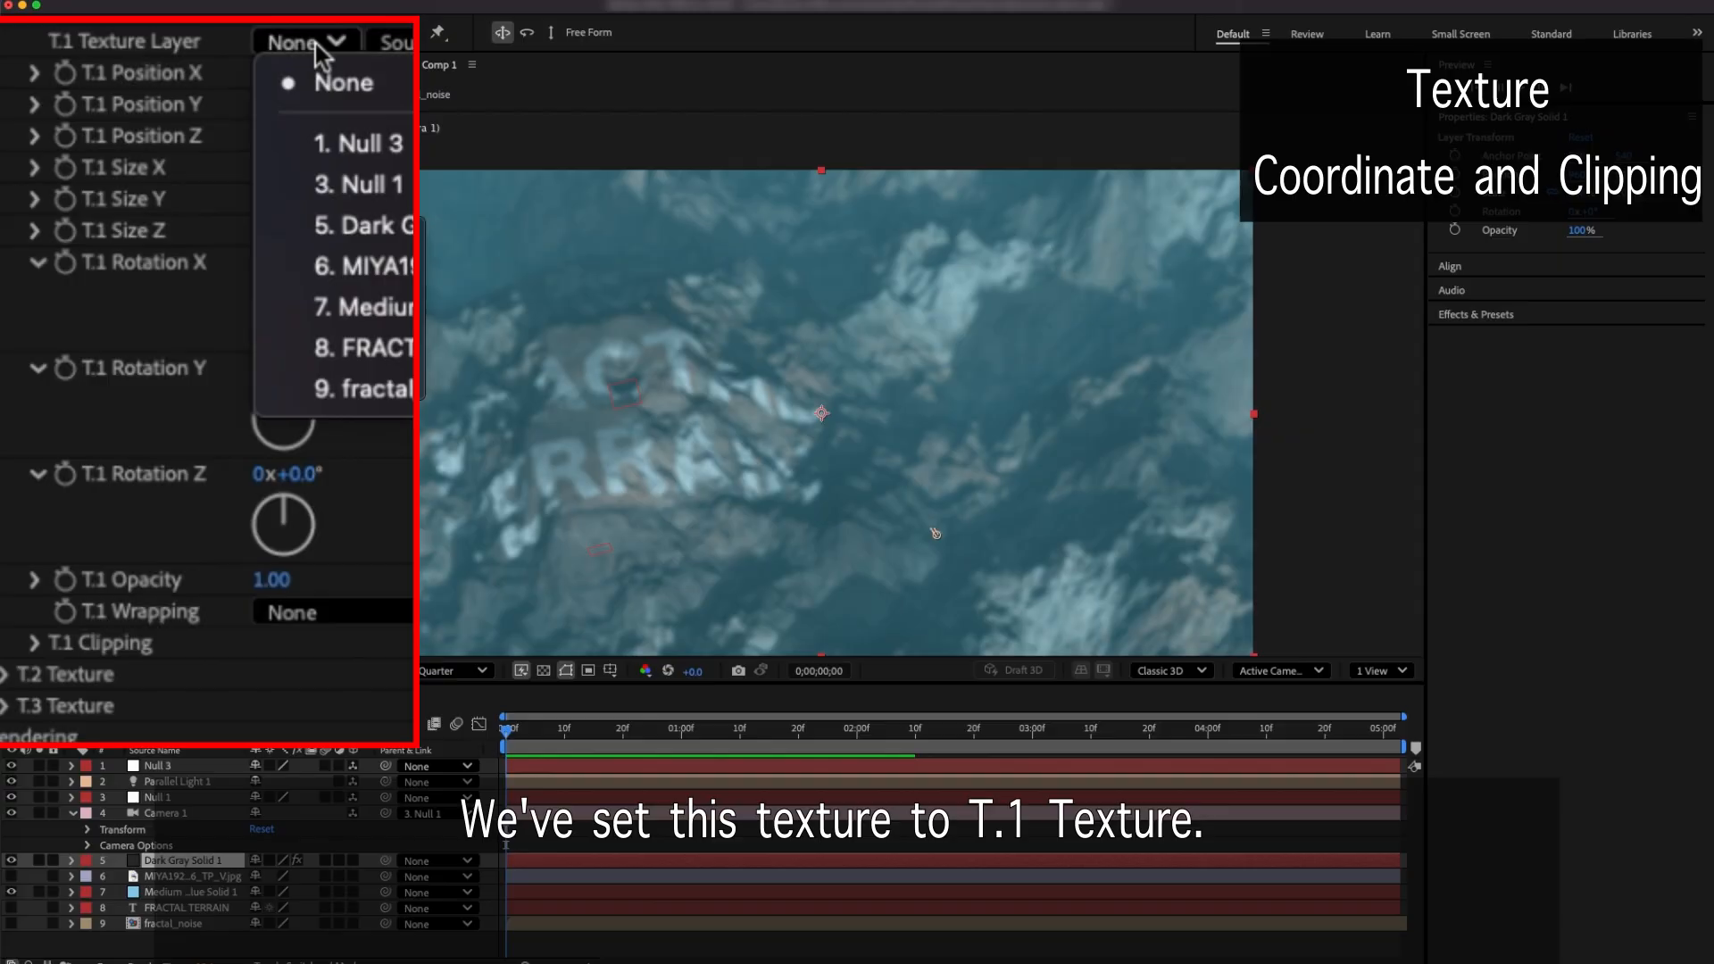
click(359, 387)
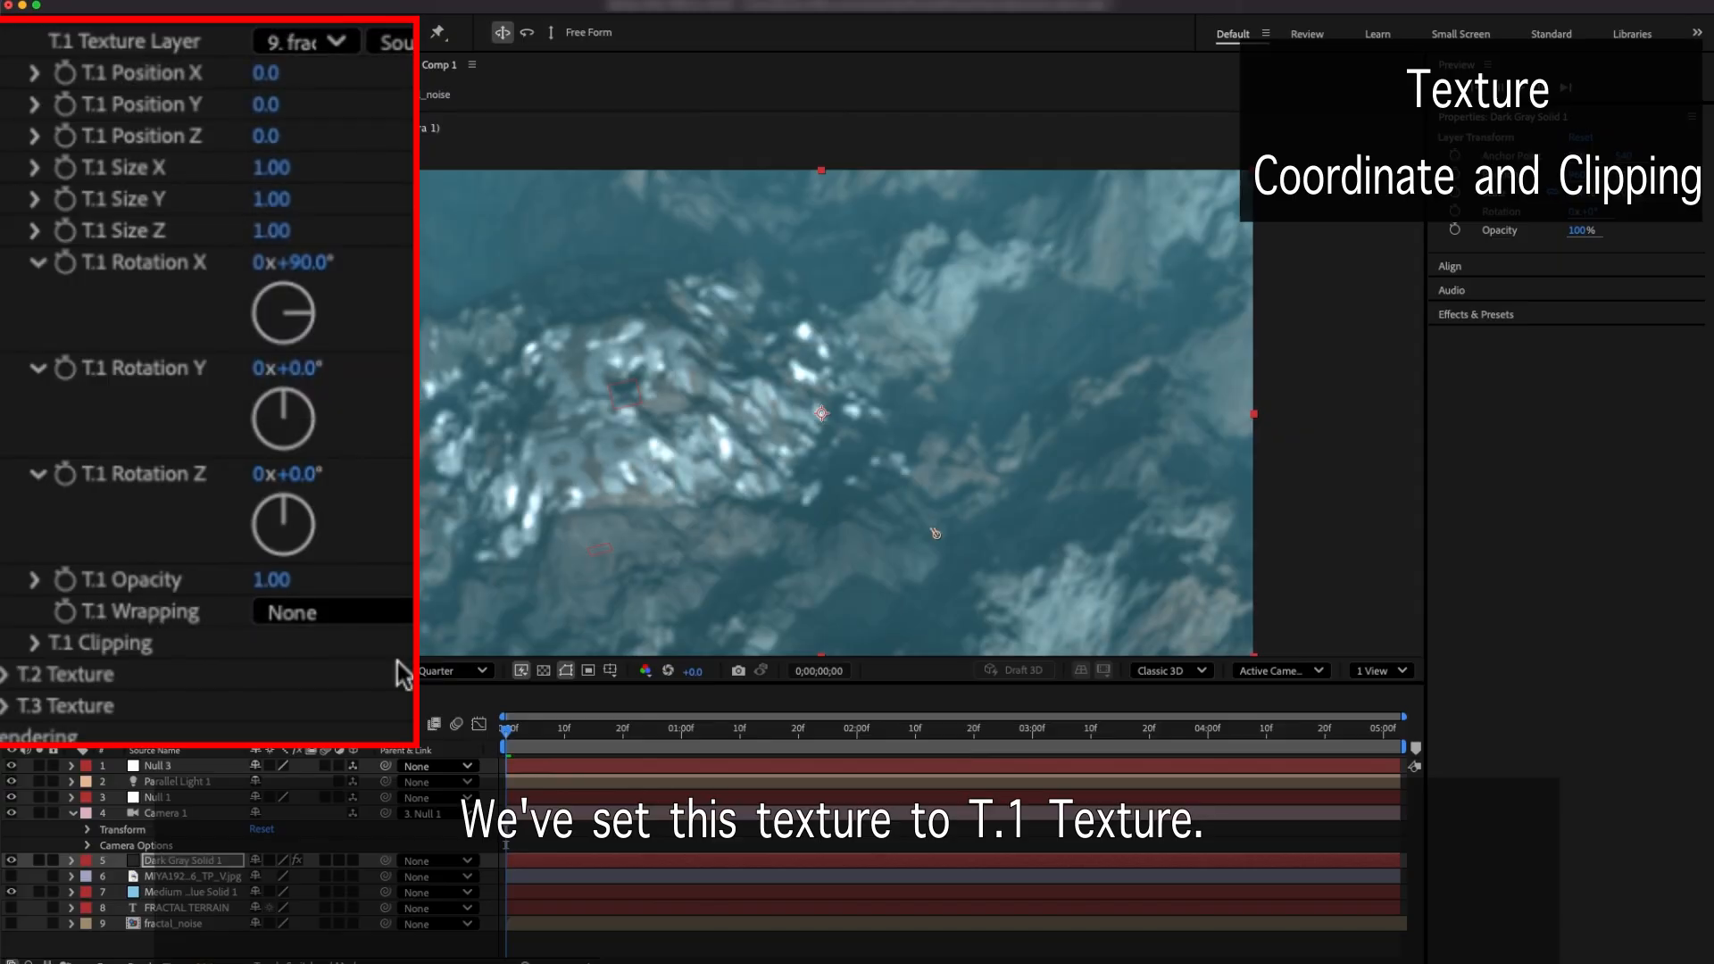
click(329, 611)
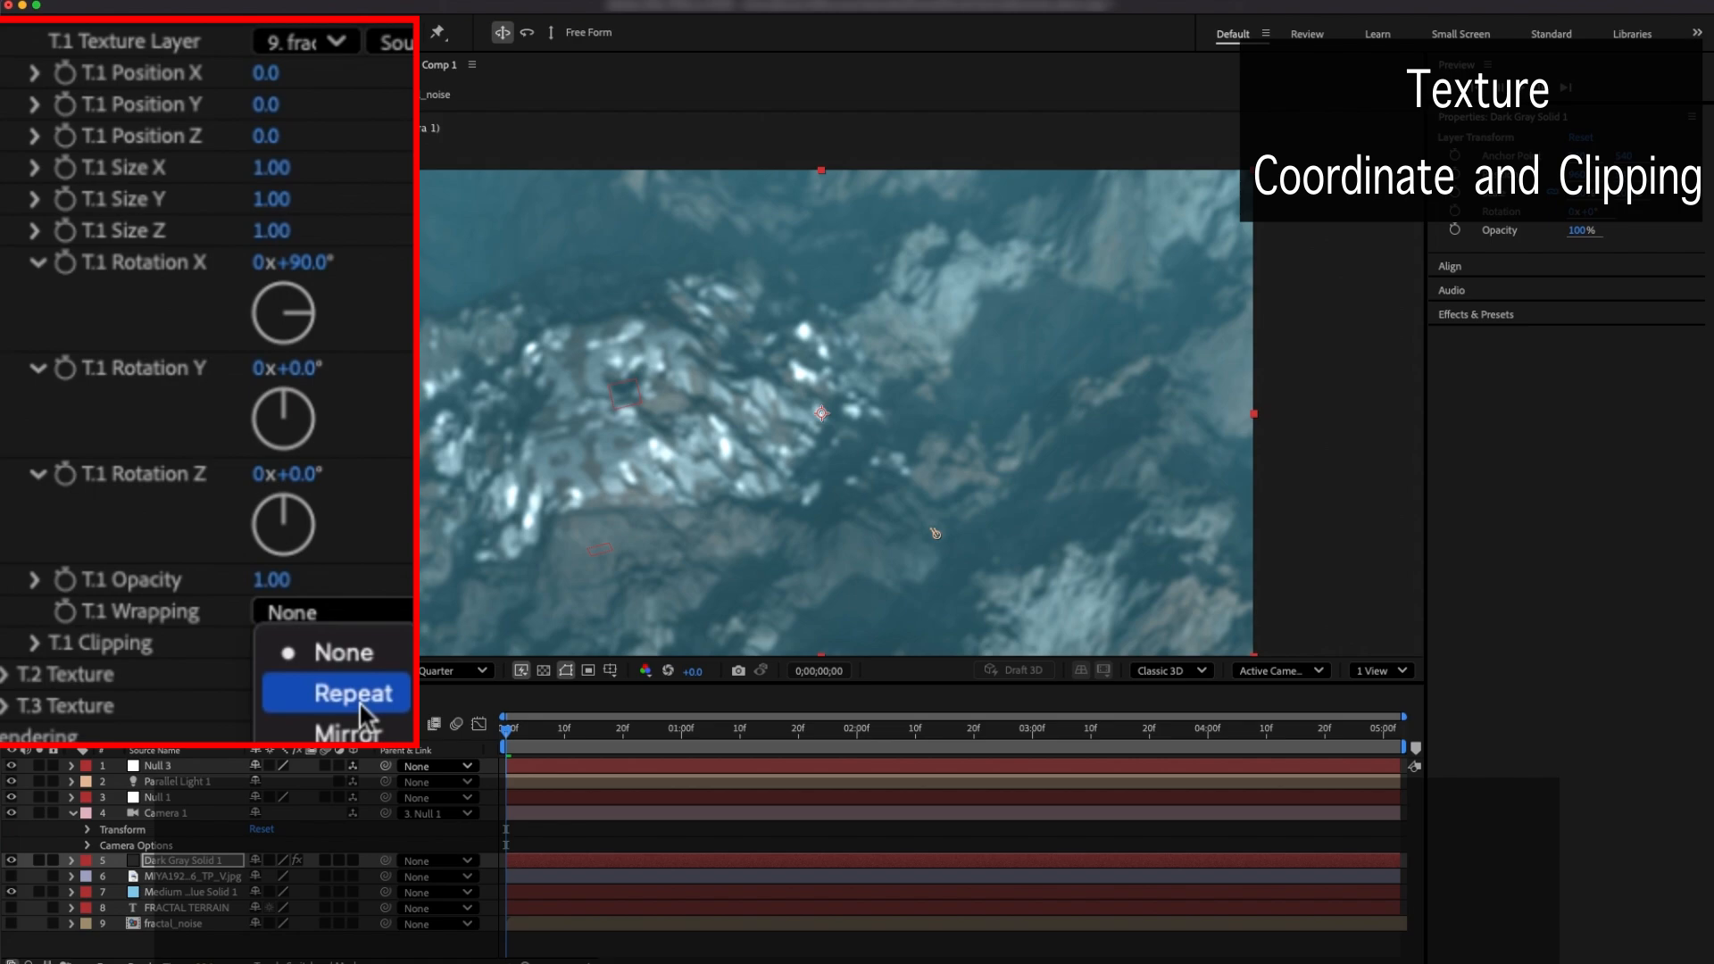
click(351, 692)
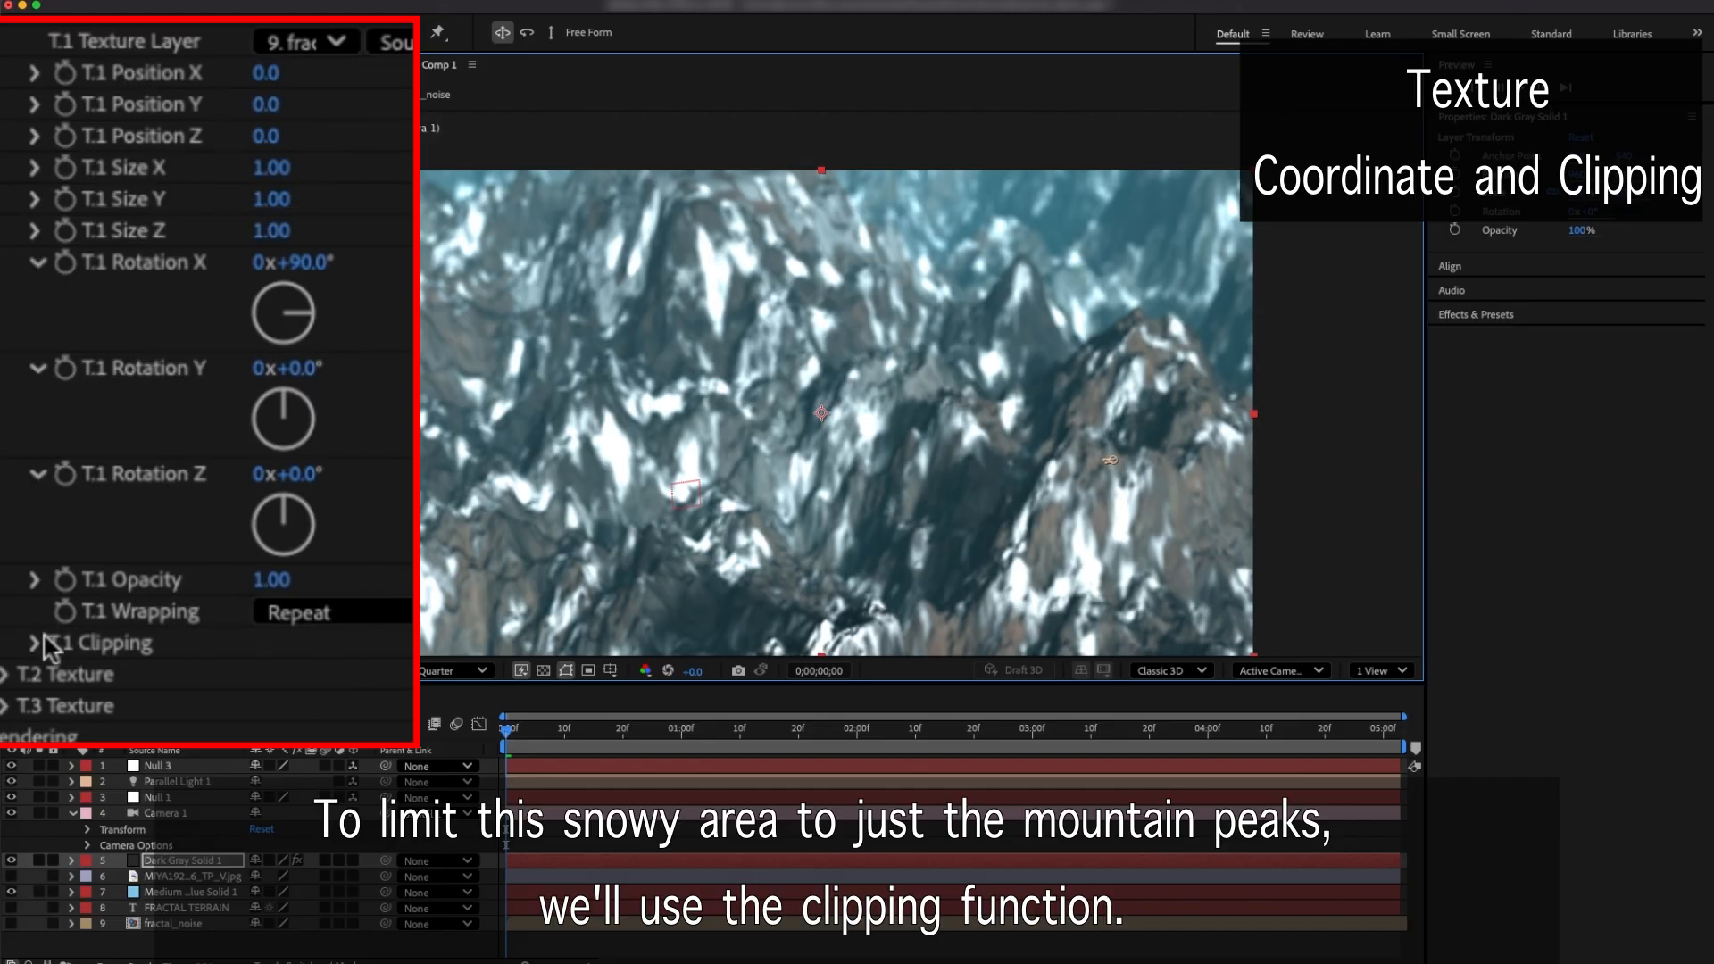
Set T.1 Clipping Y Min -460 with Y Min Feat 120 and Y Max Feat 330, keeping snow on peaks
click(36, 641)
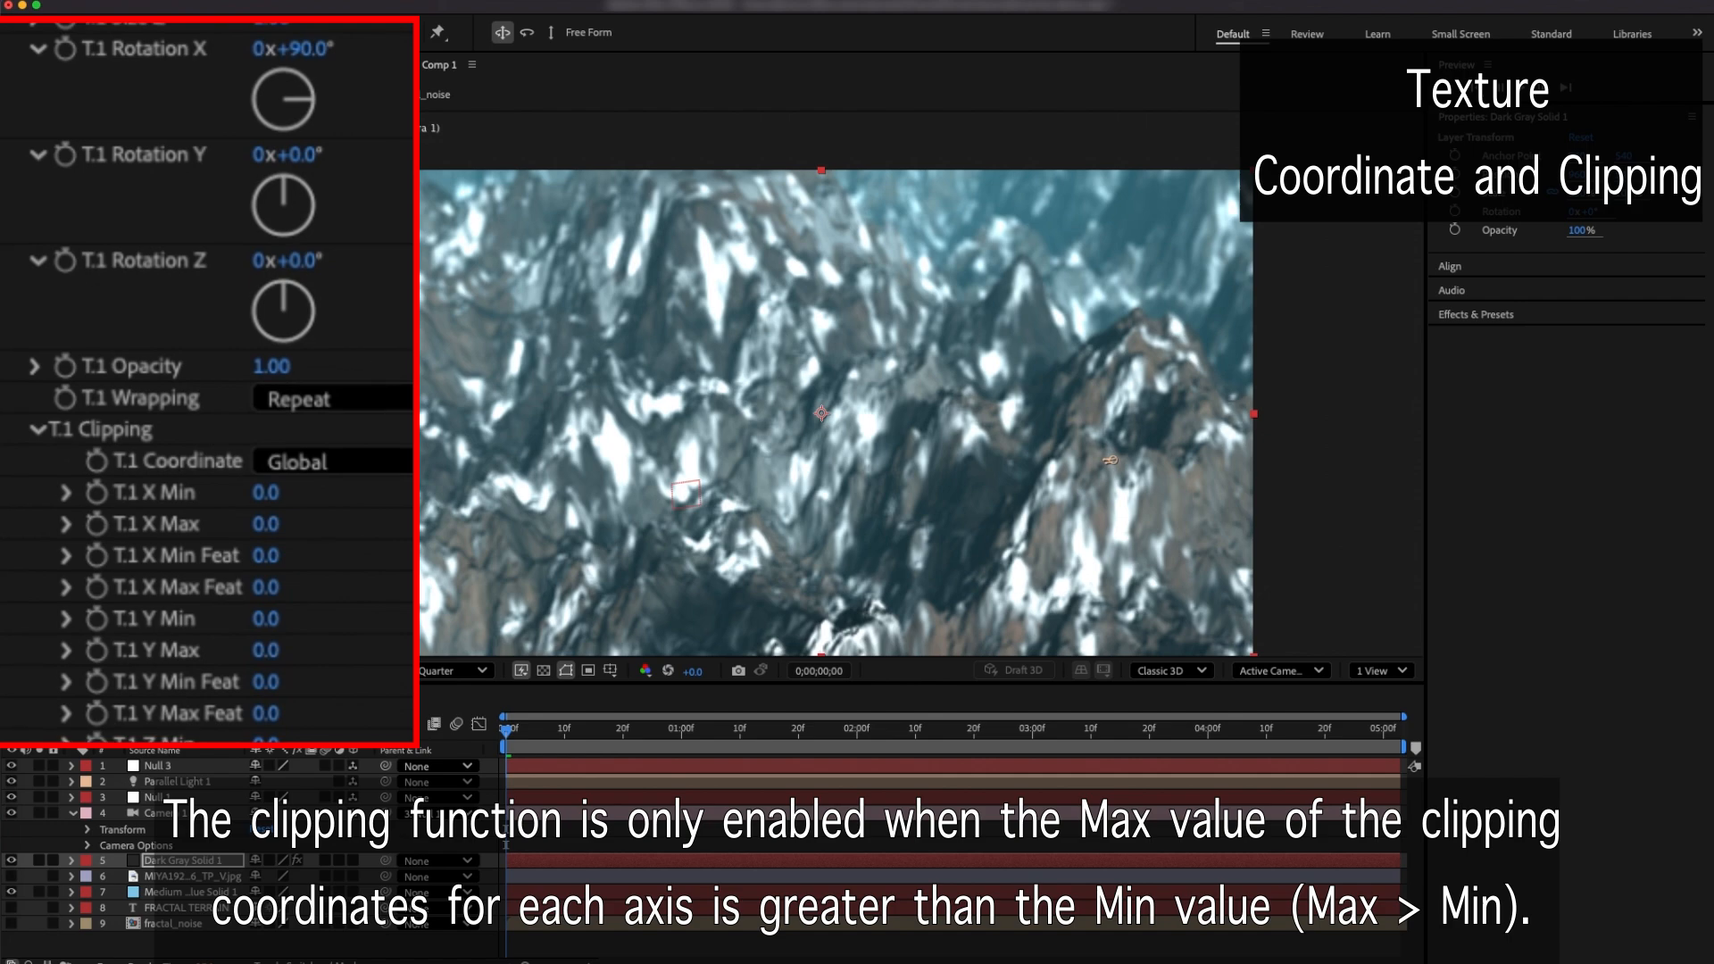
mouse_move(350, 681)
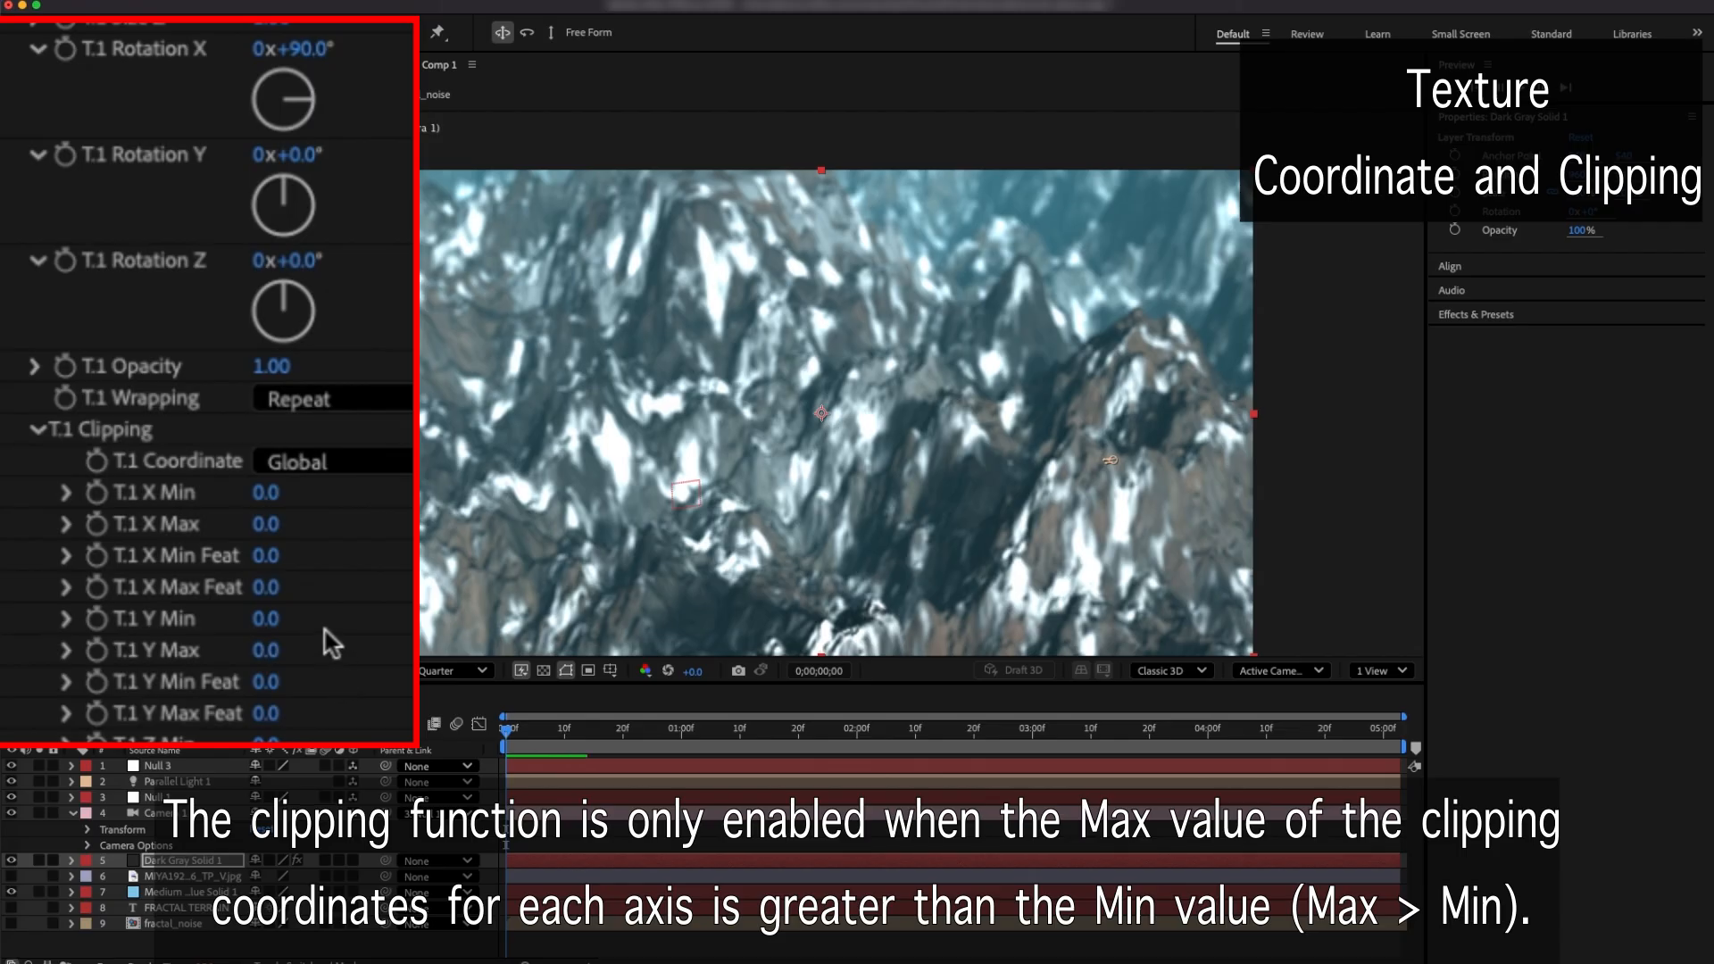
mouse_move(286, 654)
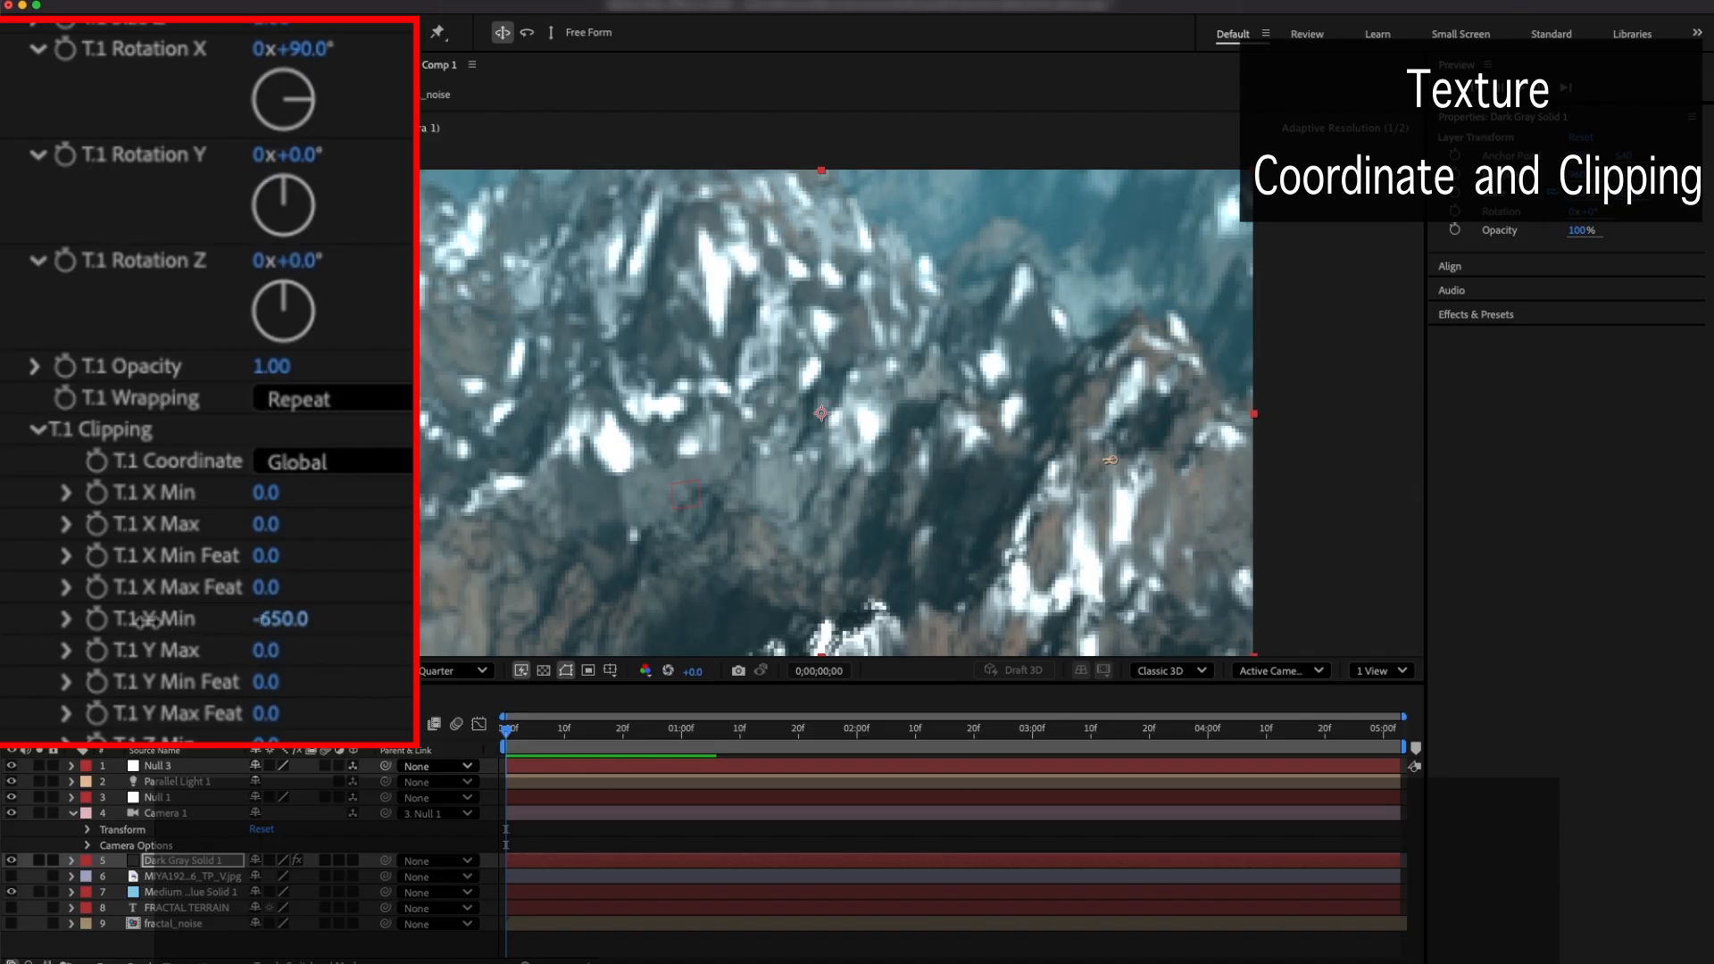
drag(281, 618, 284, 618)
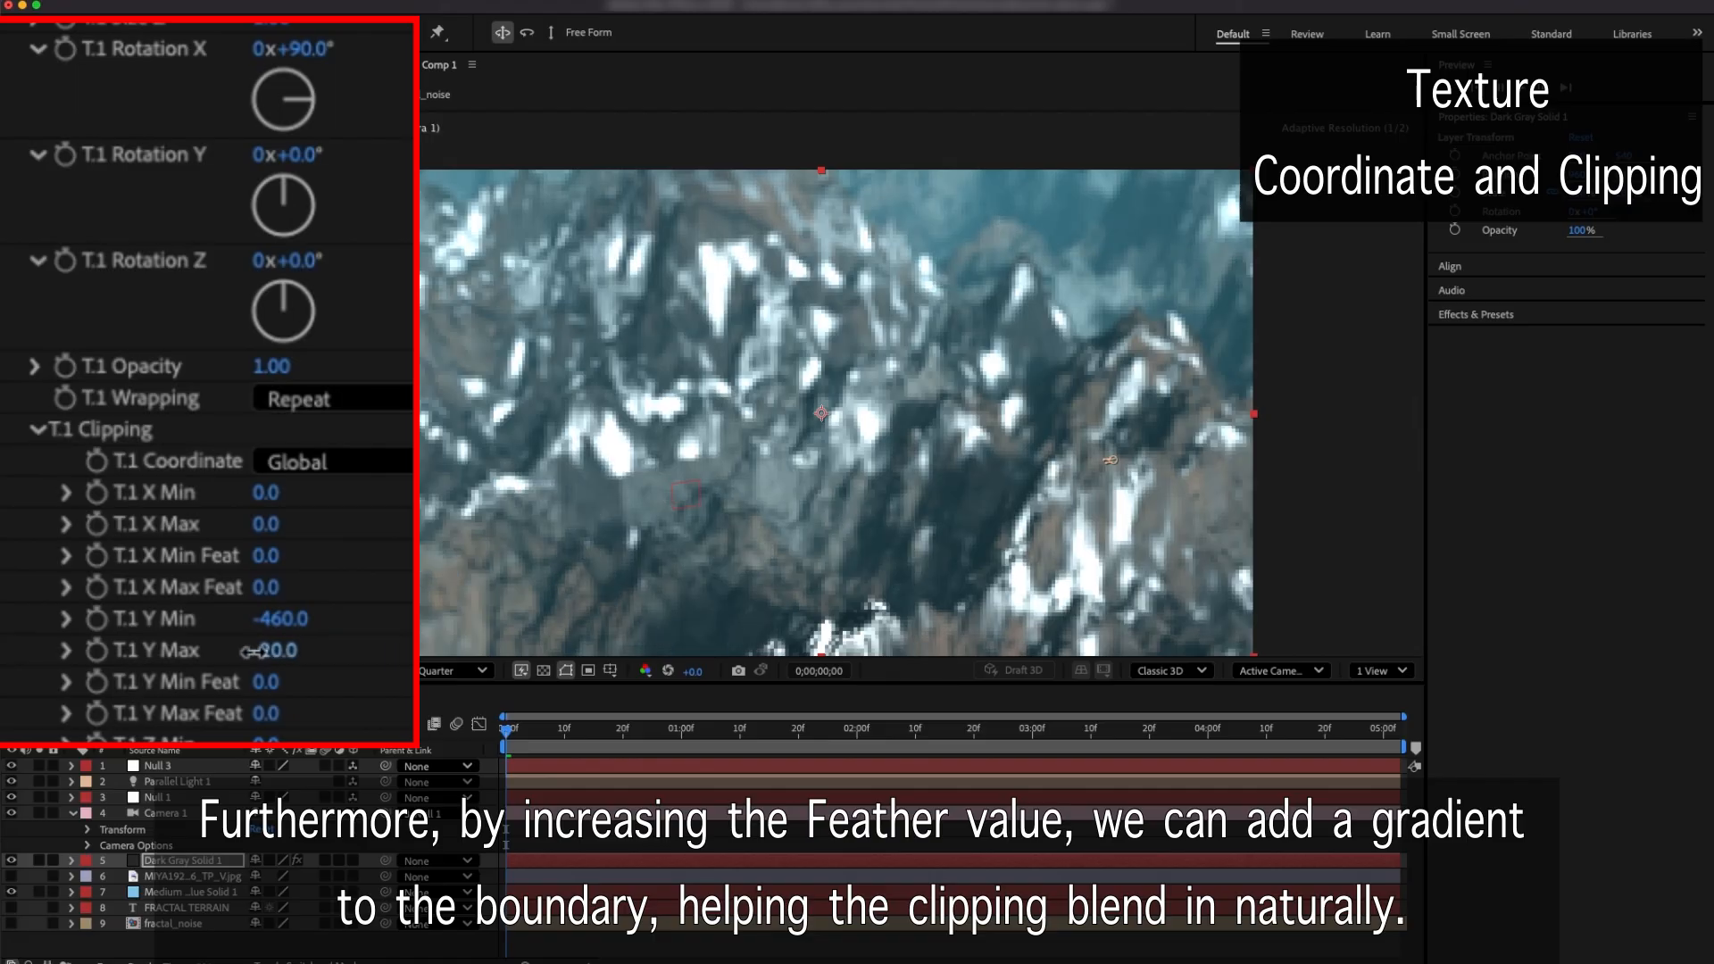
drag(267, 650, 289, 650)
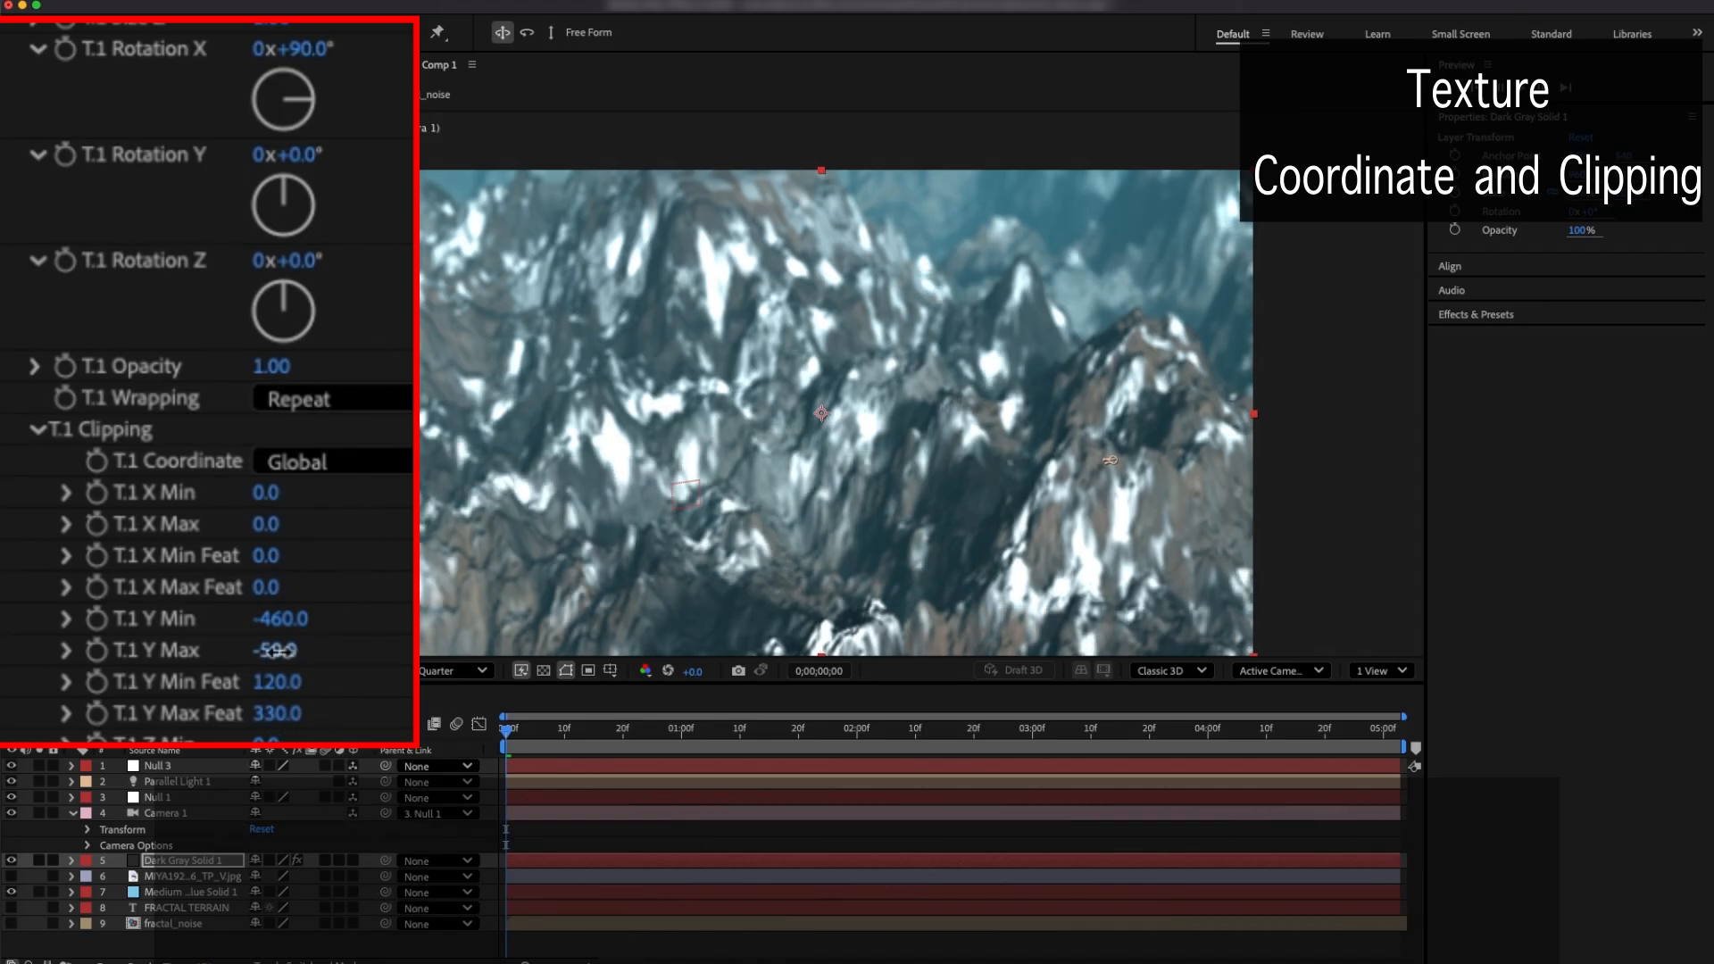
drag(273, 650, 246, 671)
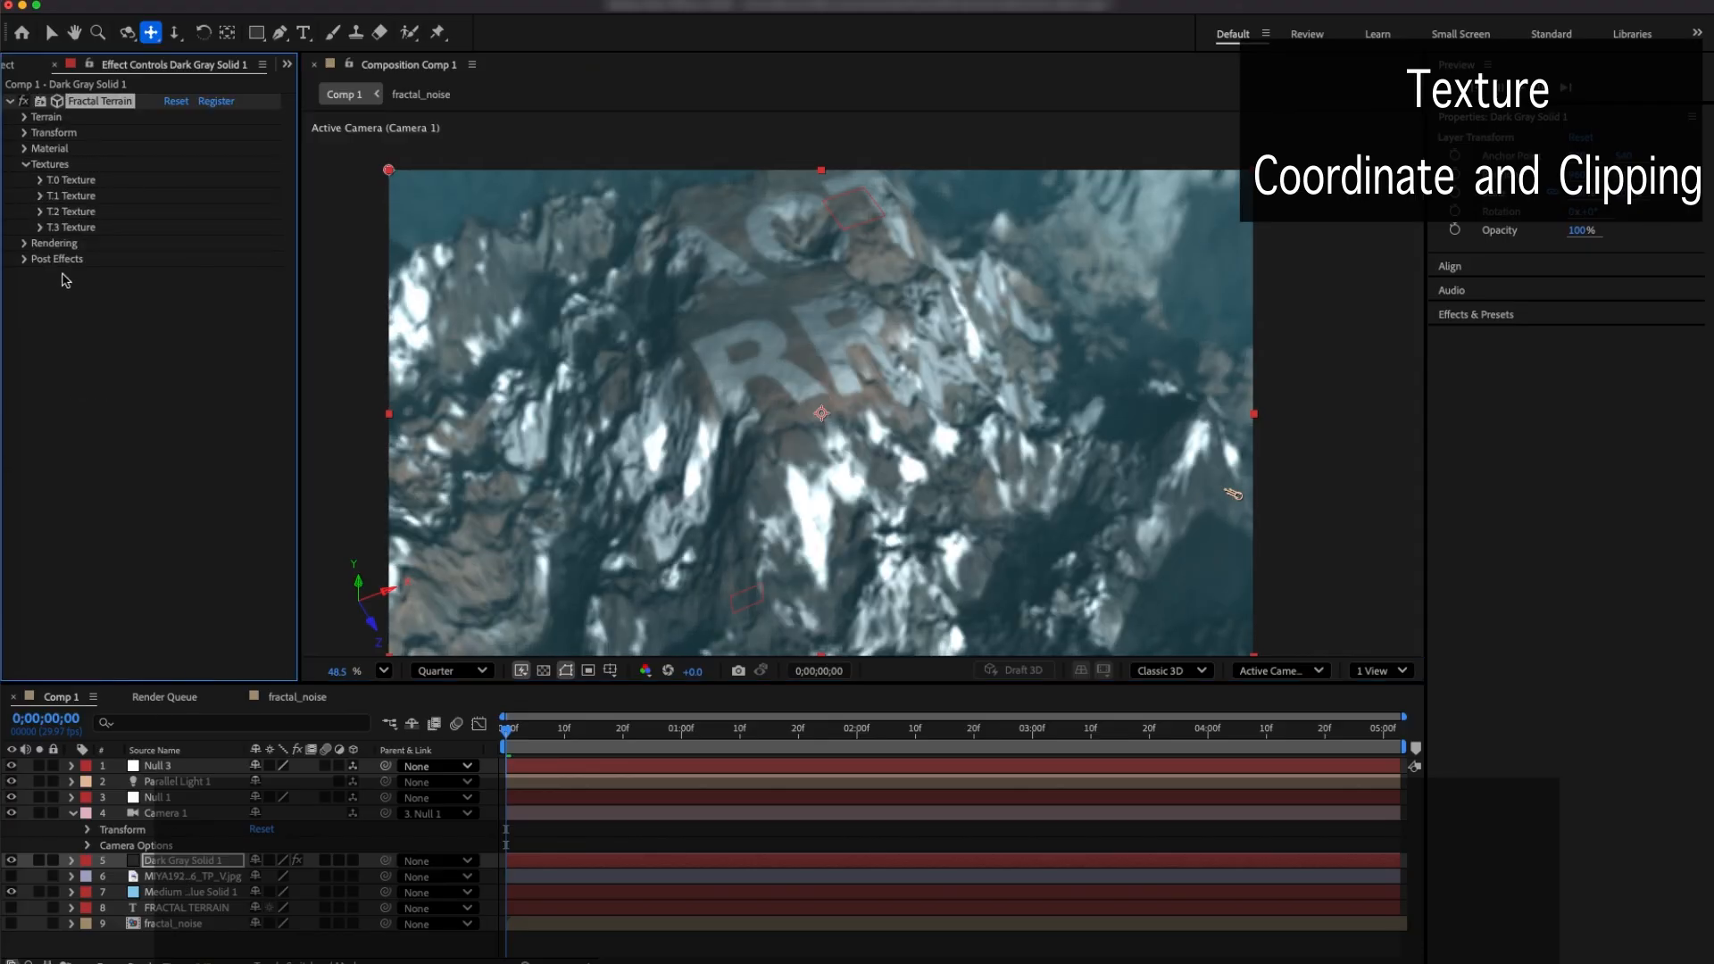
Reduce T.2 texture Size X to 0.52 and Size Y to 0.66, shrinking the text on the peaks
click(41, 211)
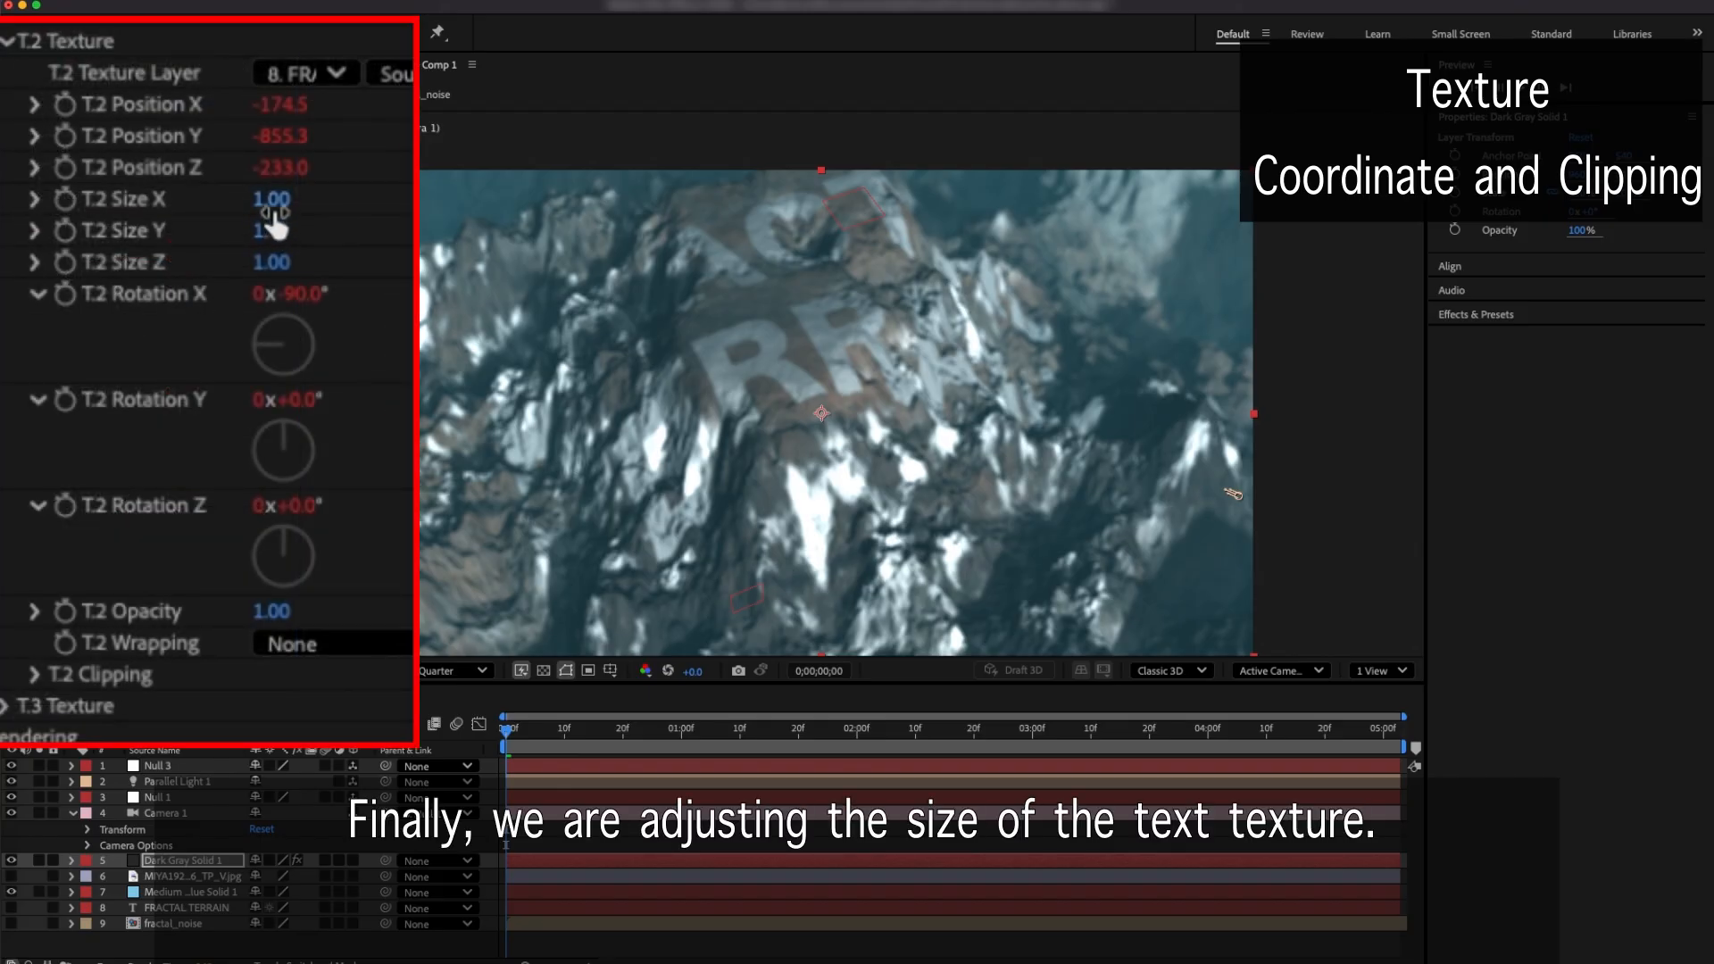
drag(271, 198, 230, 221)
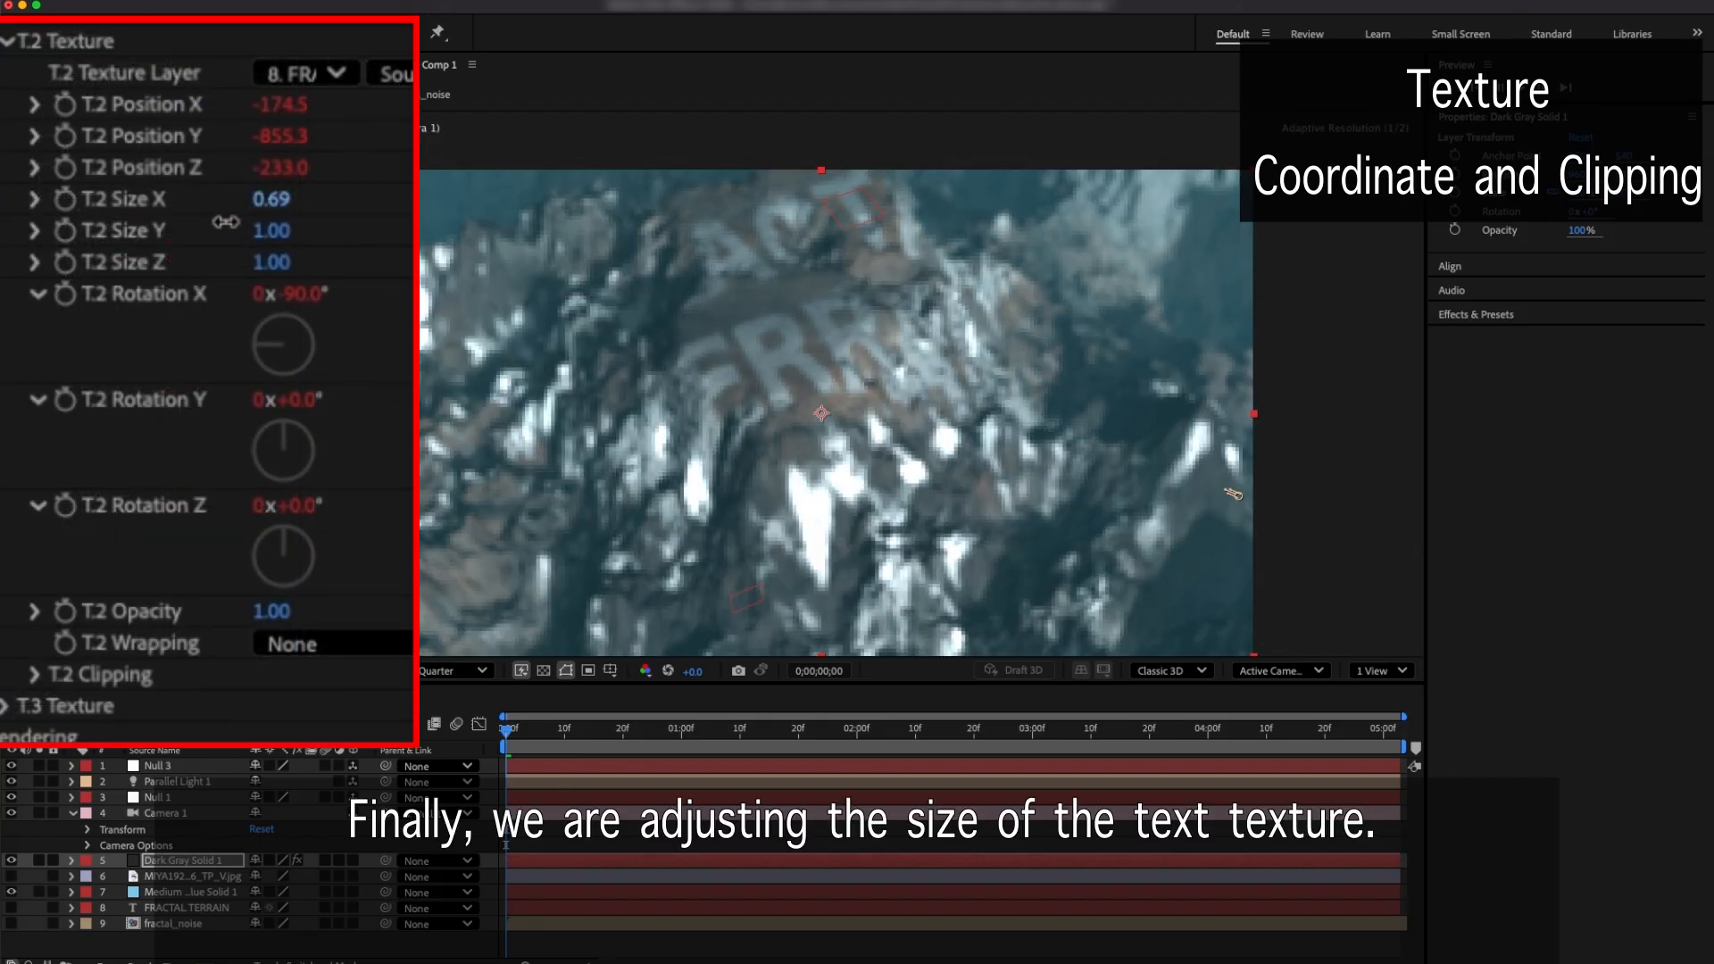
drag(282, 198, 267, 230)
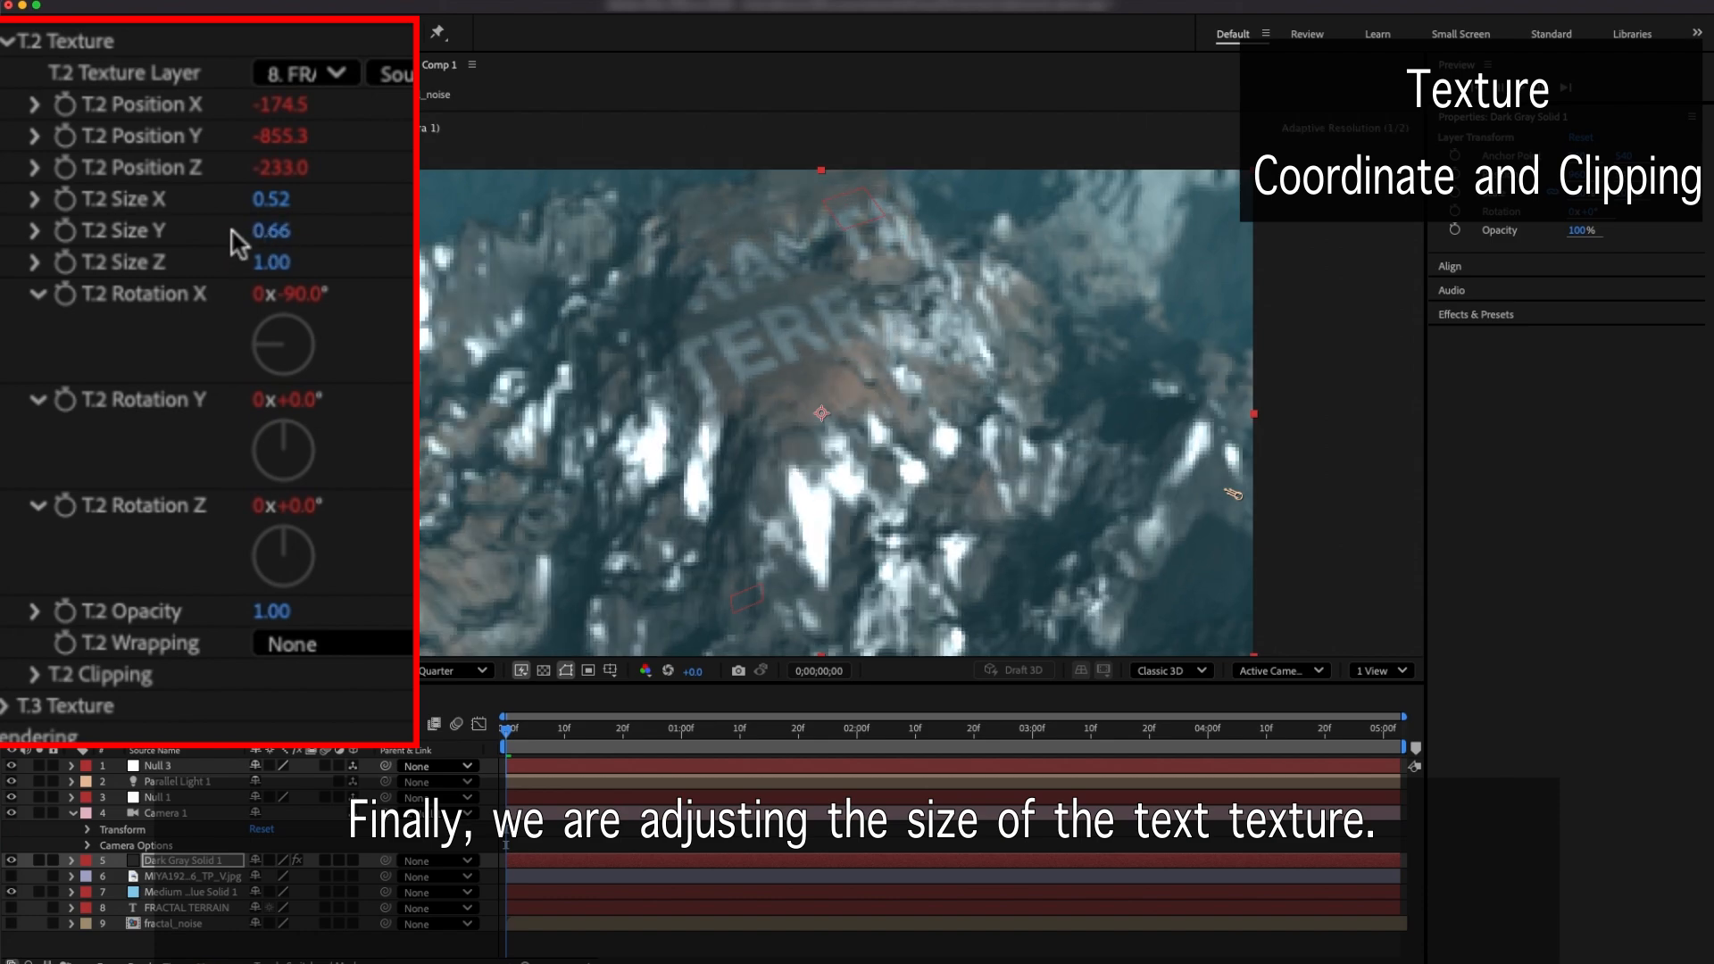
drag(272, 198, 257, 198)
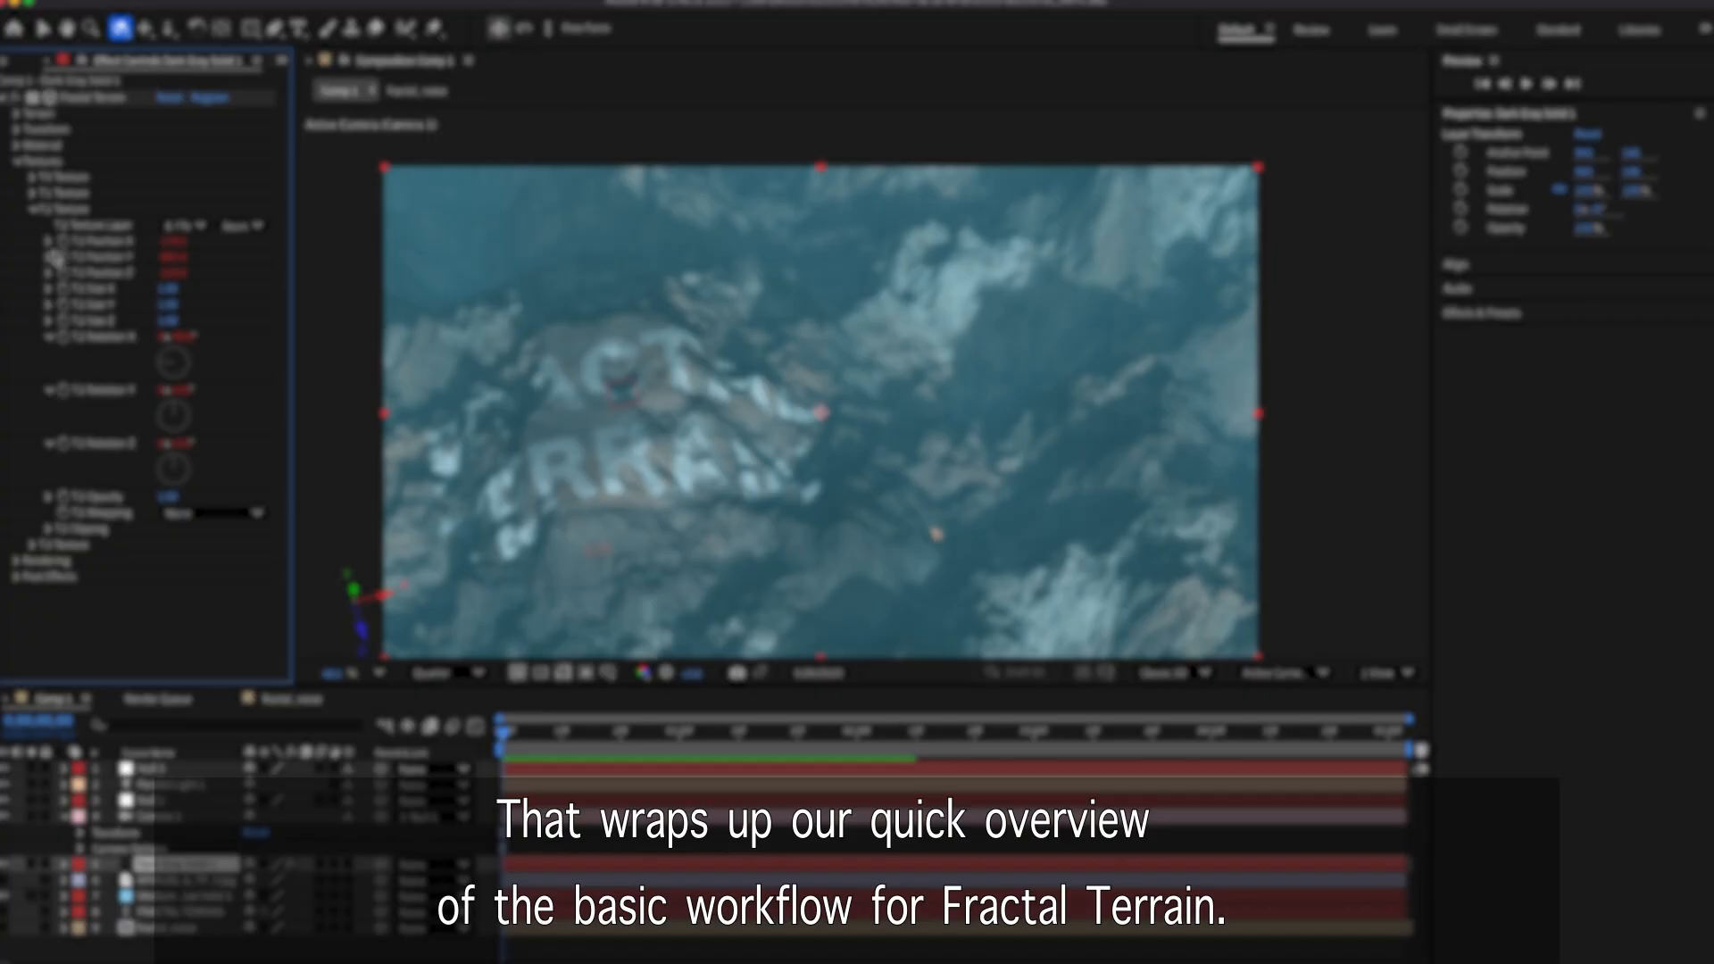
click(32, 193)
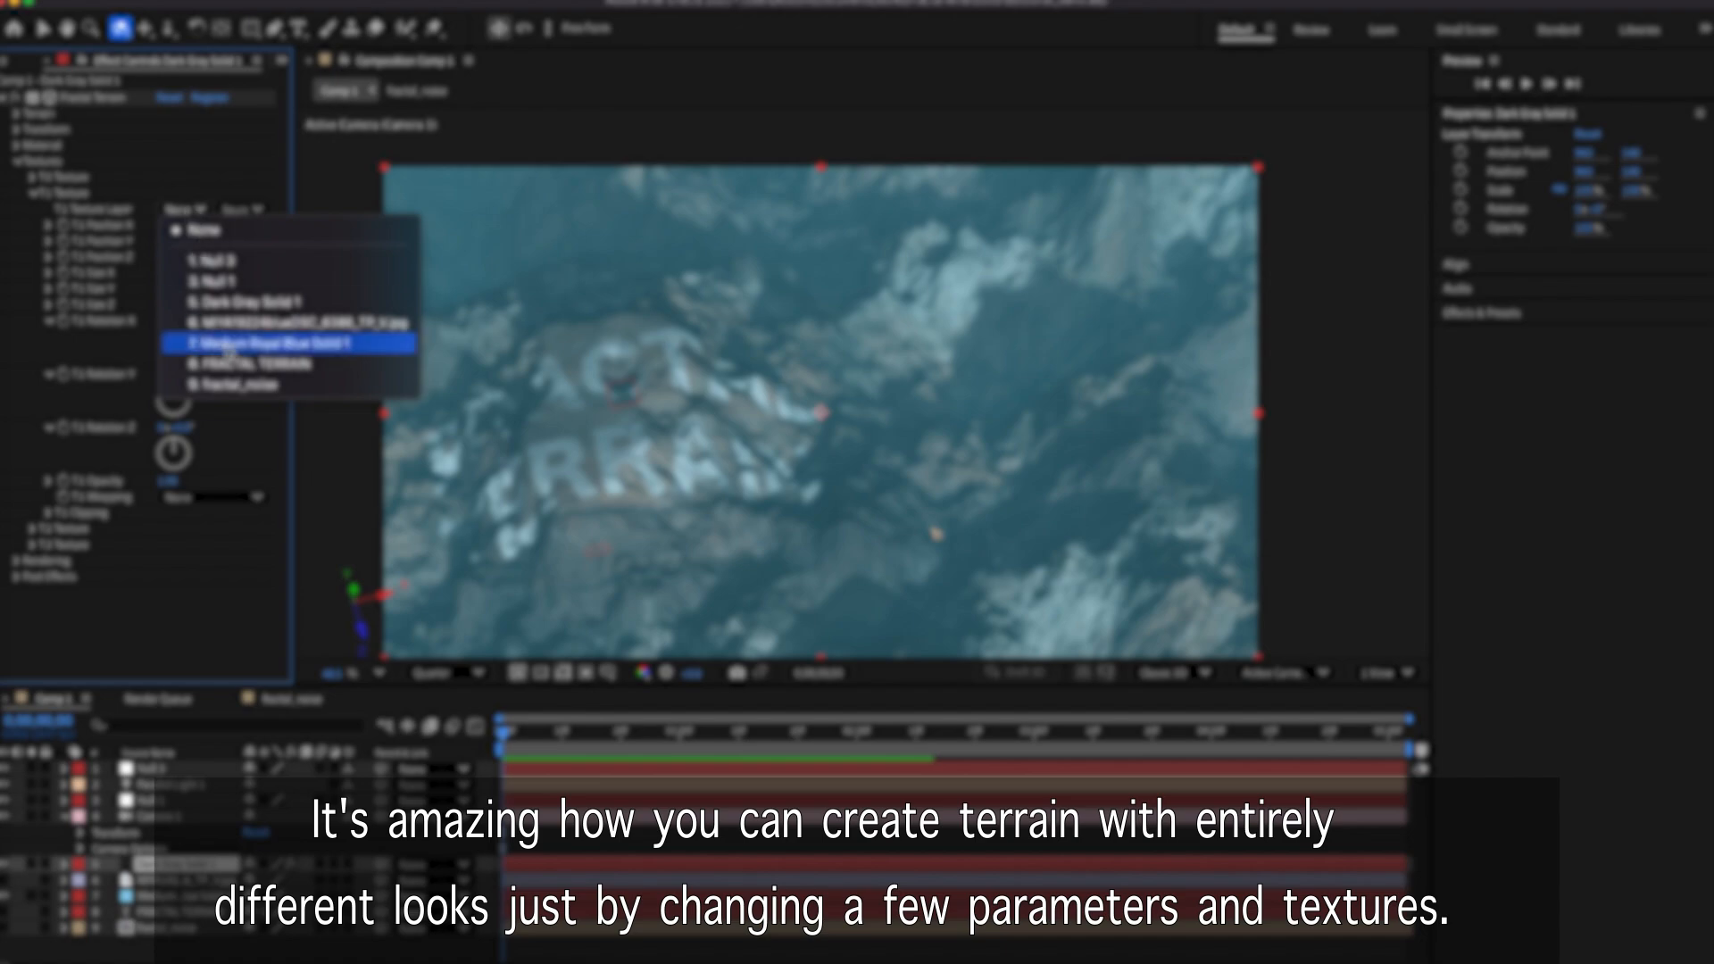
click(289, 342)
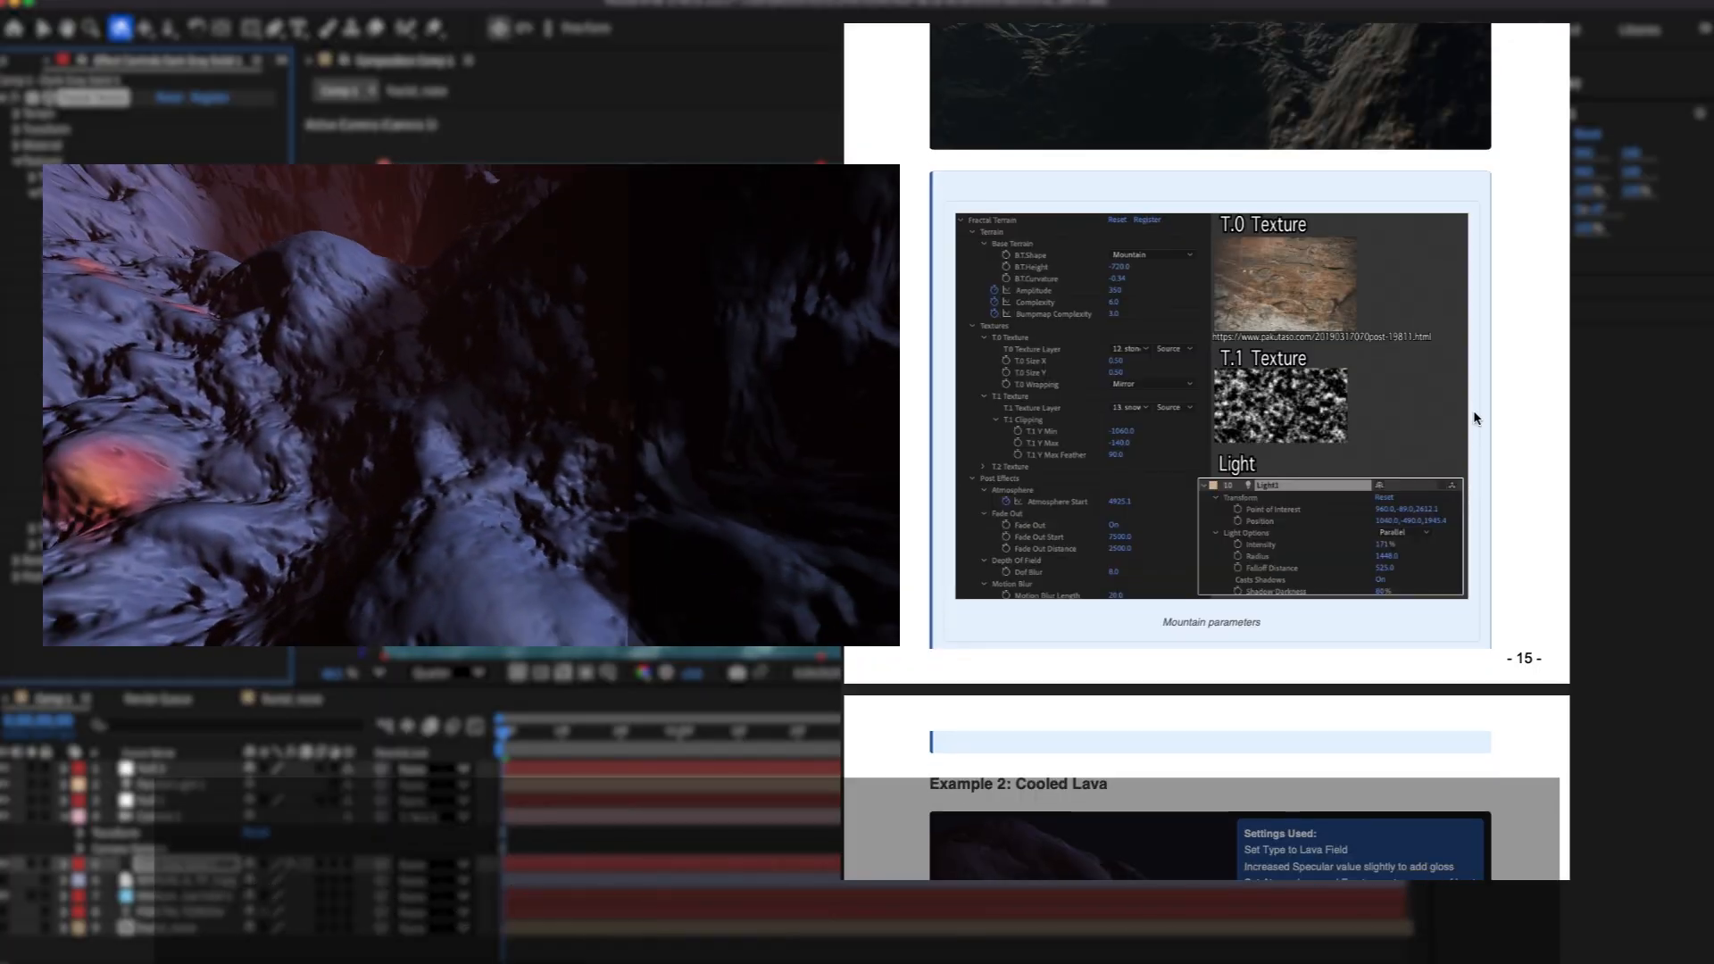
scroll(down, 3)
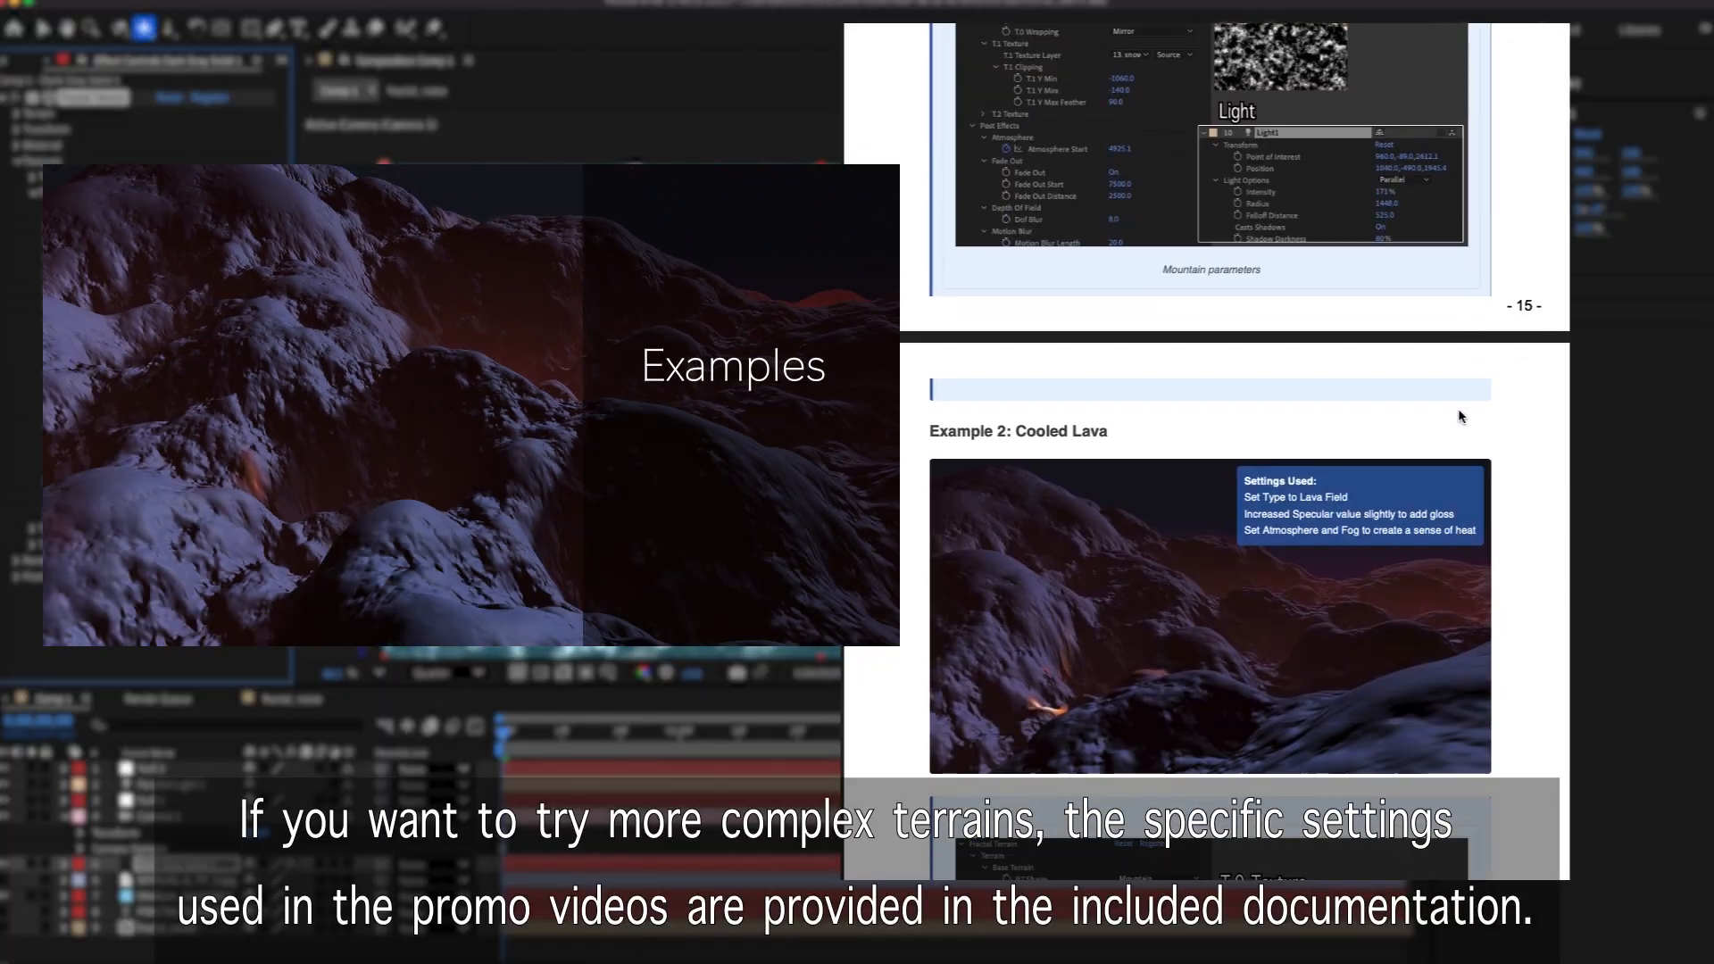
scroll(down, 3)
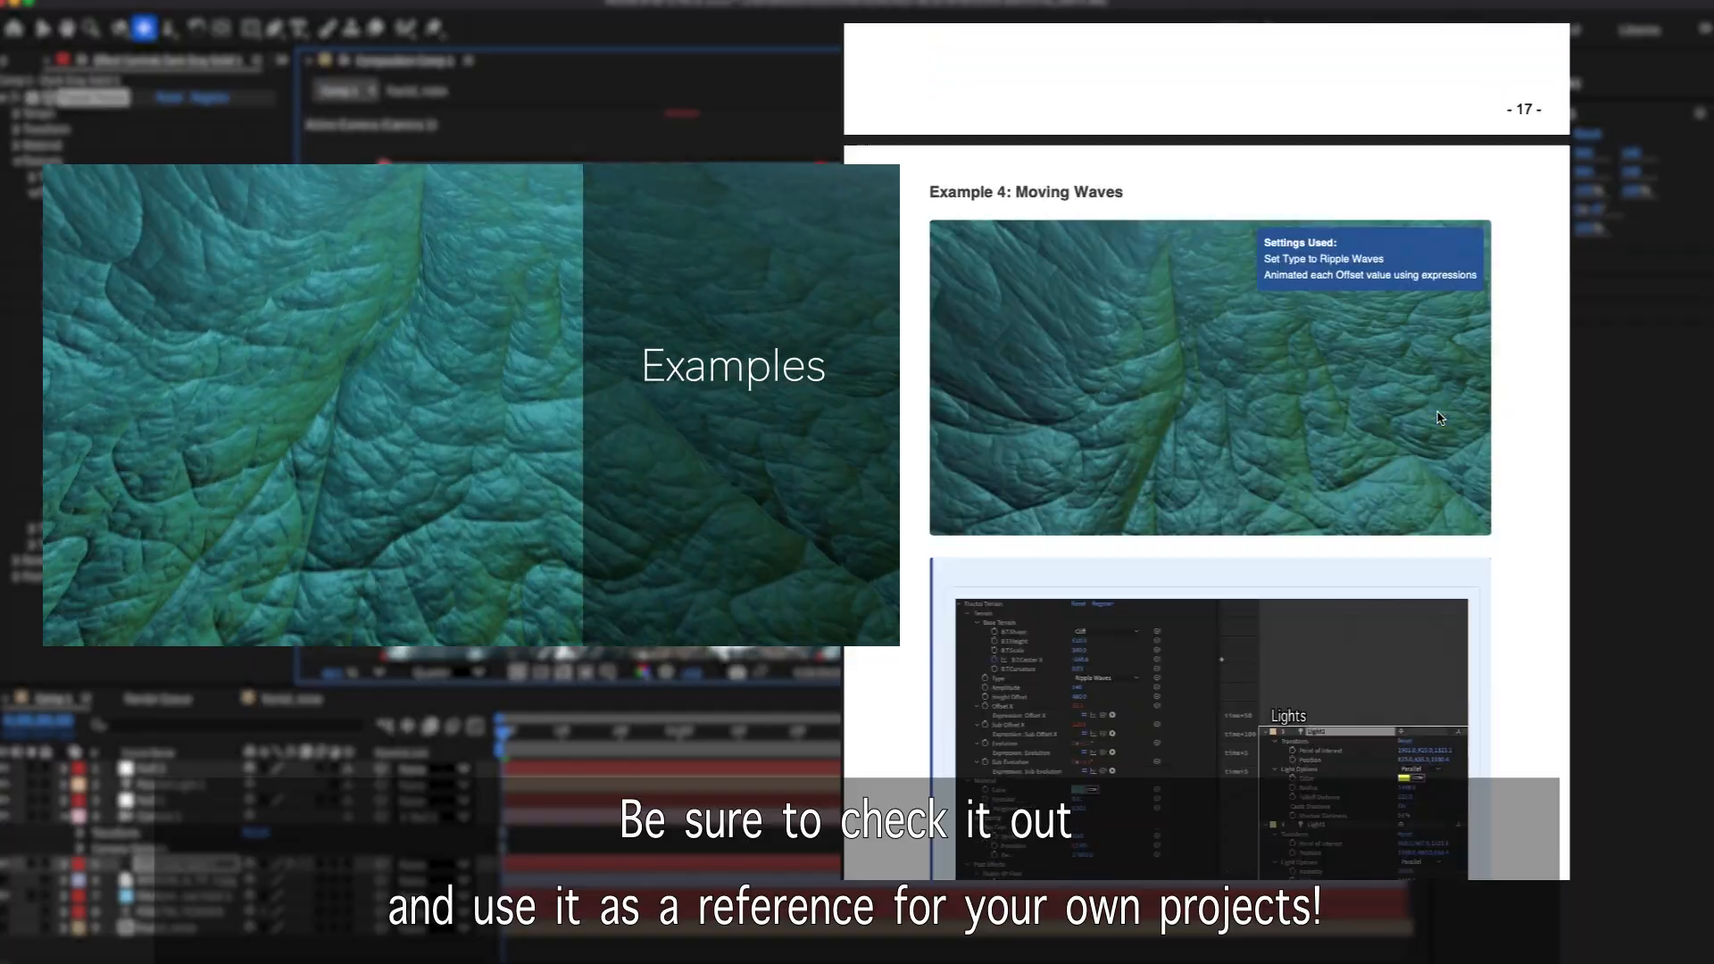
scroll(down, 3)
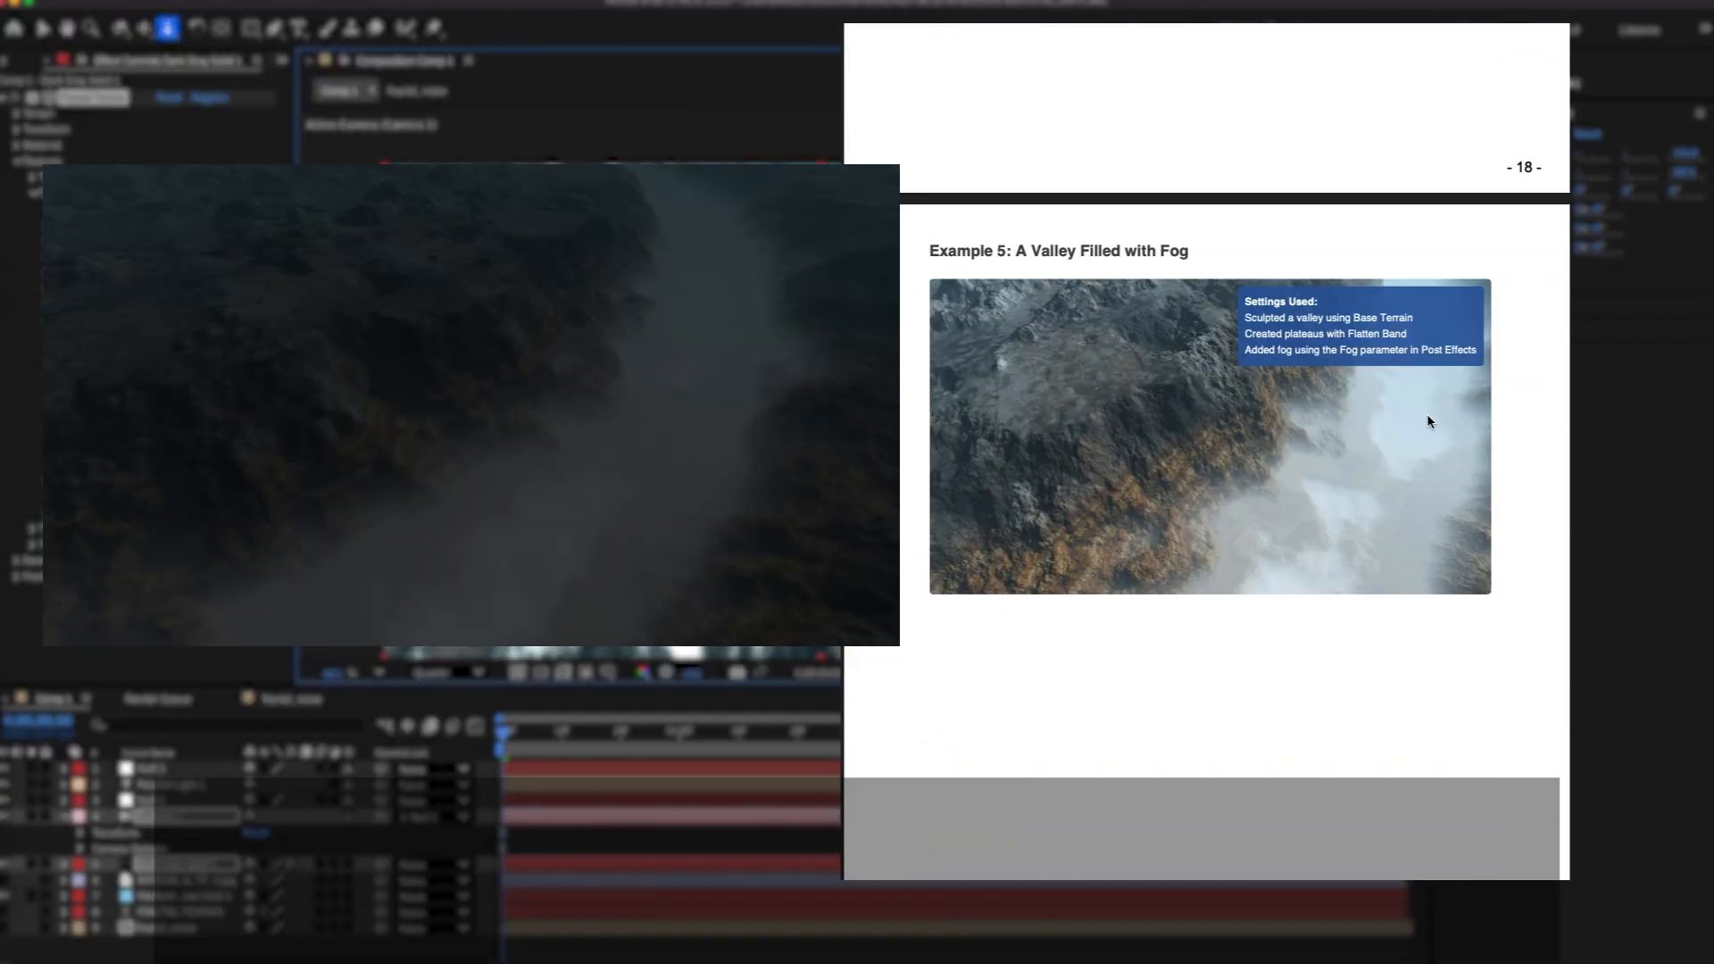
scroll(down, 3)
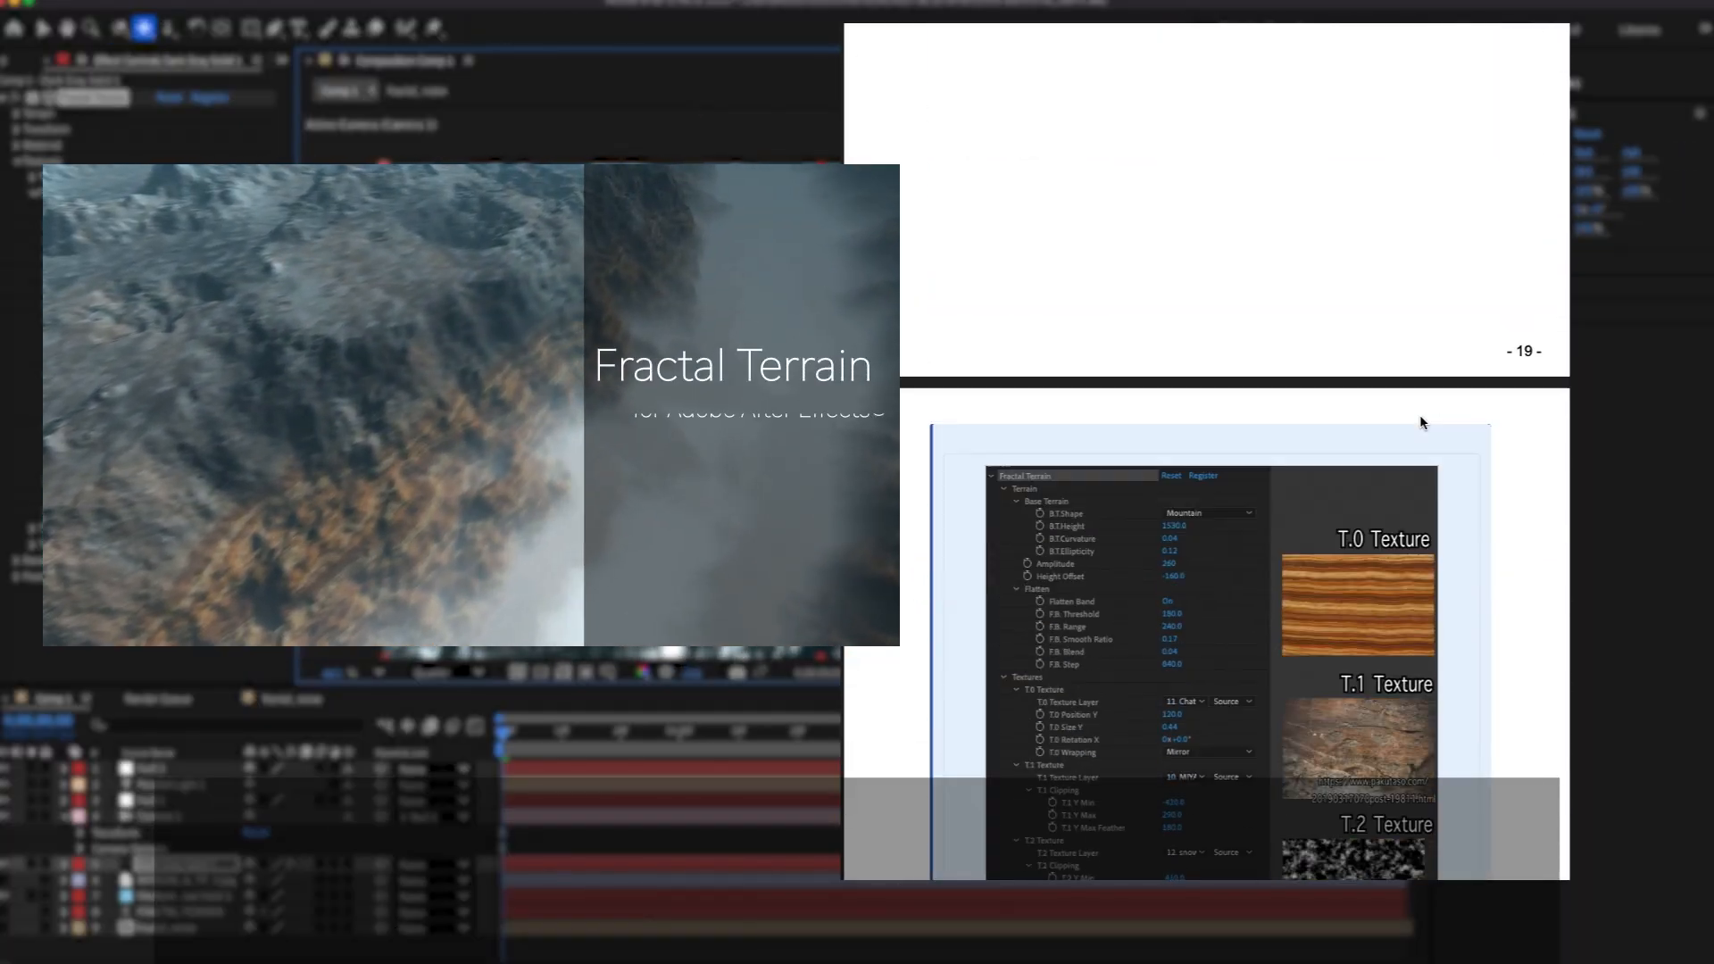